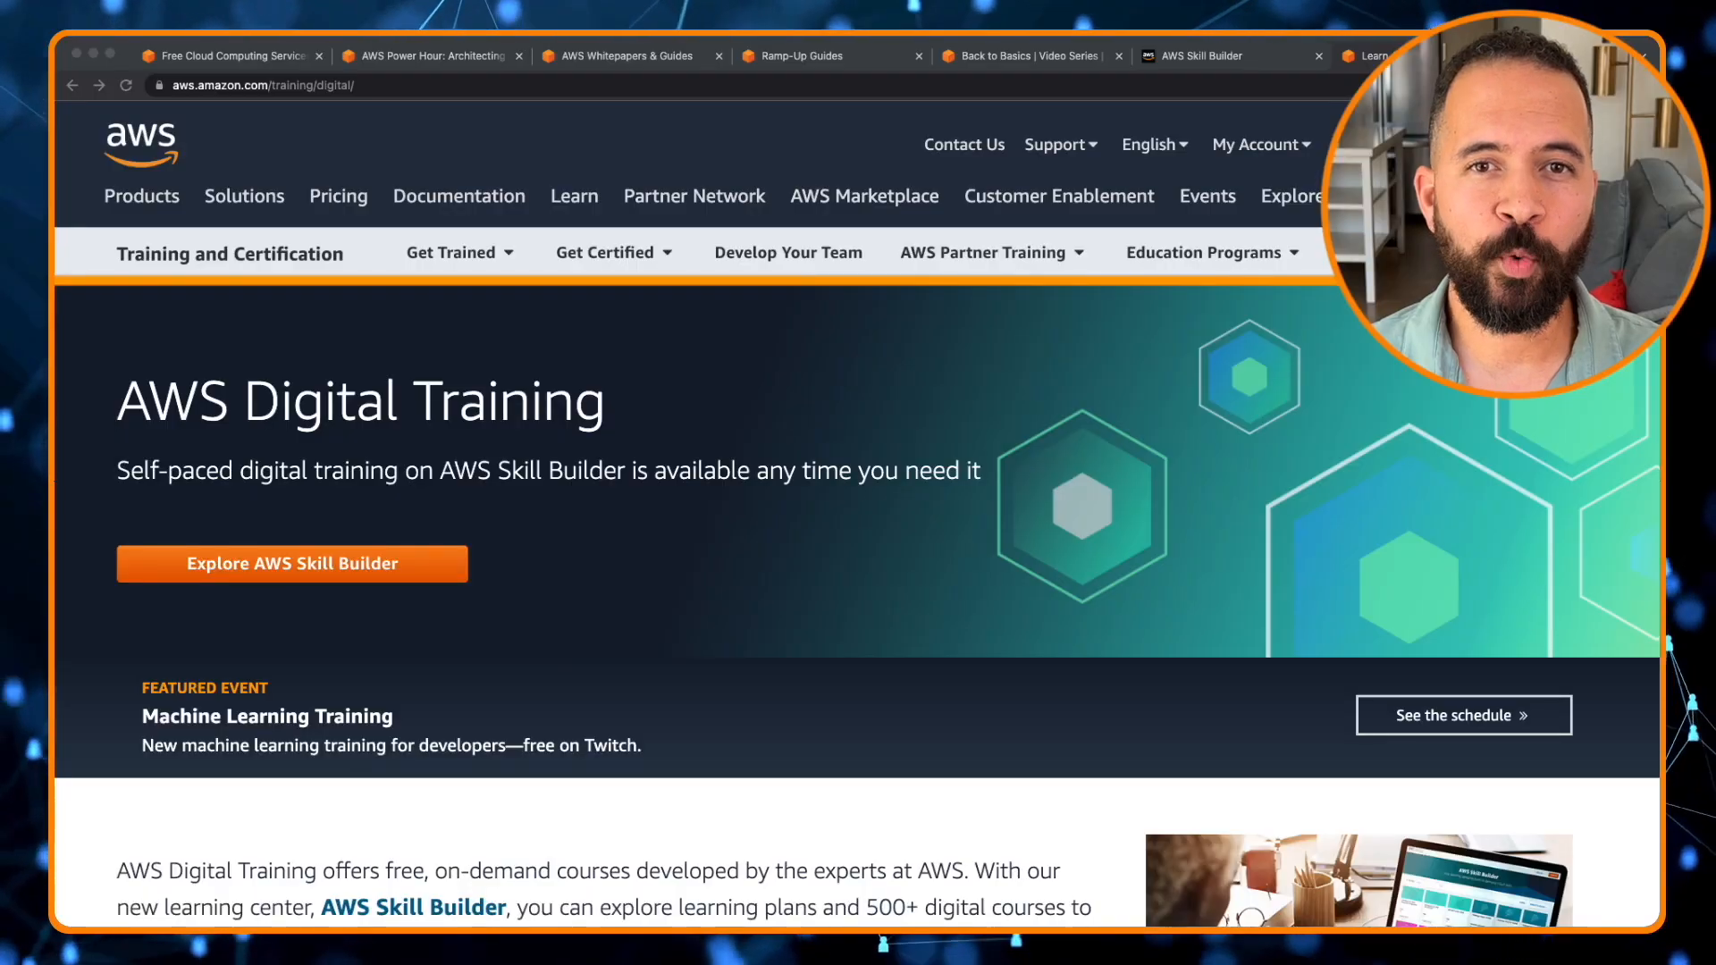
Scroll the Digital Training page down to the four Benefits of AWS Skill Builder cards.
{"action": "scroll", "scroll_direction": "down", "scroll_amount": 3}
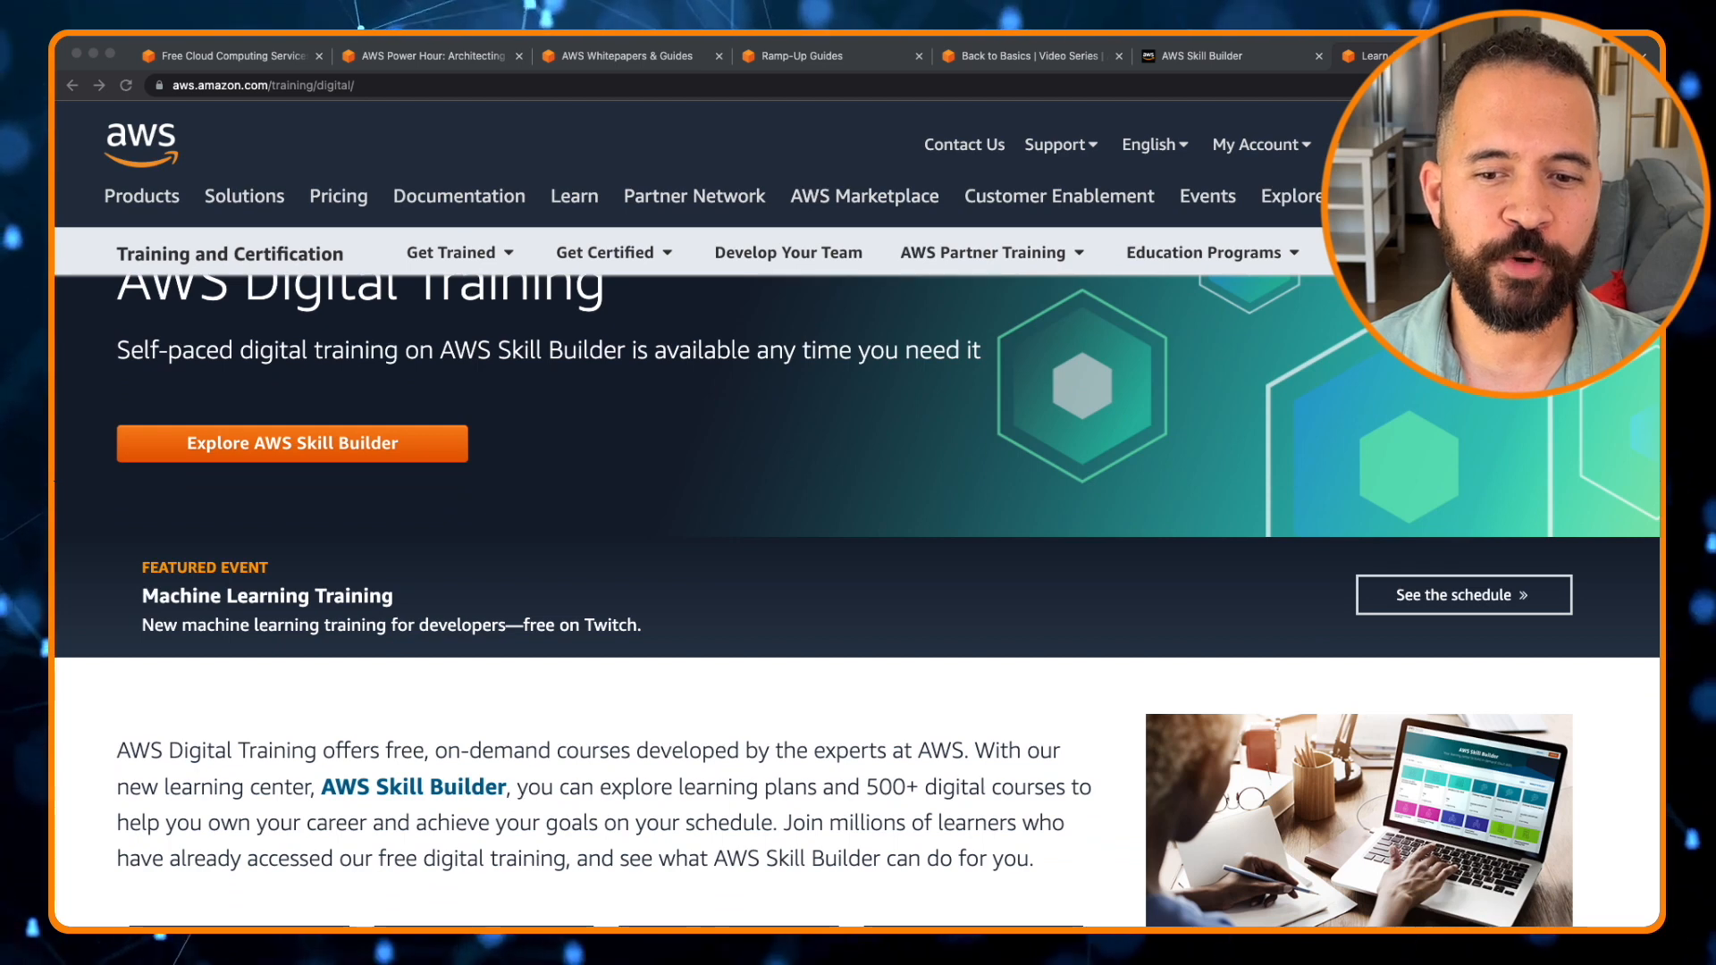
{"action": "scroll", "scroll_direction": "down", "scroll_amount": 3}
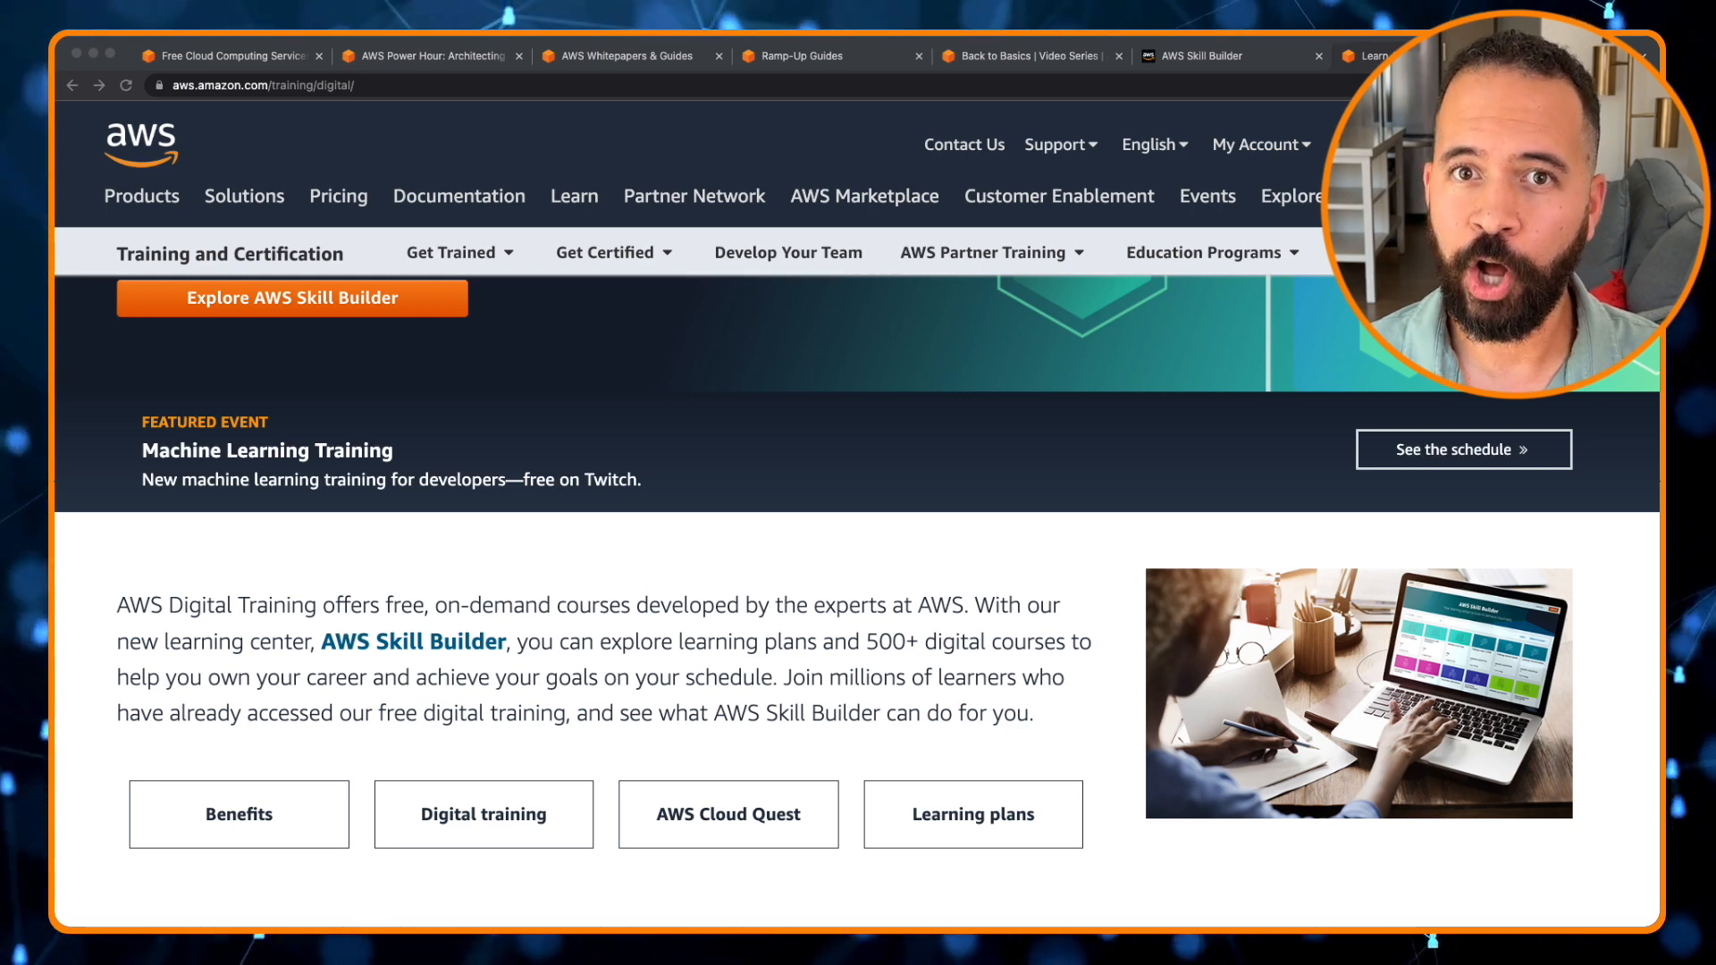
{"action": "scroll", "scroll_direction": "down", "scroll_amount": 3}
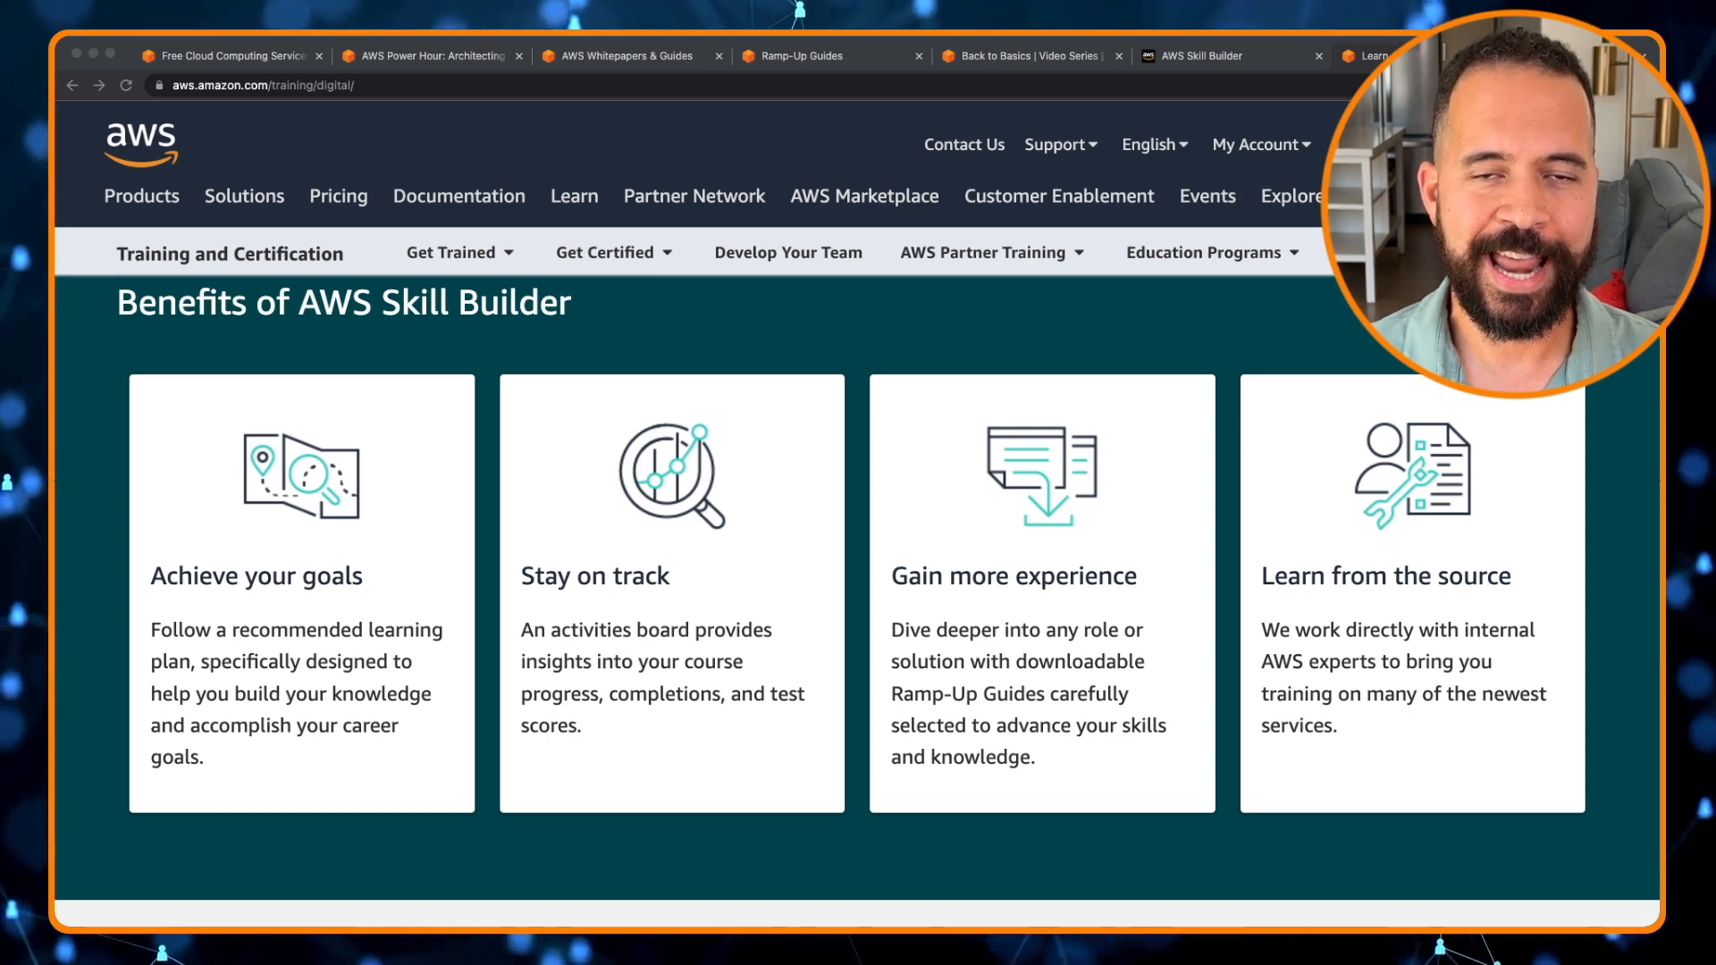
Switch to the AWS Skill Builder tab and scroll to the Featured content free courses.
{"action": "left_click", "coordinate": [1229, 55]}
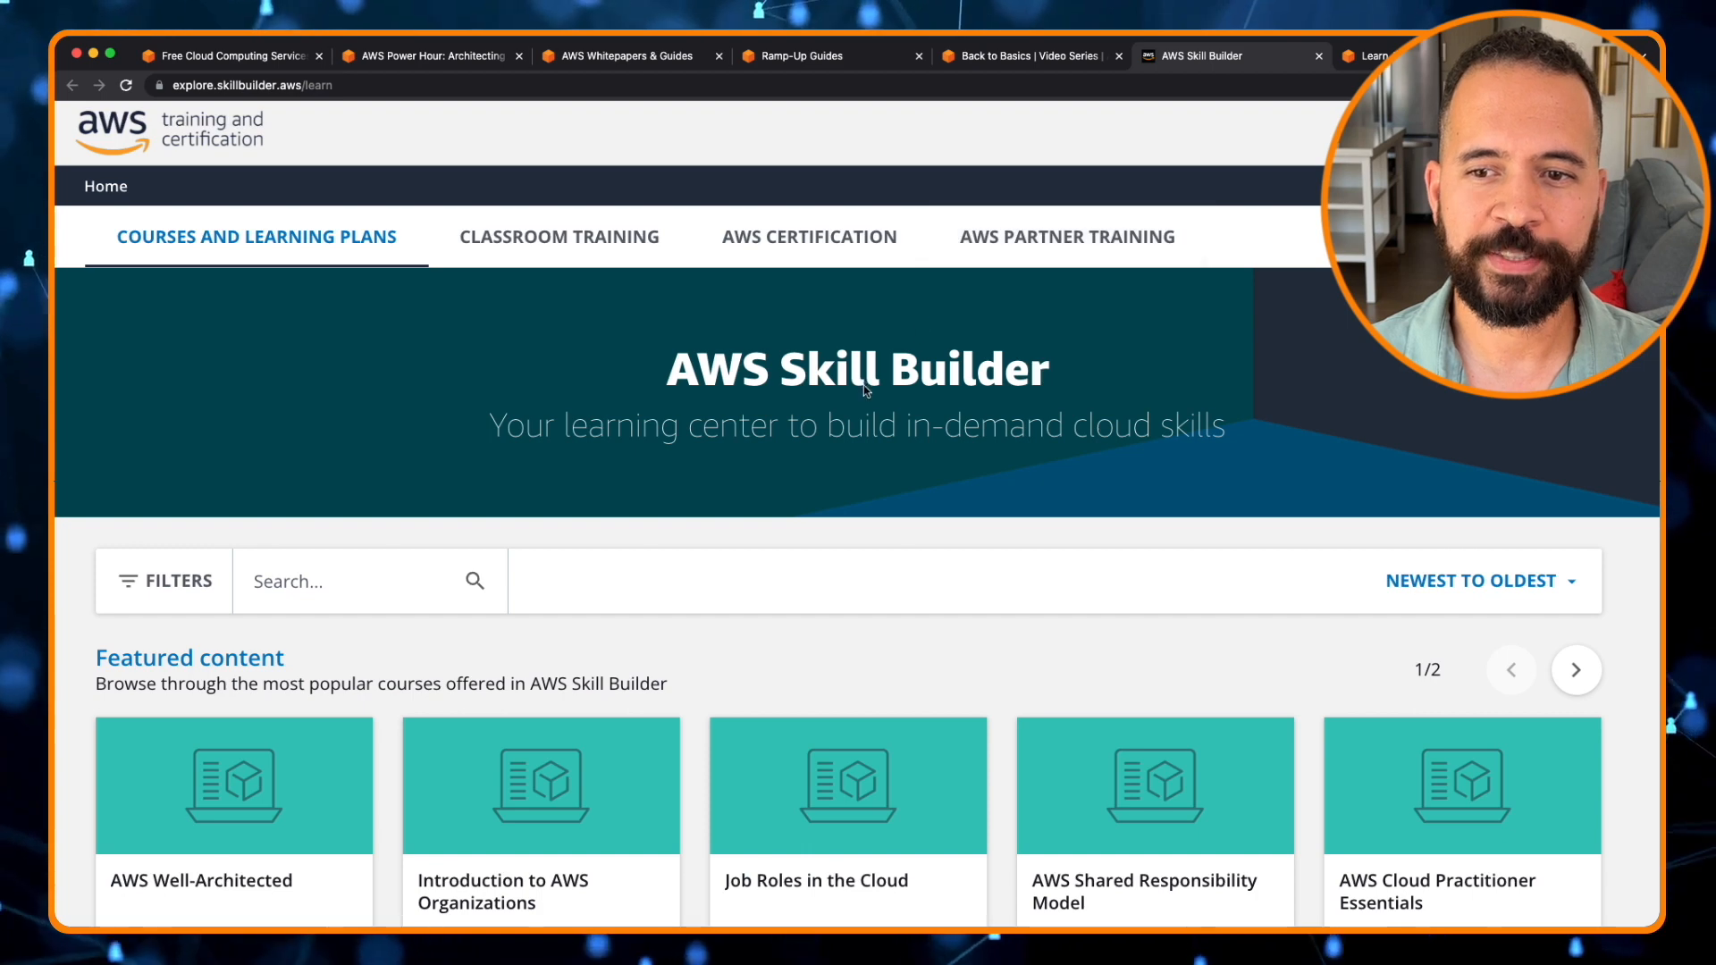
{"action": "mouse_move", "coordinate": [682, 519]}
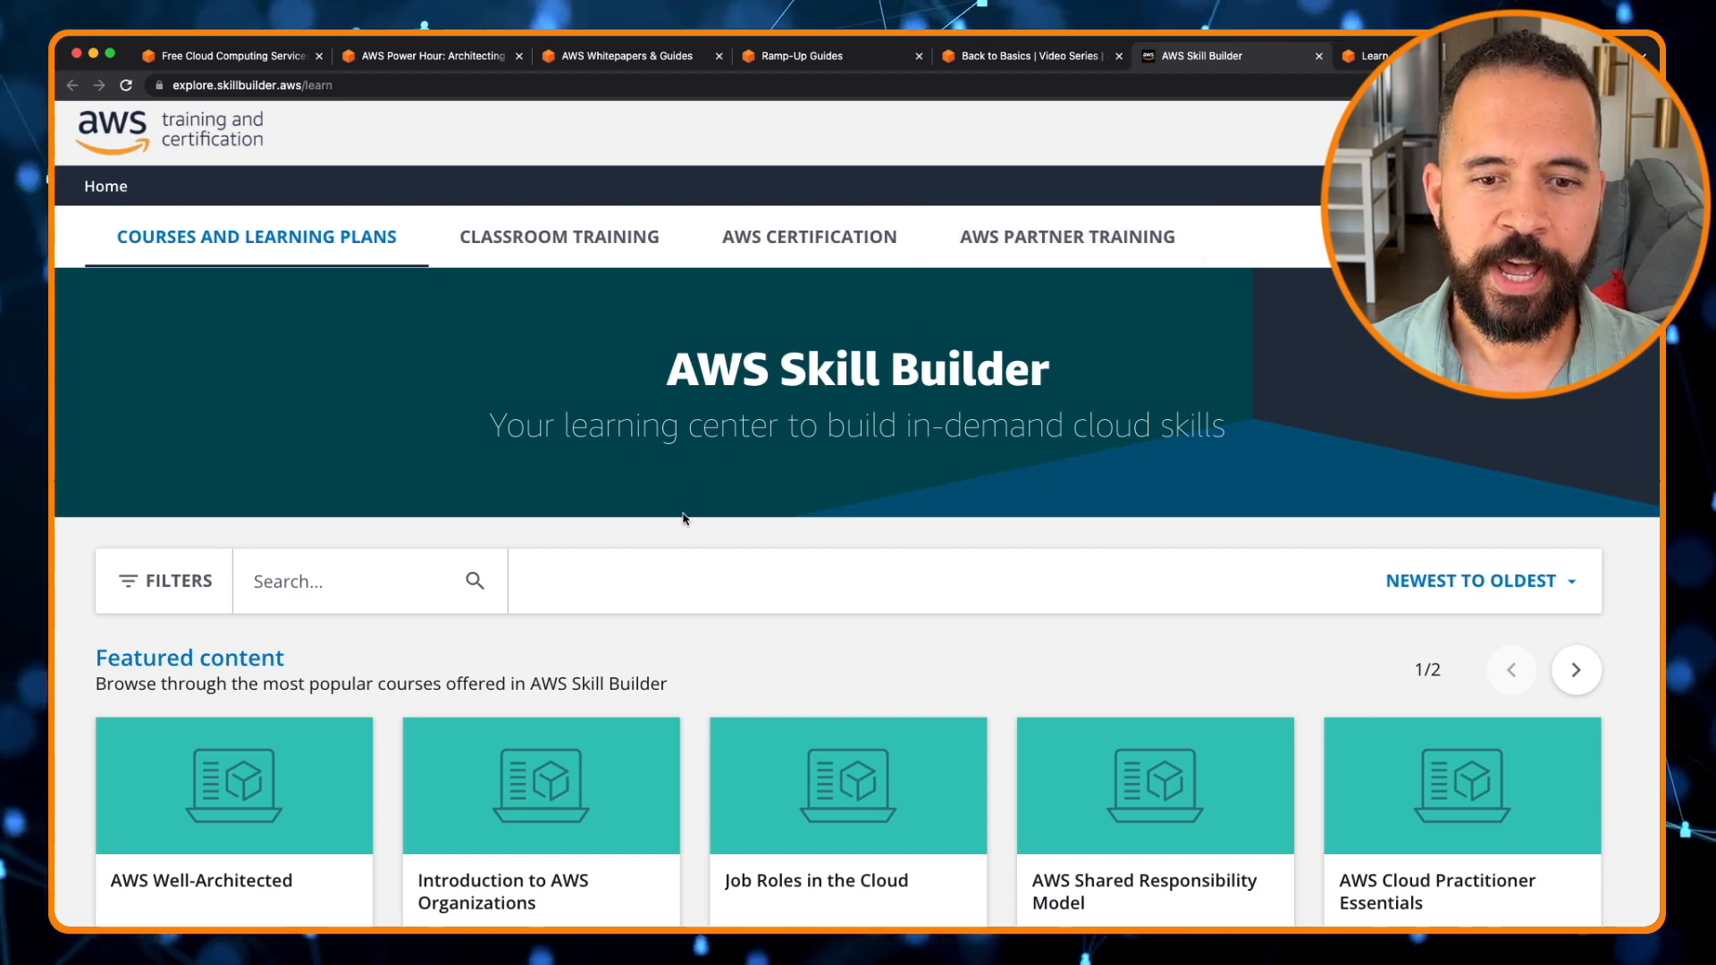
{"action": "scroll", "scroll_direction": "down", "scroll_amount": 3}
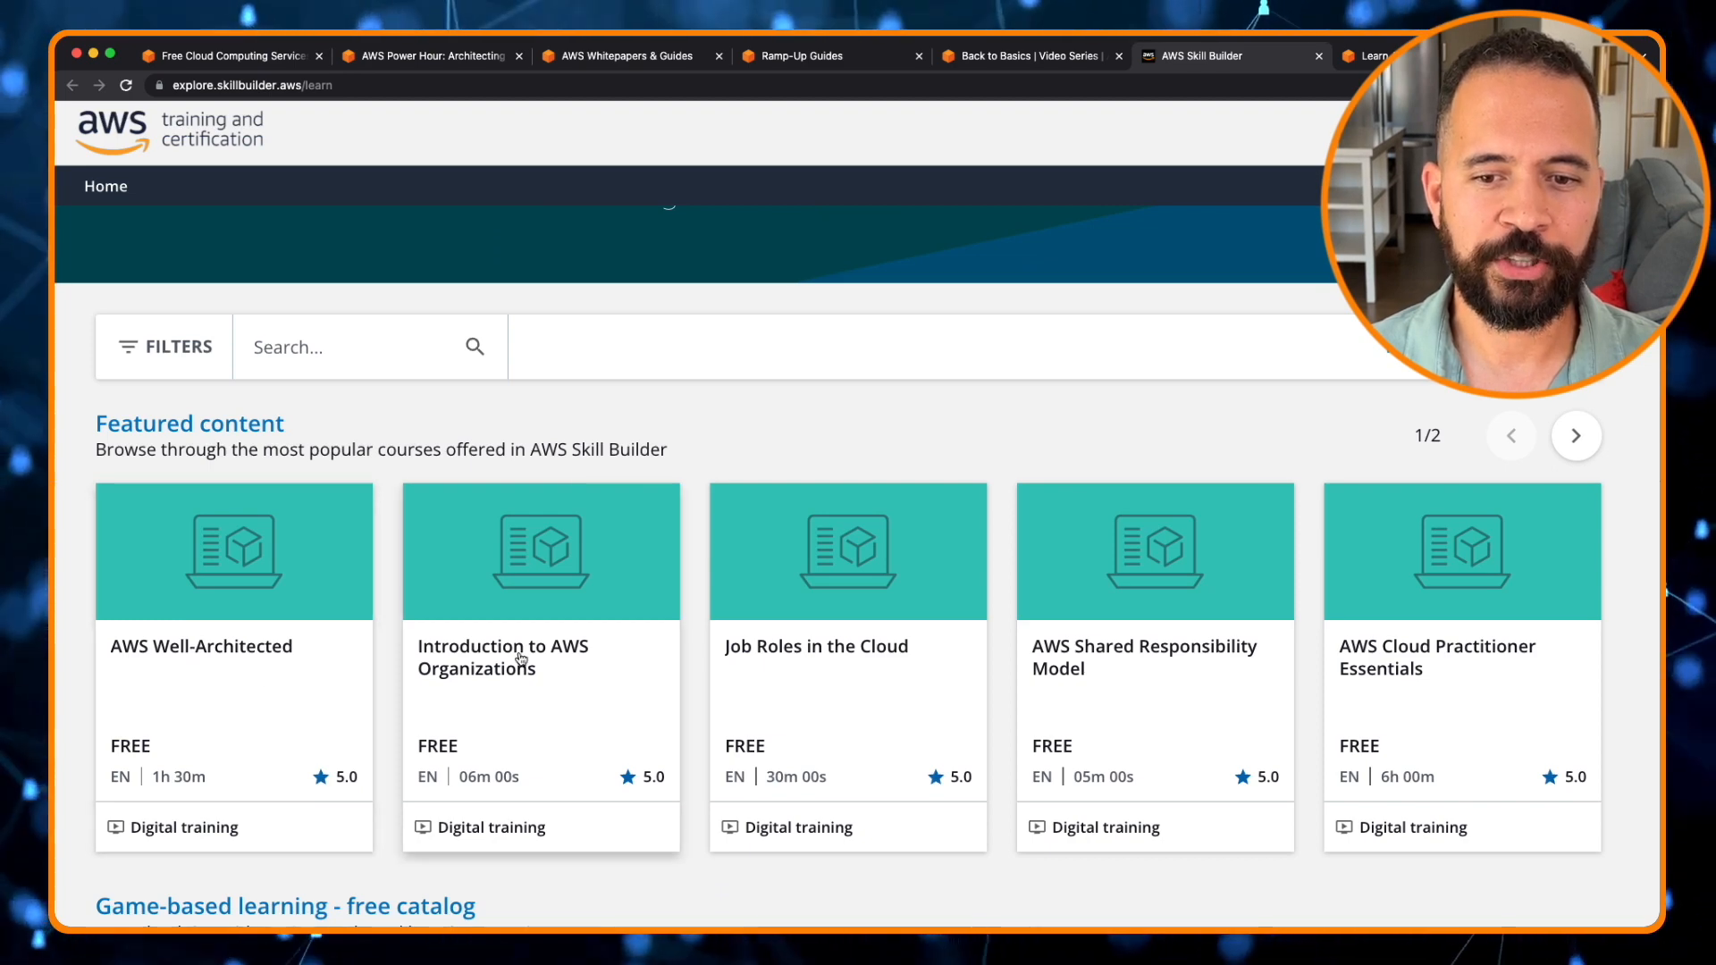
{"action": "mouse_move", "coordinate": [774, 652]}
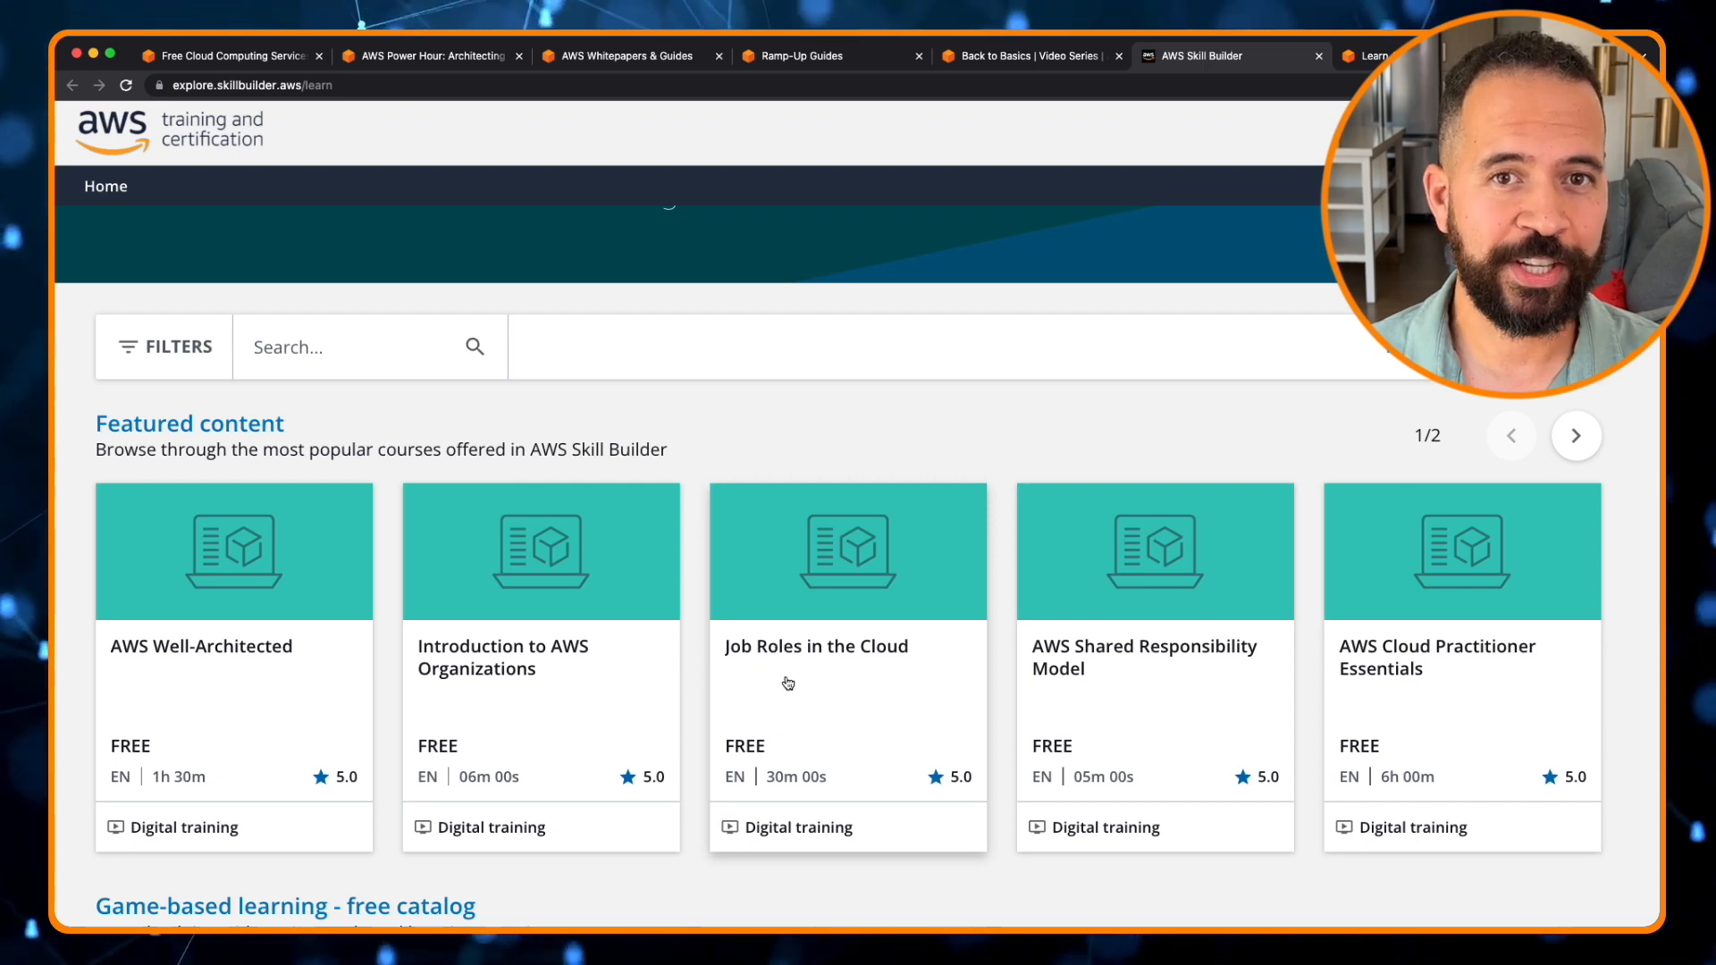
{"action": "mouse_move", "coordinate": [794, 683]}
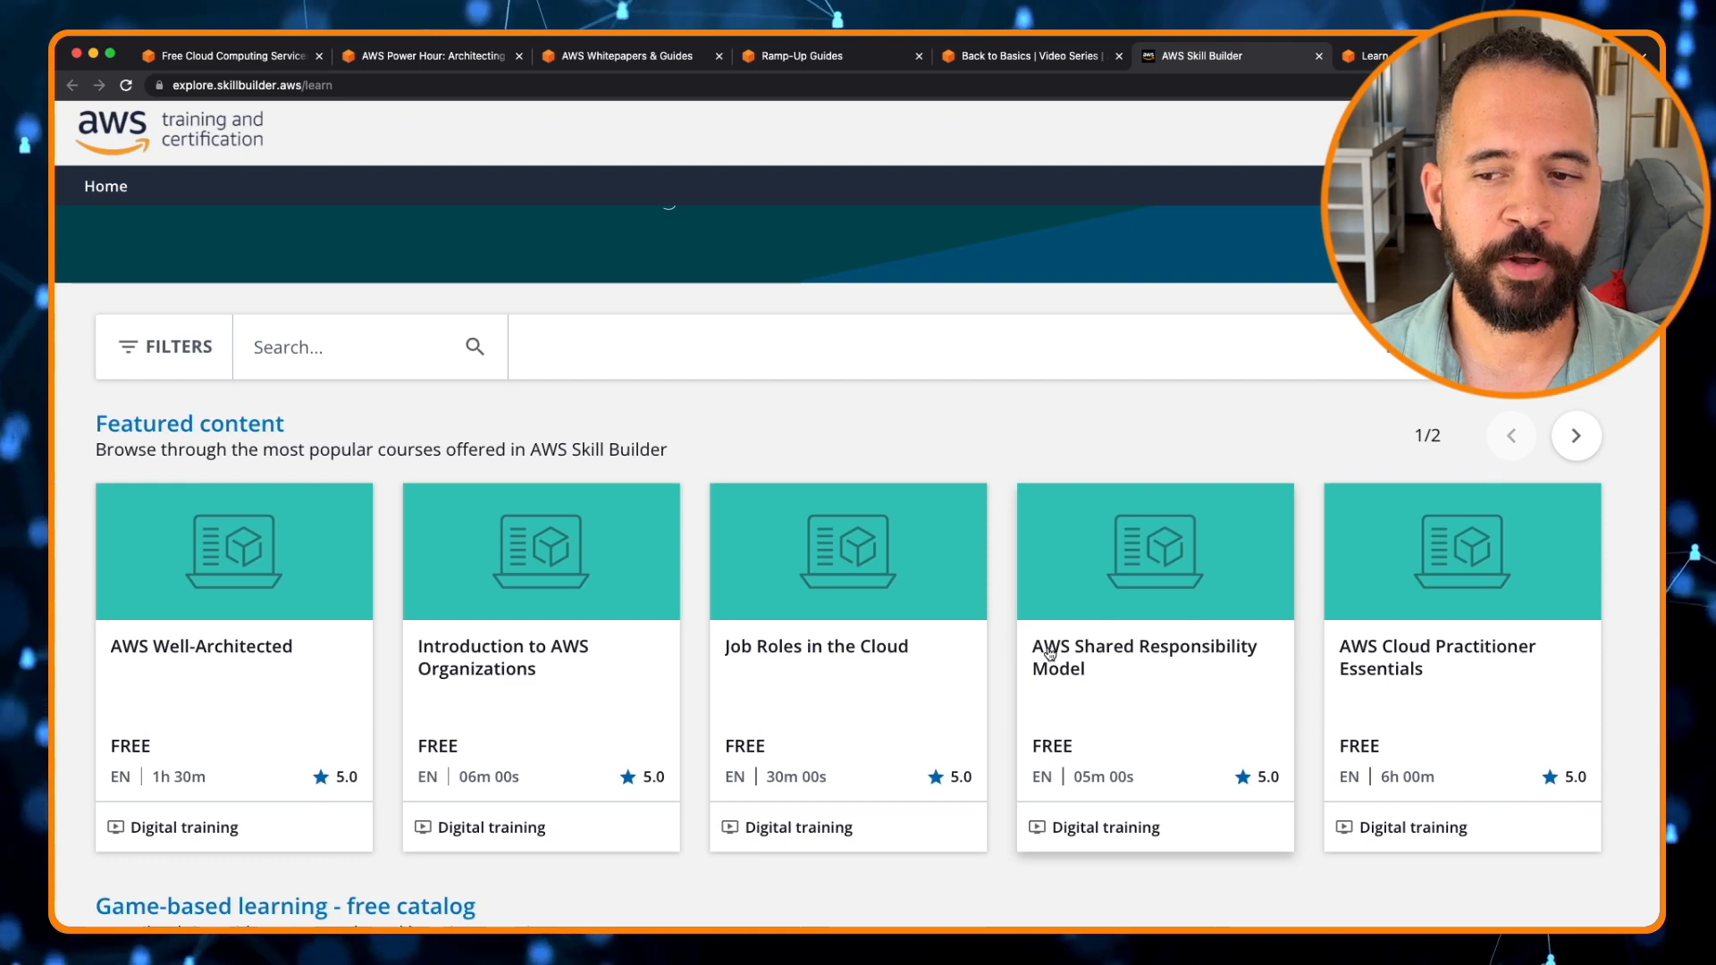
{"action": "mouse_move", "coordinate": [1220, 662]}
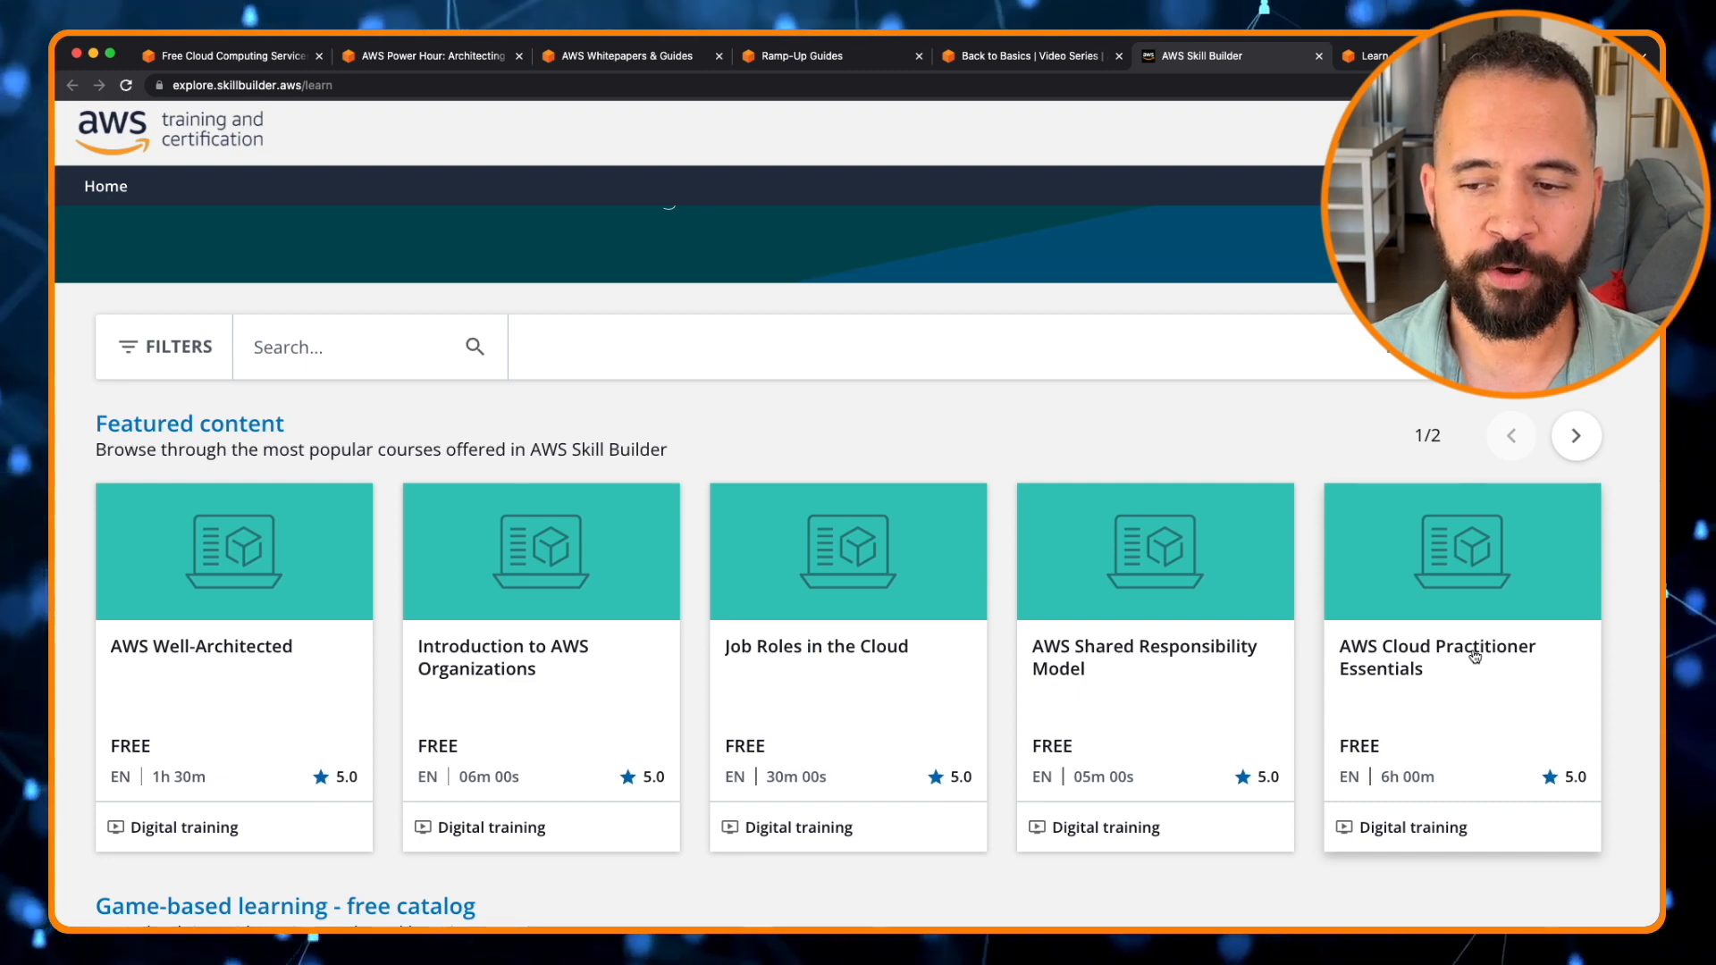
{"action": "mouse_move", "coordinate": [162, 791]}
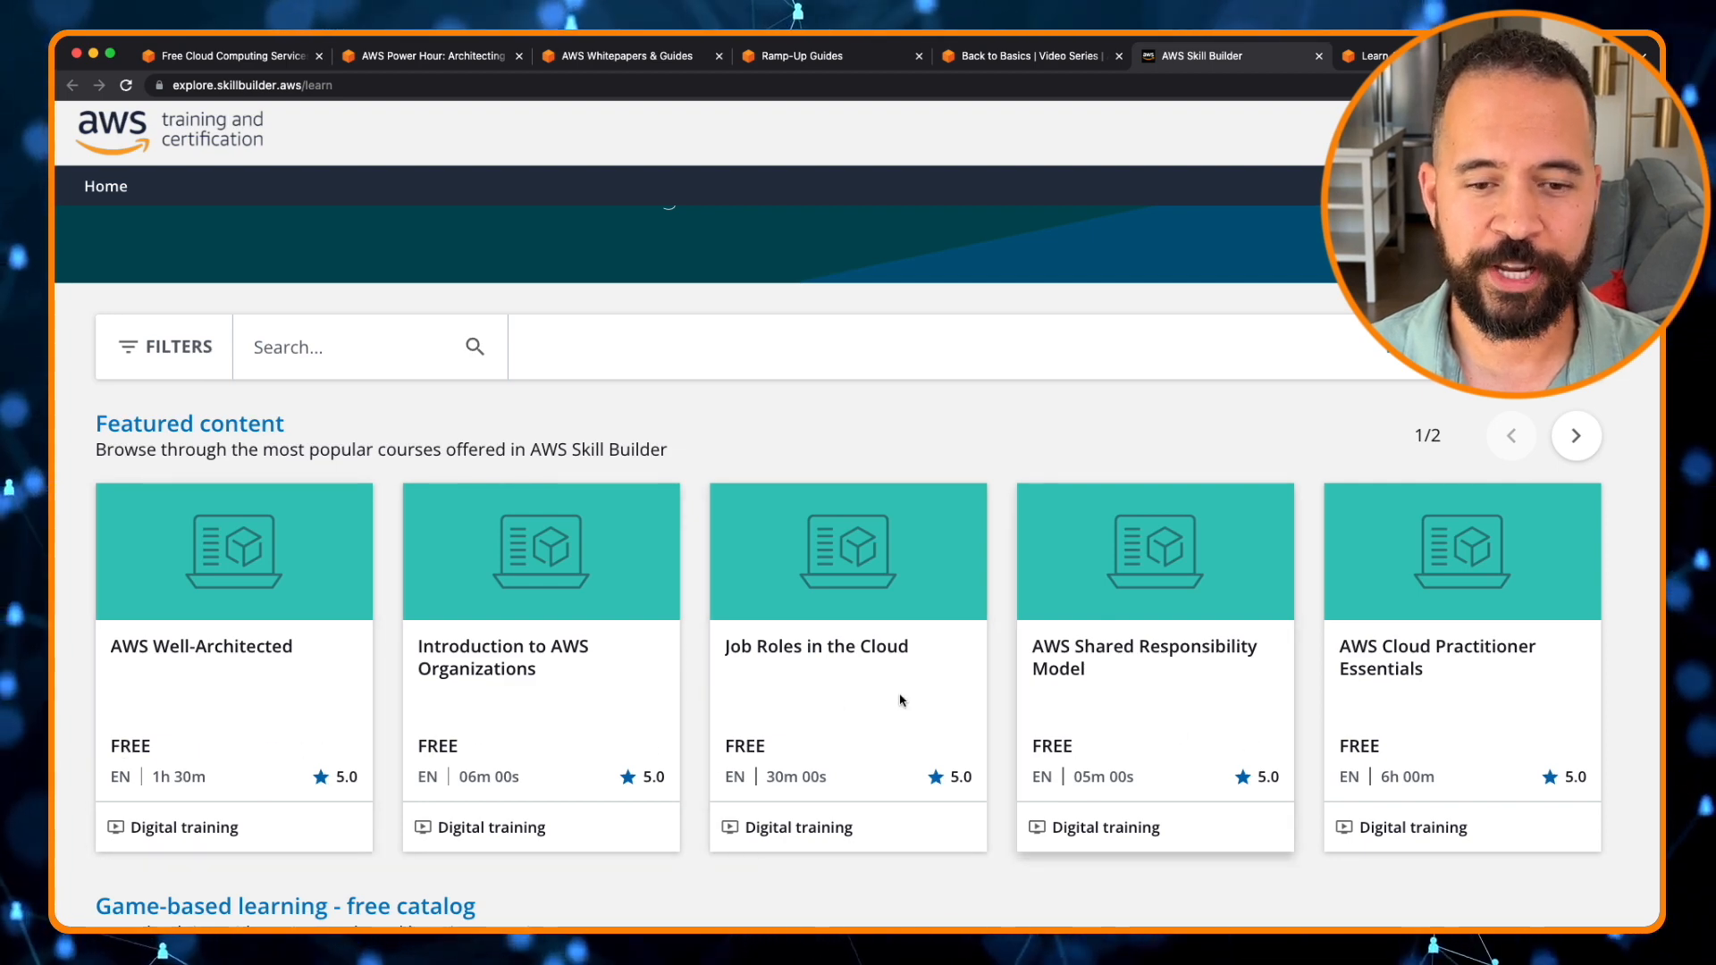
Scroll past Featured content to the Game-based learning catalog and Learning plans row.
{"action": "scroll", "scroll_direction": "down", "scroll_amount": 3}
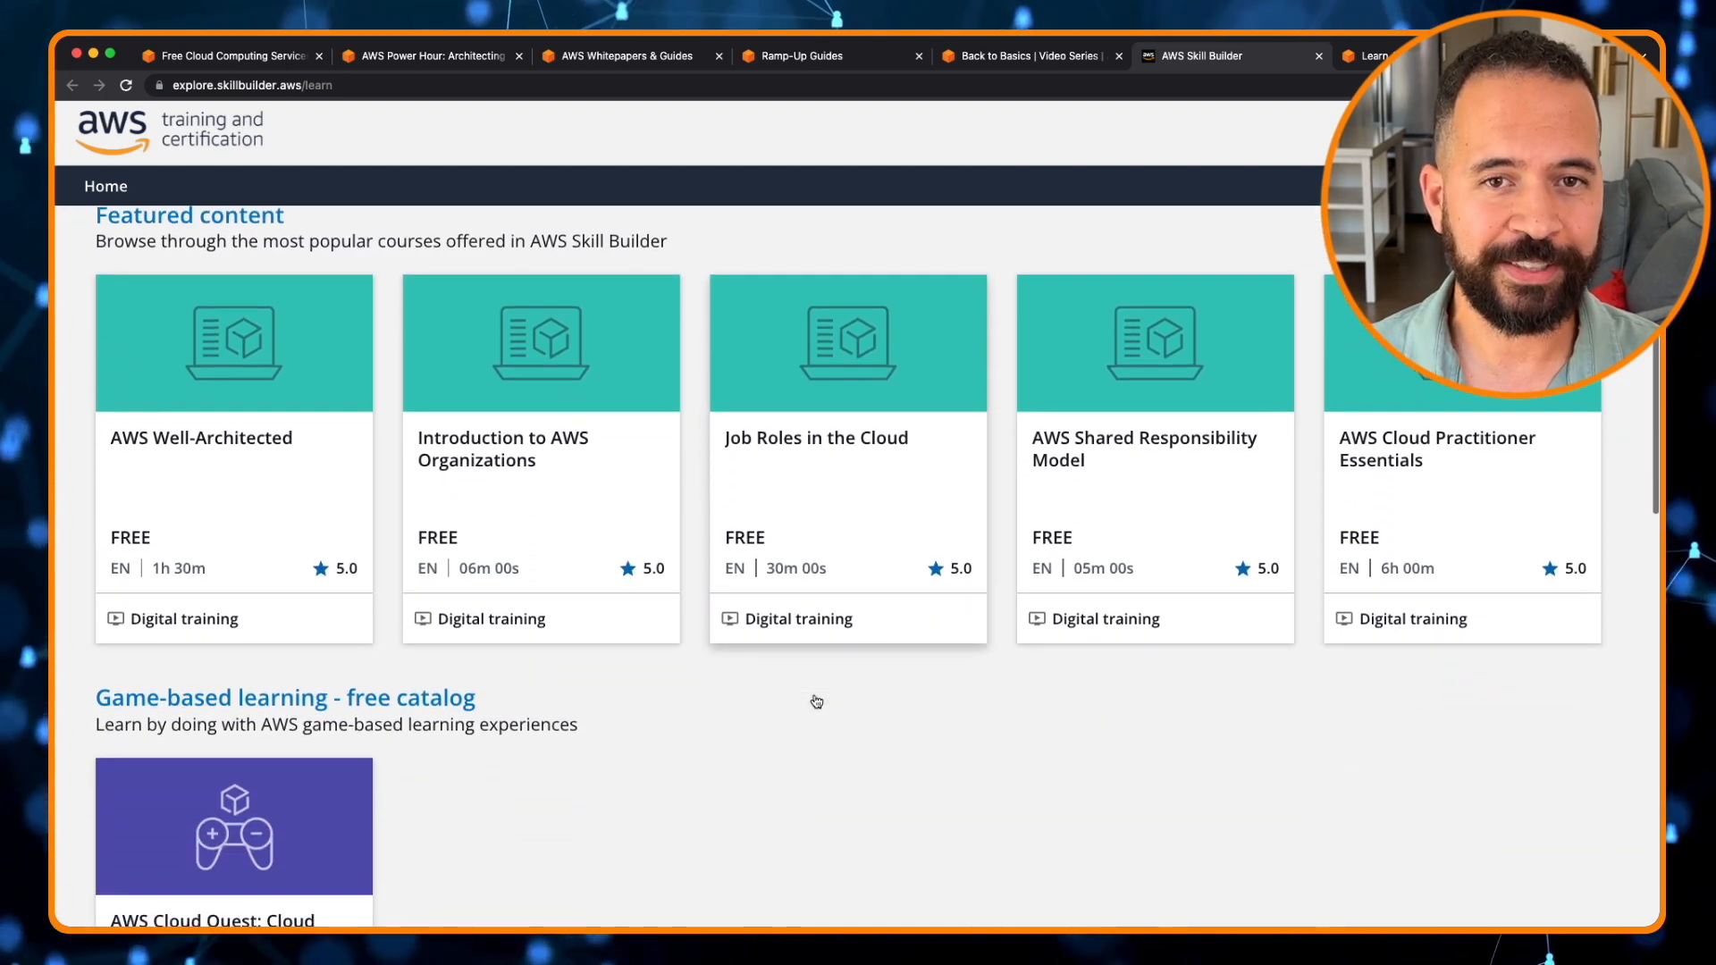
{"action": "scroll", "scroll_direction": "down", "scroll_amount": 3}
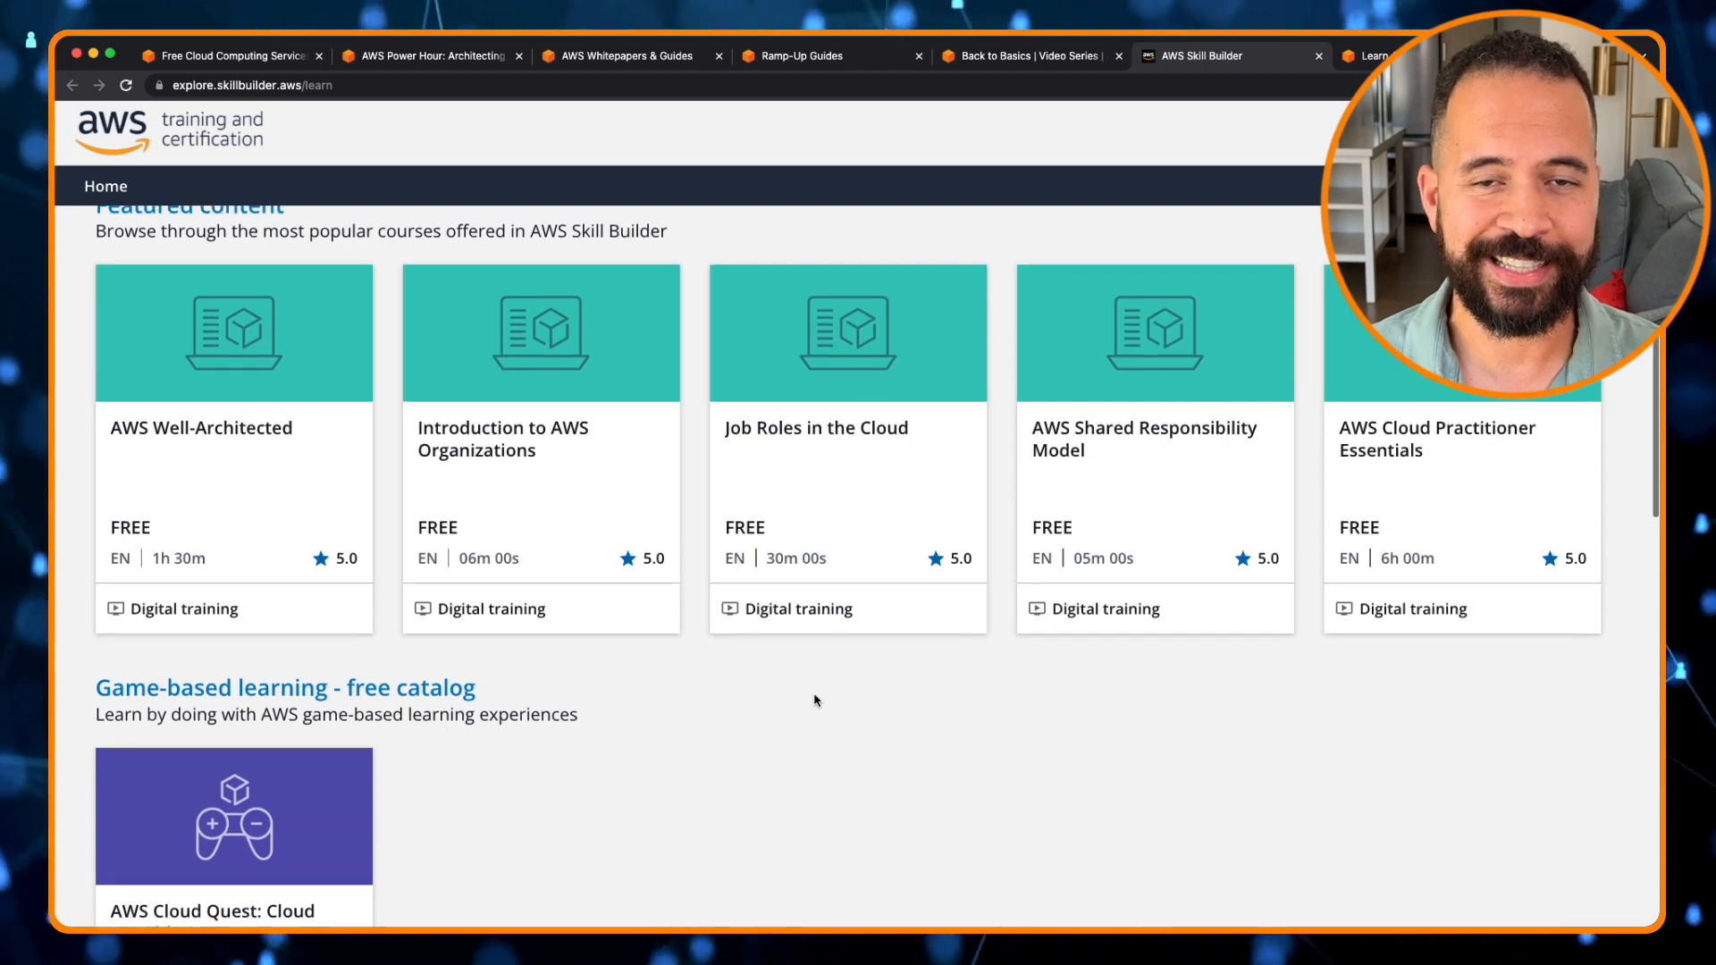
{"action": "scroll", "scroll_direction": "down", "scroll_amount": 3}
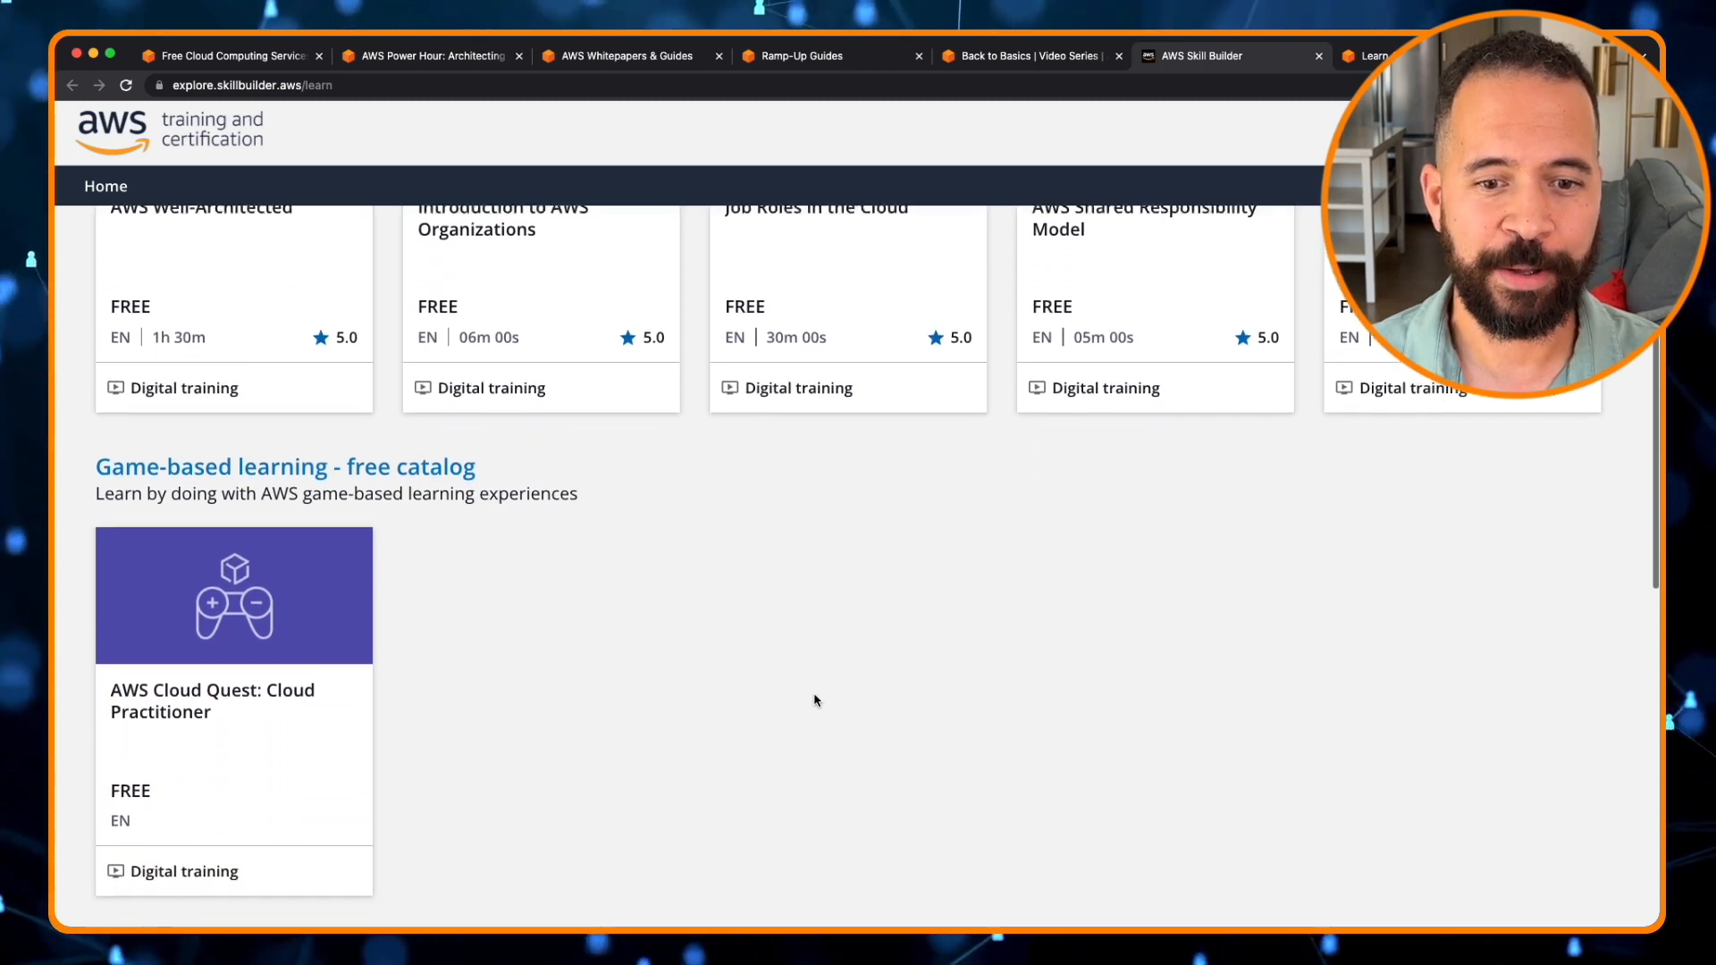
{"action": "scroll", "scroll_direction": "down", "scroll_amount": 3}
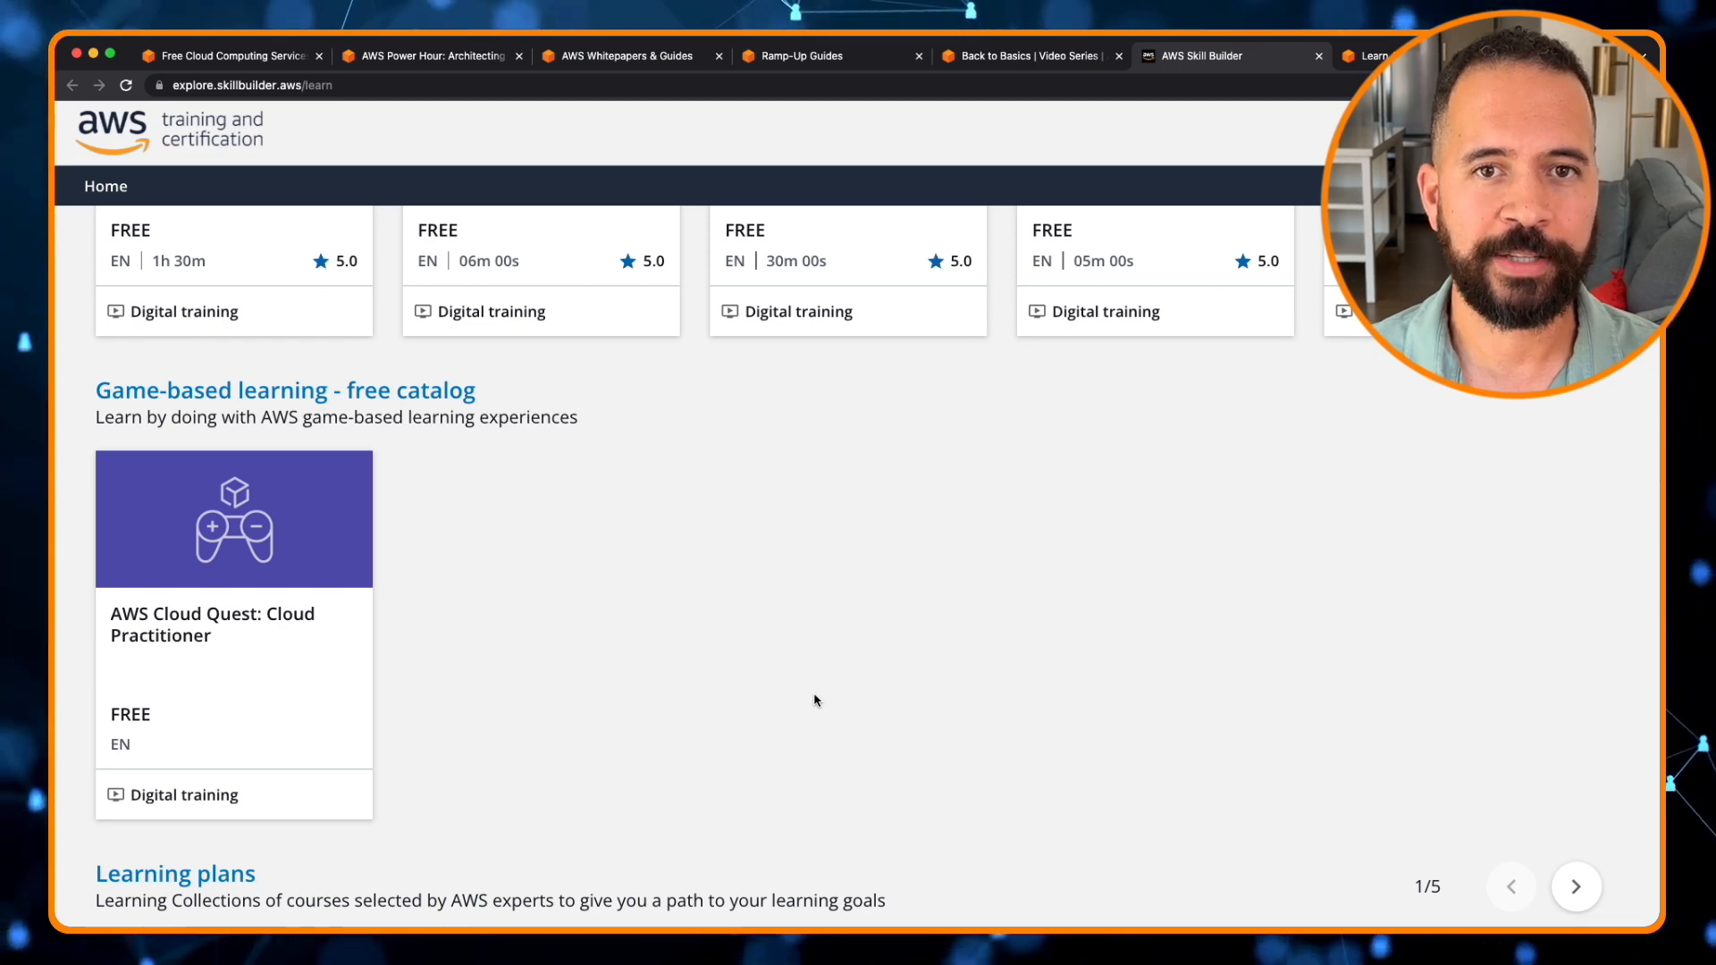
{"action": "mouse_move", "coordinate": [591, 685]}
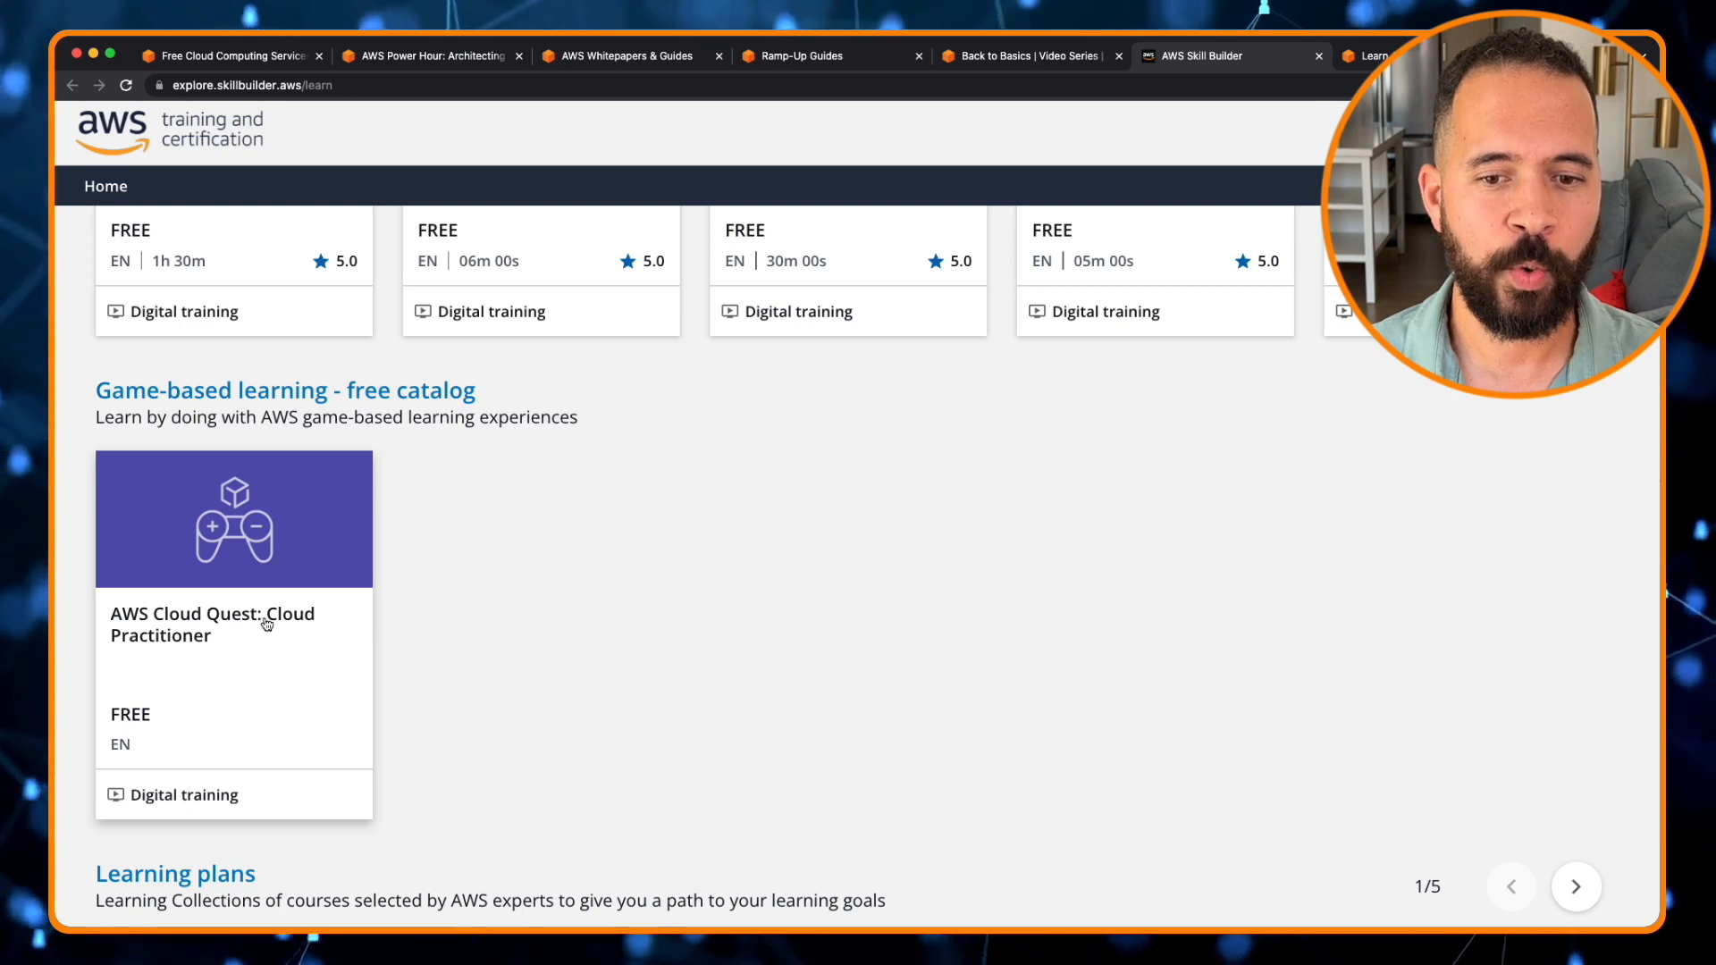
{"action": "mouse_move", "coordinate": [1228, 401]}
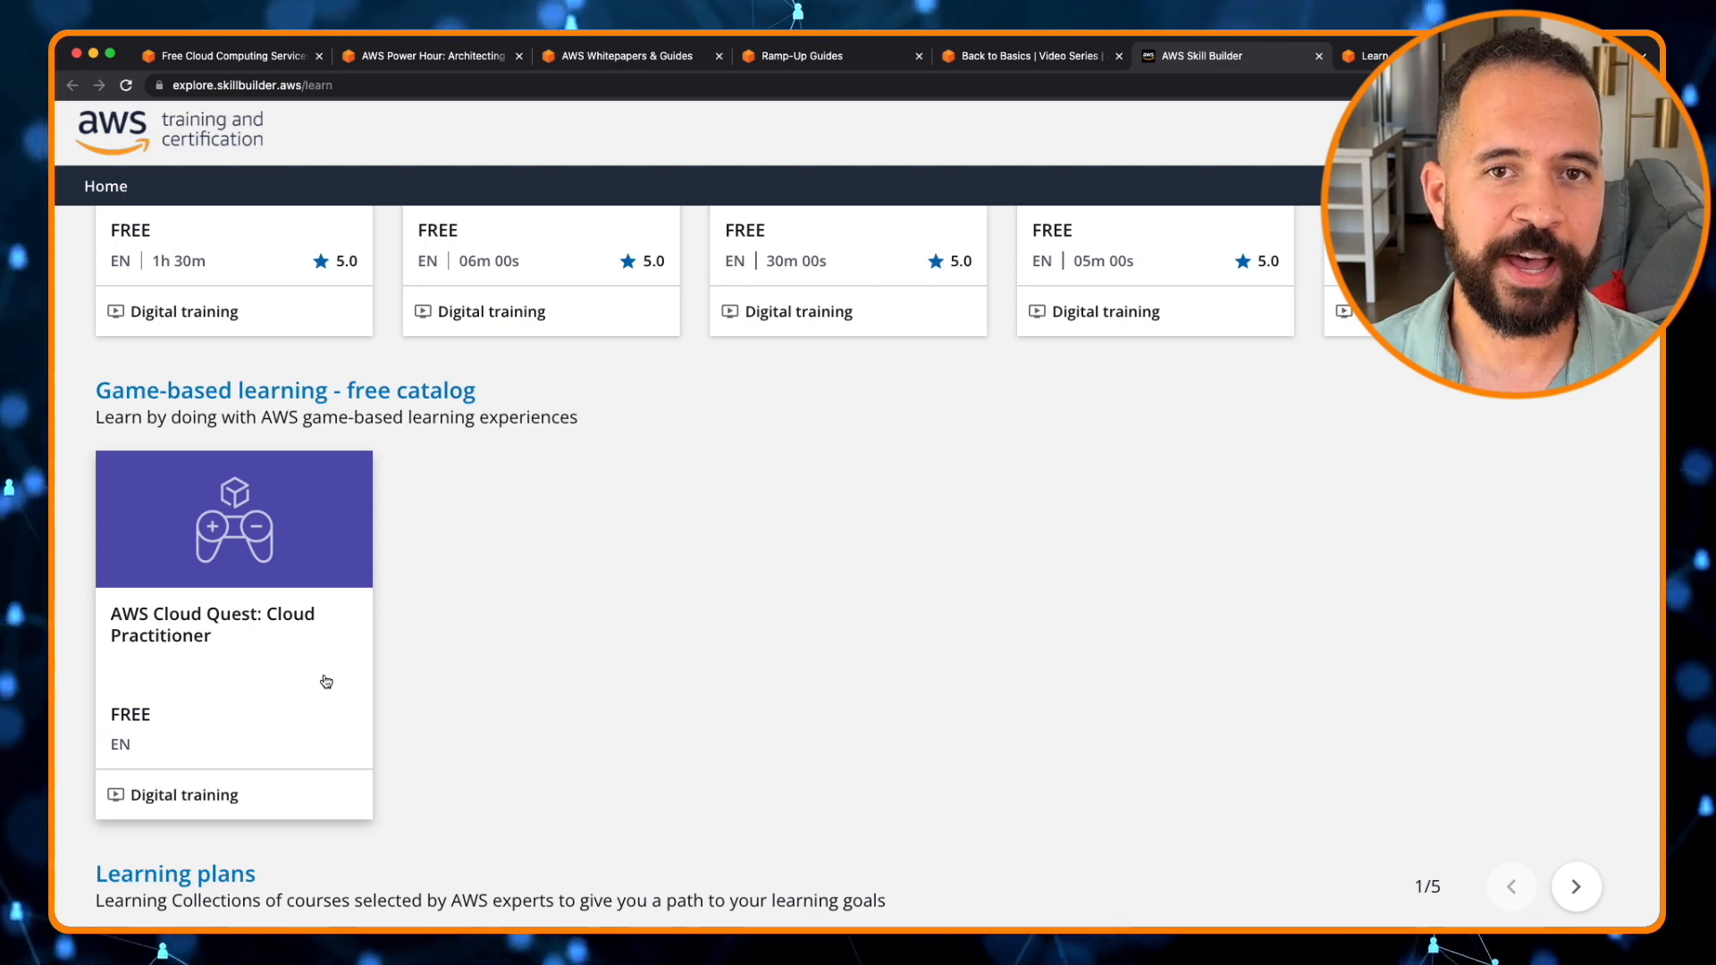
{"action": "scroll", "scroll_direction": "down", "scroll_amount": 3}
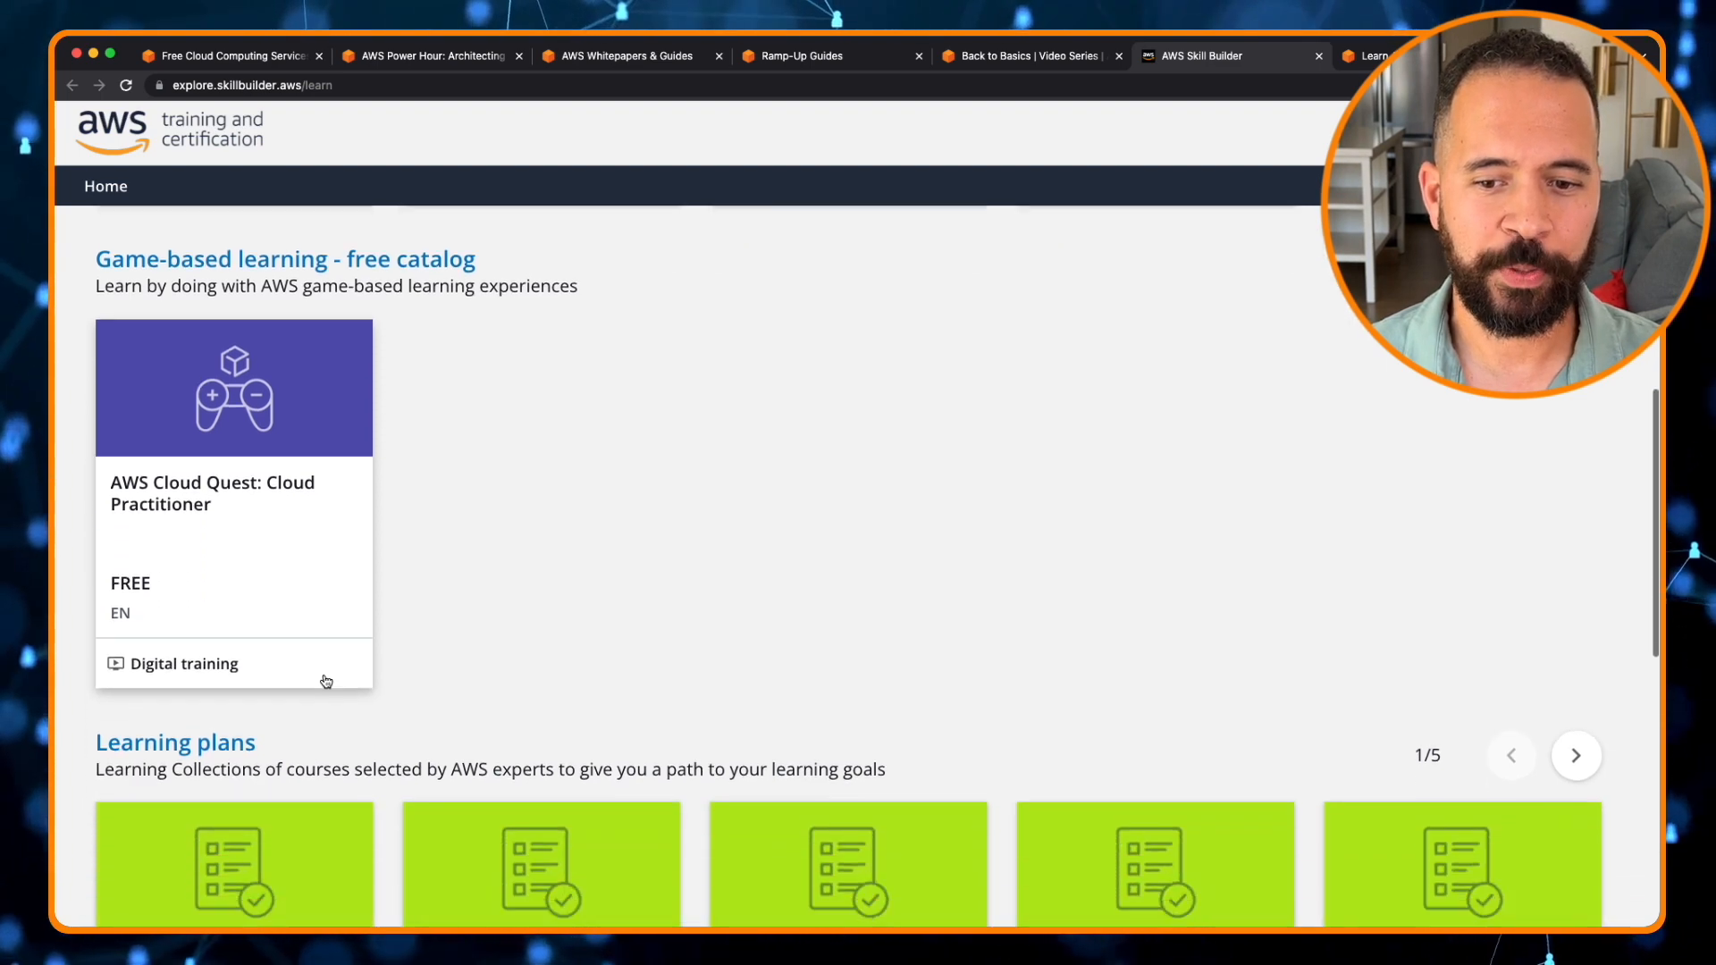
{"action": "scroll", "scroll_direction": "down", "scroll_amount": 3}
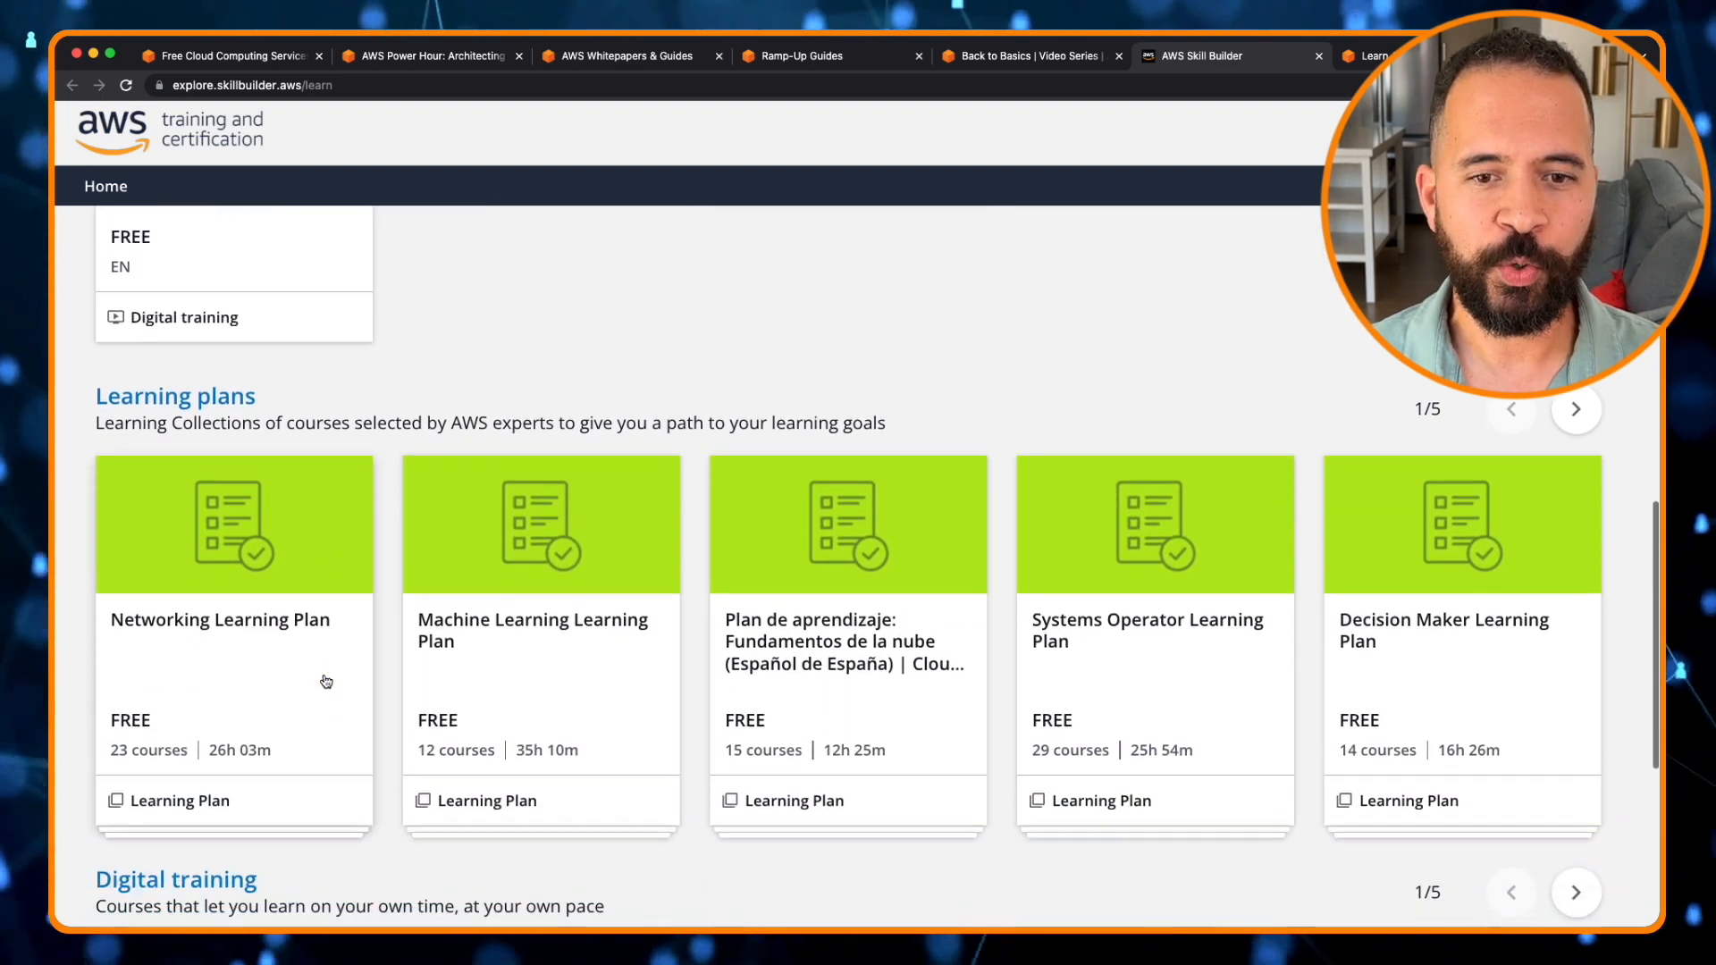
{"action": "scroll", "scroll_direction": "down", "scroll_amount": 3}
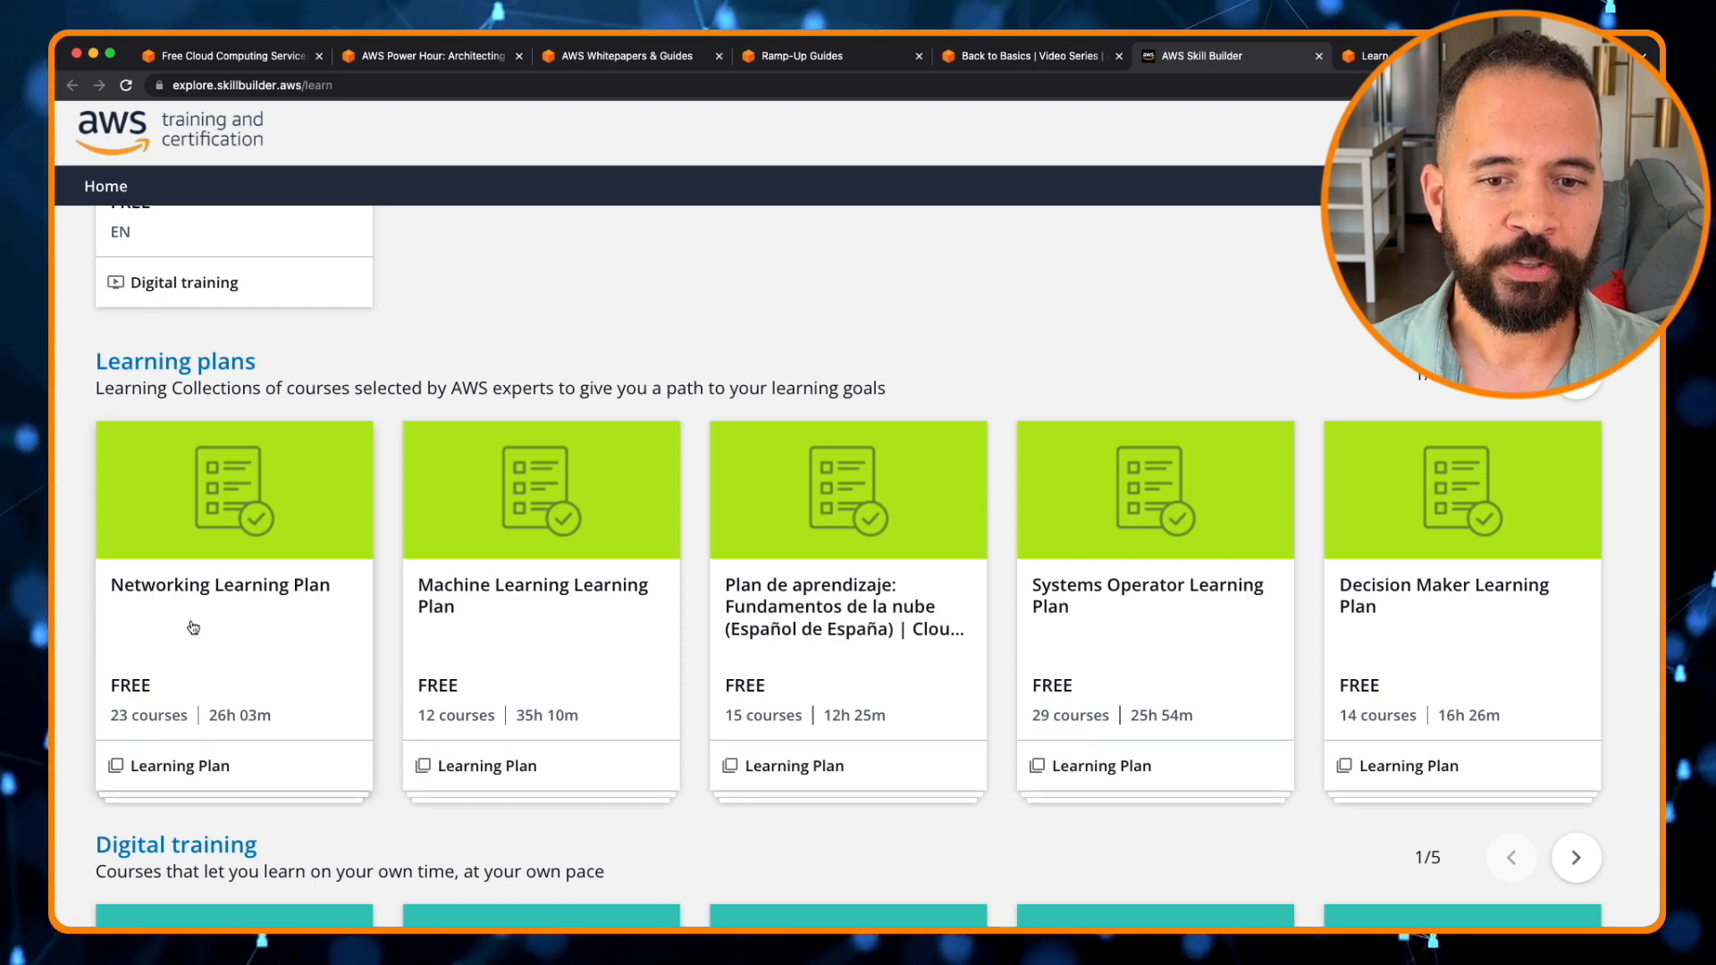
{"action": "mouse_move", "coordinate": [173, 609]}
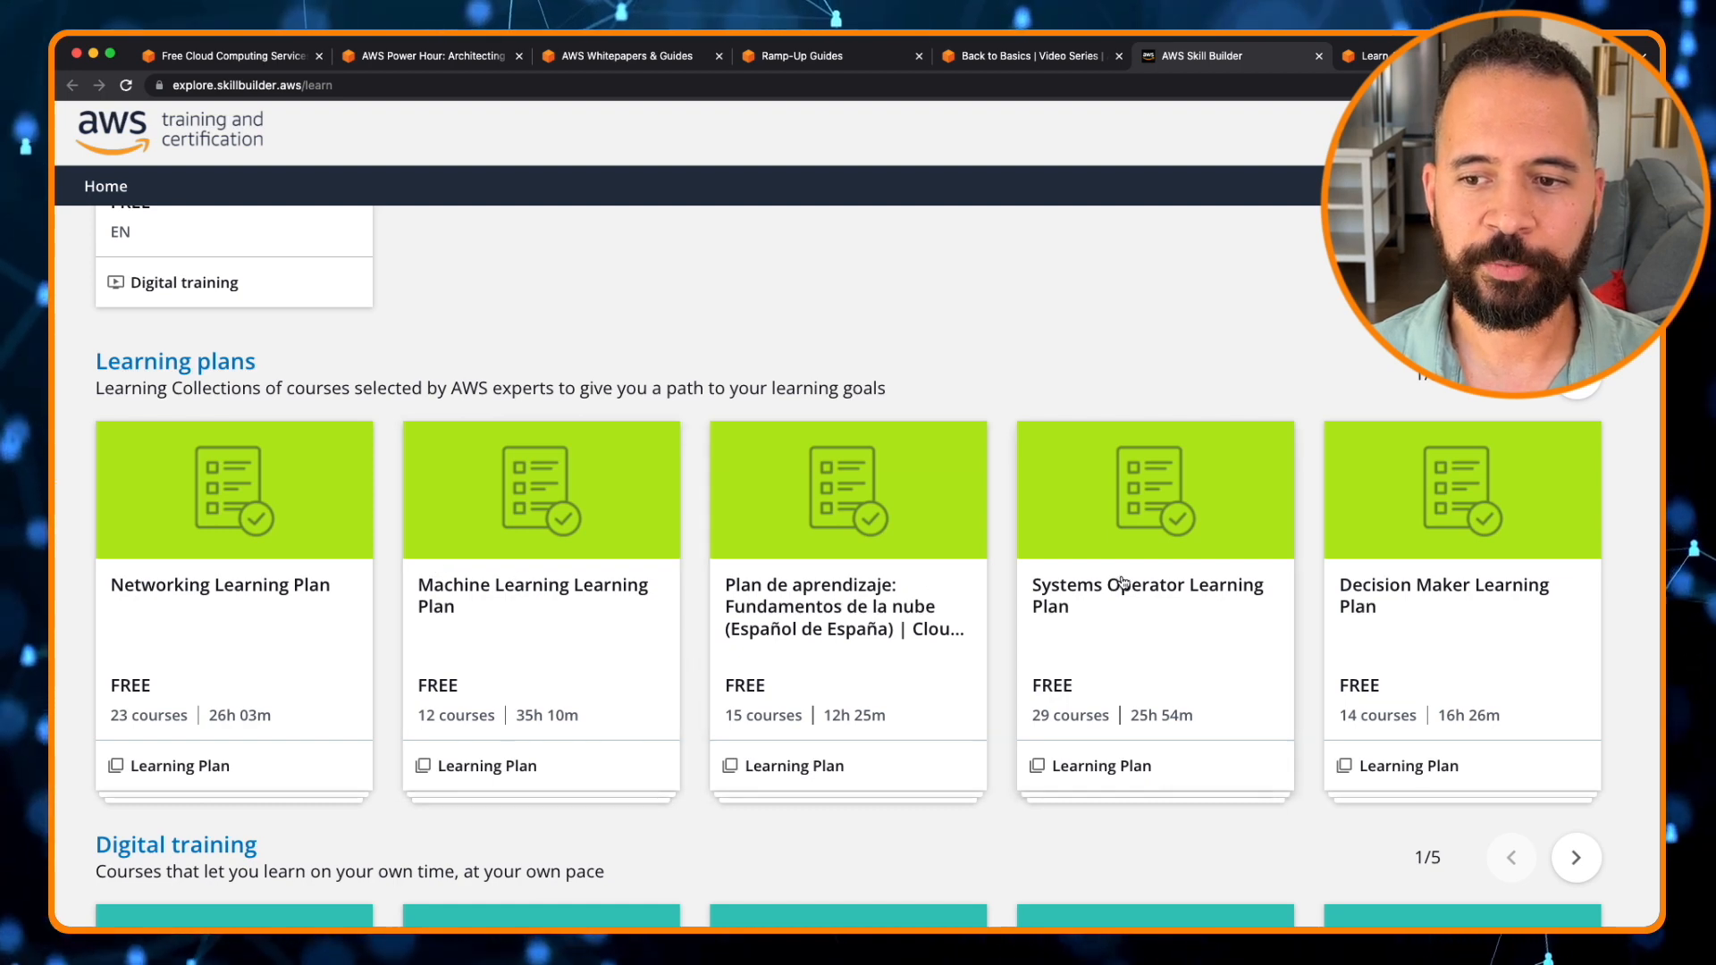
{"action": "mouse_move", "coordinate": [1461, 599]}
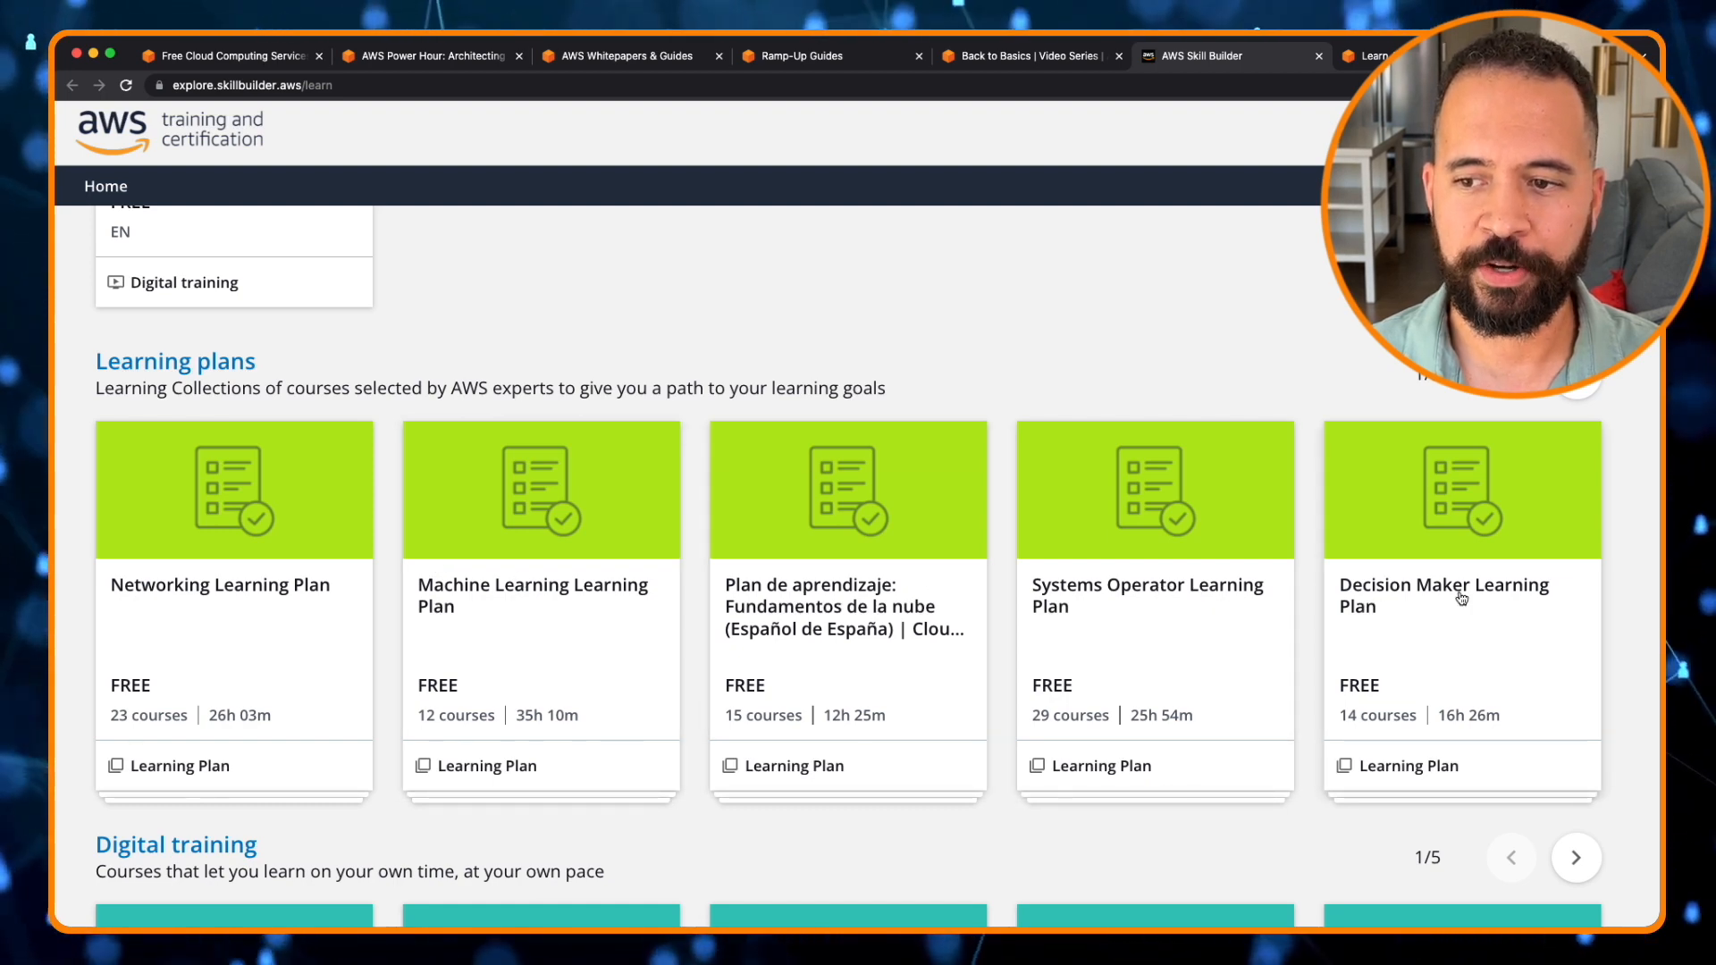
{"action": "scroll", "scroll_direction": "down", "scroll_amount": 3}
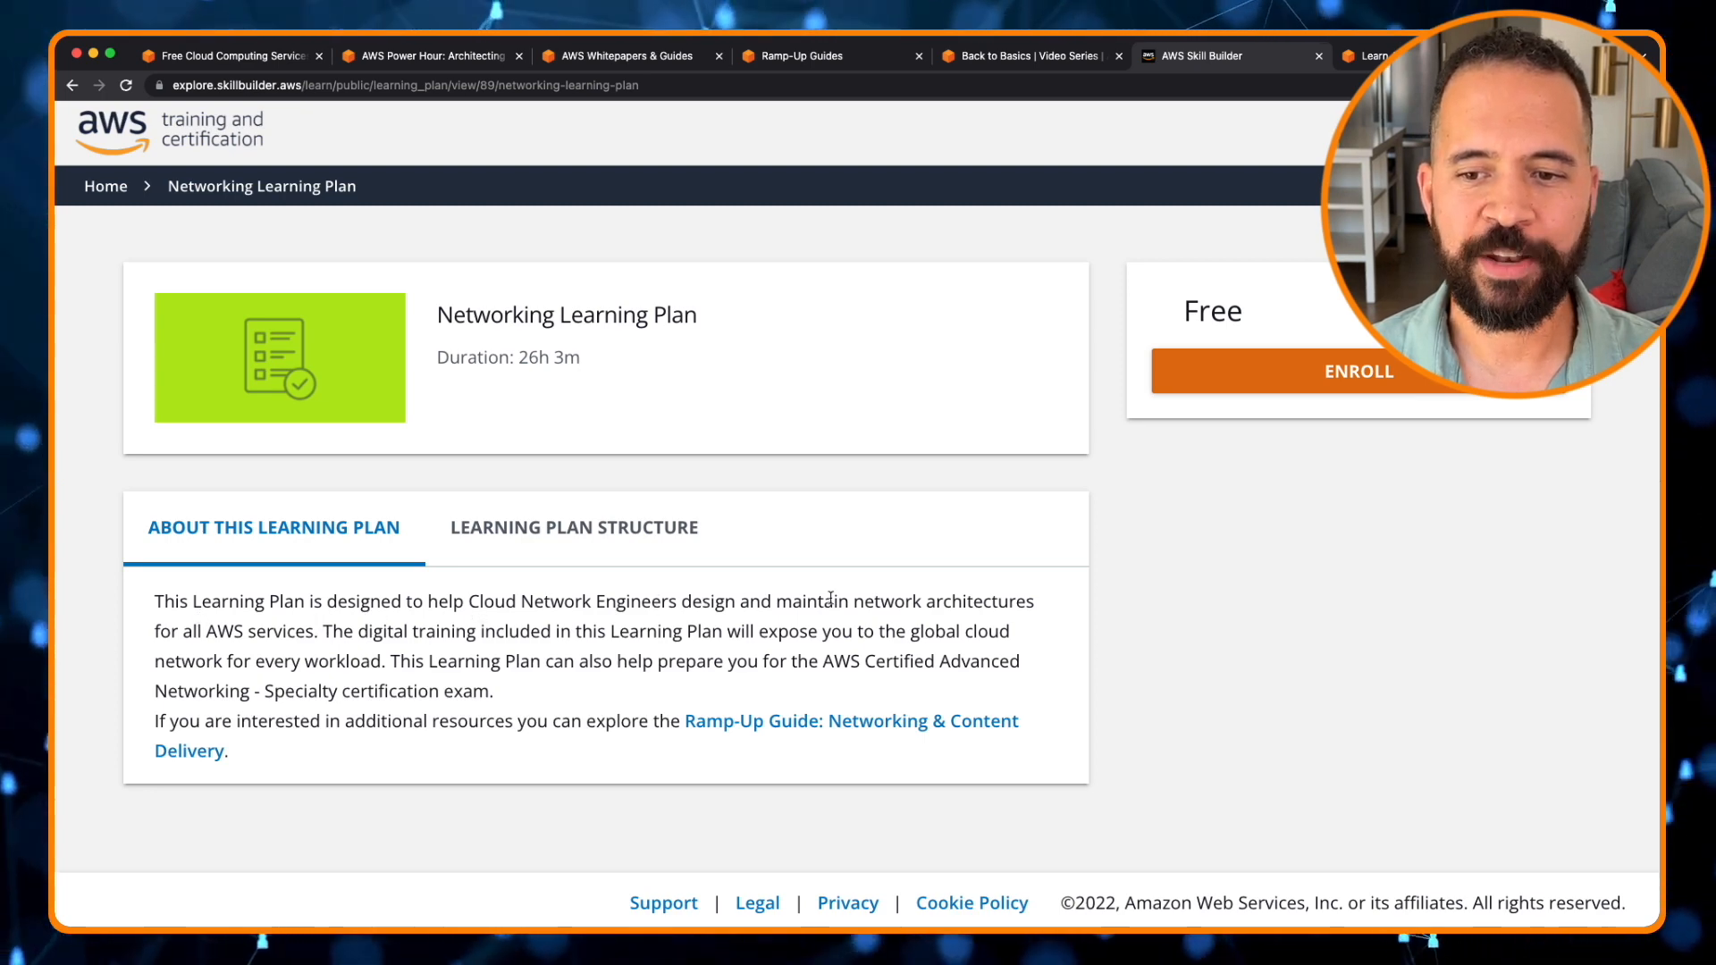
{"action": "mouse_move", "coordinate": [664, 584]}
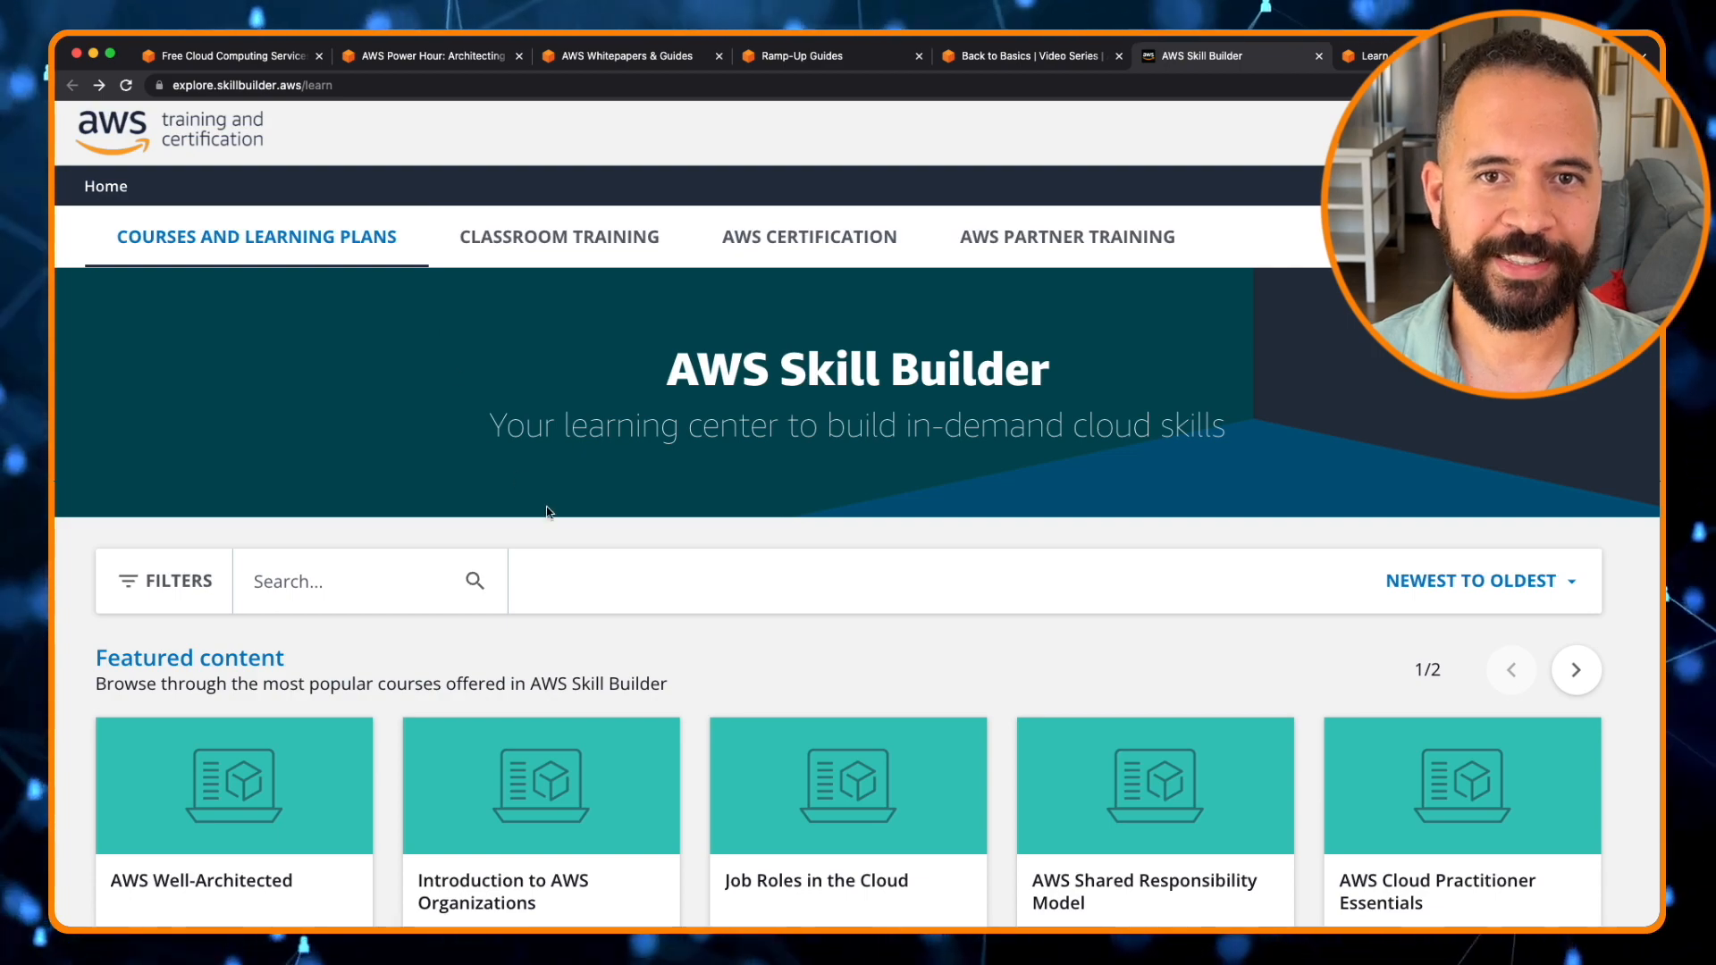
Switch to the Back to Basics series and browse its Architectural Pattern and Technology Category filters.
{"action": "left_click", "coordinate": [1027, 56]}
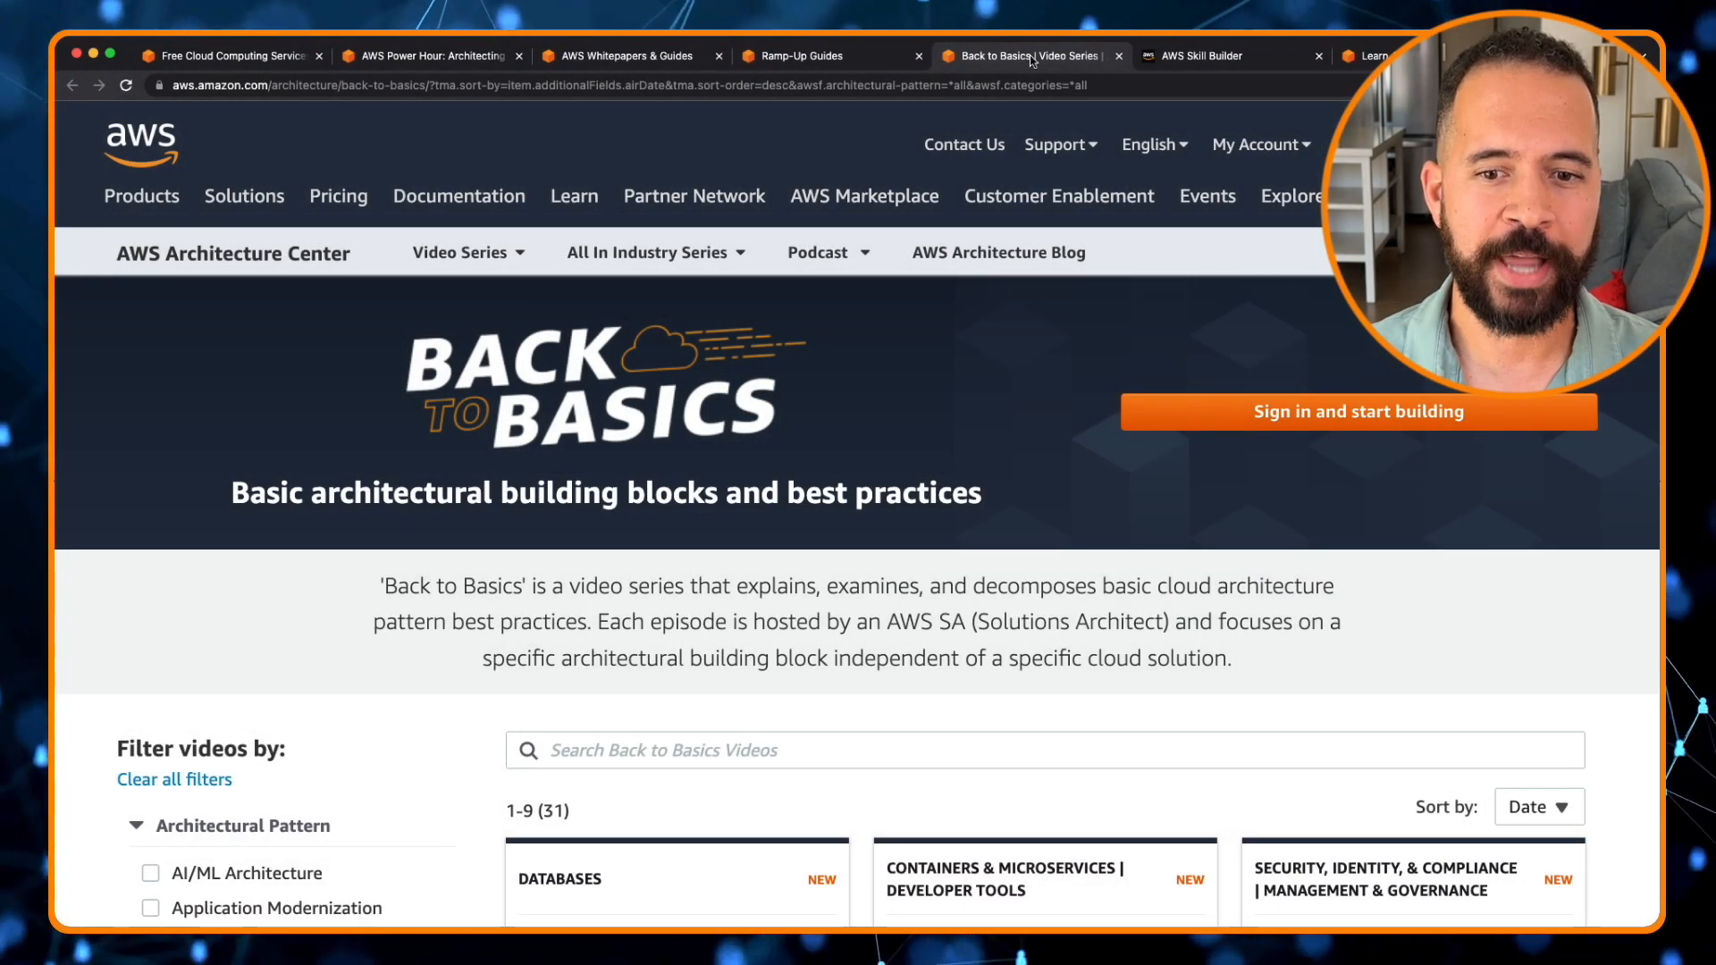
{"action": "mouse_move", "coordinate": [887, 437]}
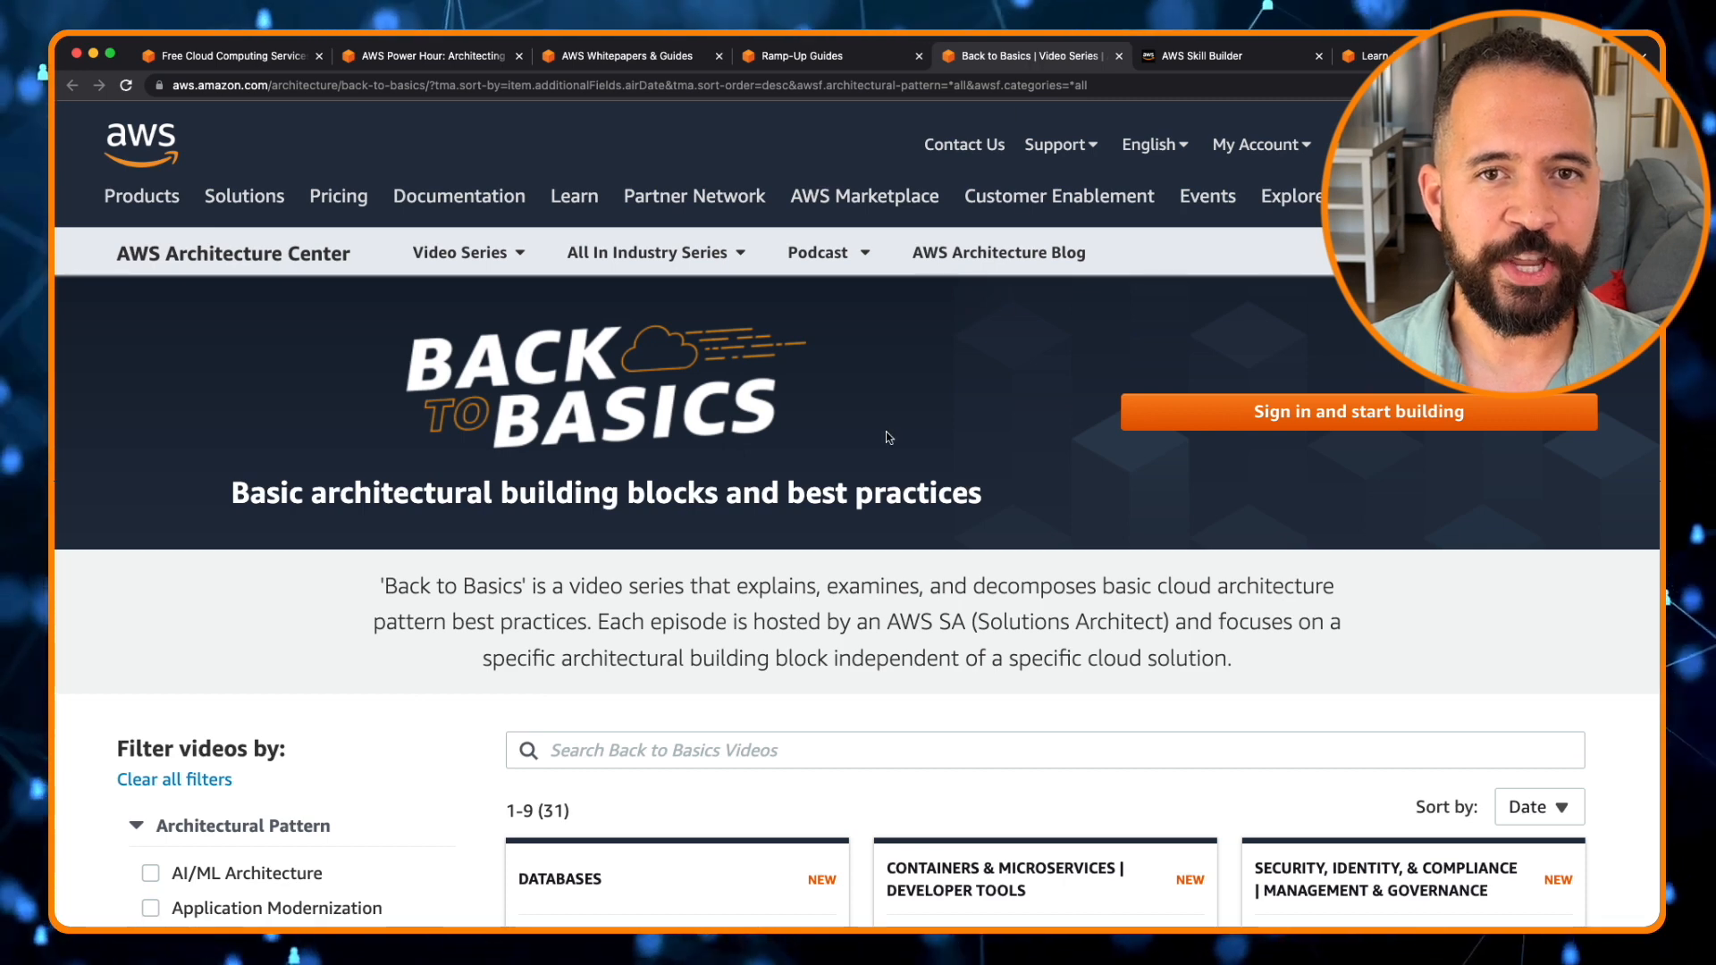
{"action": "mouse_move", "coordinate": [859, 520]}
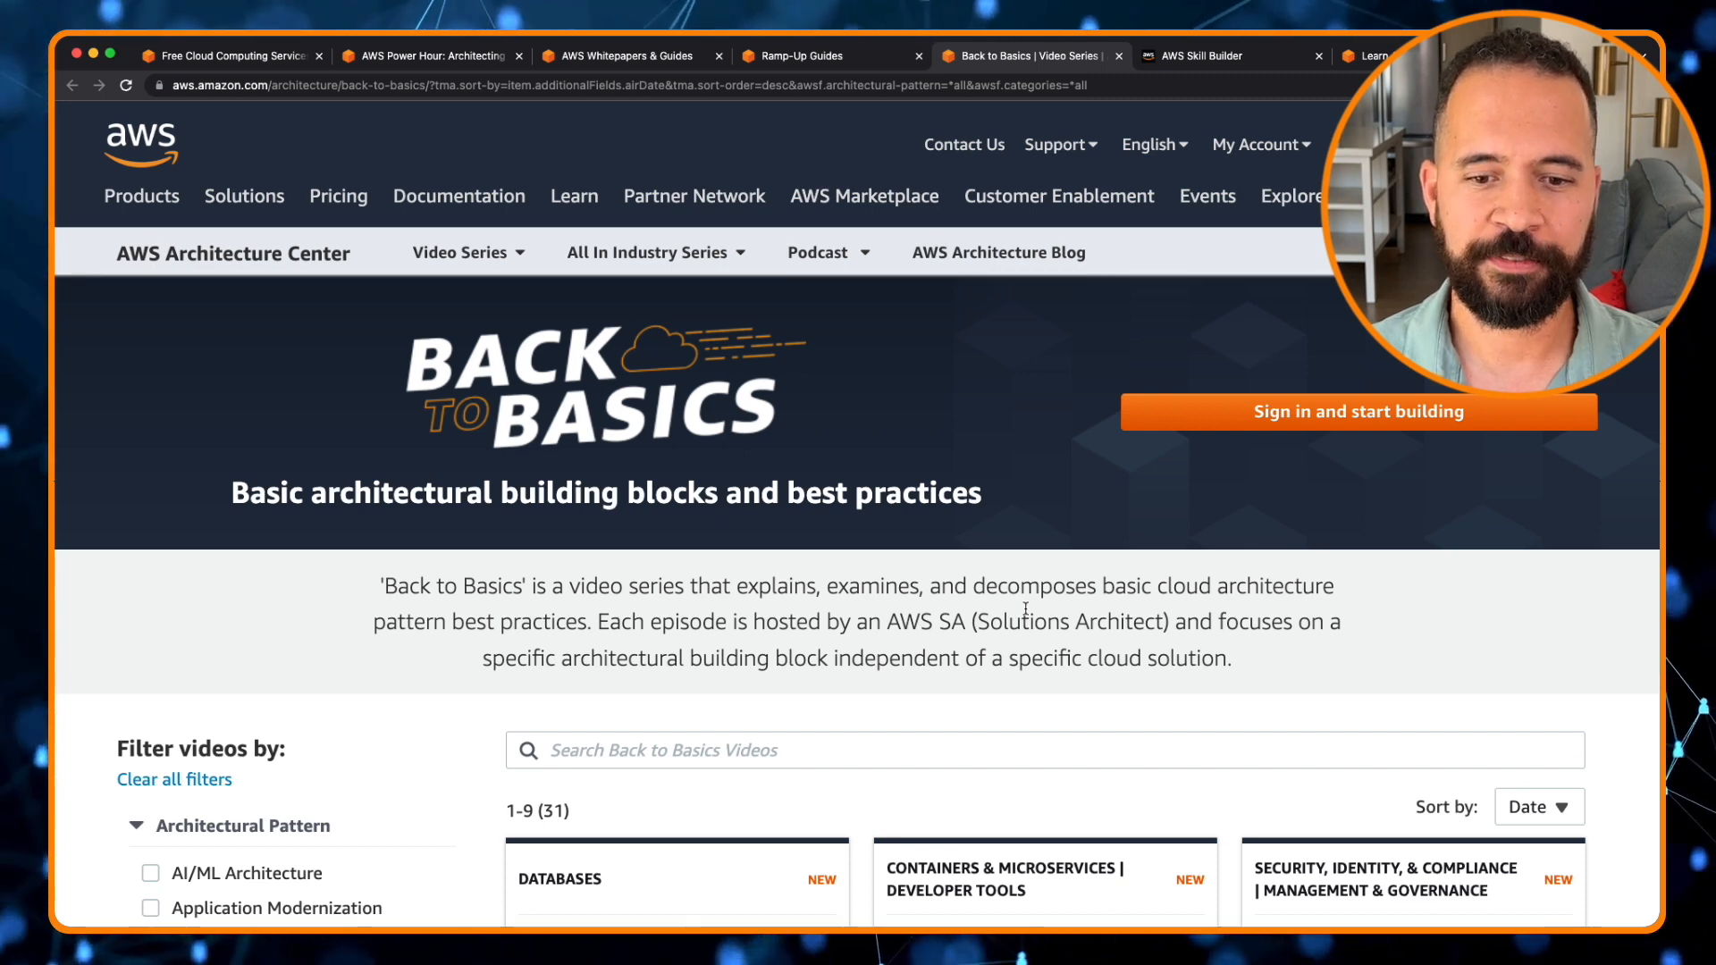
{"action": "scroll", "scroll_direction": "down", "scroll_amount": 3}
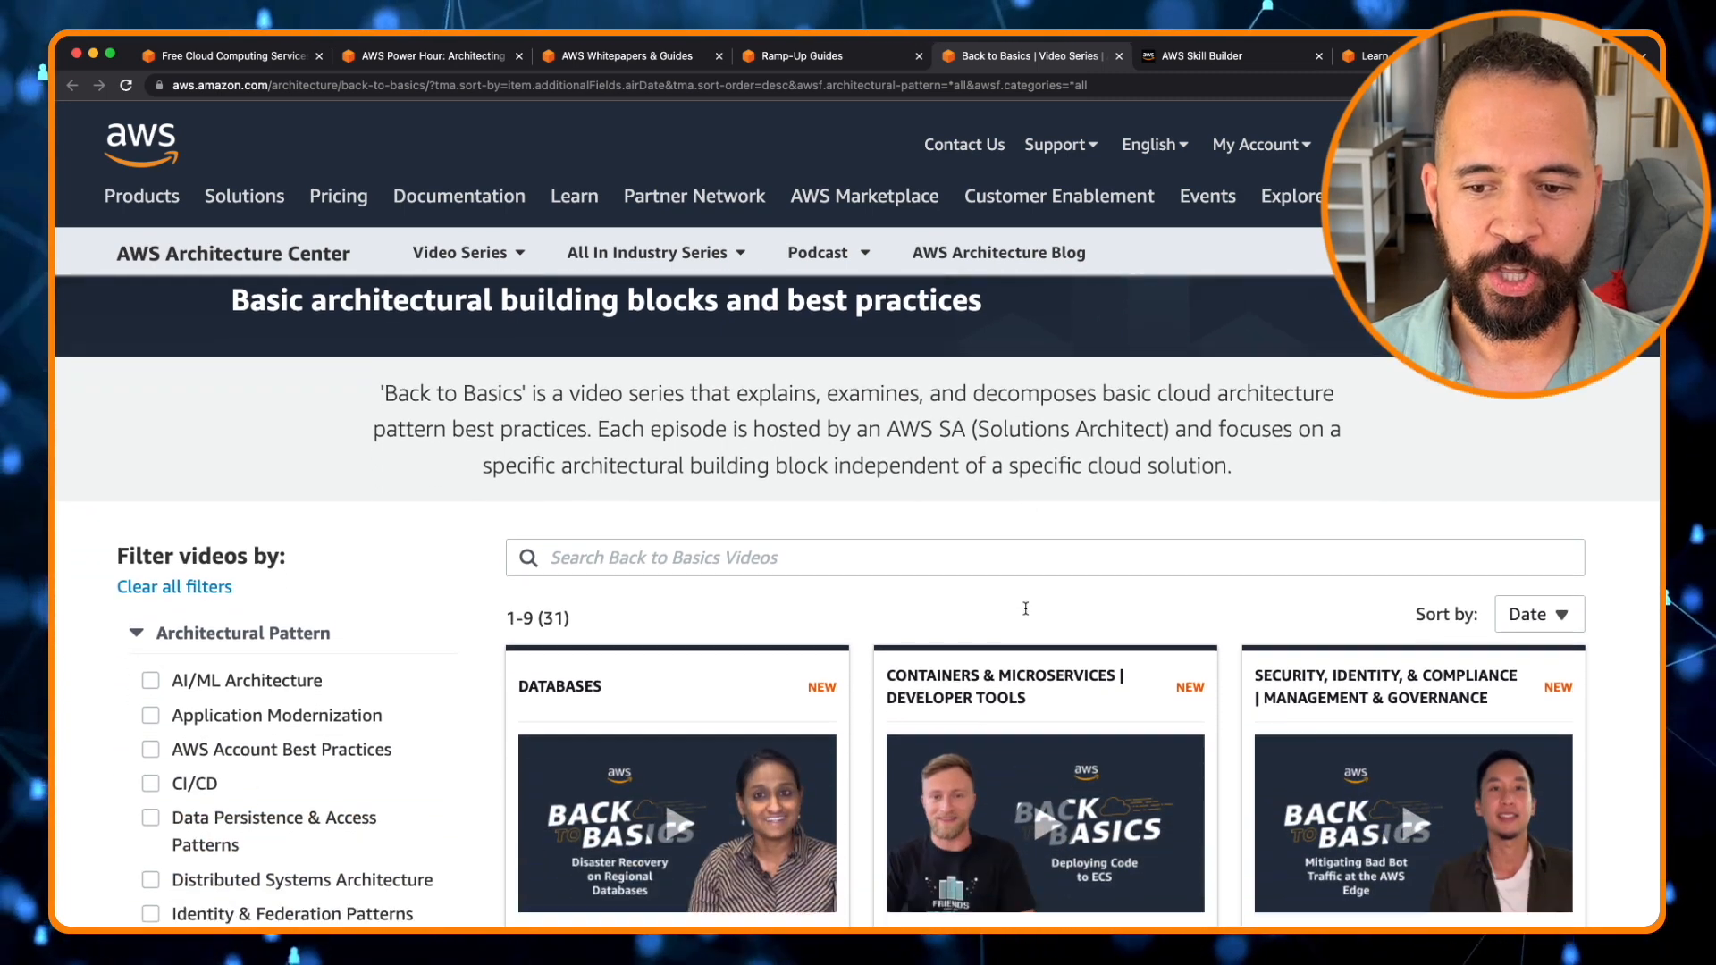
{"action": "scroll", "scroll_direction": "down", "scroll_amount": 3}
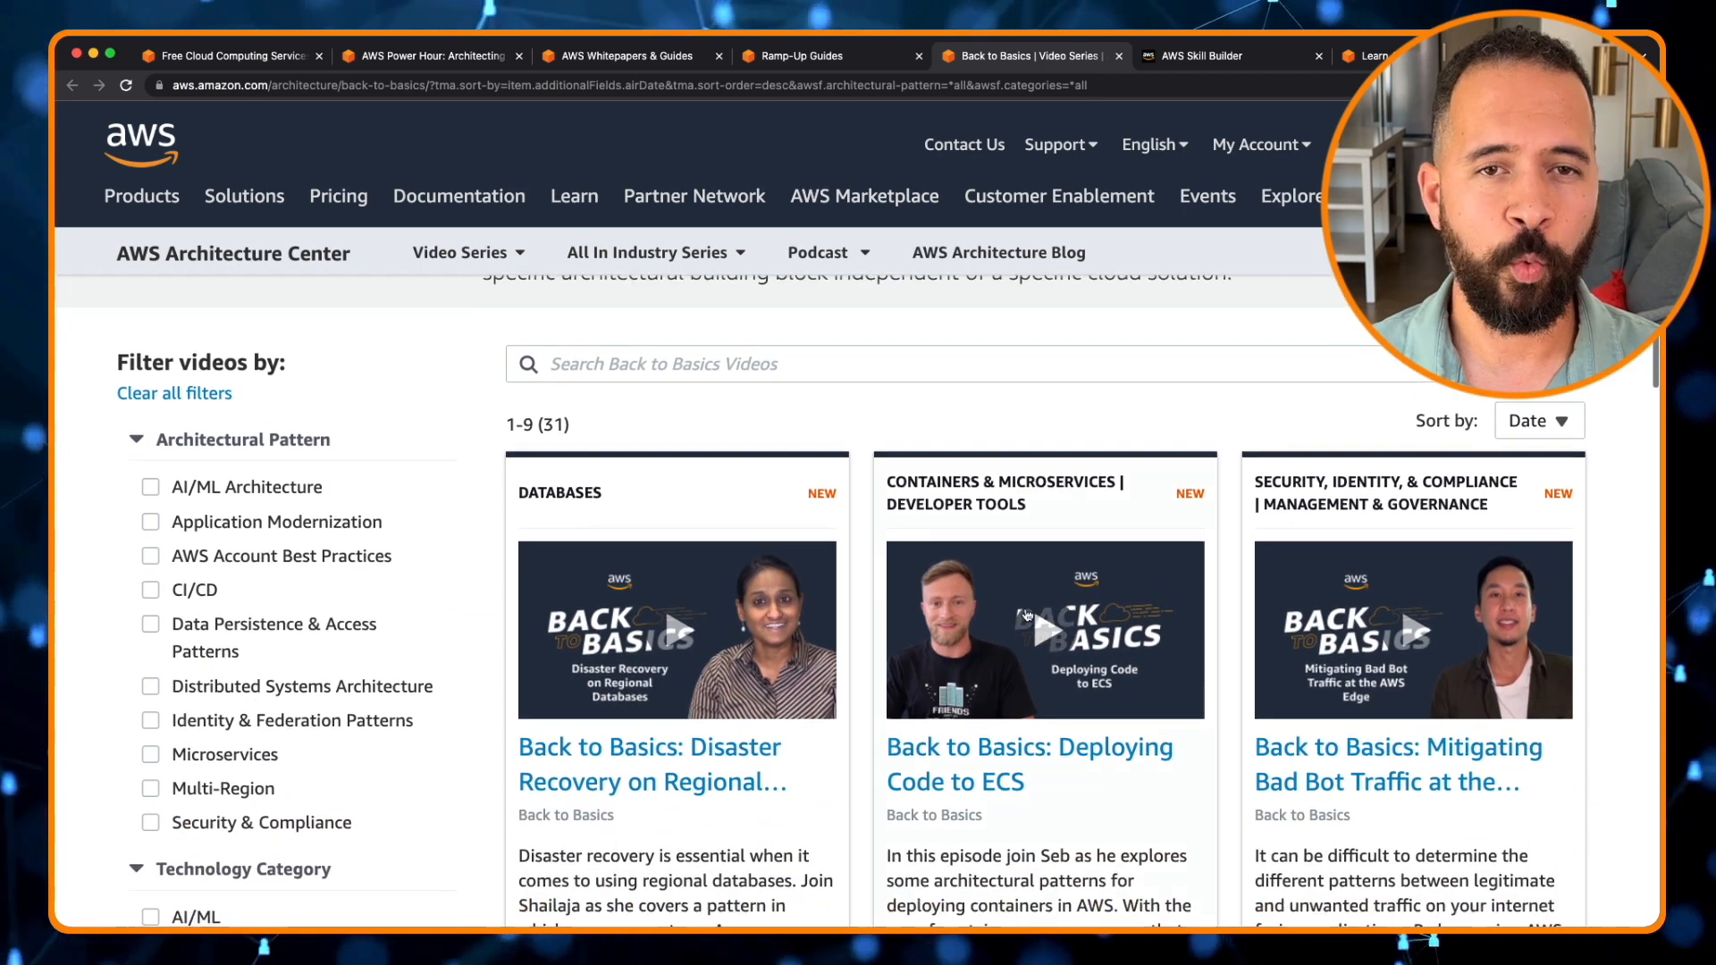
{"action": "mouse_move", "coordinate": [304, 455]}
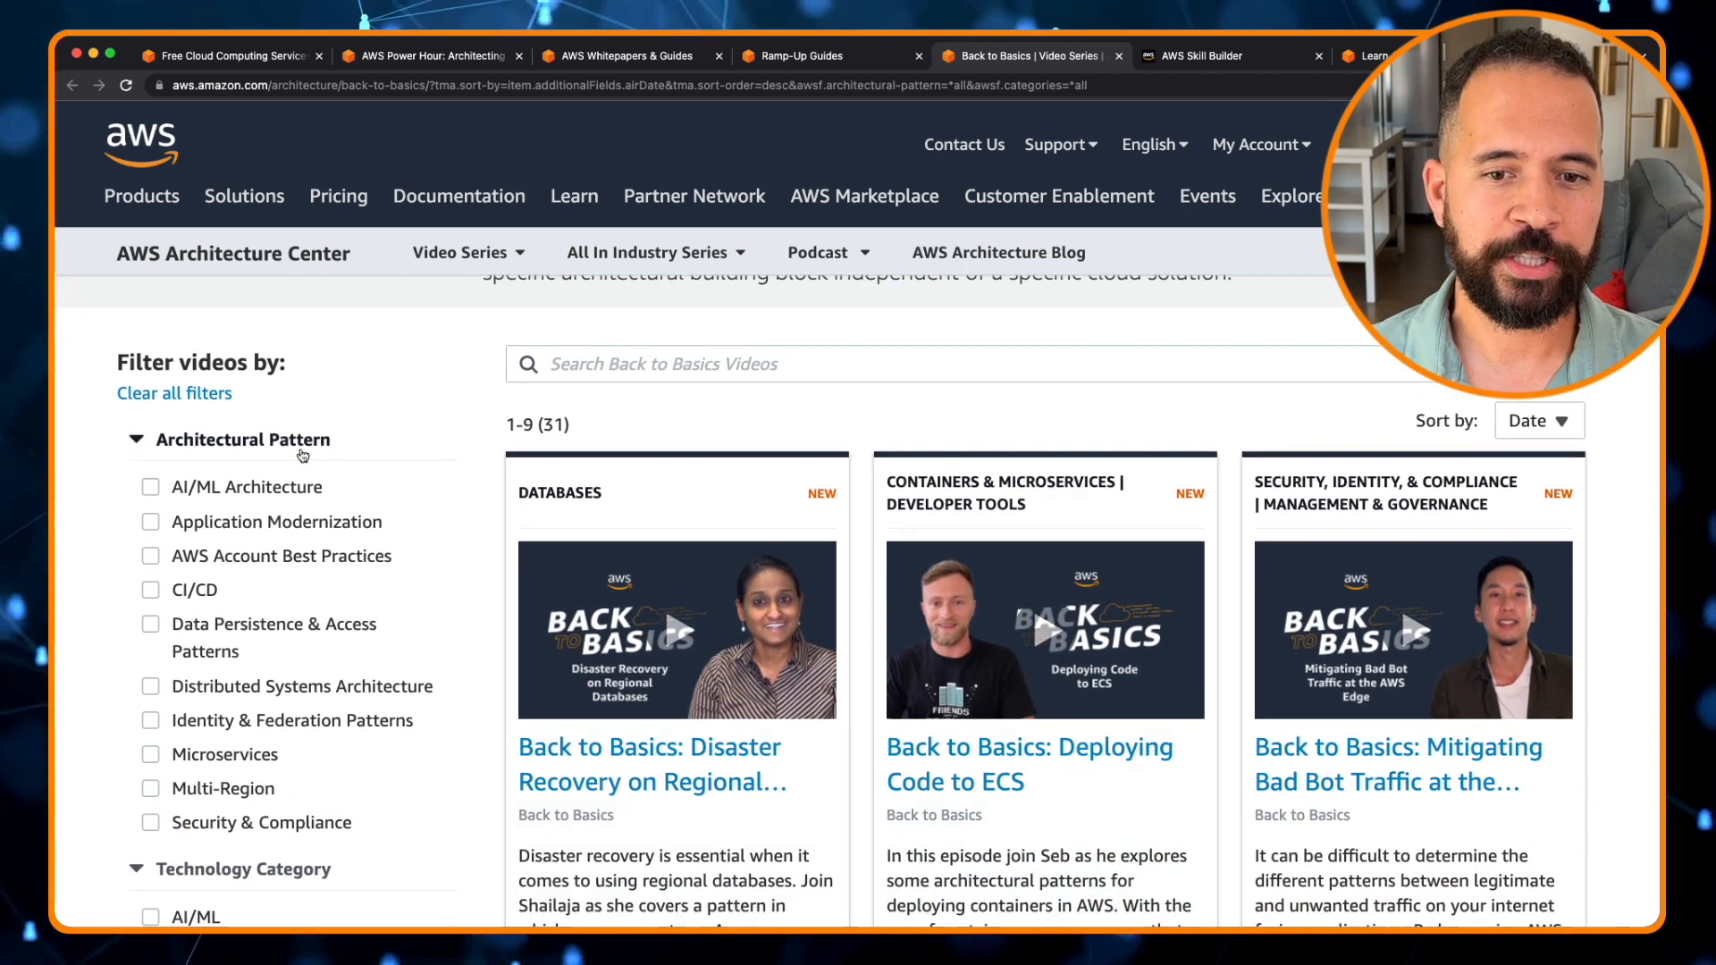
{"action": "scroll", "scroll_direction": "down", "scroll_amount": 3}
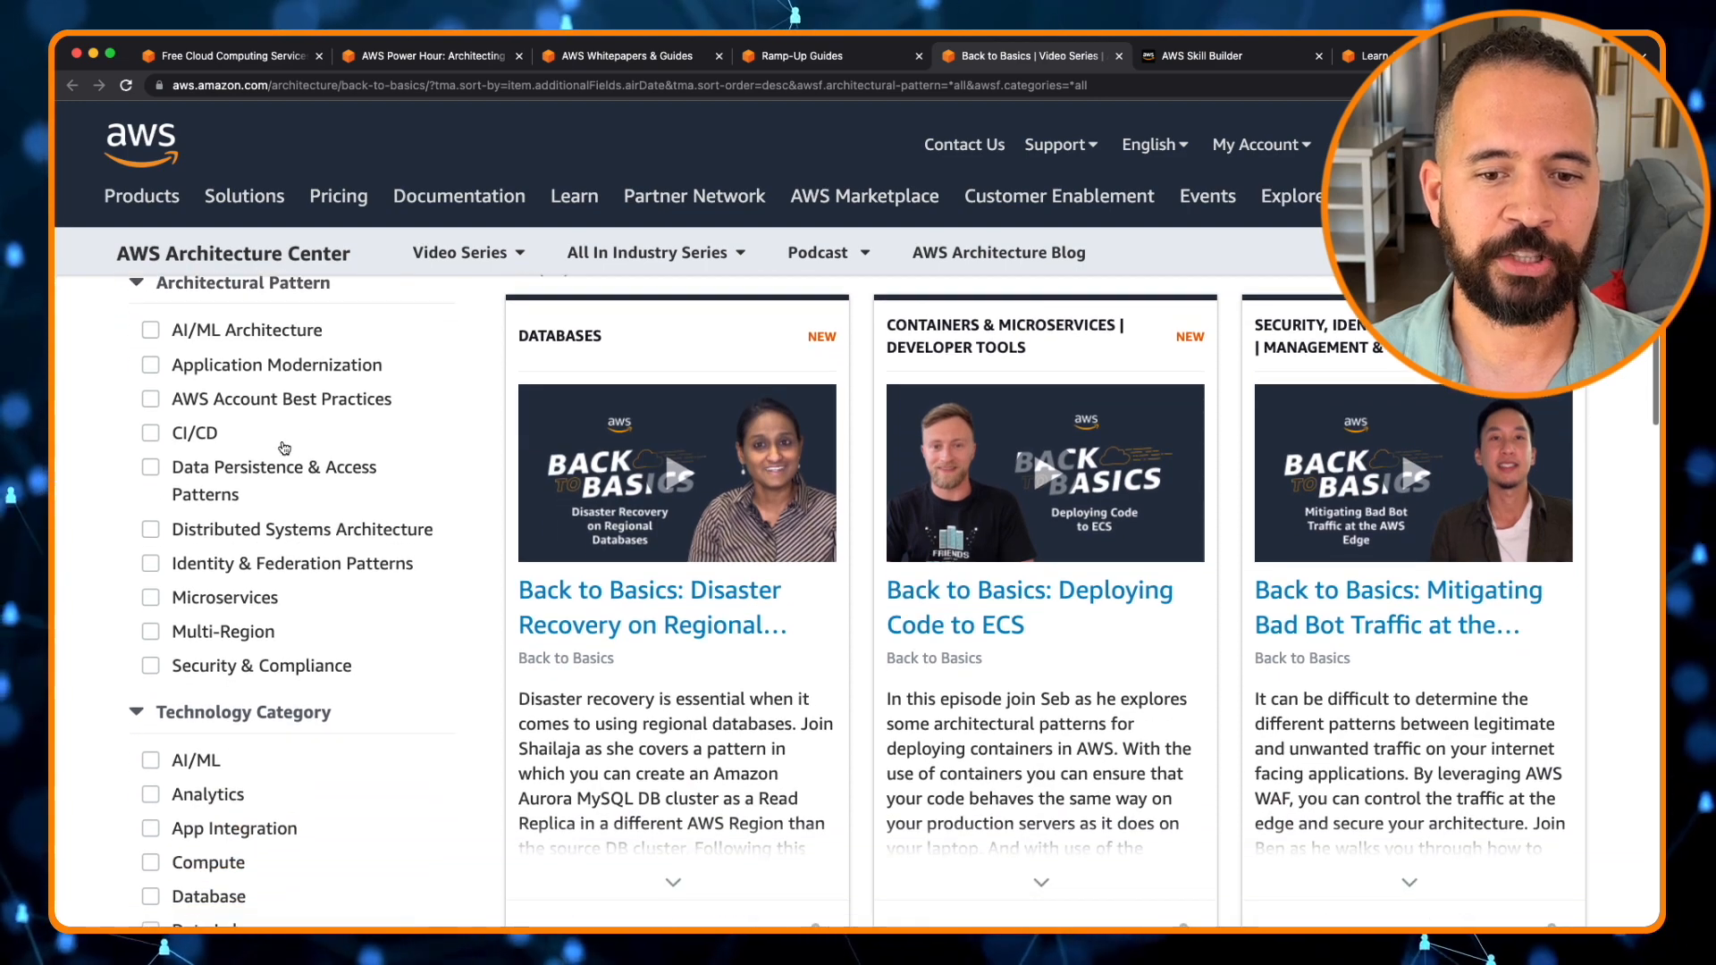
{"action": "scroll", "scroll_direction": "down", "scroll_amount": 3}
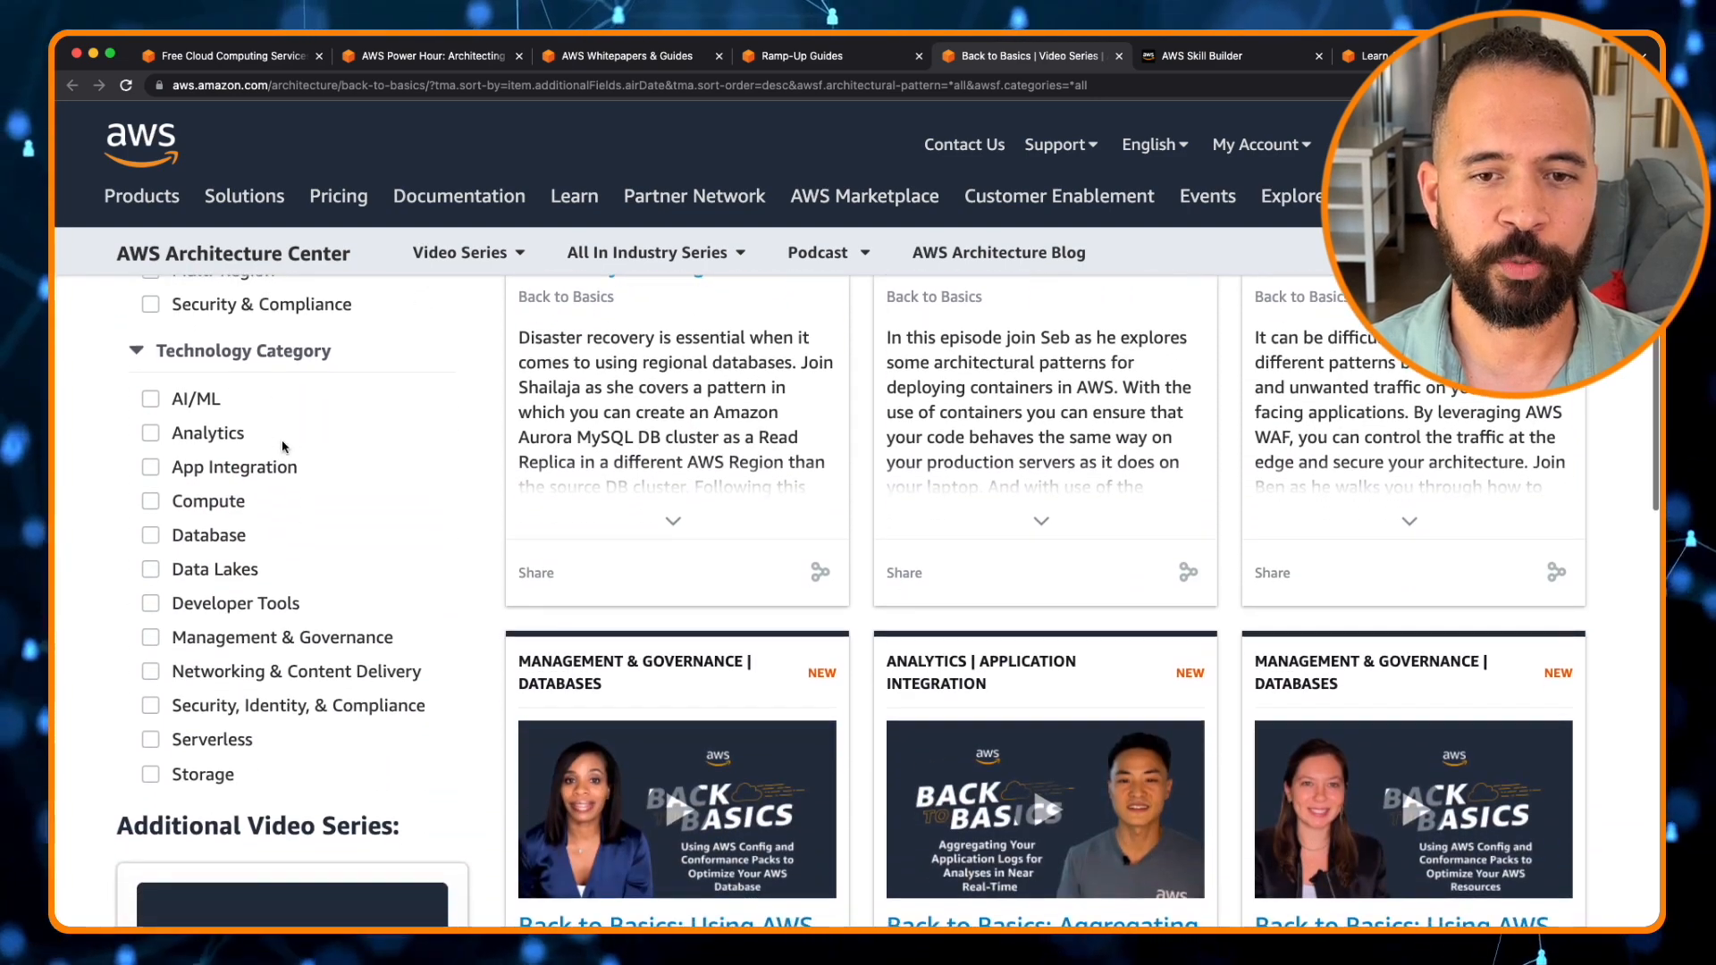
{"action": "scroll", "scroll_direction": "up", "scroll_amount": 3}
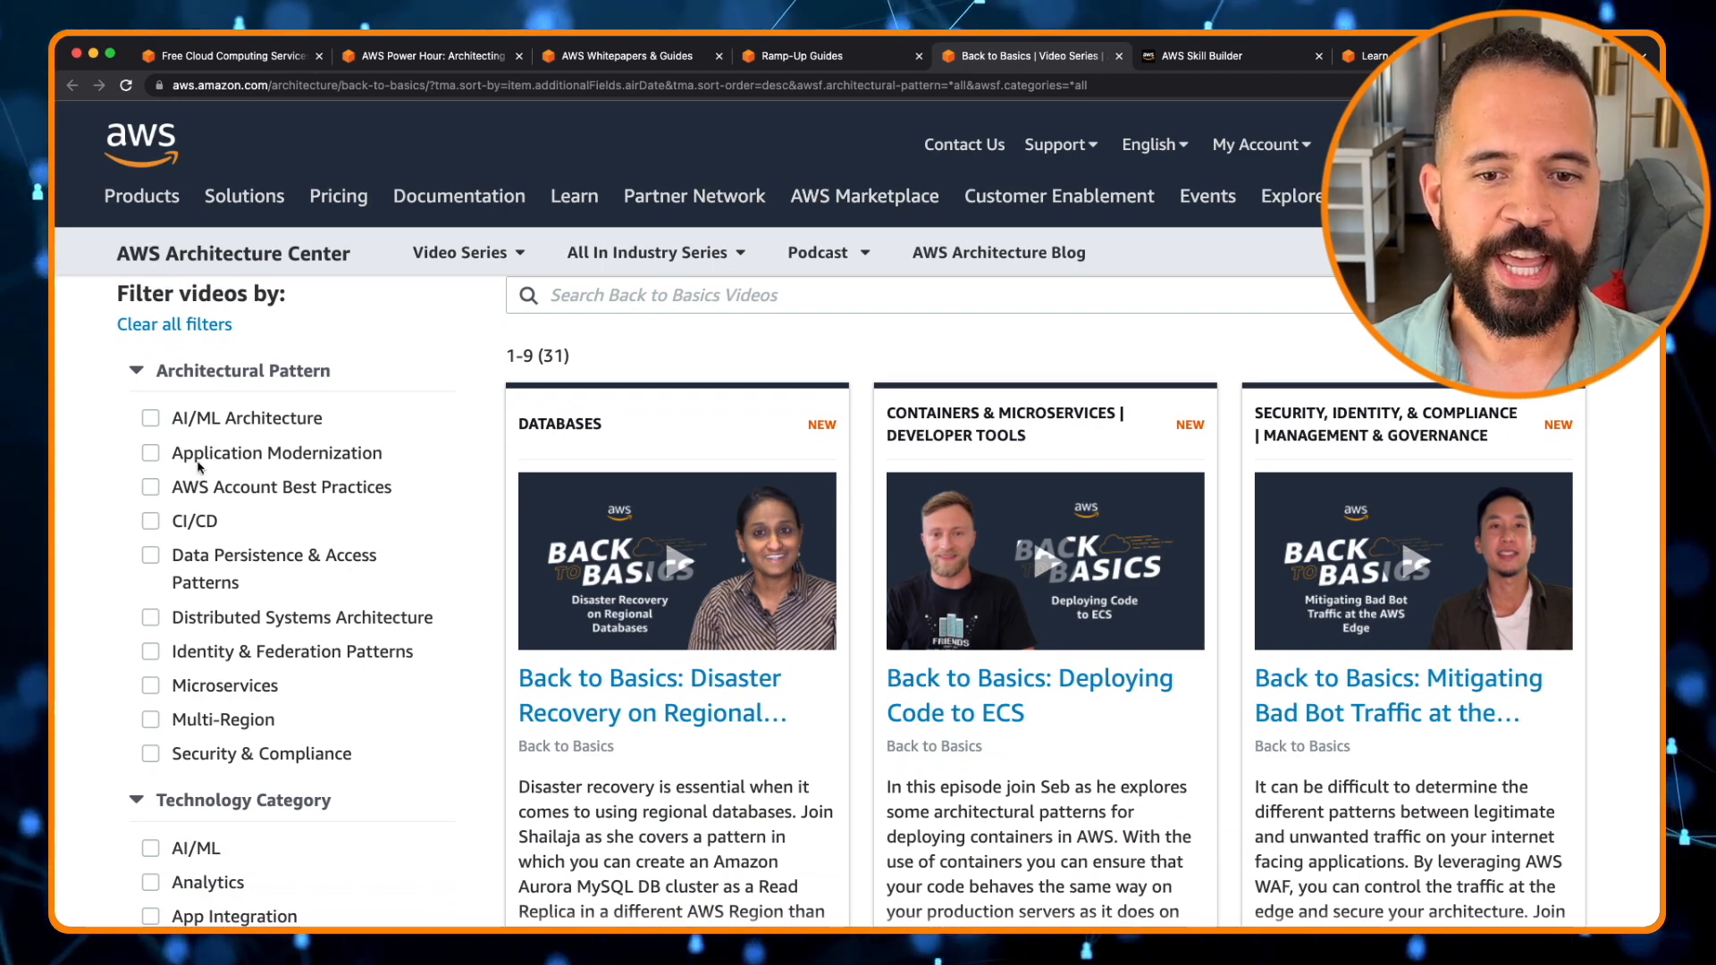
{"action": "mouse_move", "coordinate": [214, 525]}
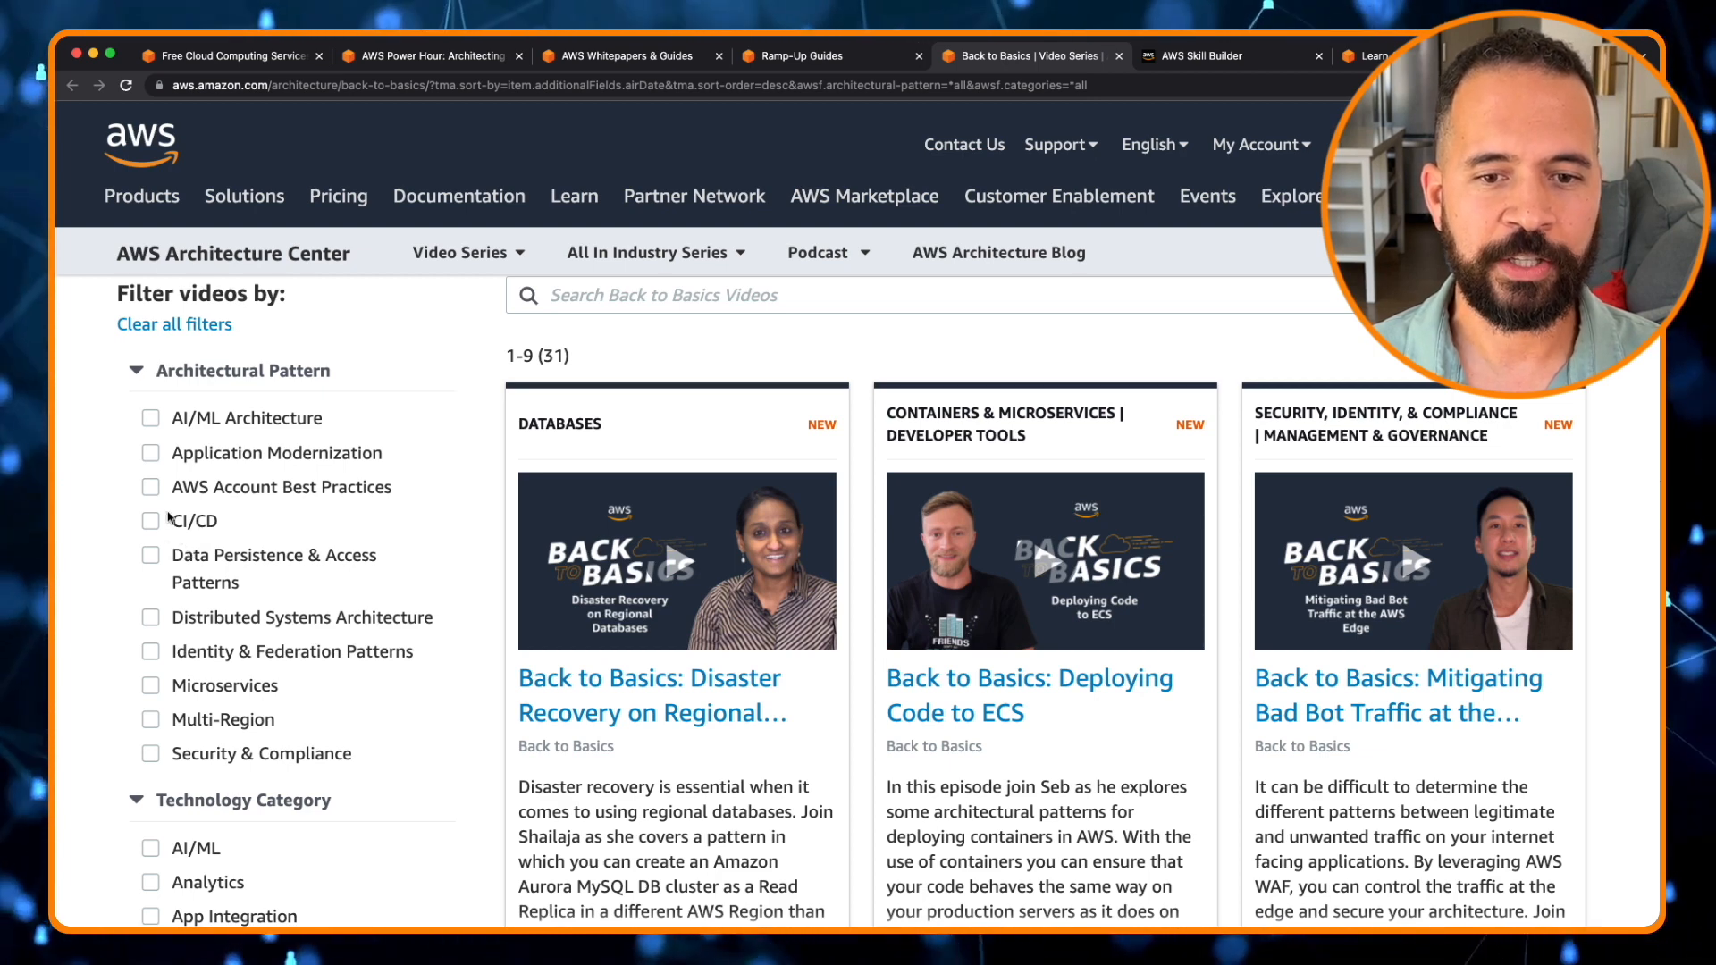
Filter Back to Basics videos by AWS Account Best Practices, leaving 3 episodes.
{"action": "left_click", "coordinate": [151, 487]}
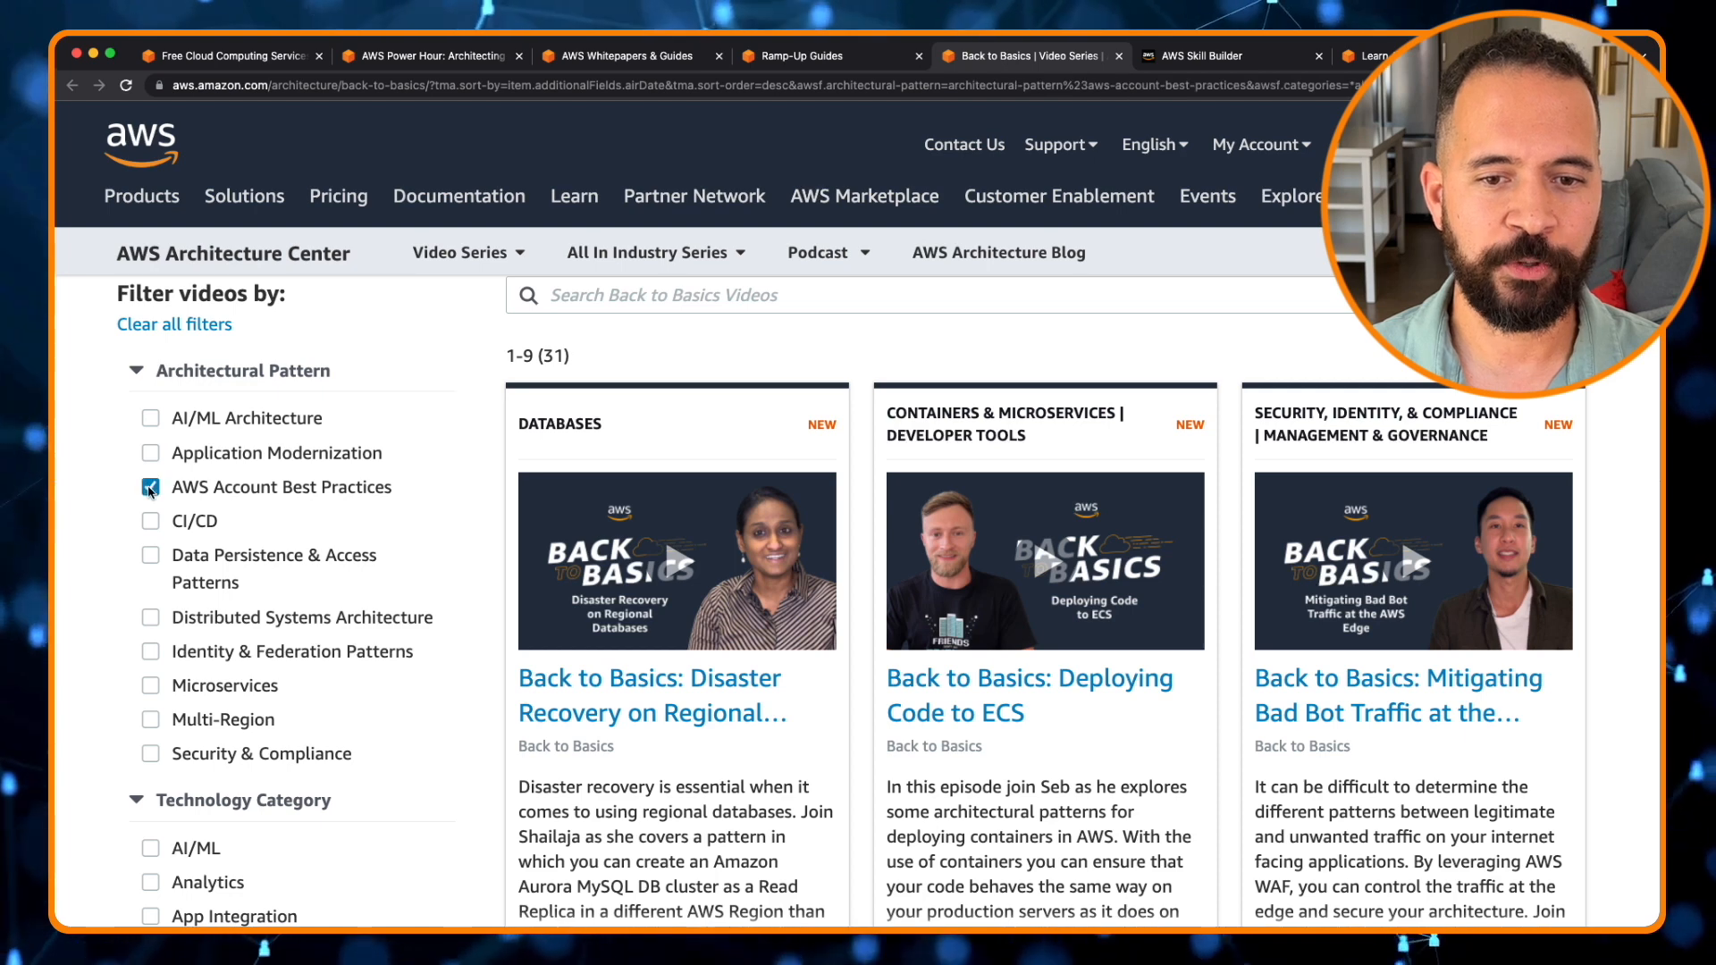
{"action": "left_click", "coordinate": [150, 488]}
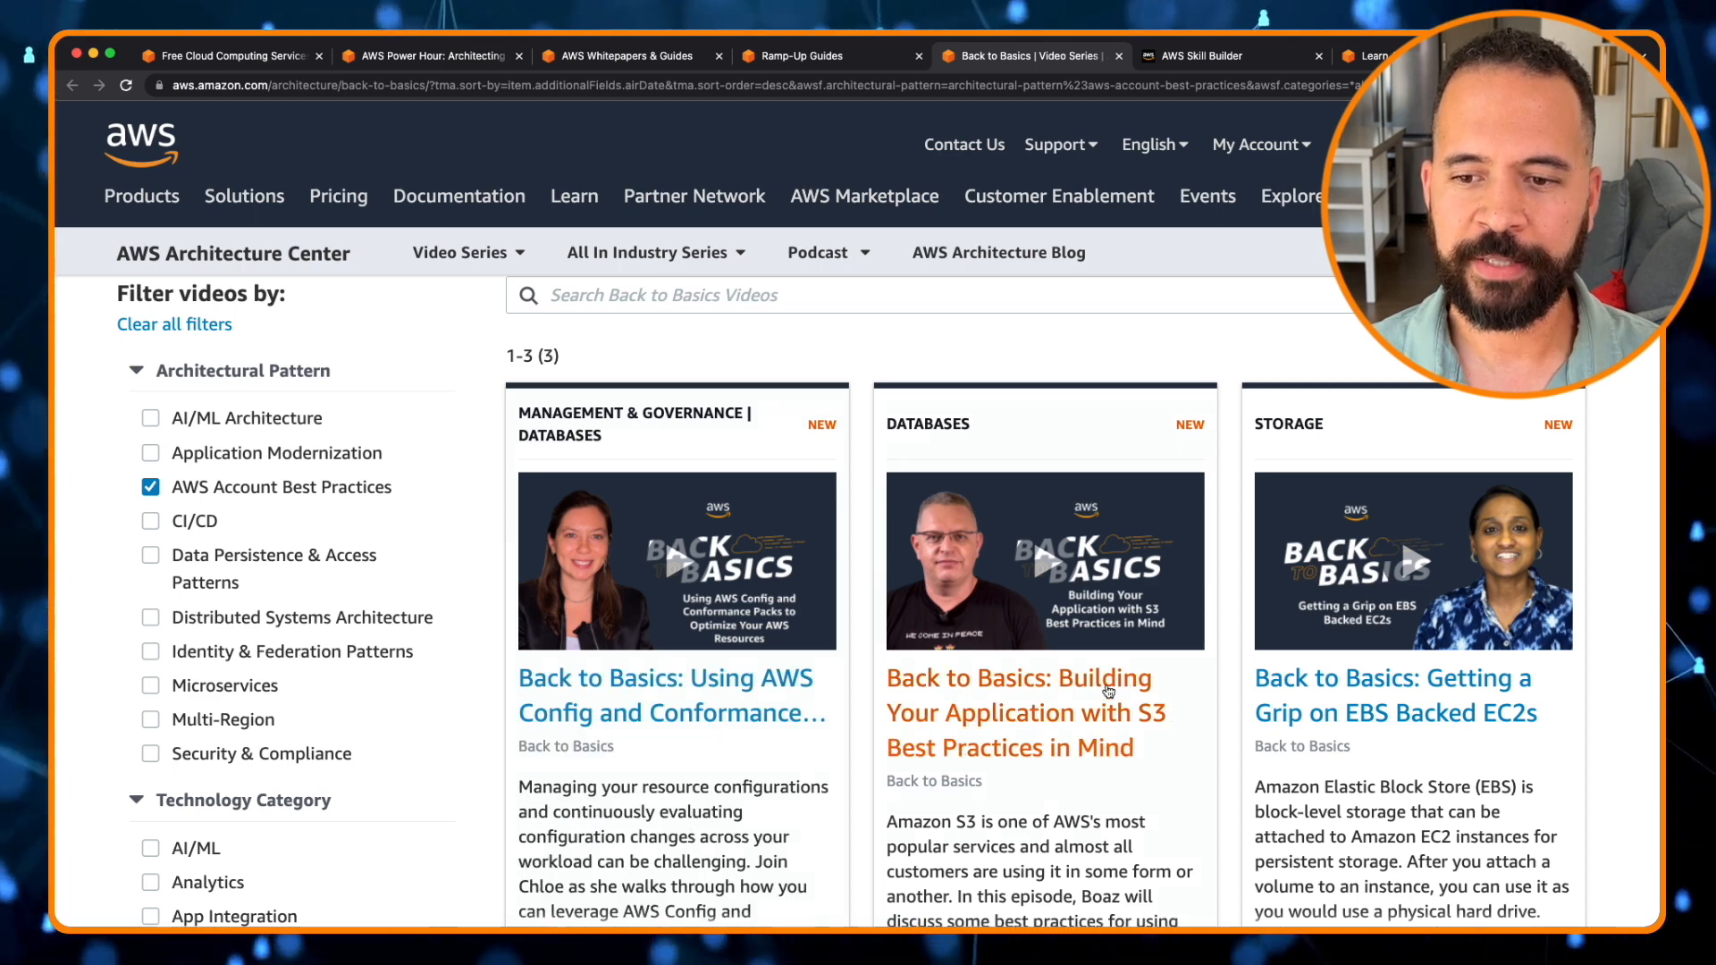
{"action": "mouse_move", "coordinate": [1130, 691]}
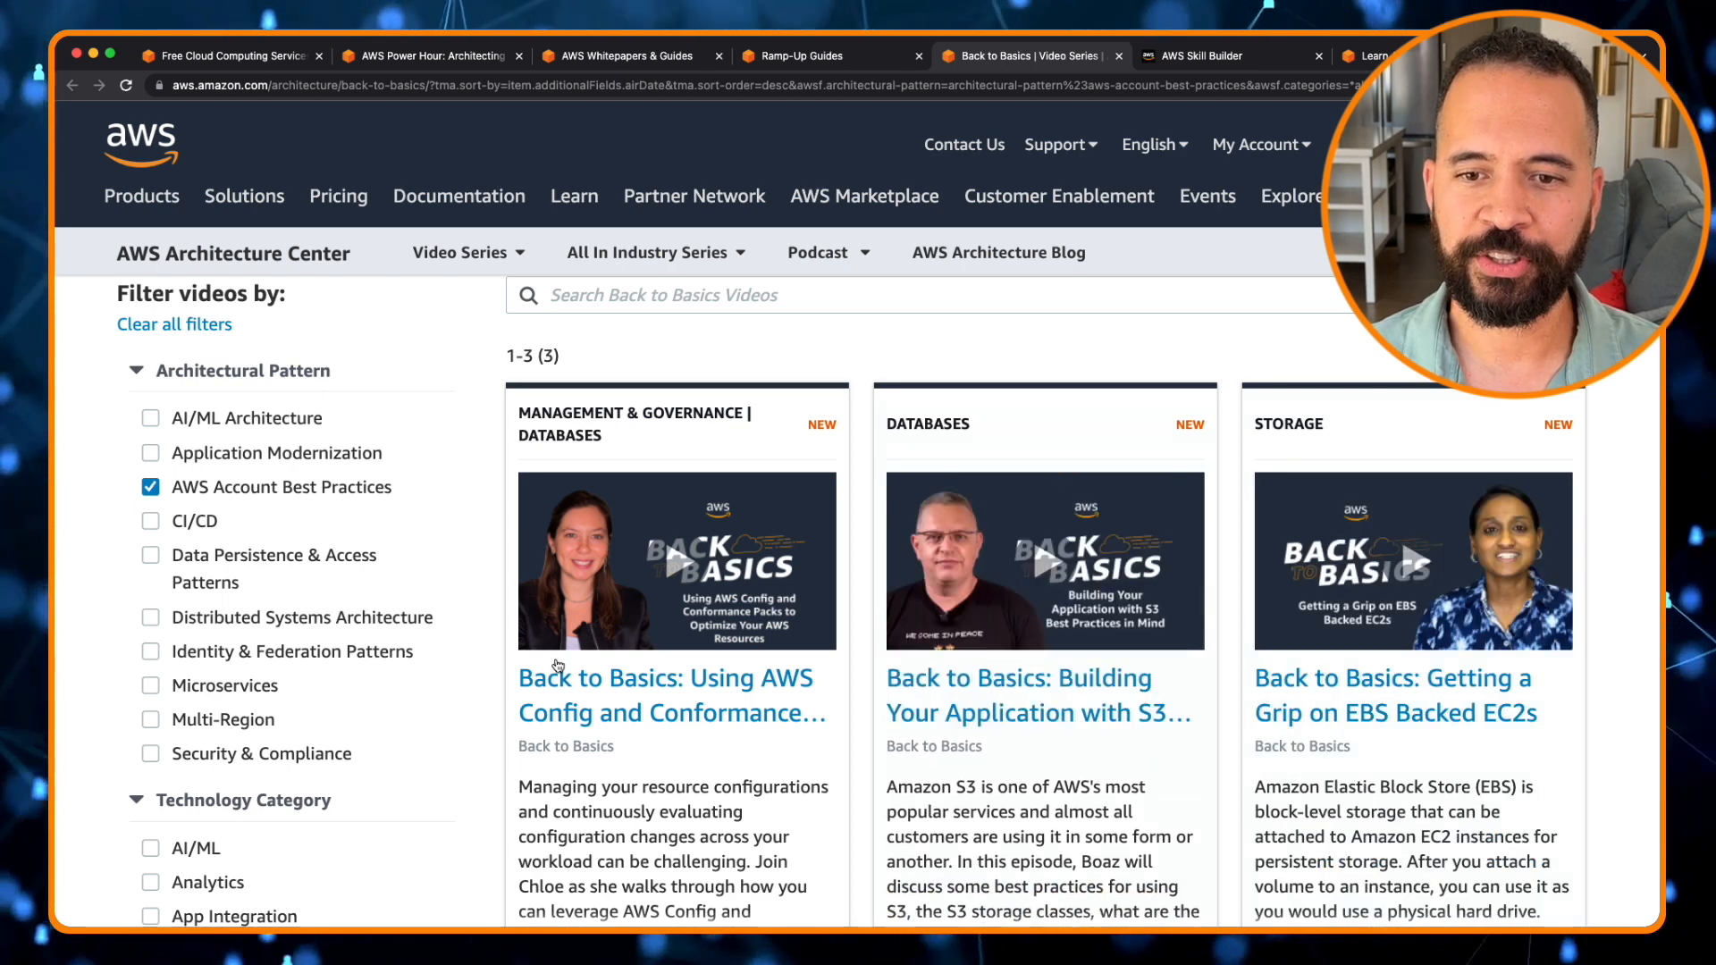
{"action": "scroll", "scroll_direction": "down", "scroll_amount": 3}
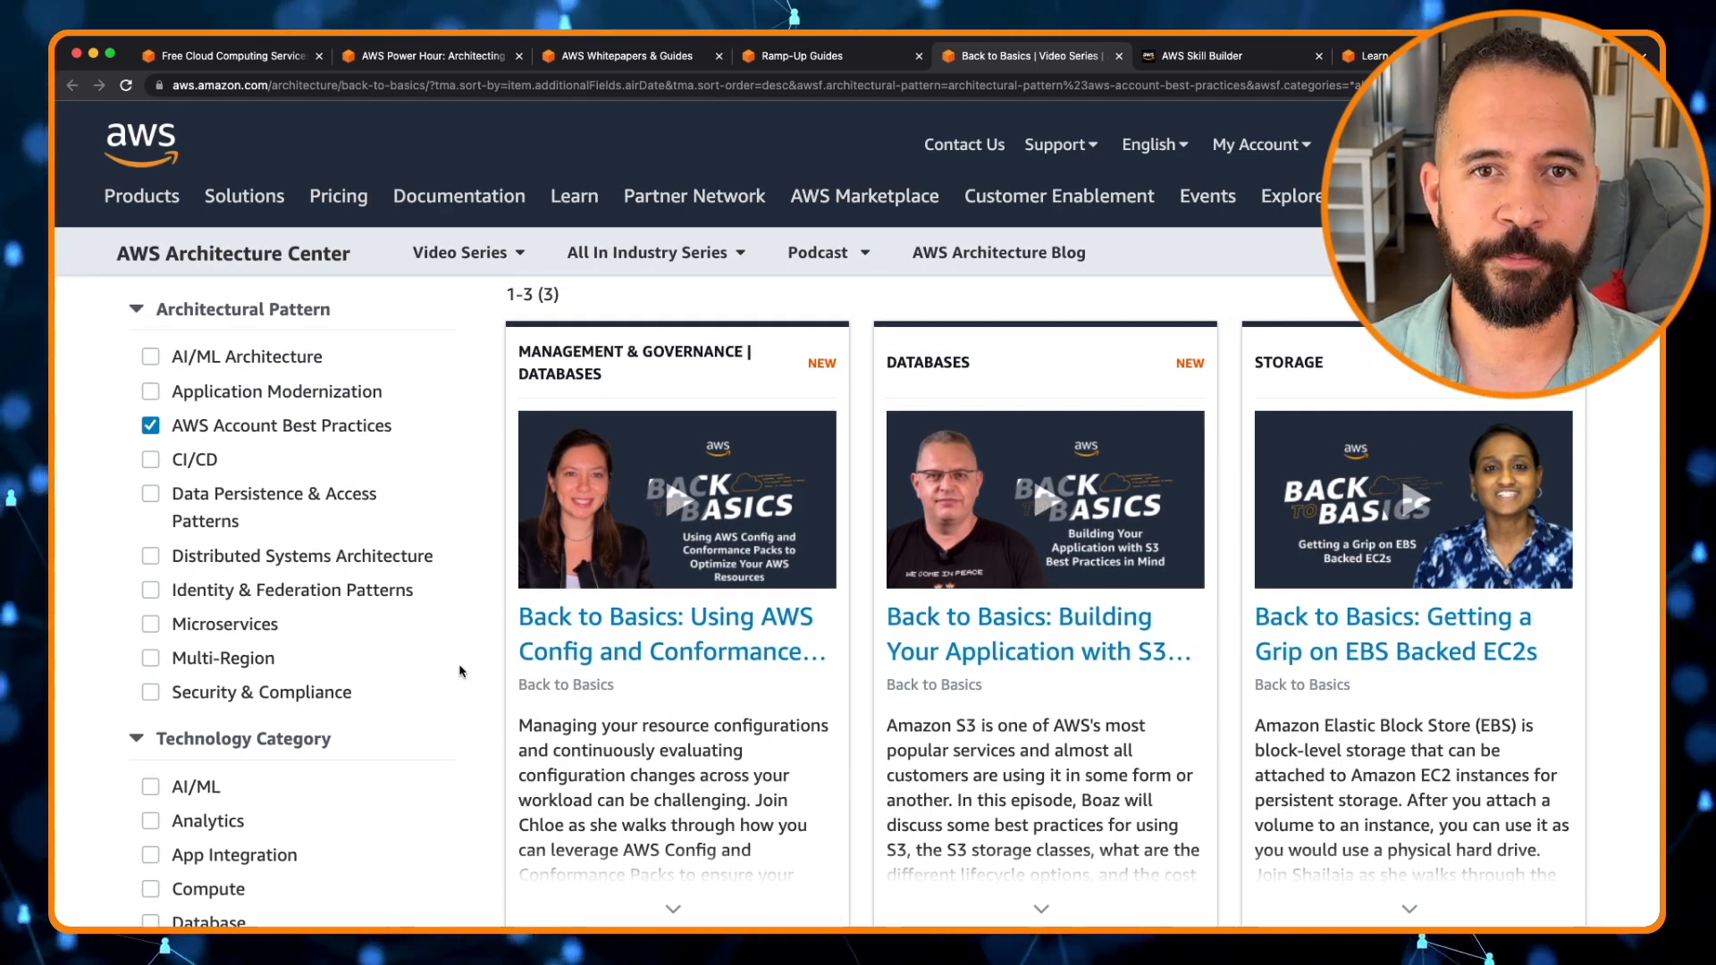
Switch to the Ramp-Up Guides page and scroll down to Ramp-Up Guides by Role.
{"action": "left_click", "coordinate": [797, 56]}
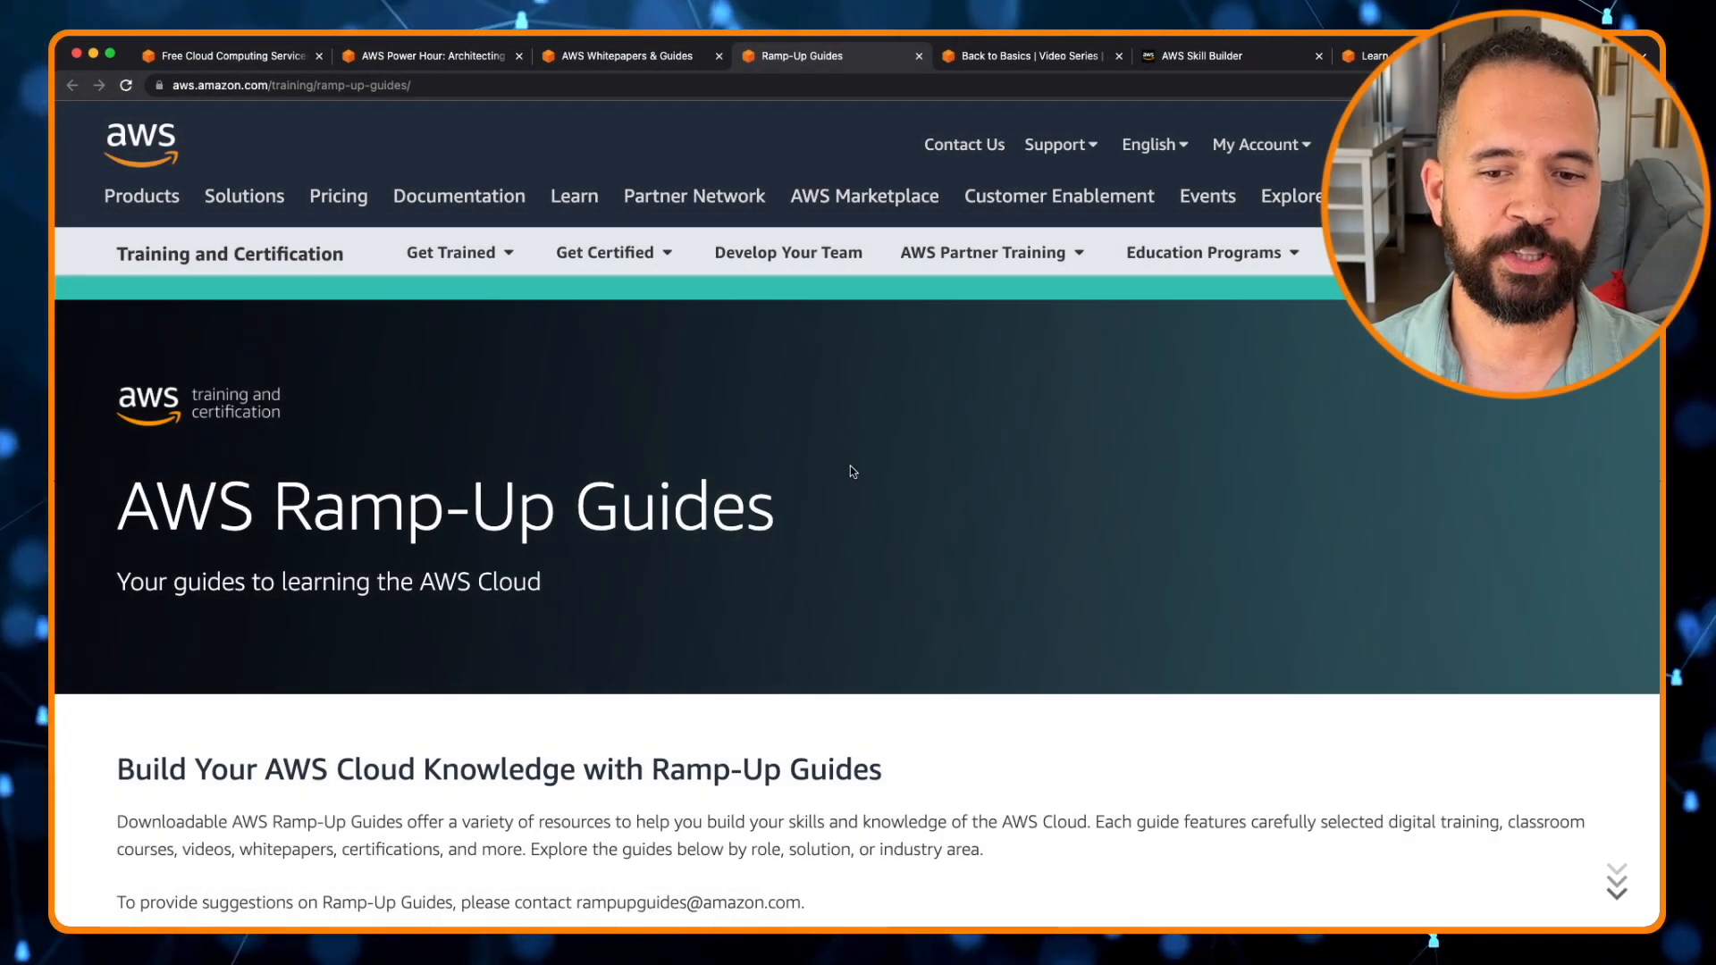
{"action": "scroll", "scroll_direction": "down", "scroll_amount": 3}
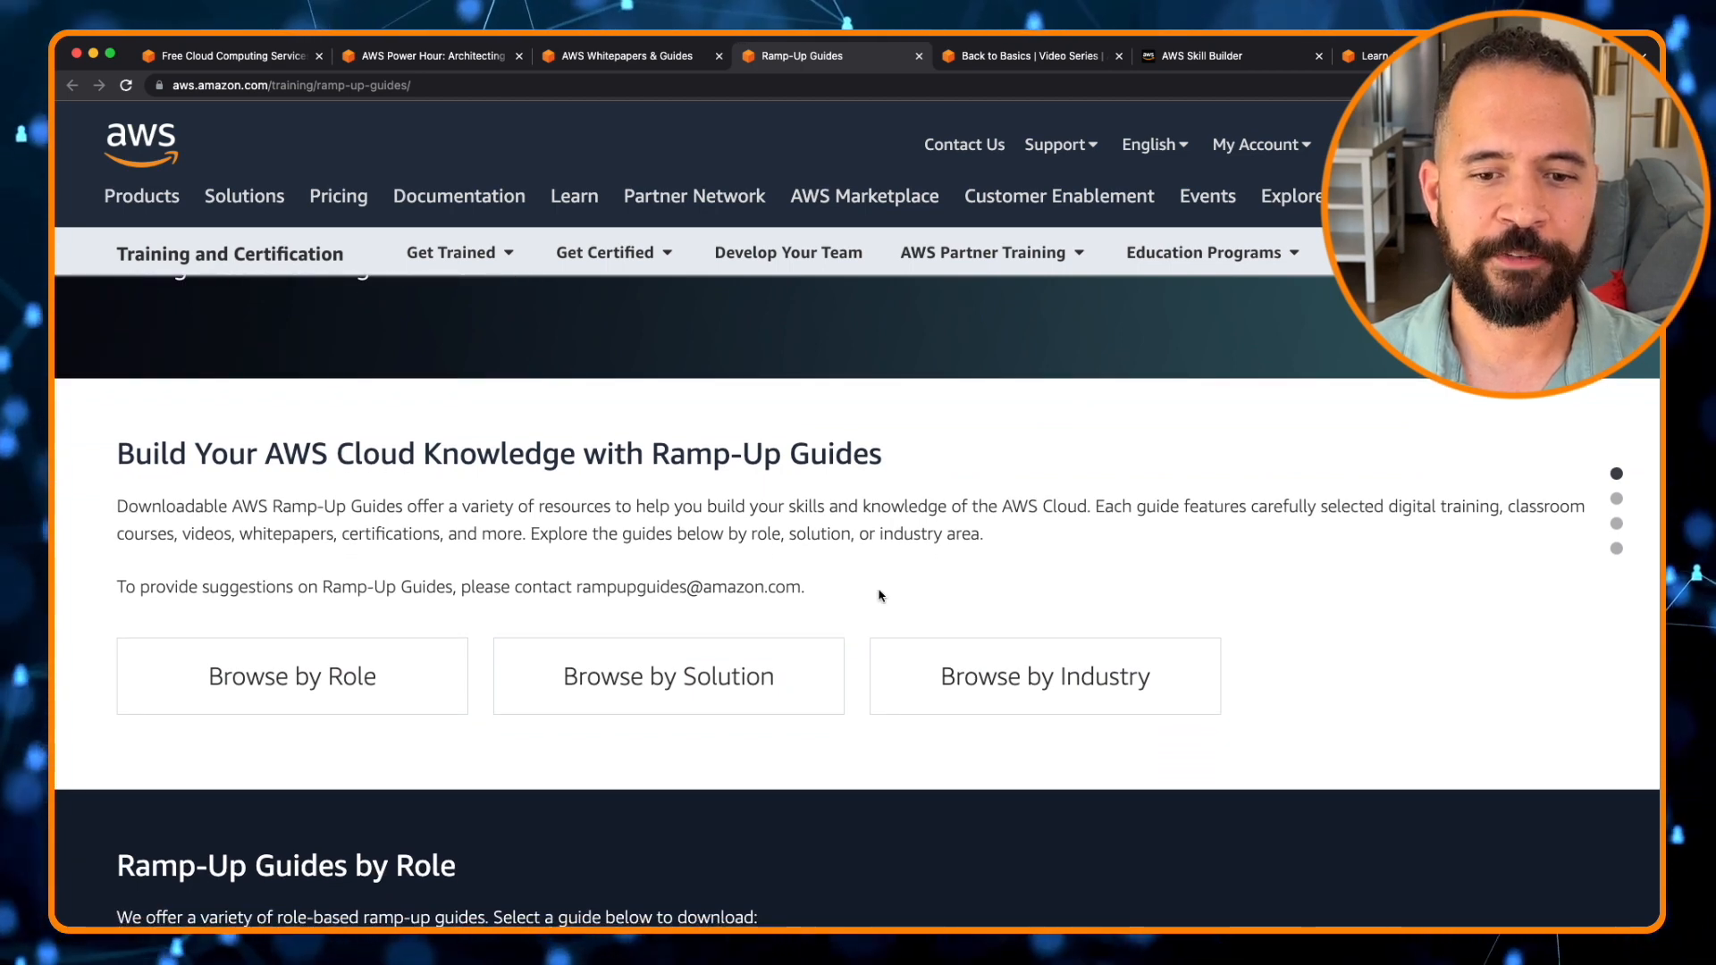
{"action": "scroll", "scroll_direction": "down", "scroll_amount": 3}
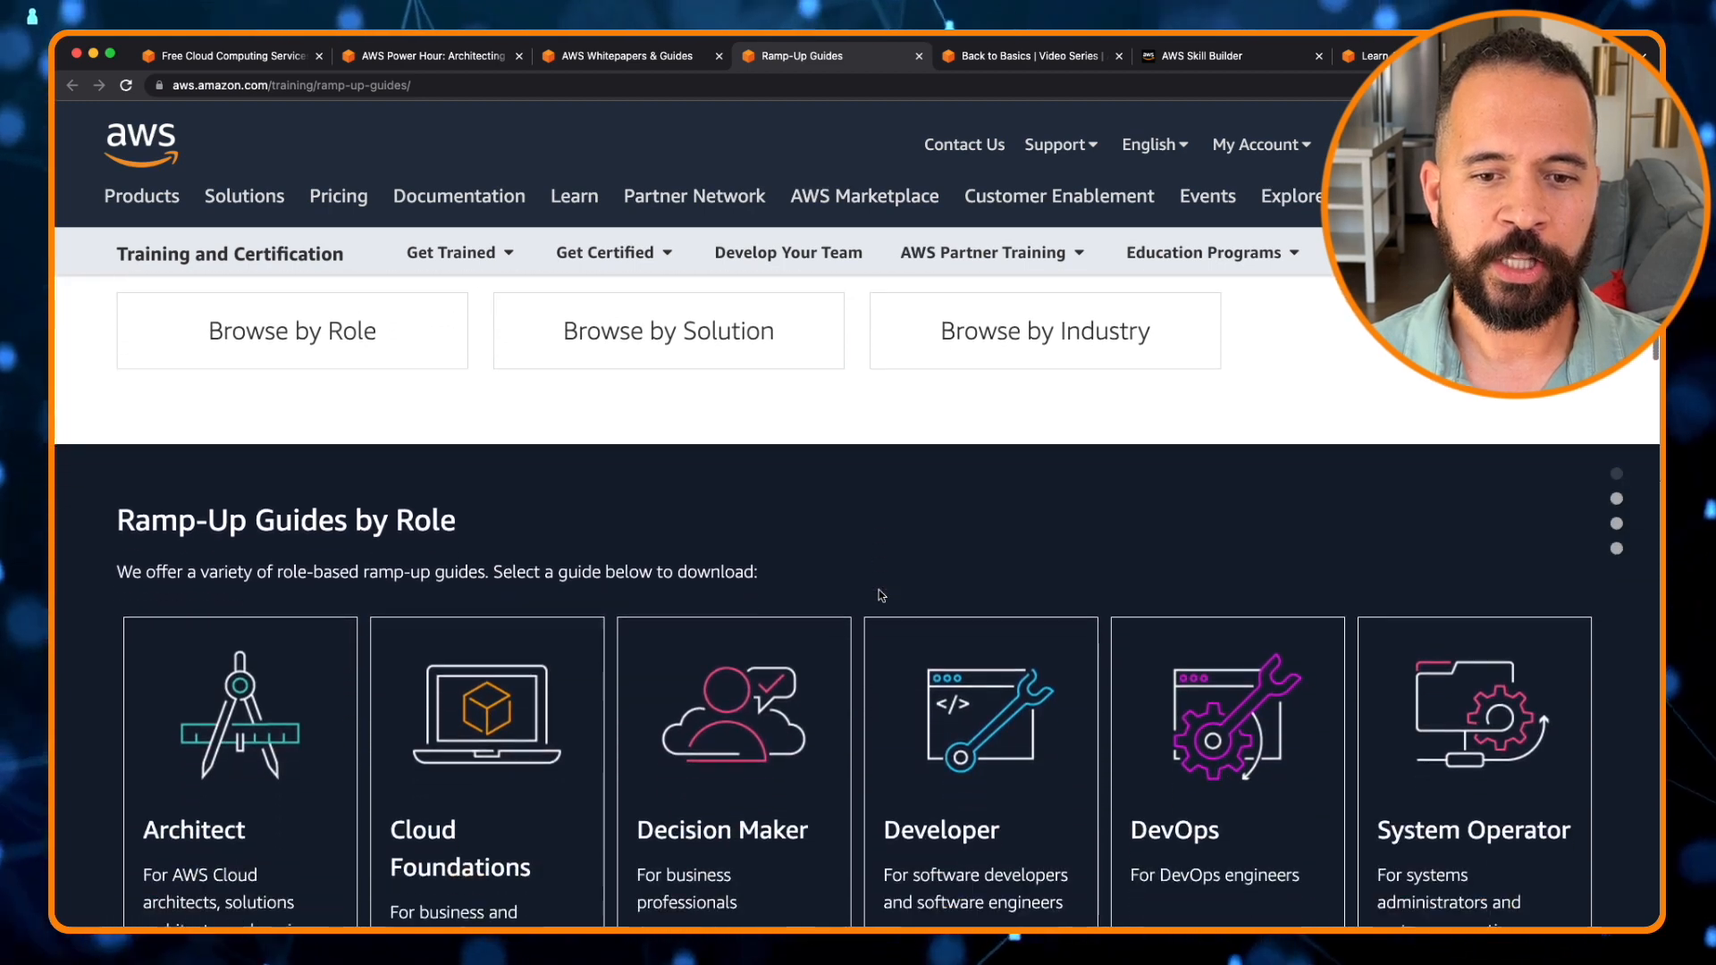
{"action": "scroll", "scroll_direction": "down", "scroll_amount": 3}
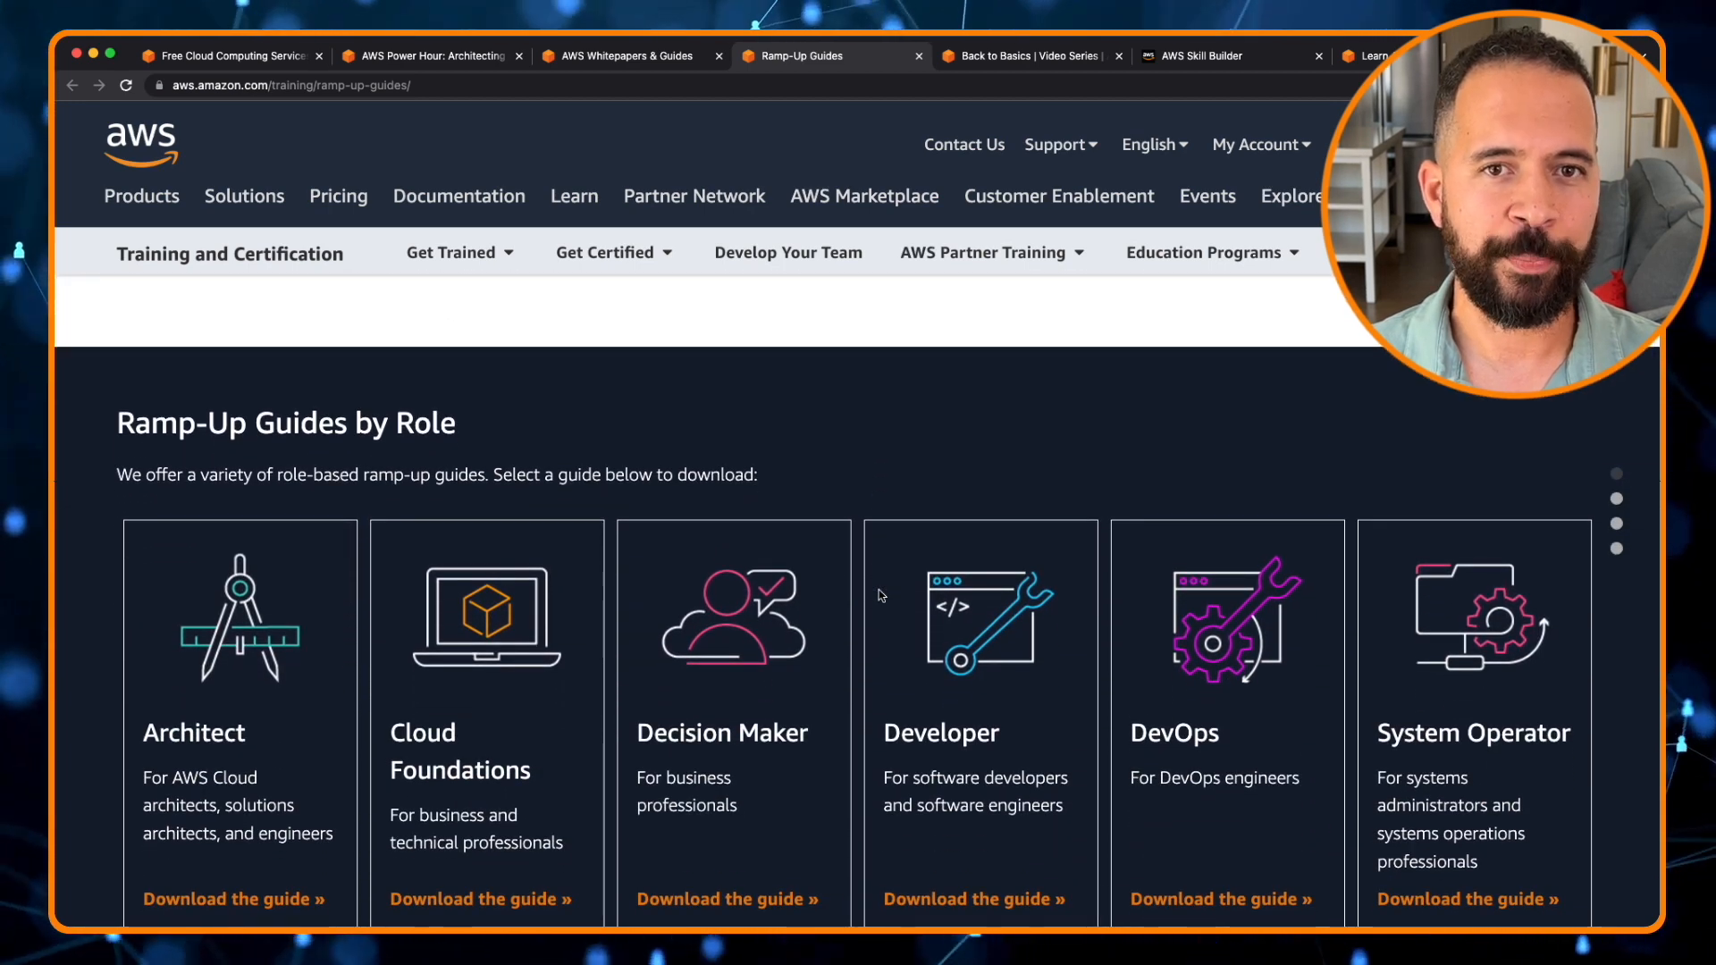
{"action": "scroll", "scroll_direction": "down", "scroll_amount": 3}
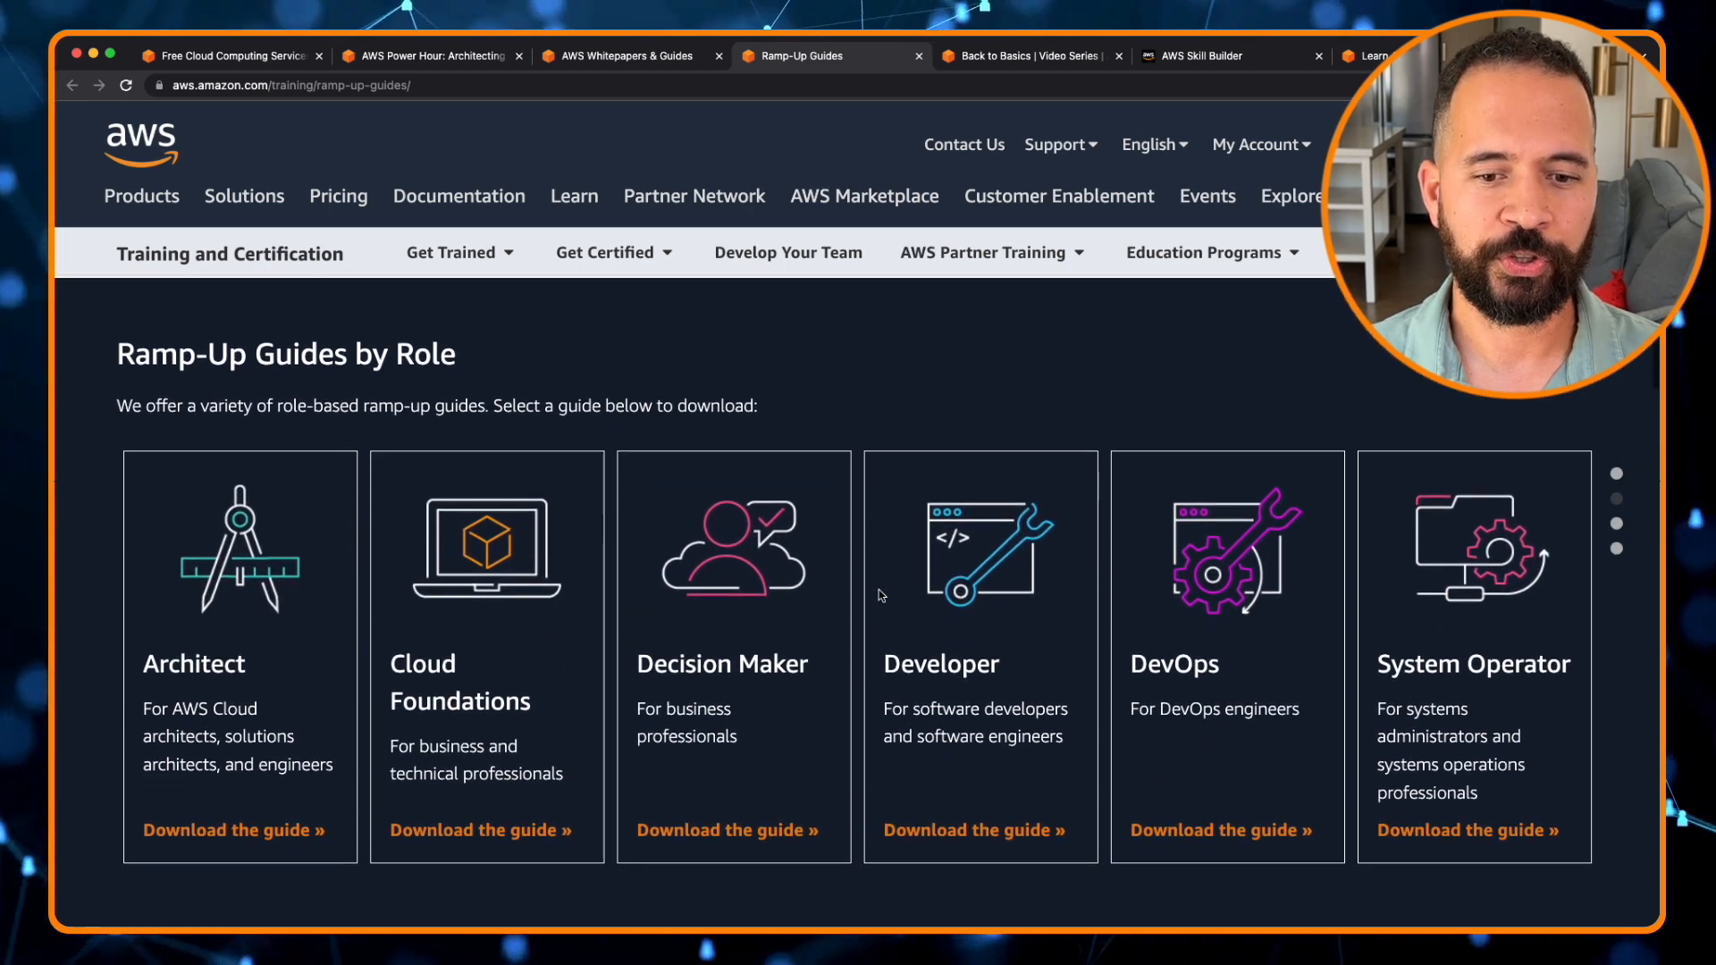
{"action": "scroll", "scroll_direction": "down", "scroll_amount": 3}
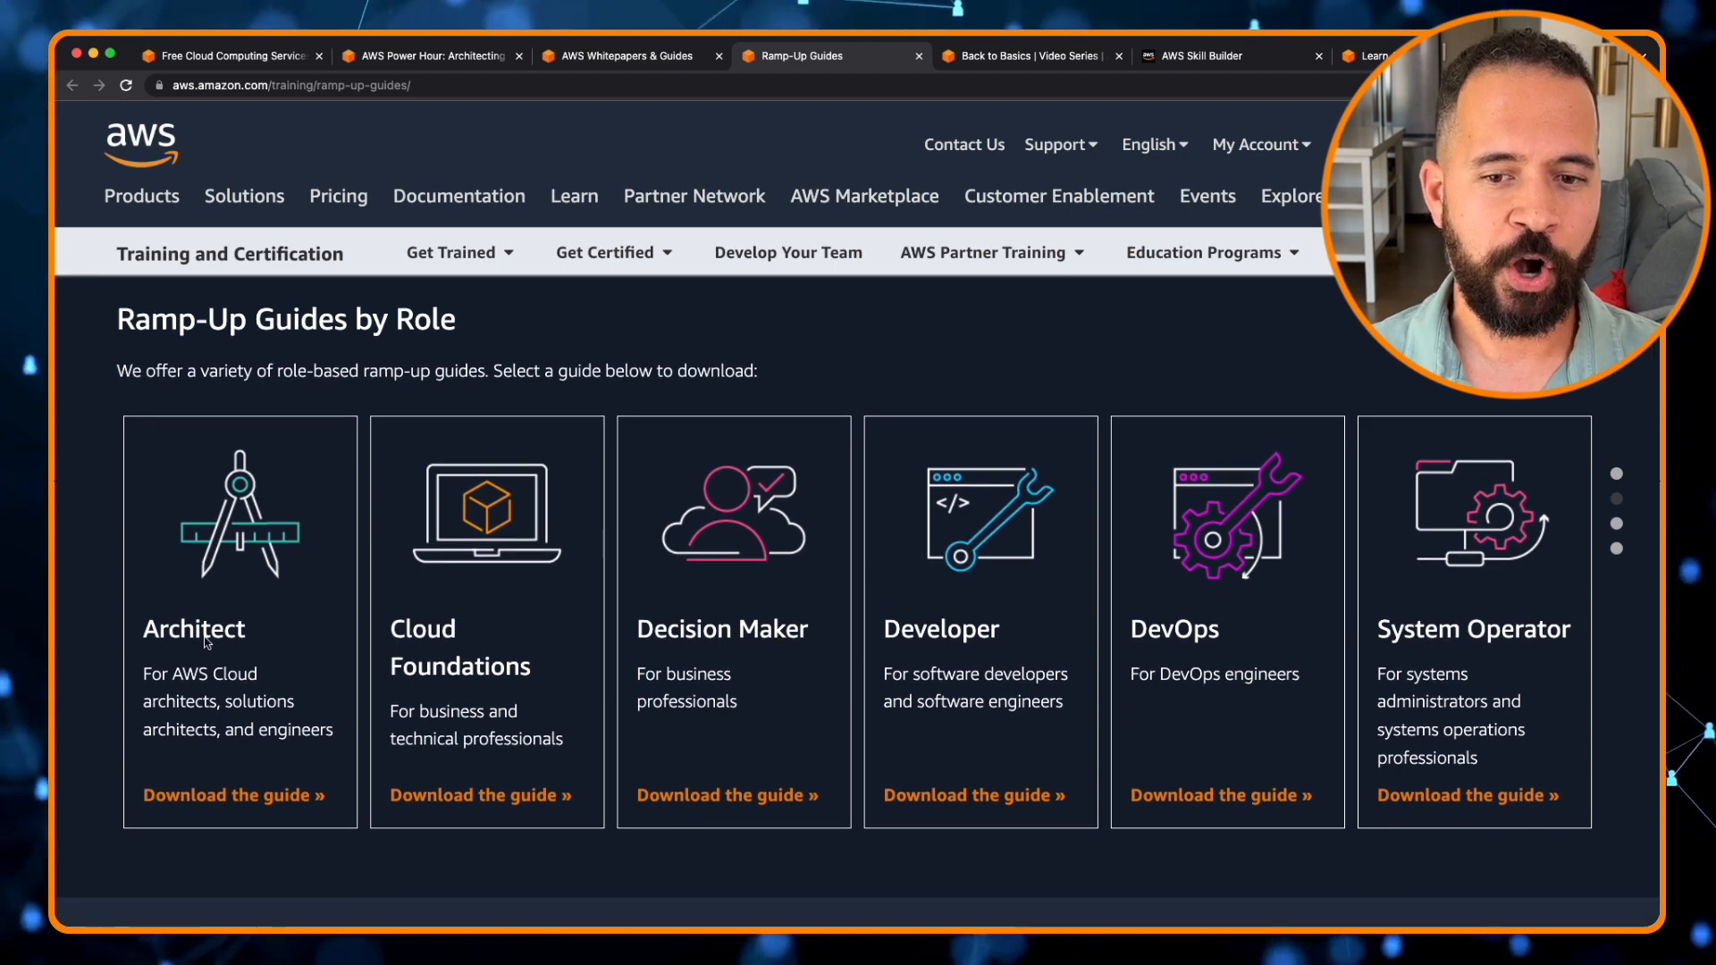
{"action": "mouse_move", "coordinate": [479, 652]}
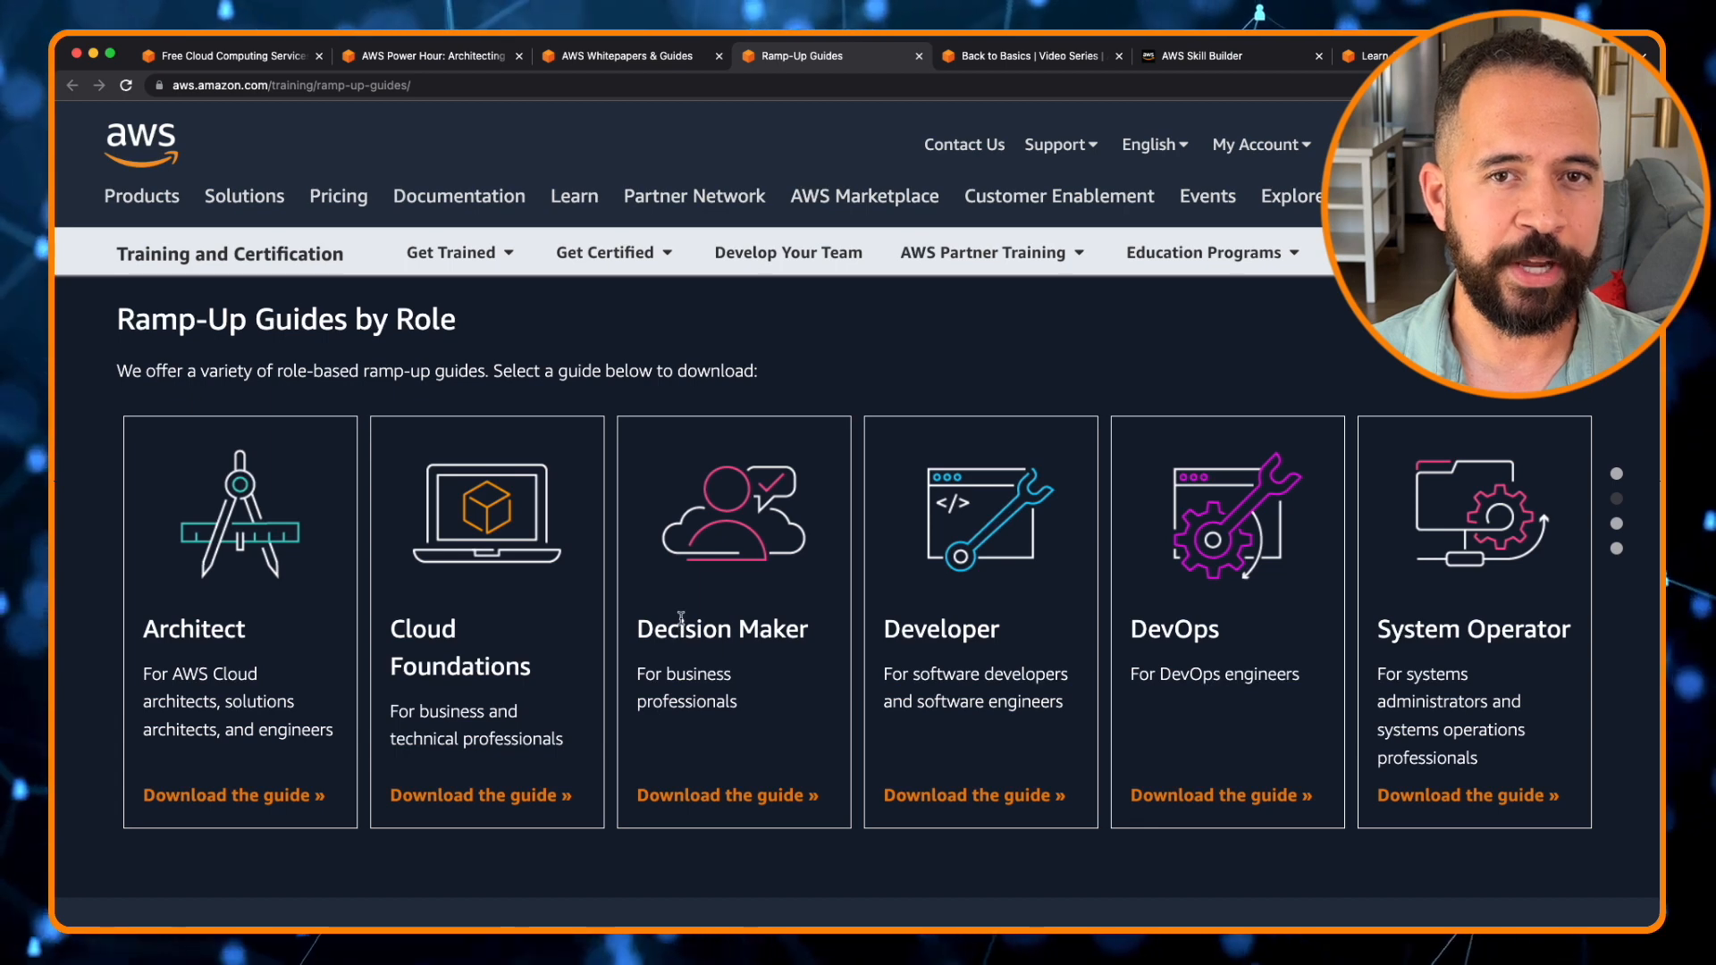
{"action": "mouse_move", "coordinate": [932, 645]}
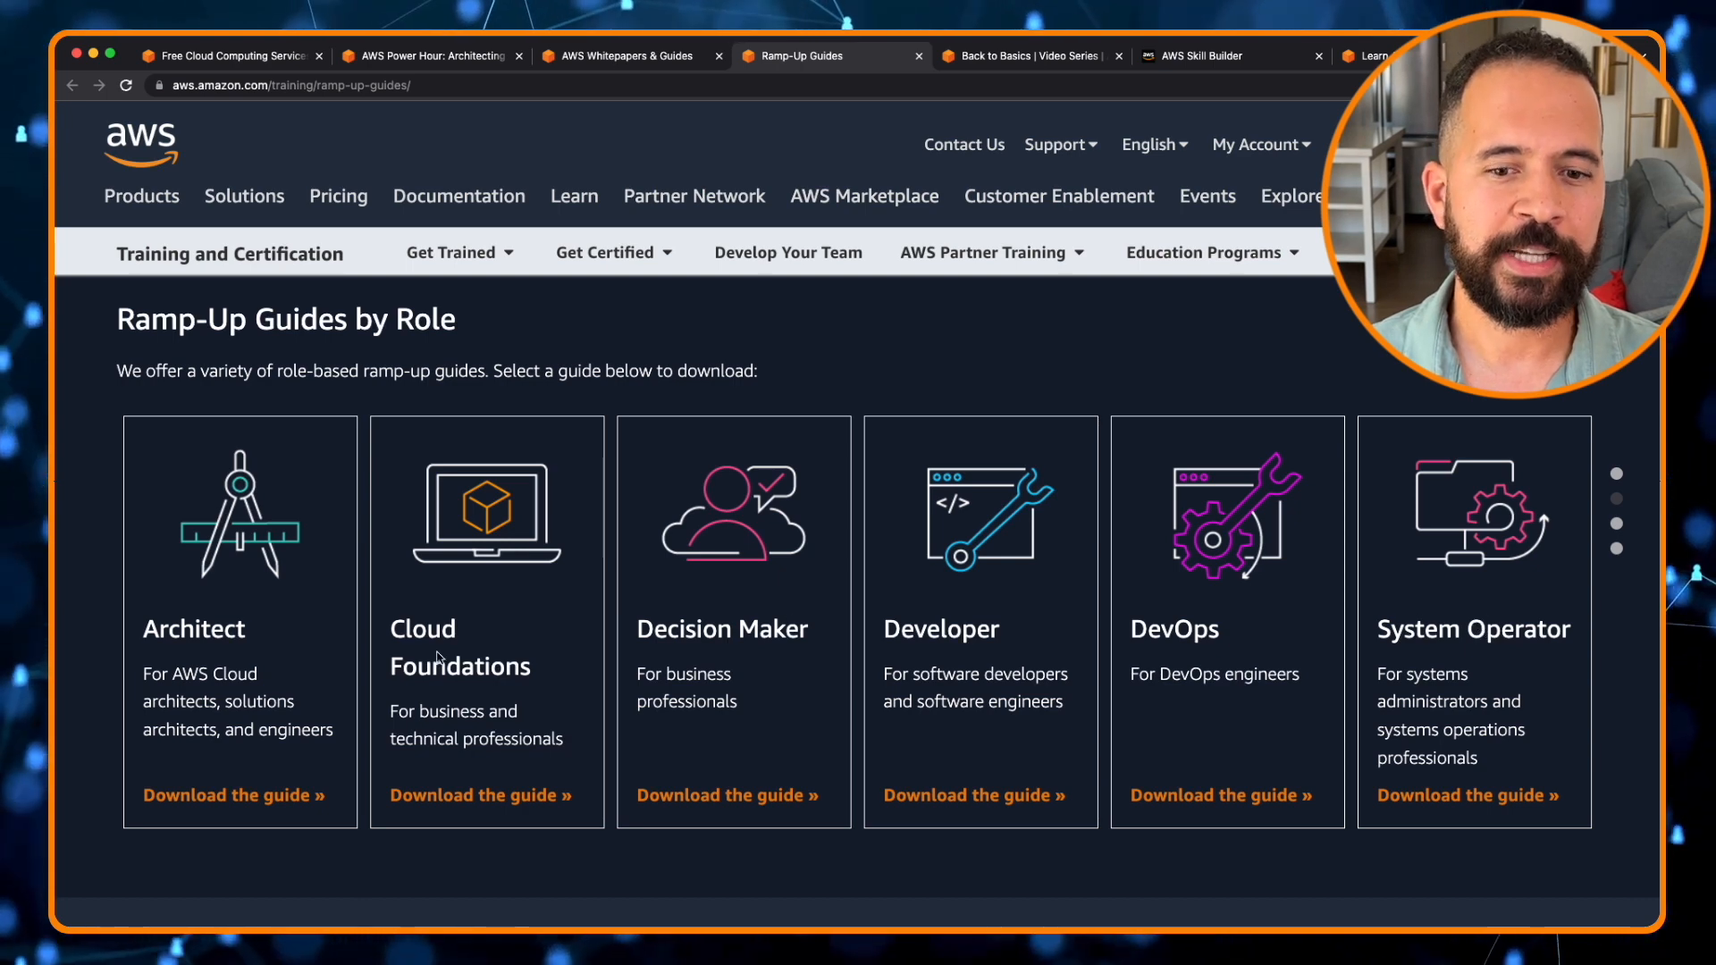
{"action": "scroll", "scroll_direction": "down", "scroll_amount": 3}
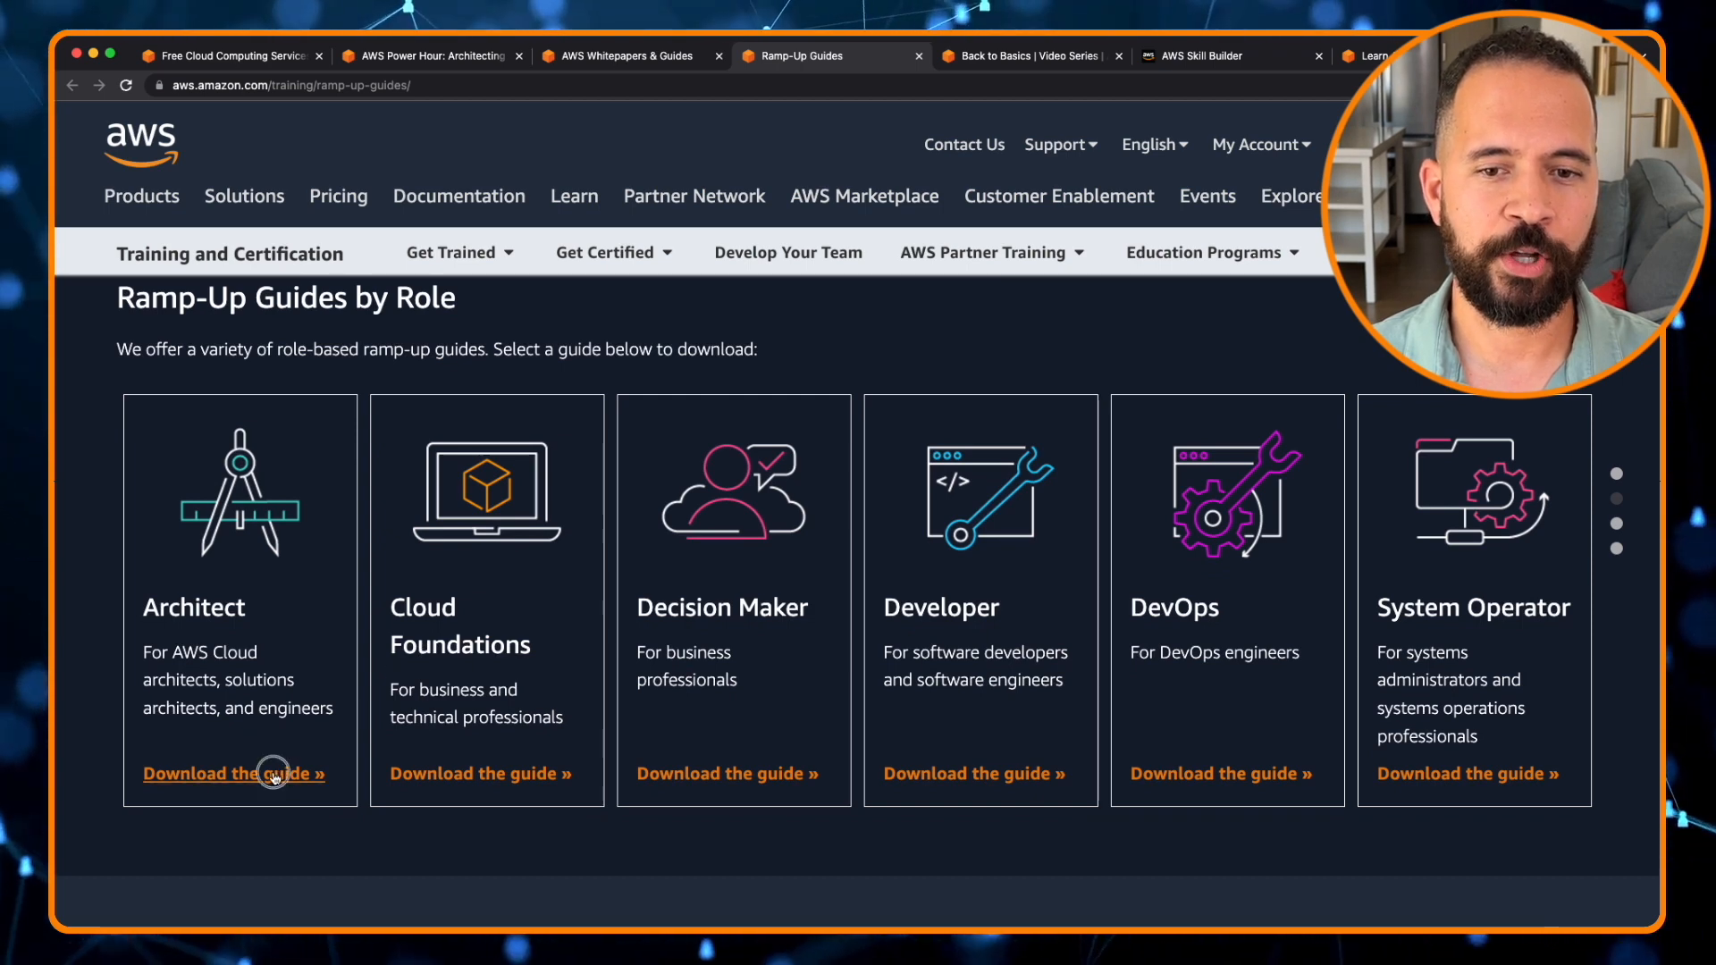
Open the Architect ramp-up guide and scroll through its recommended resources.
{"action": "left_click", "coordinate": [234, 774]}
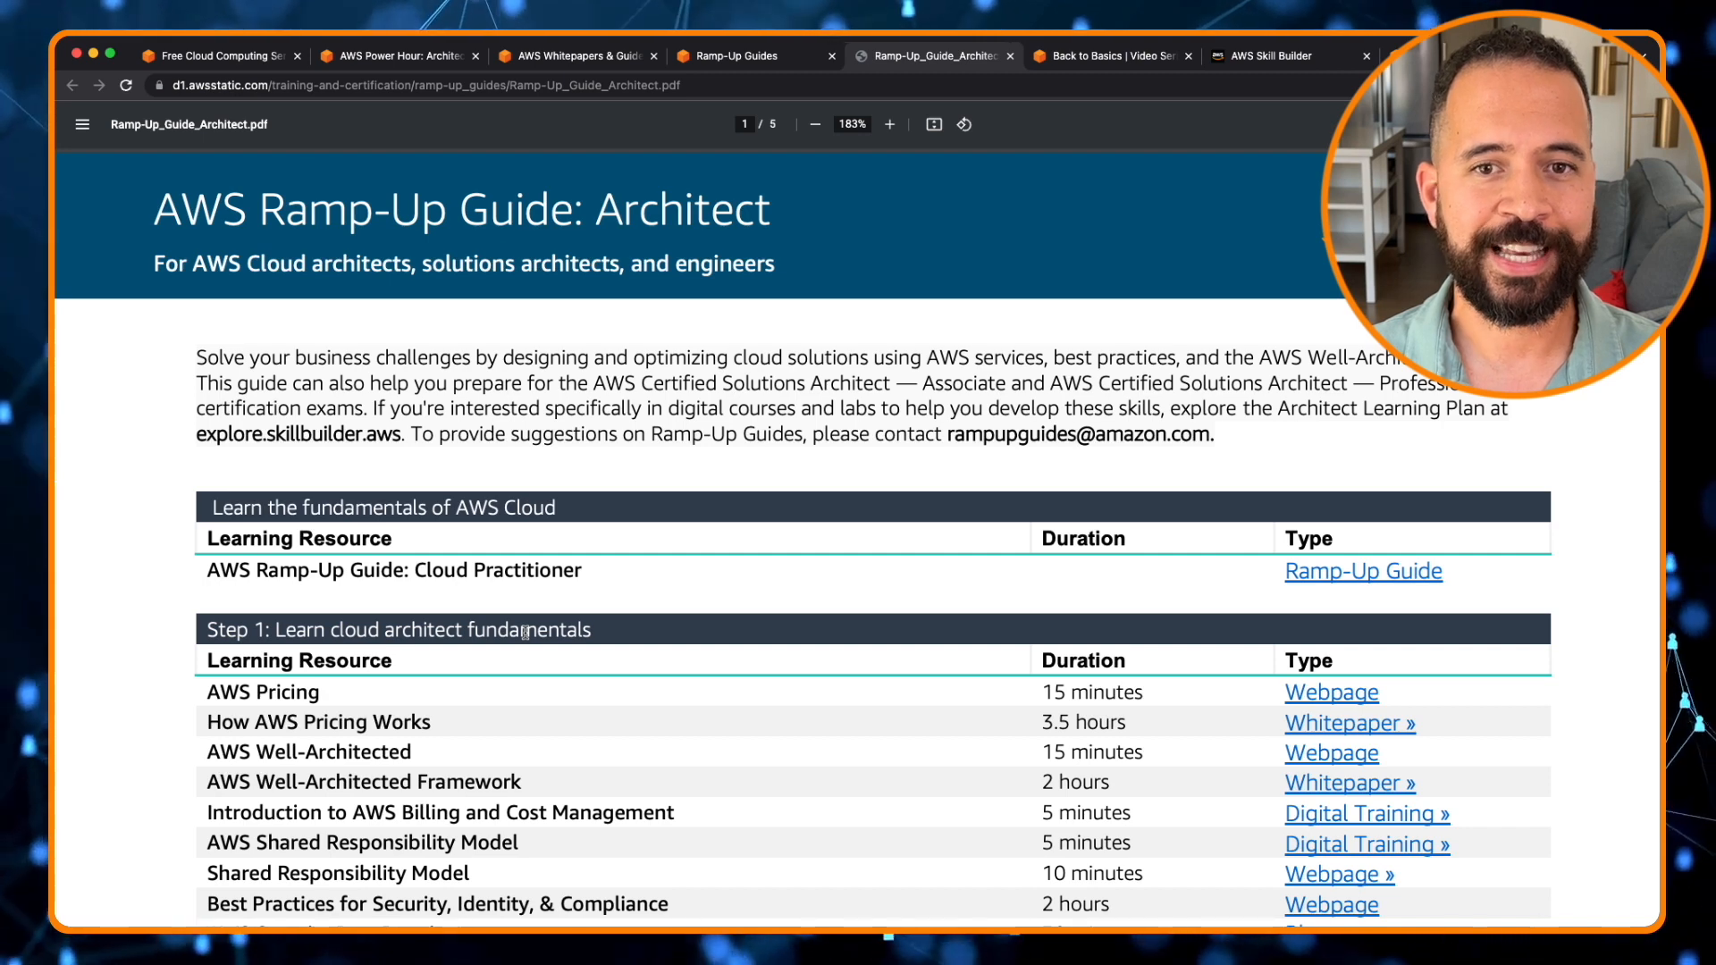
{"action": "mouse_move", "coordinate": [913, 562]}
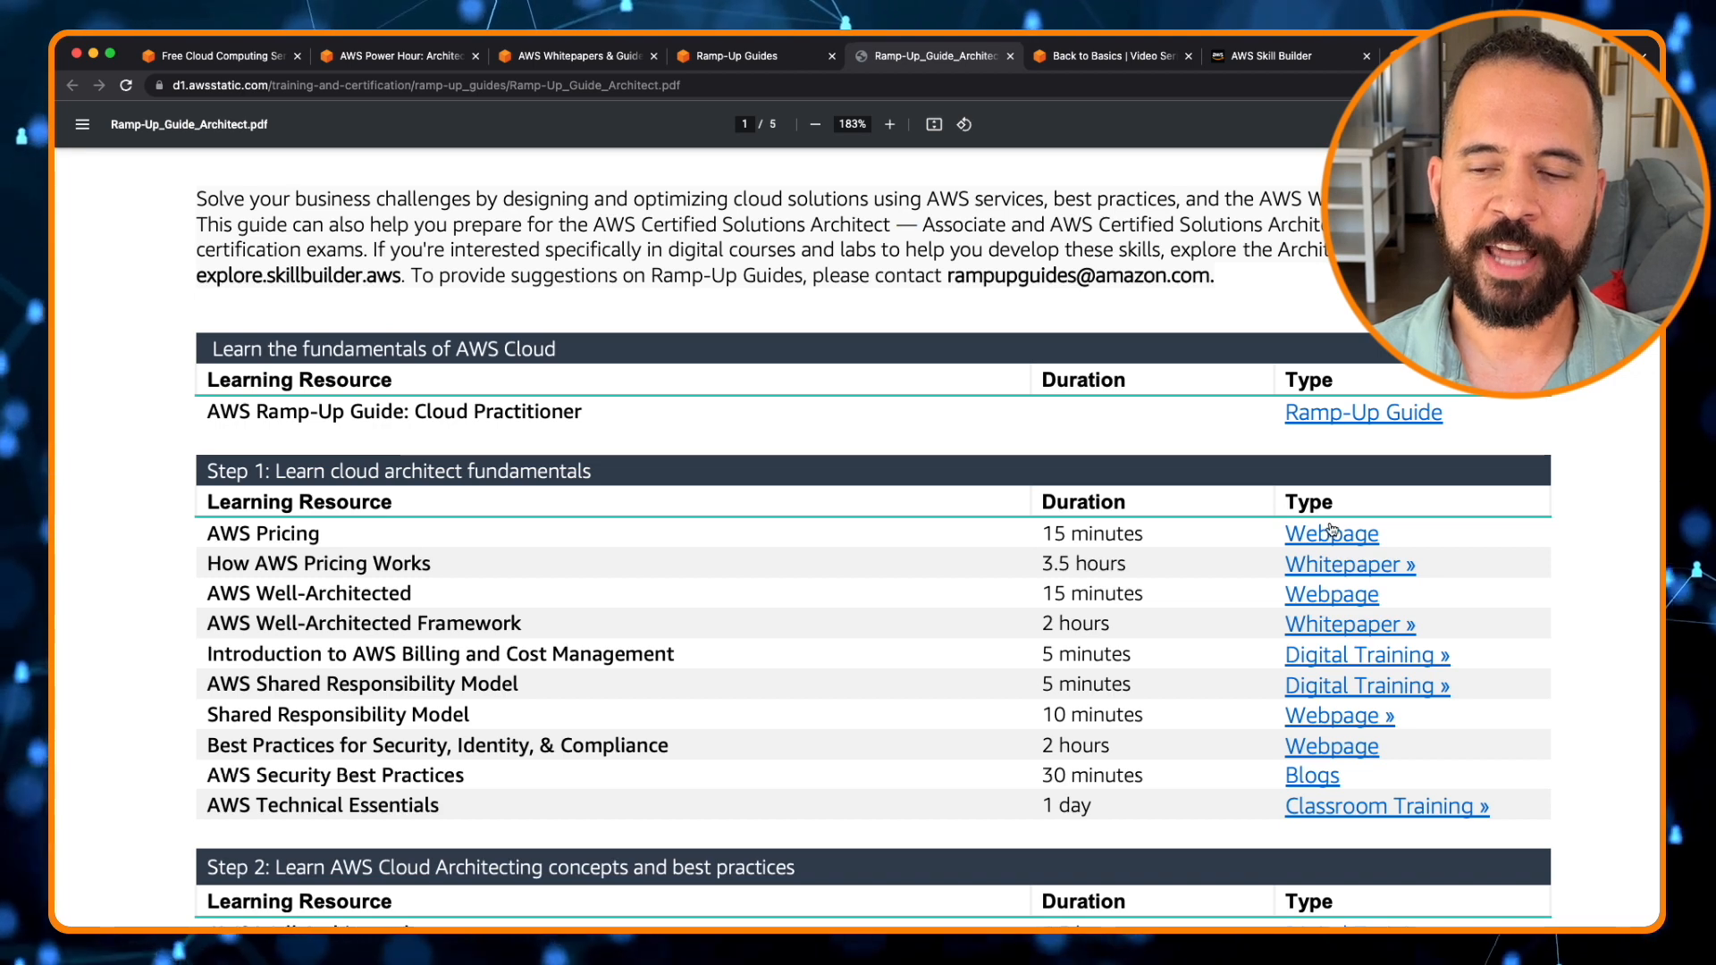
{"action": "mouse_move", "coordinate": [1357, 560]}
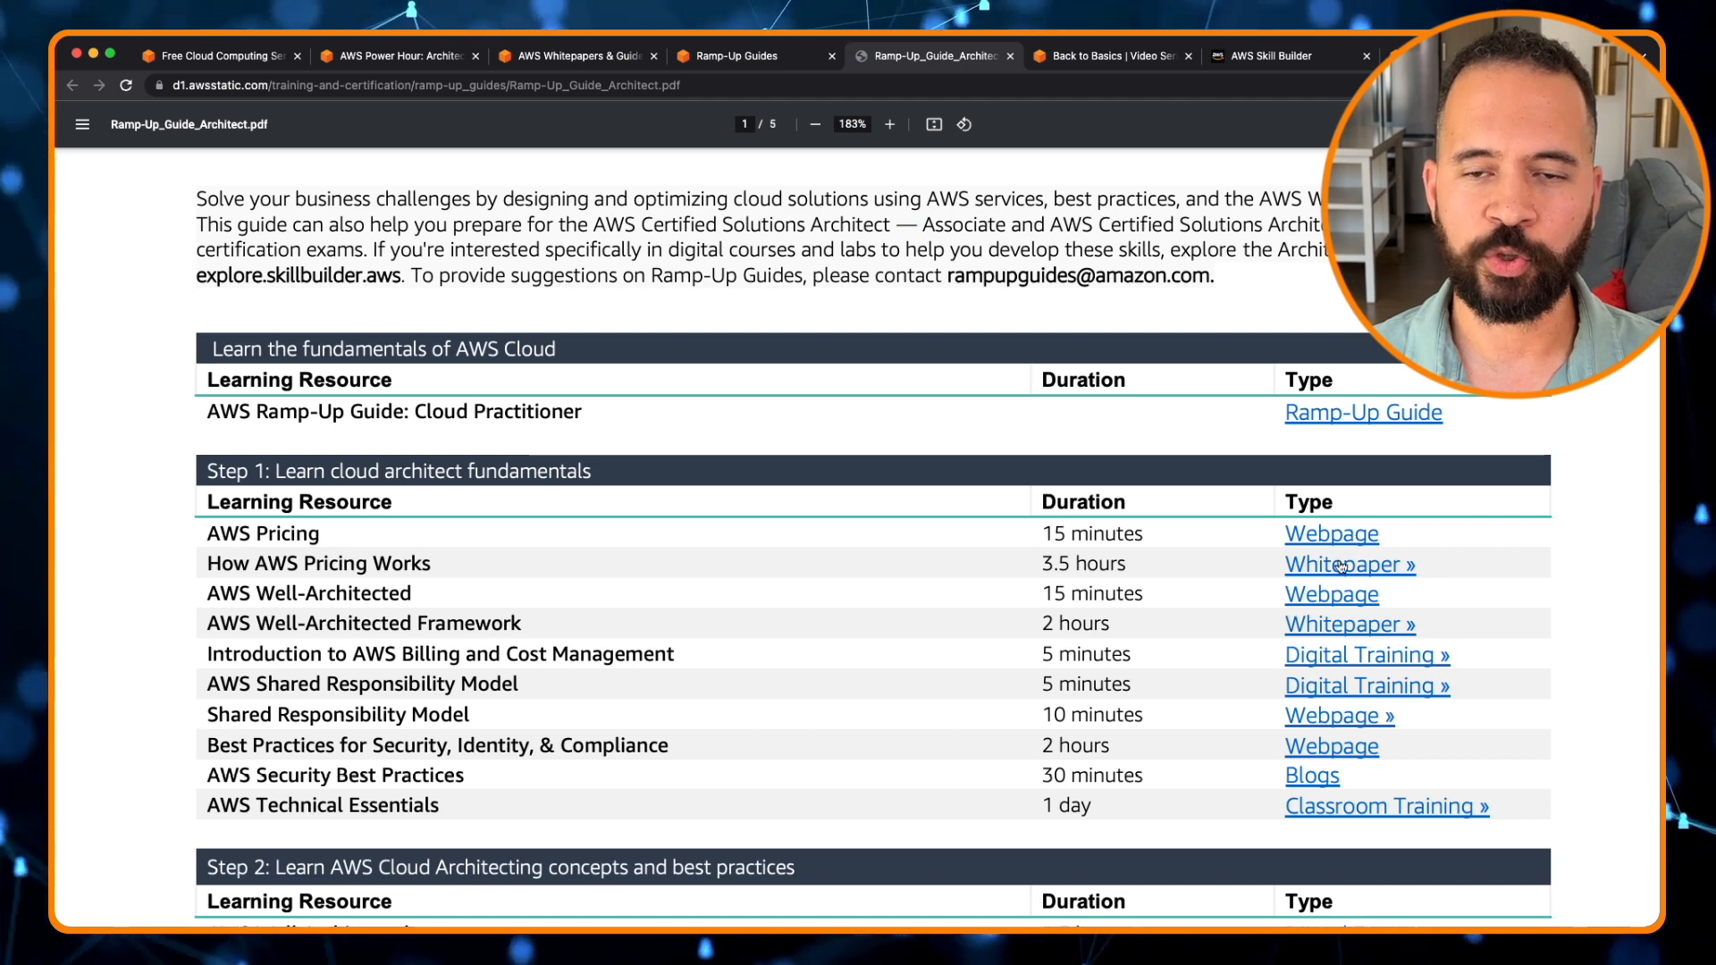
{"action": "mouse_move", "coordinate": [1333, 648]}
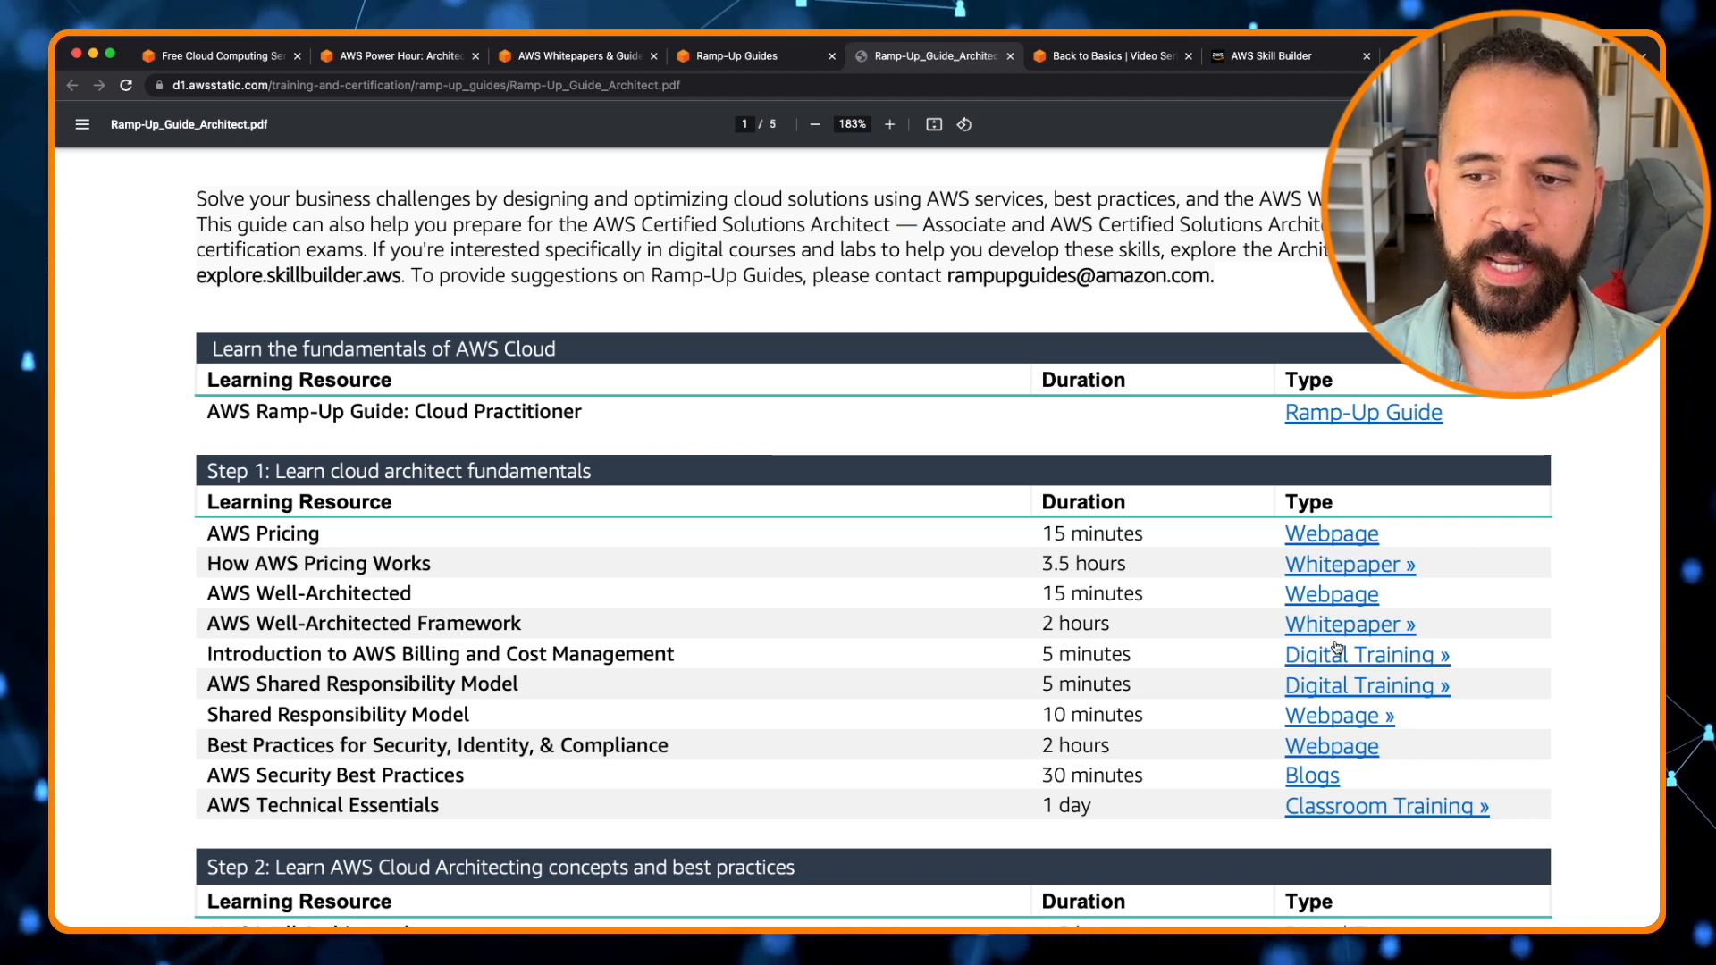
{"action": "mouse_move", "coordinate": [1320, 823]}
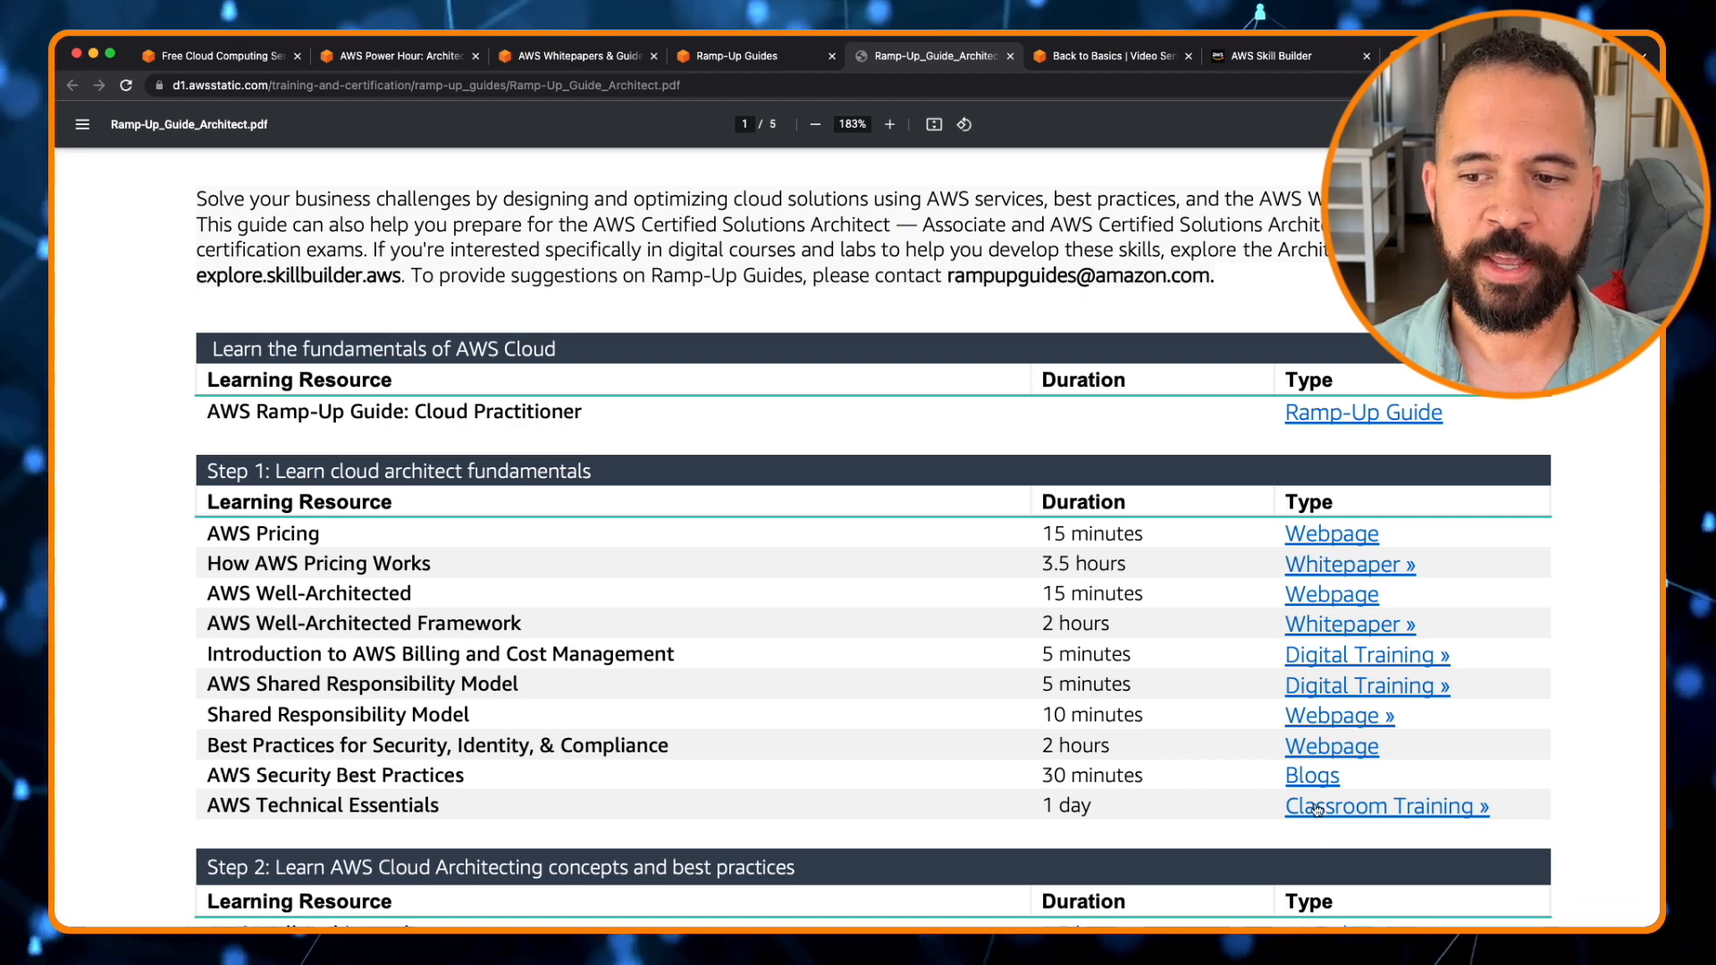
{"action": "scroll", "scroll_direction": "down", "scroll_amount": 3}
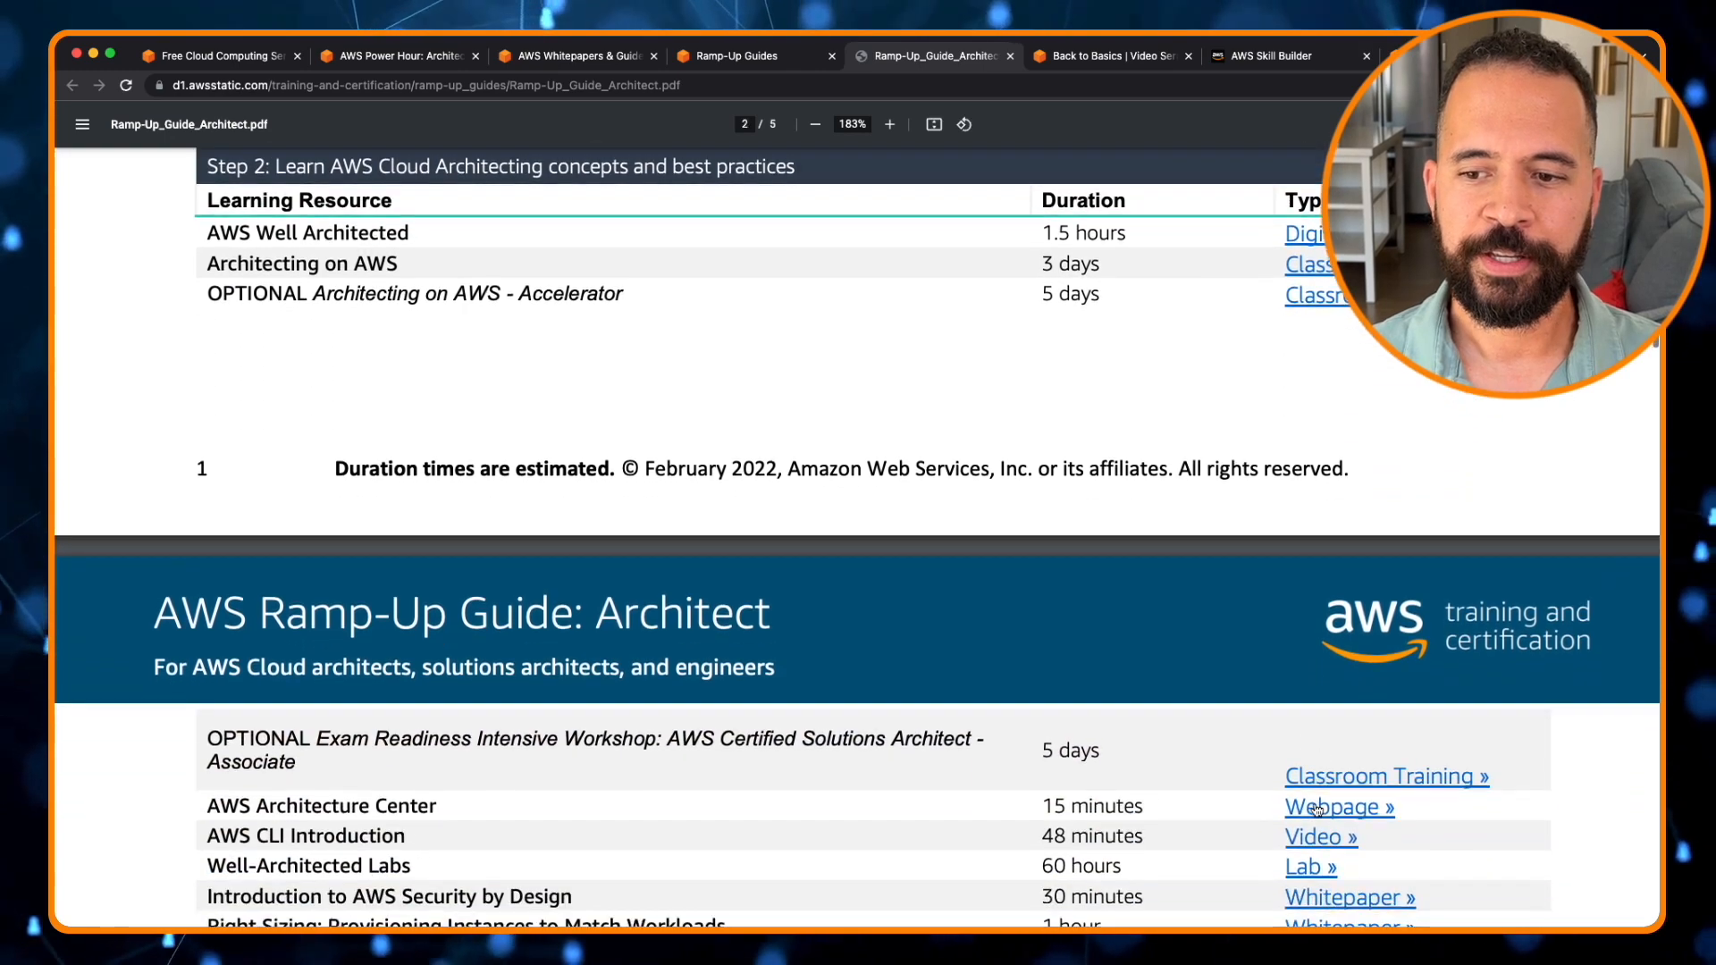
{"action": "scroll", "scroll_direction": "down", "scroll_amount": 3}
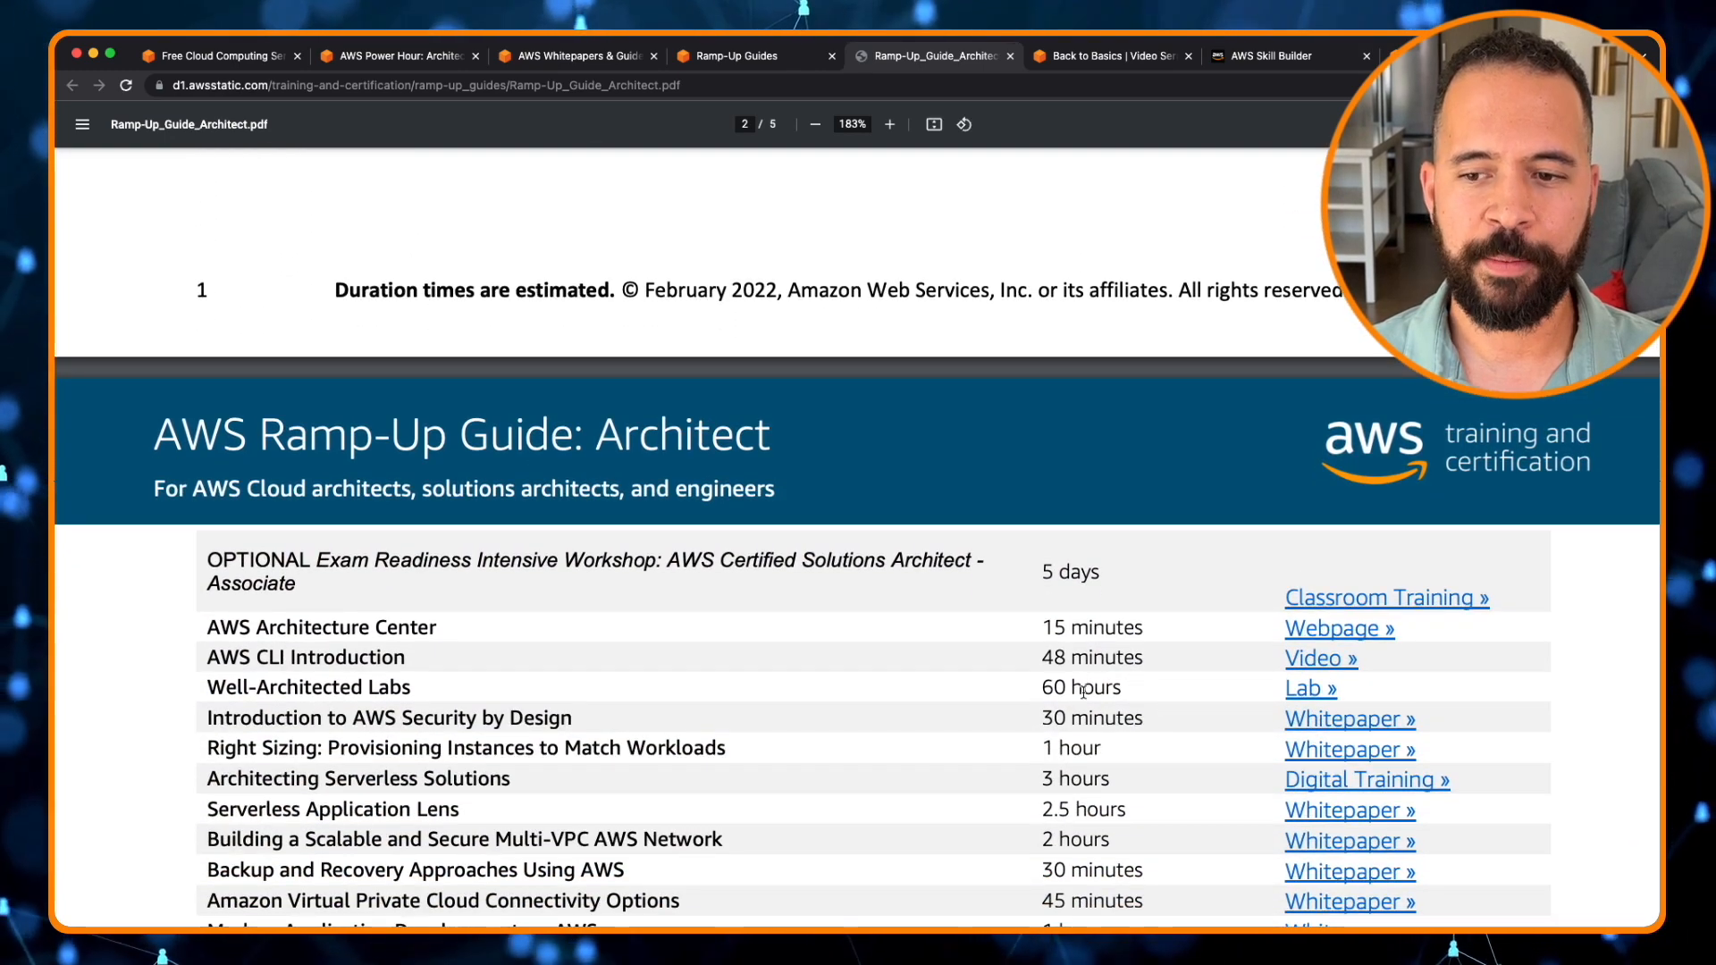
{"action": "scroll", "scroll_direction": "down", "scroll_amount": 3}
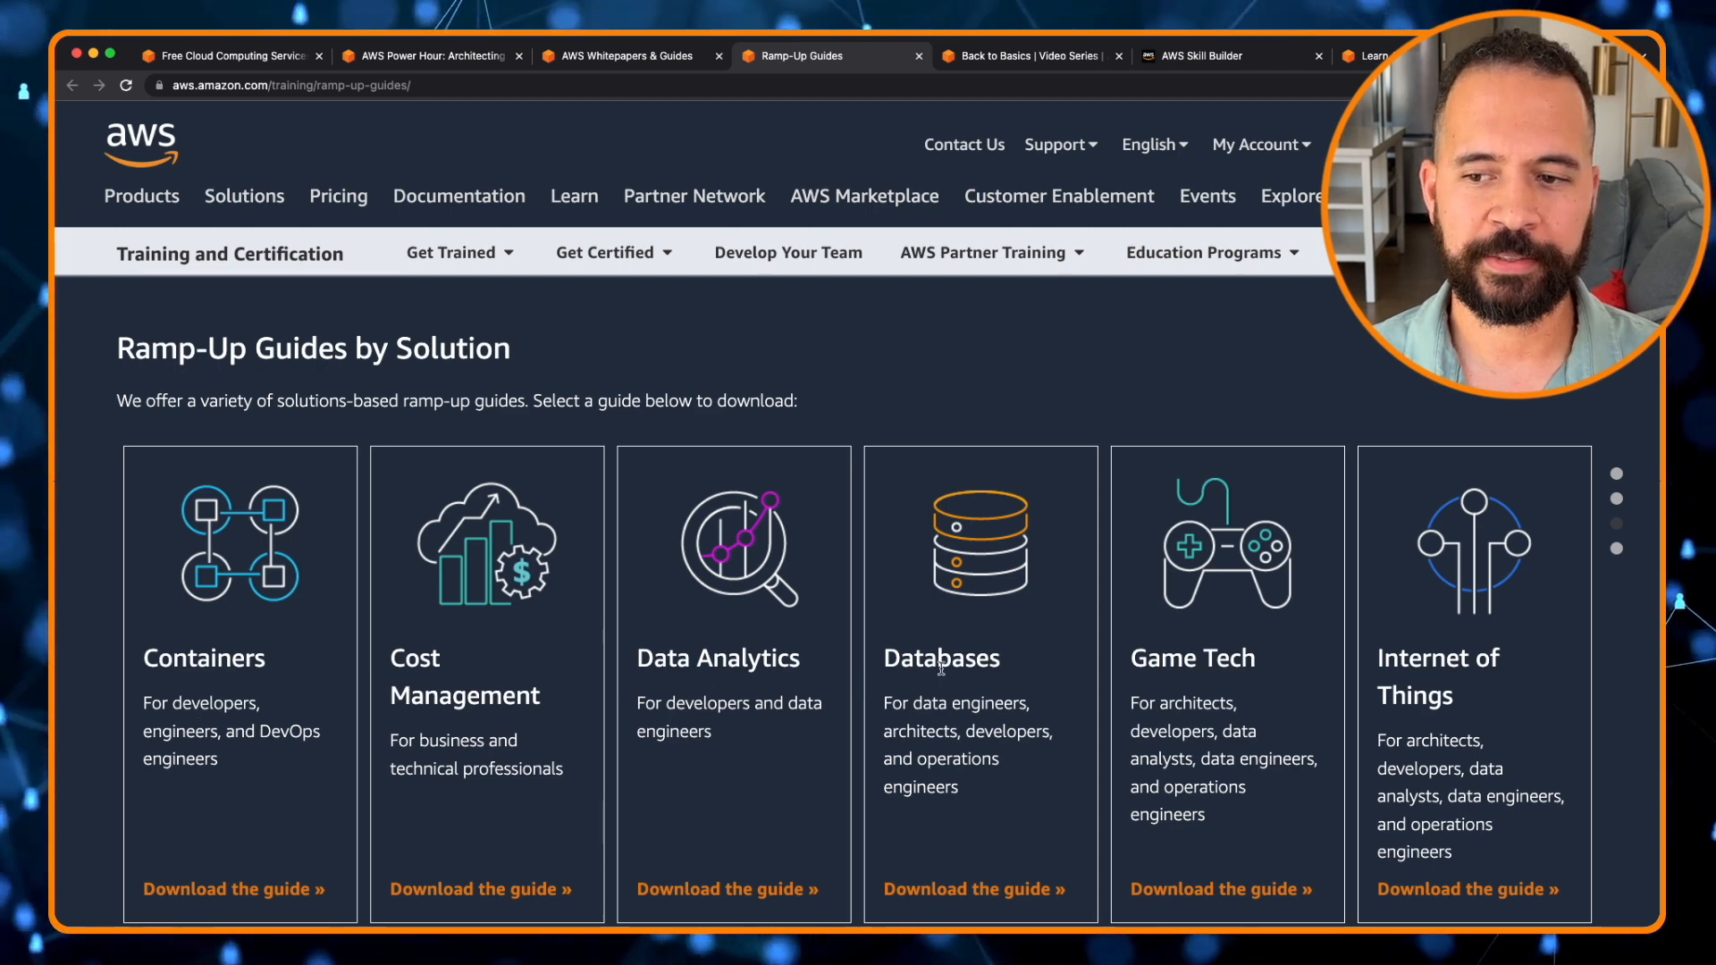
Scroll to Ramp-Up Guides by Solution and open the Databases guide PDF.
{"action": "scroll", "scroll_direction": "down", "scroll_amount": 3}
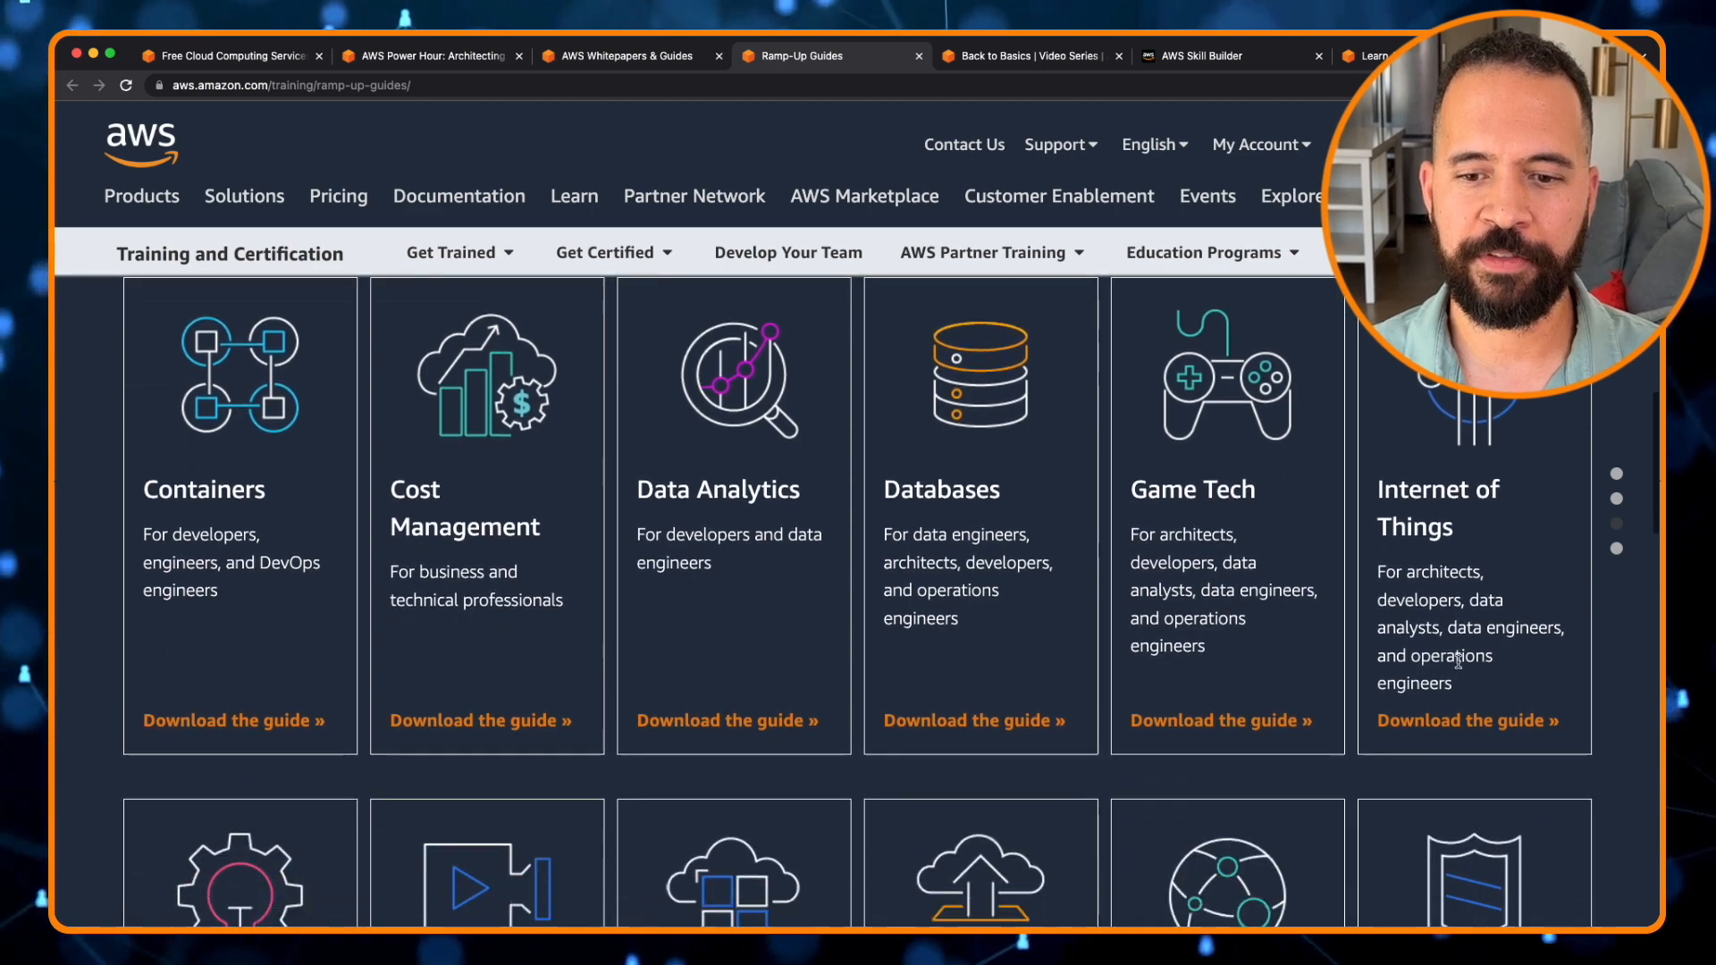
{"action": "scroll", "scroll_direction": "down", "scroll_amount": 3}
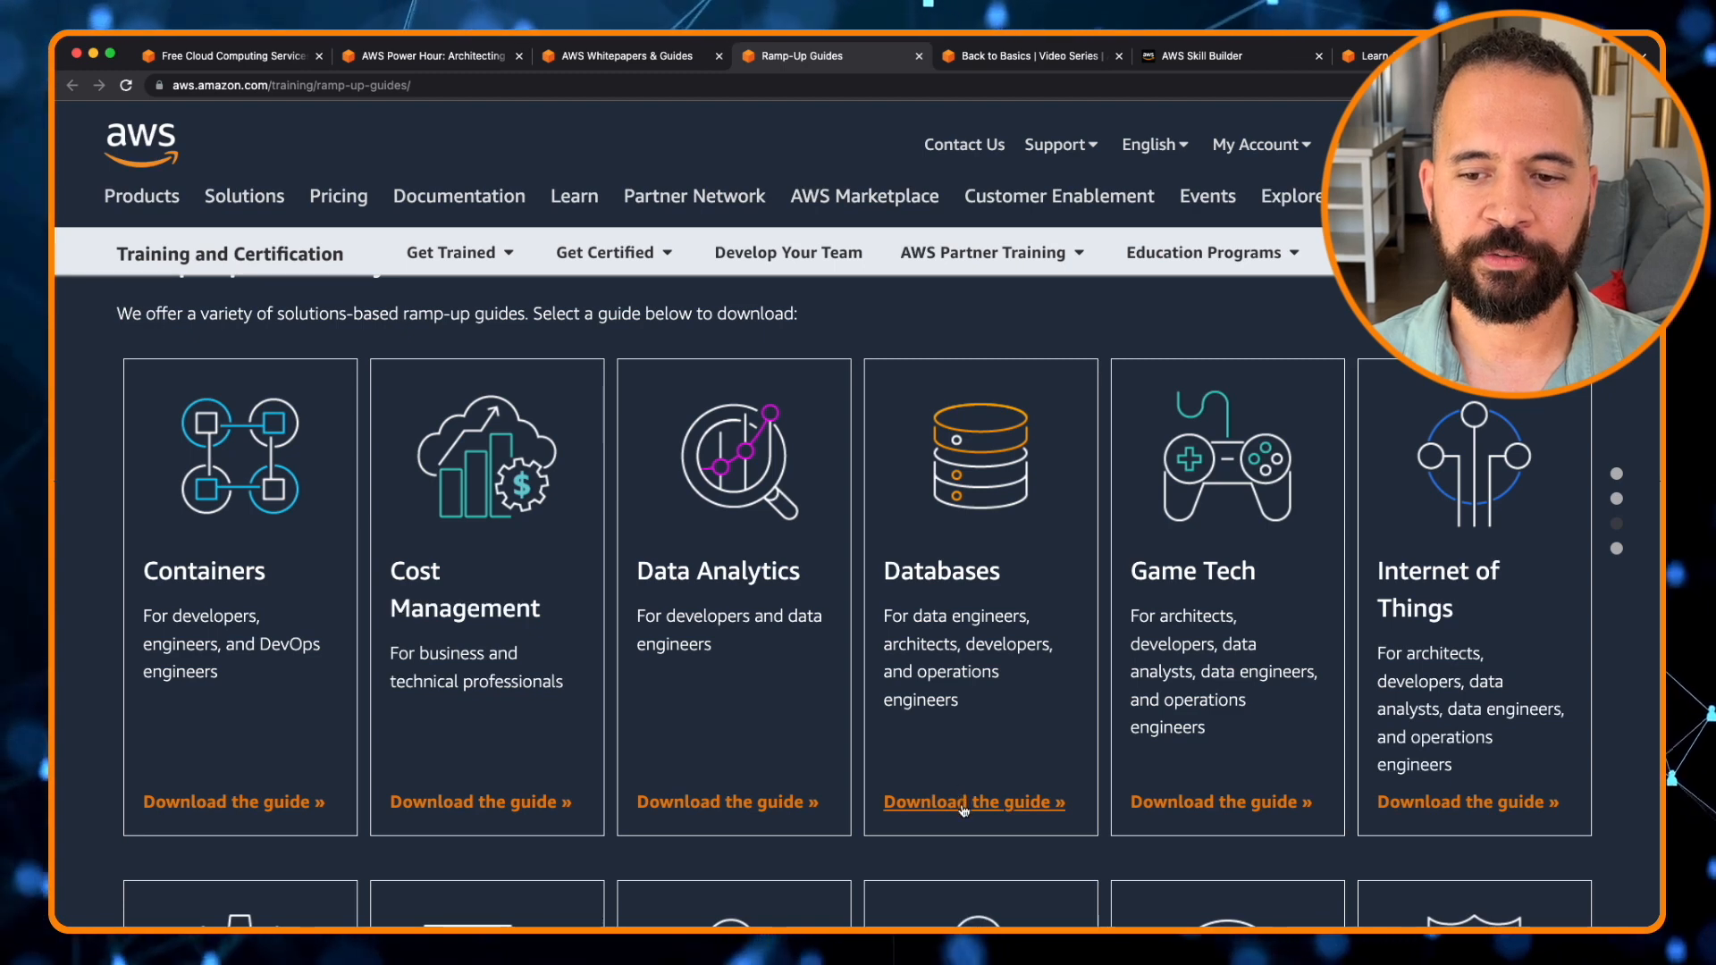
{"action": "left_click", "coordinate": [971, 802]}
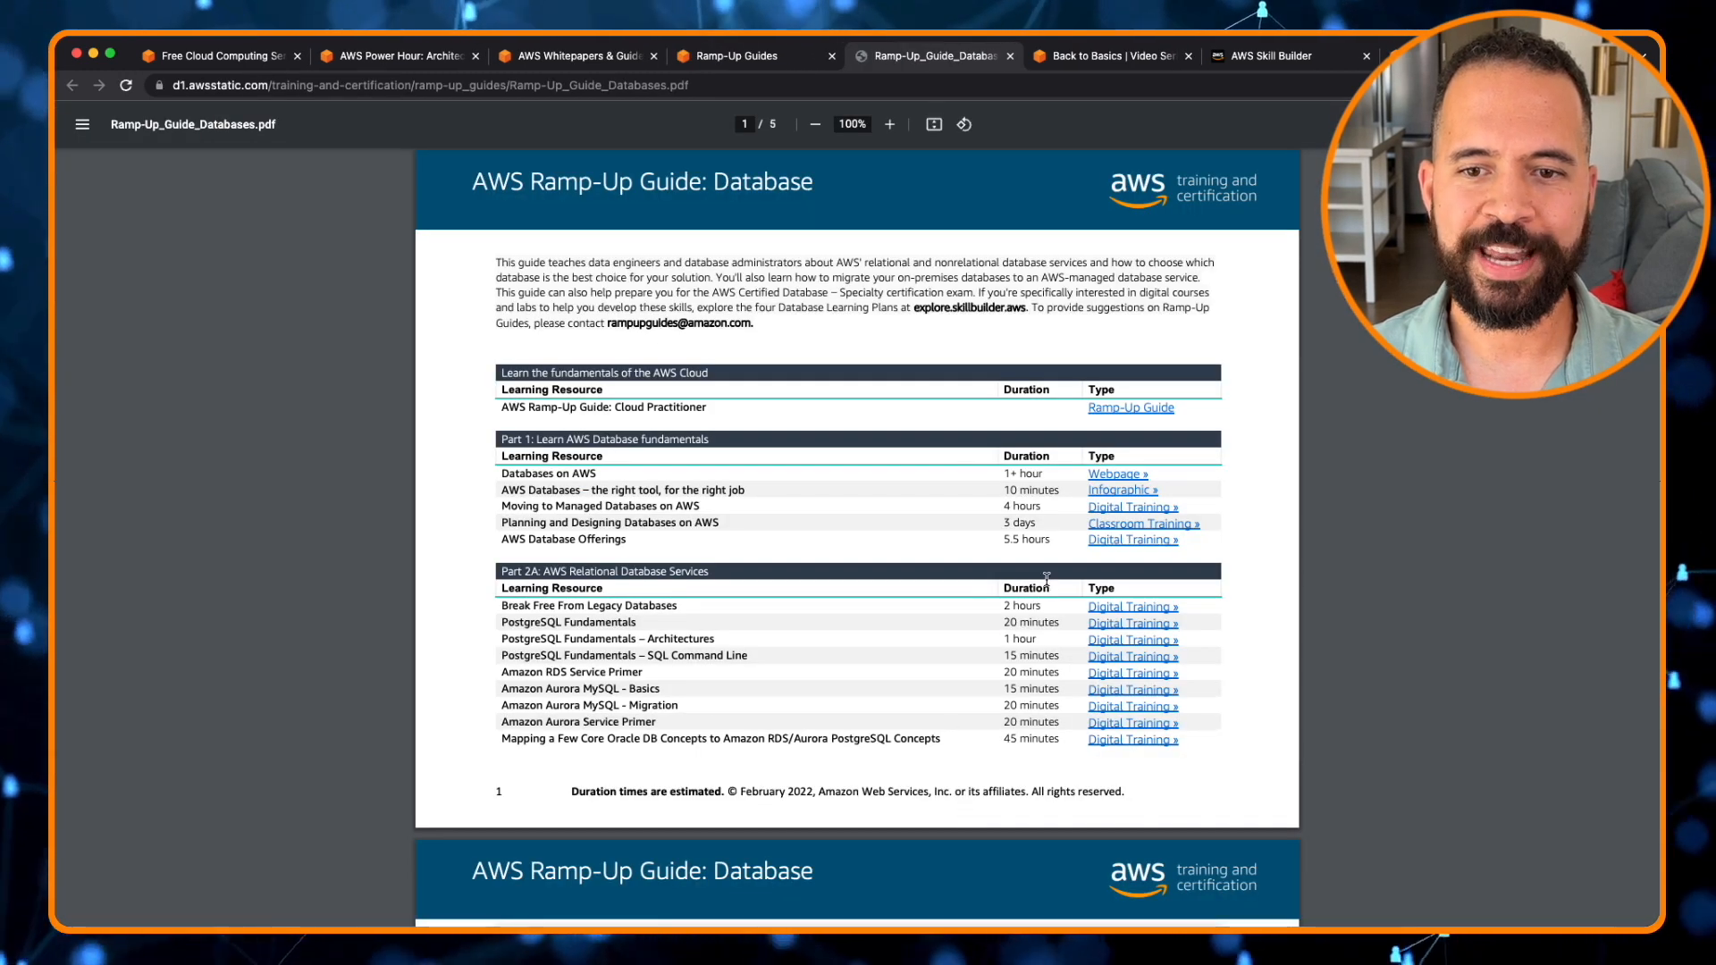
{"action": "left_click", "coordinate": [889, 123]}
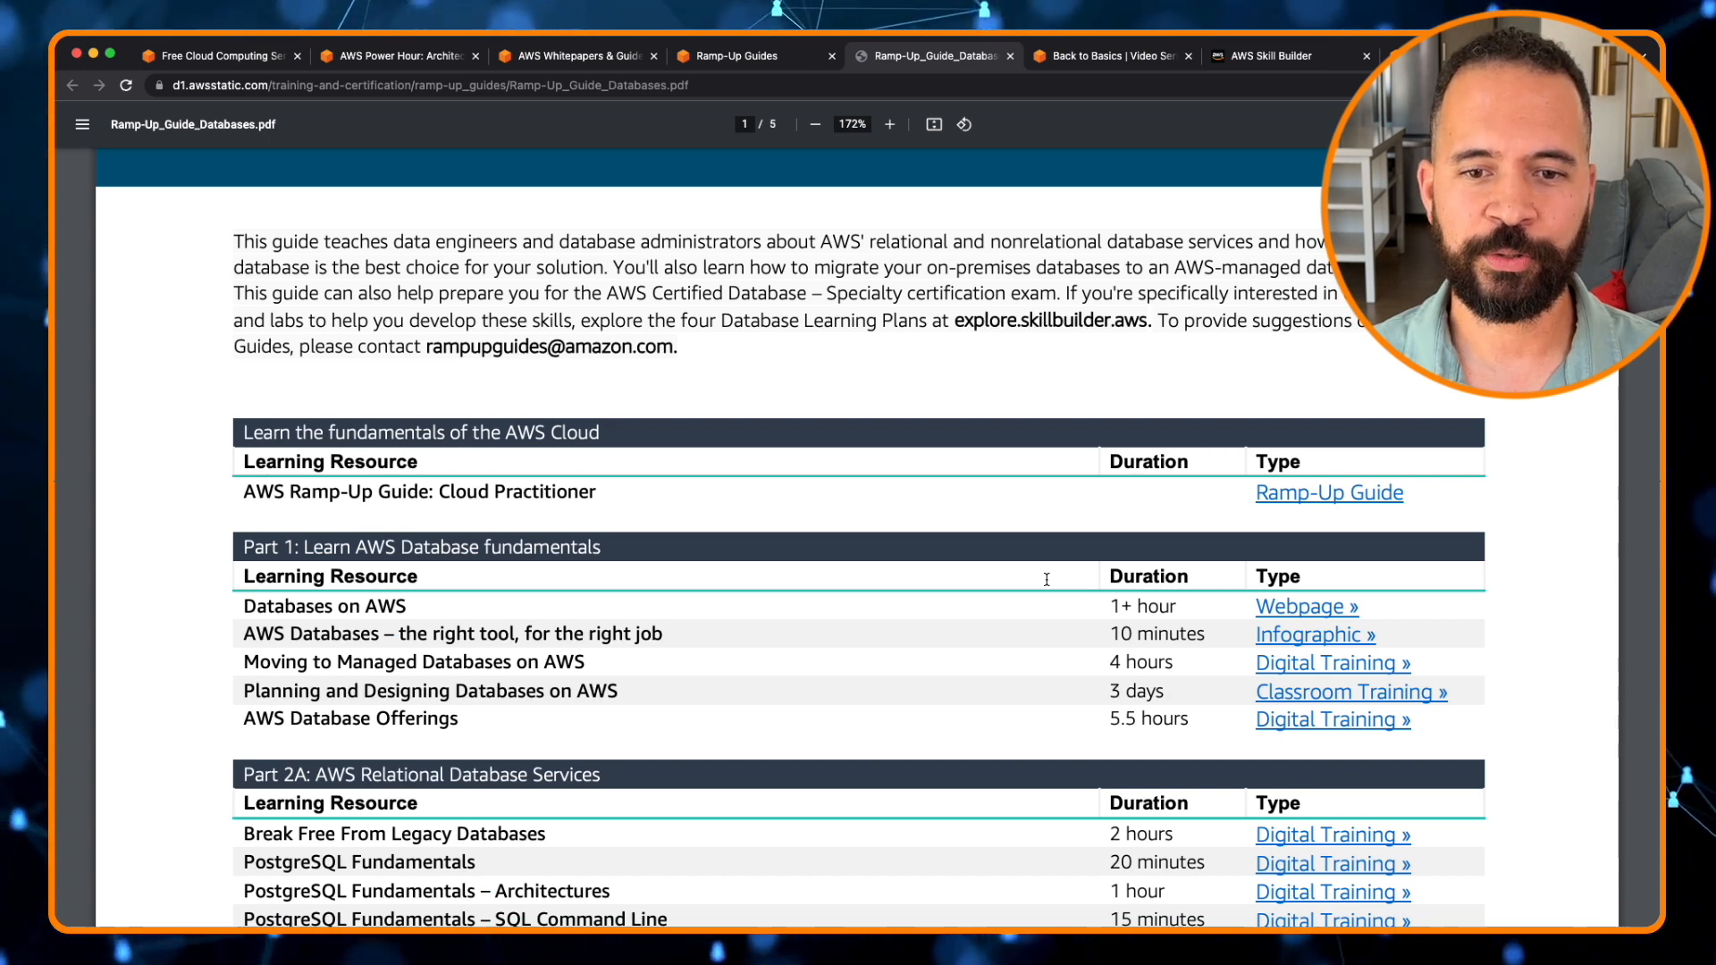
{"action": "scroll", "scroll_direction": "down", "scroll_amount": 3}
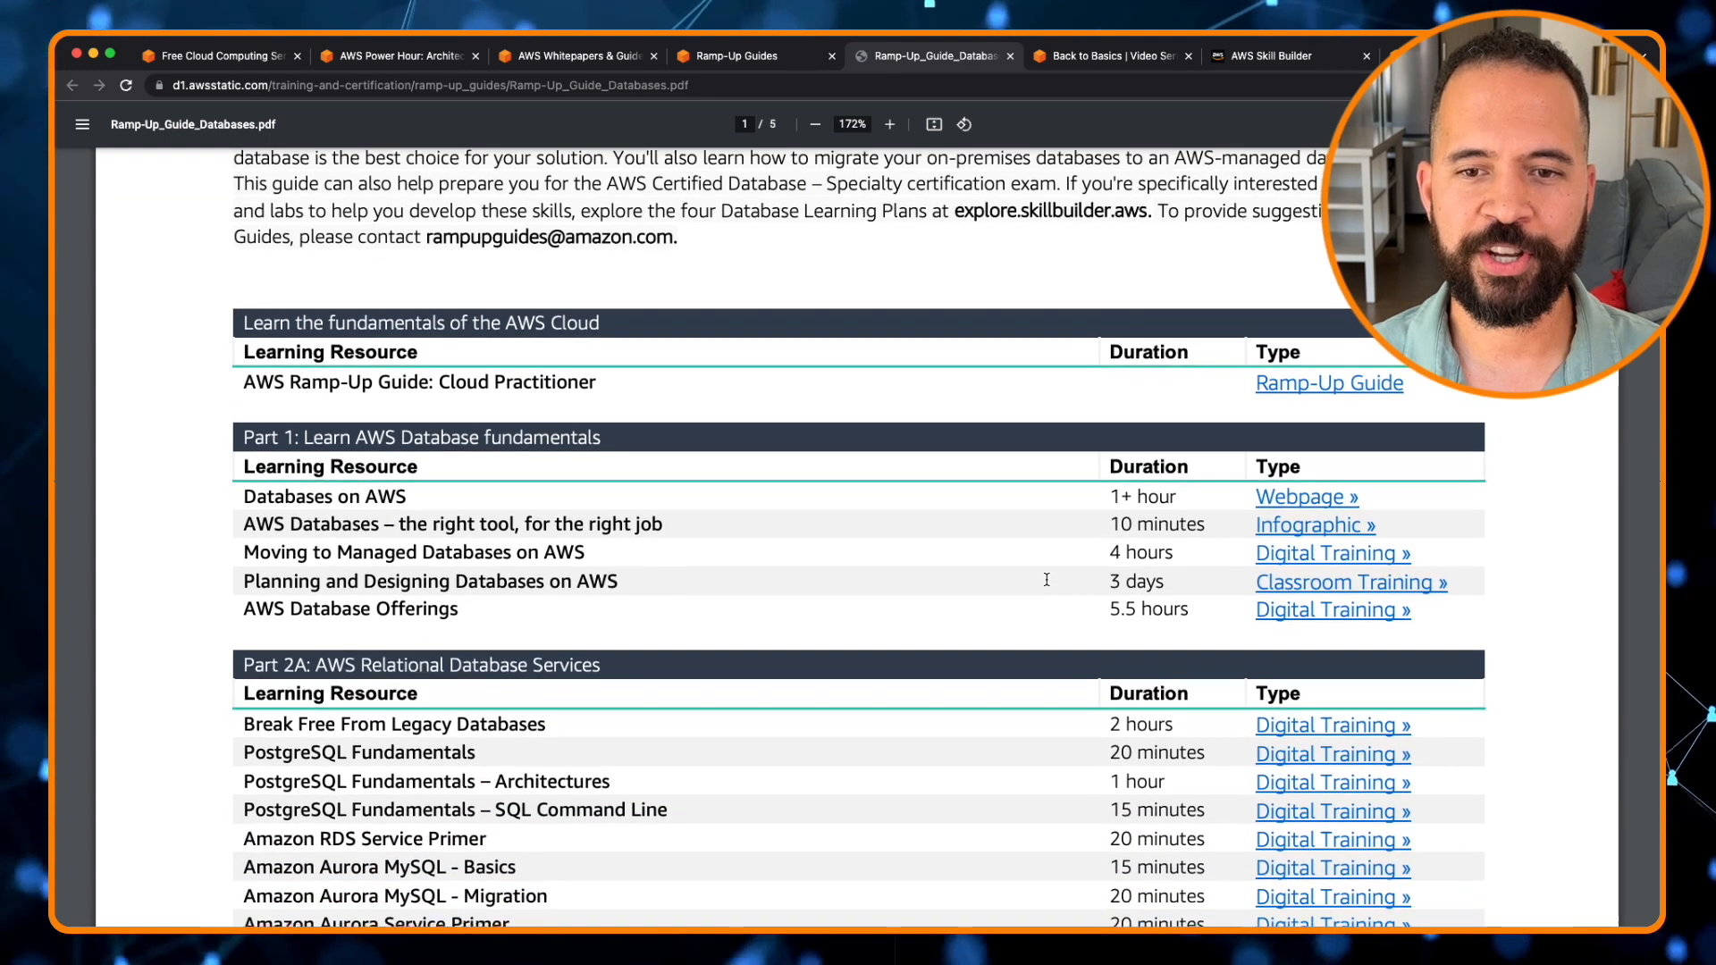
{"action": "scroll", "scroll_direction": "down", "scroll_amount": 3}
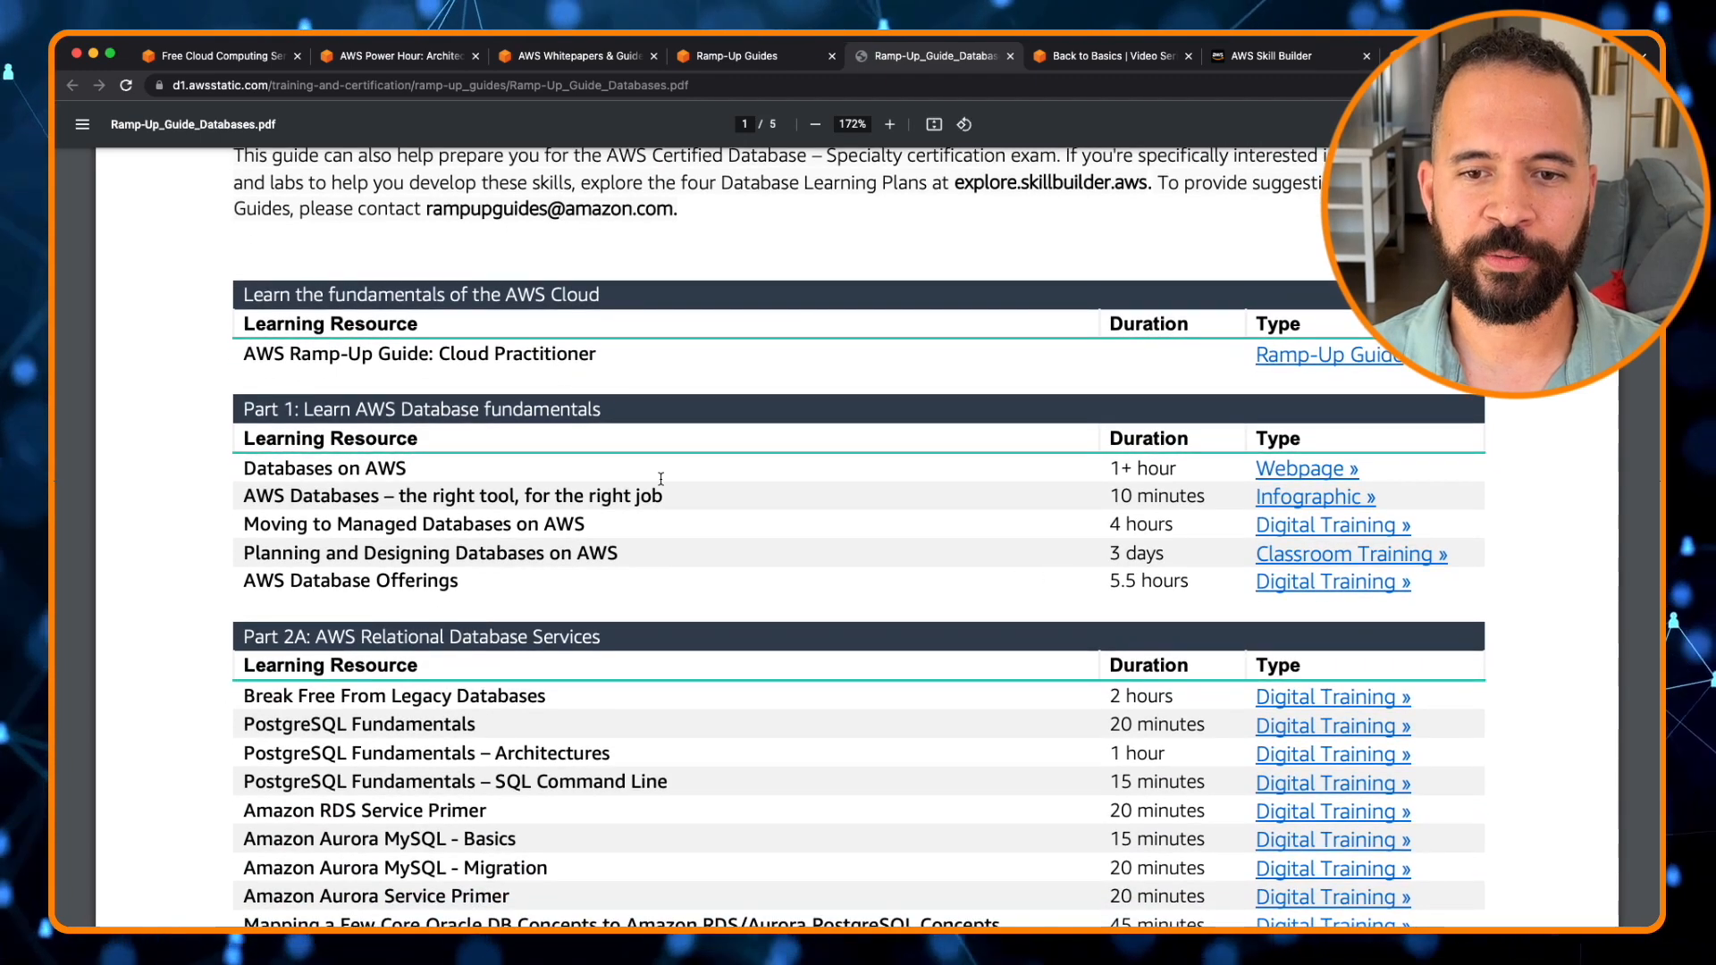
{"action": "scroll", "scroll_direction": "down", "scroll_amount": 3}
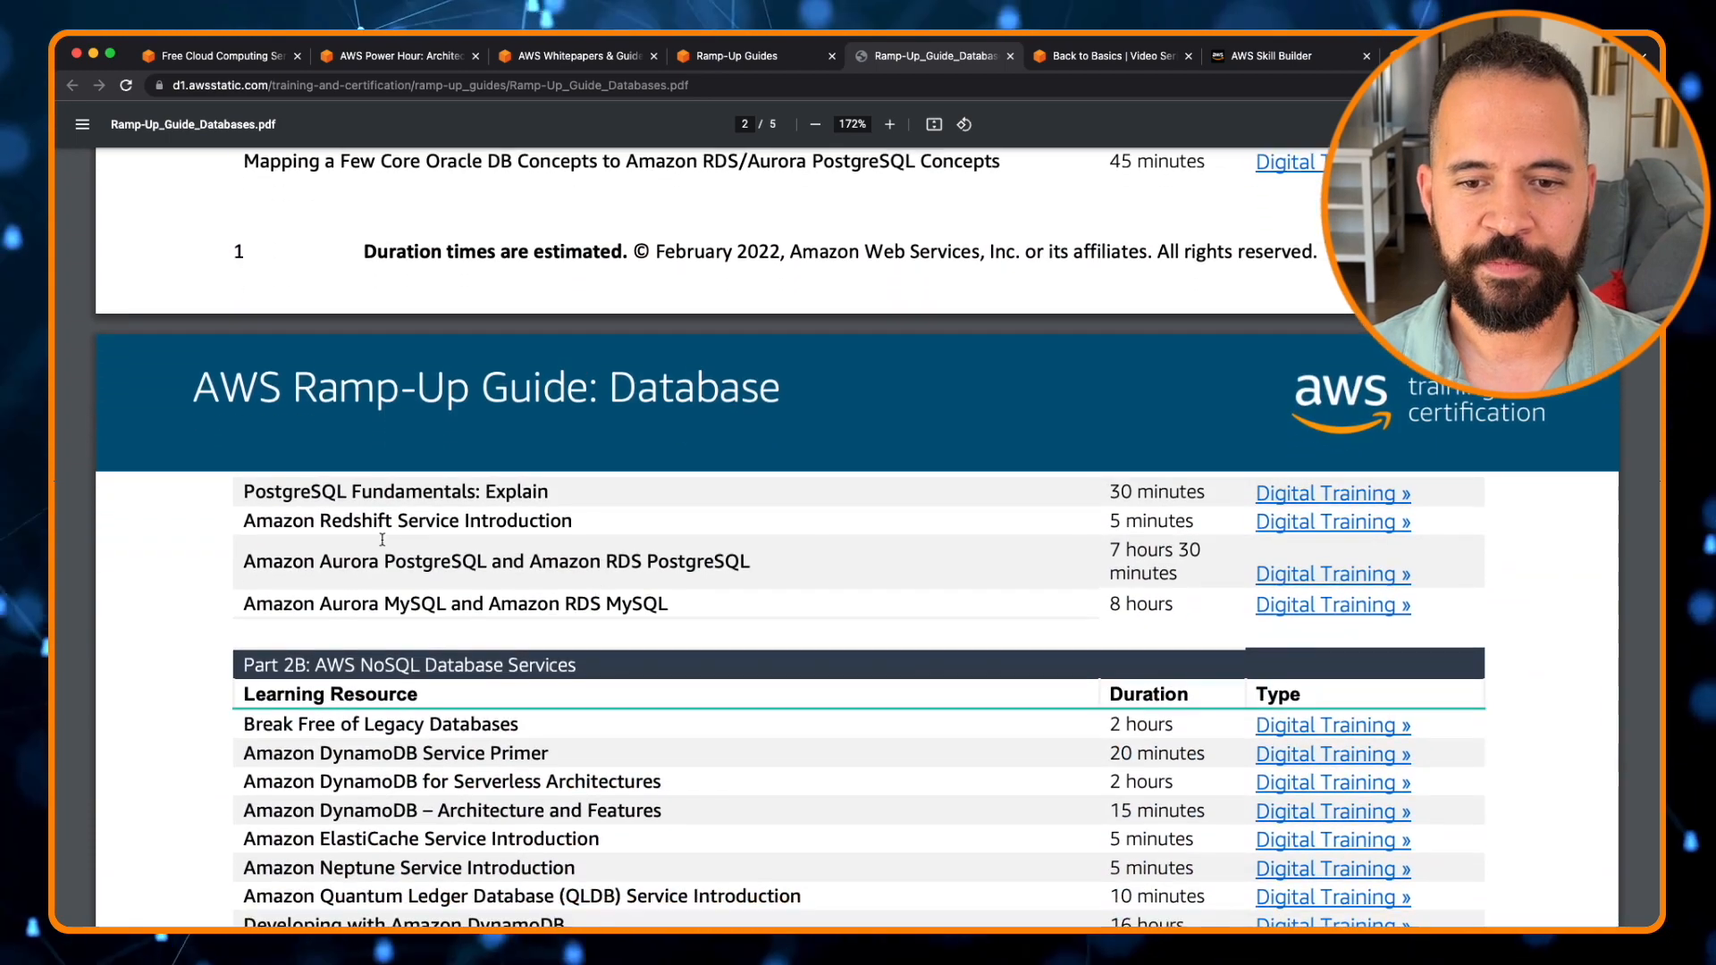
{"action": "scroll", "scroll_direction": "down", "scroll_amount": 3}
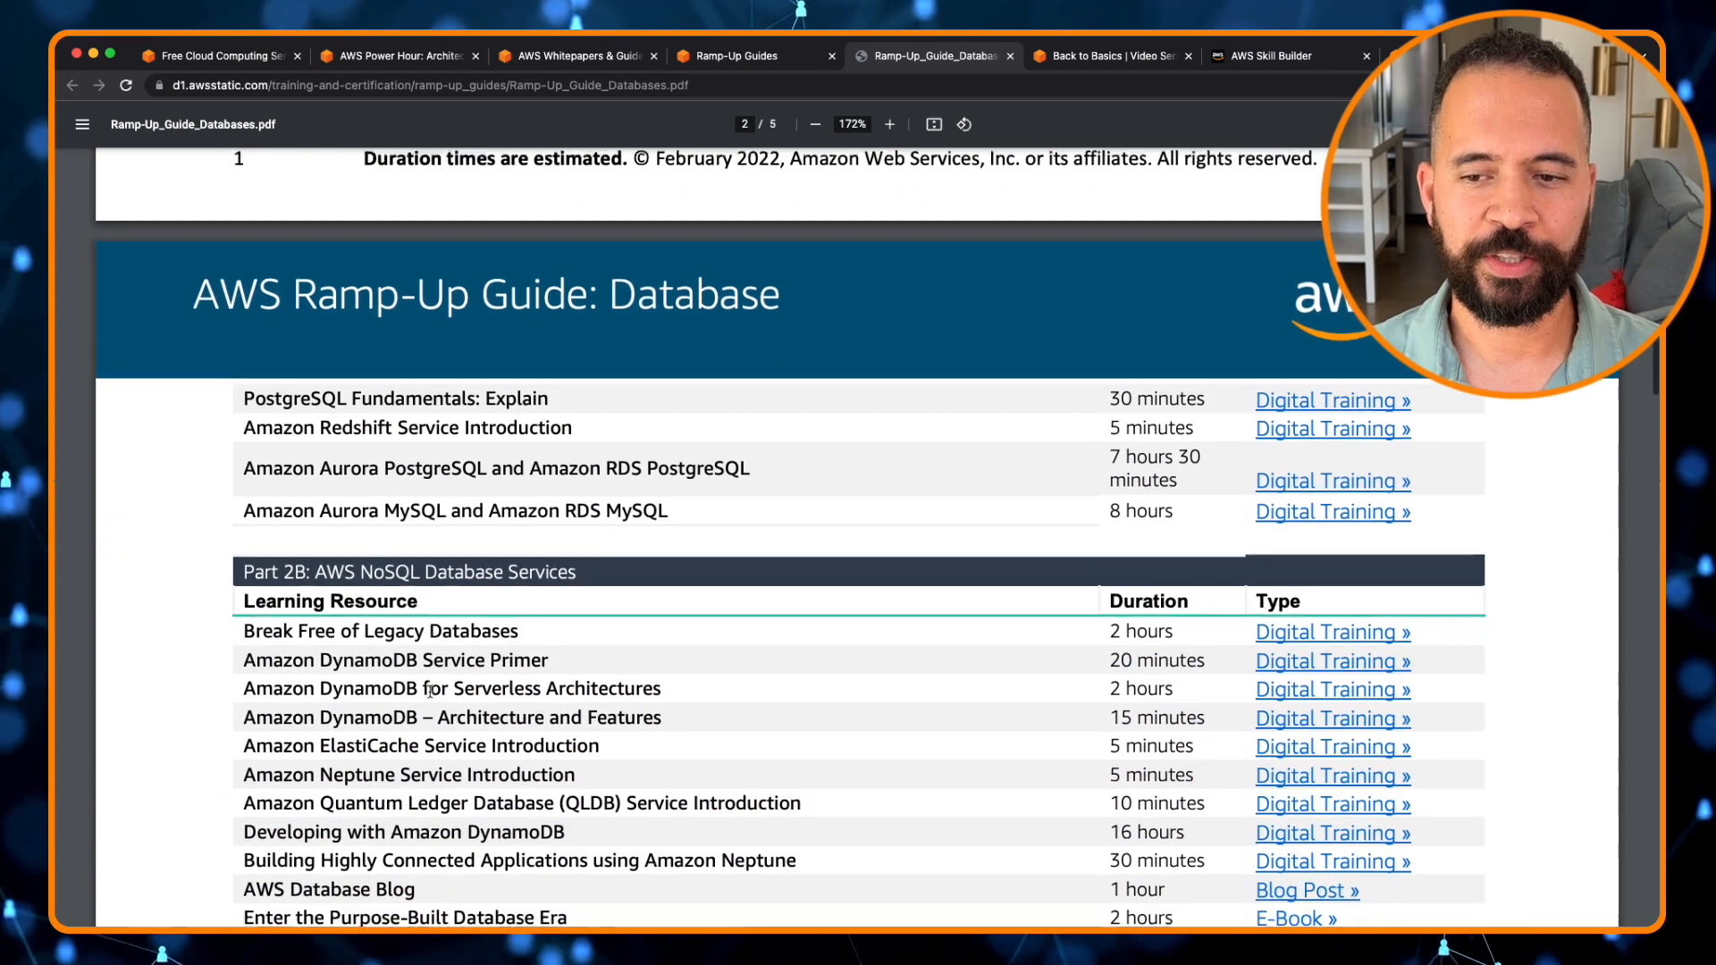
{"action": "scroll", "scroll_direction": "down", "scroll_amount": 3}
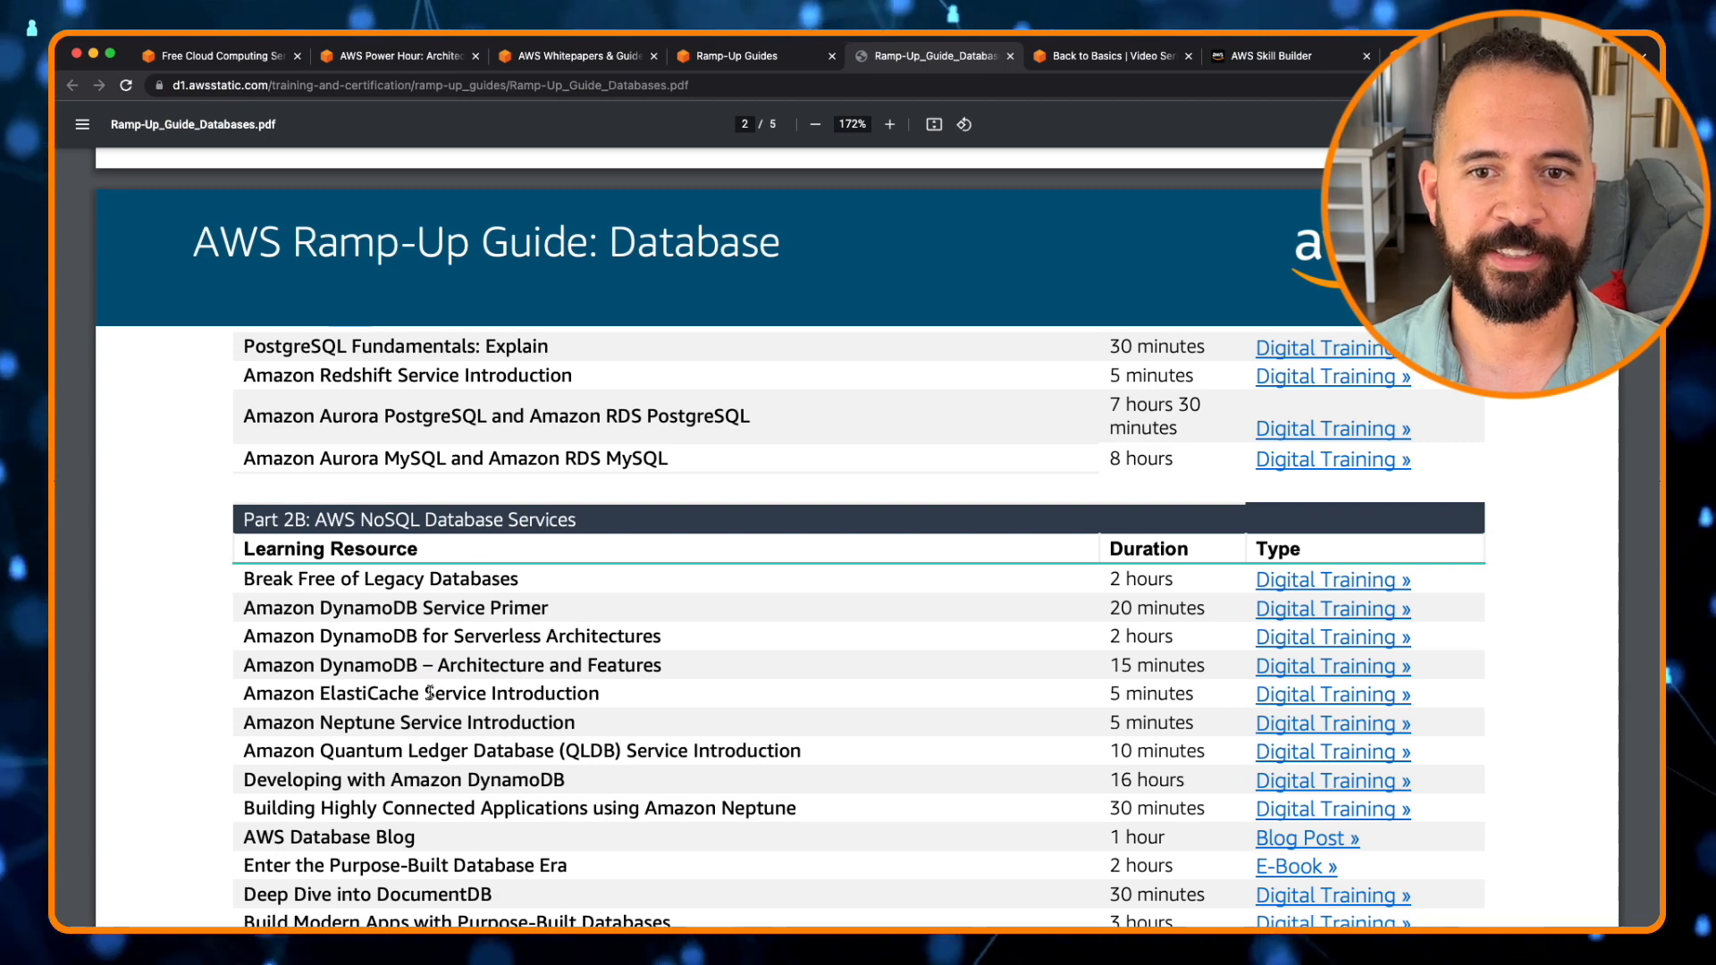
{"action": "left_click", "coordinate": [575, 56]}
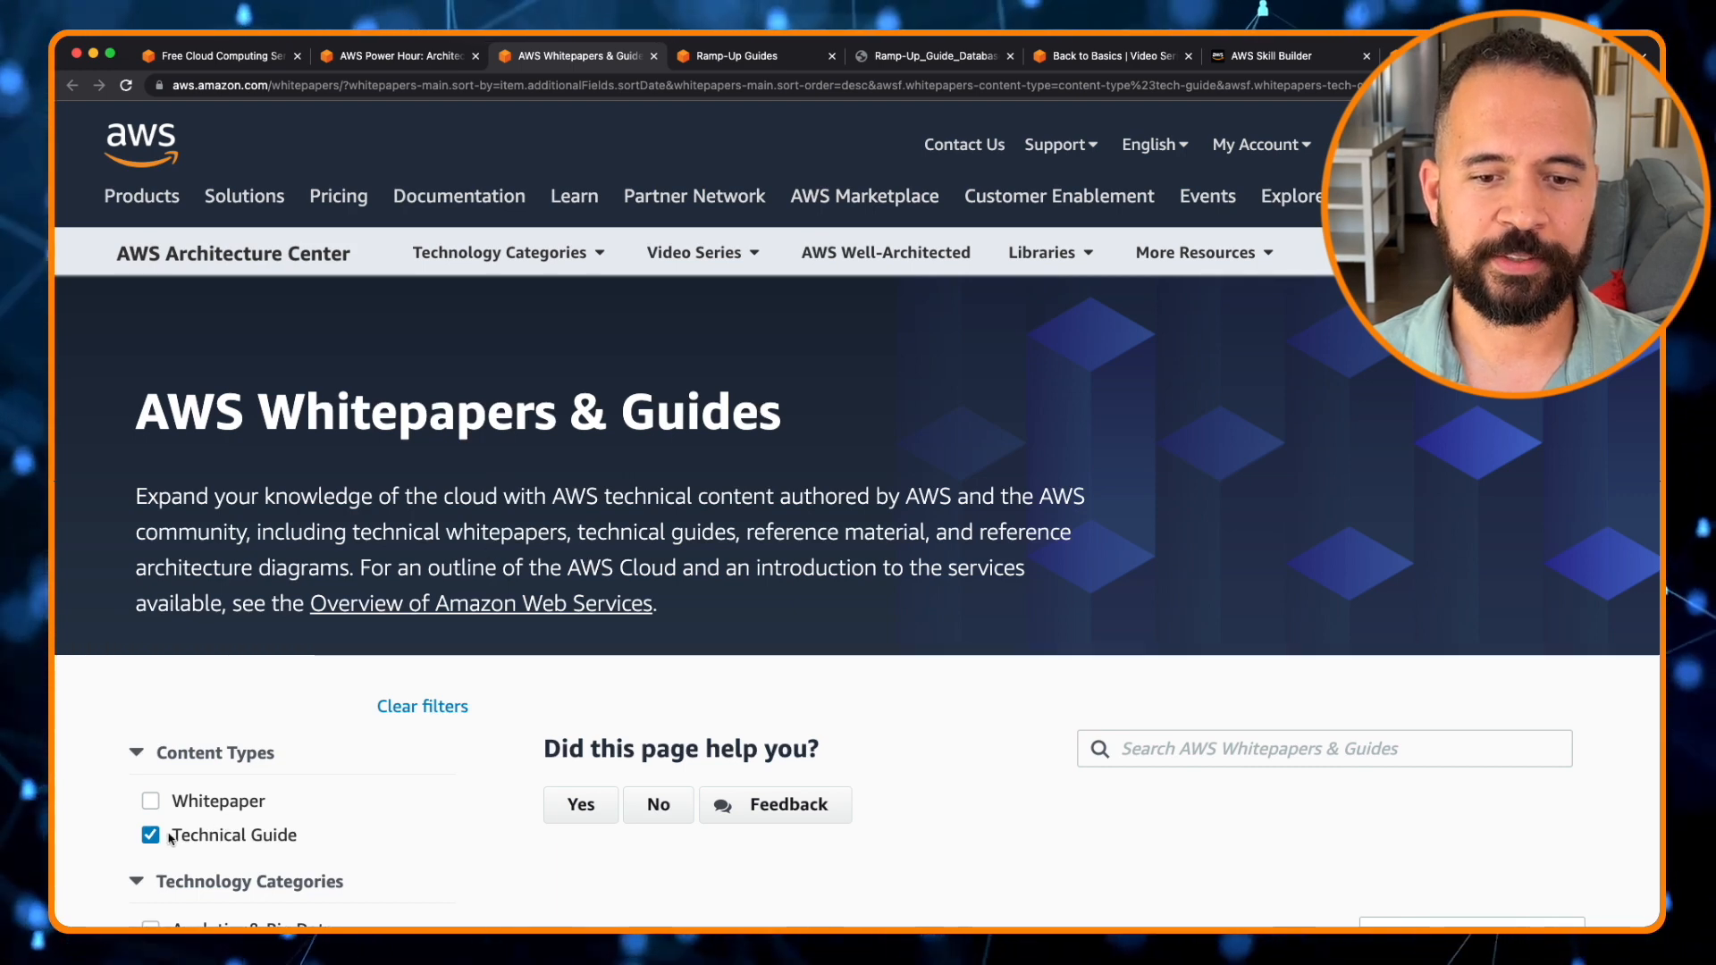
Swap the Technical Guide filter for Whitepaper and add the Compute category, leaving 31 results.
{"action": "left_click", "coordinate": [423, 706]}
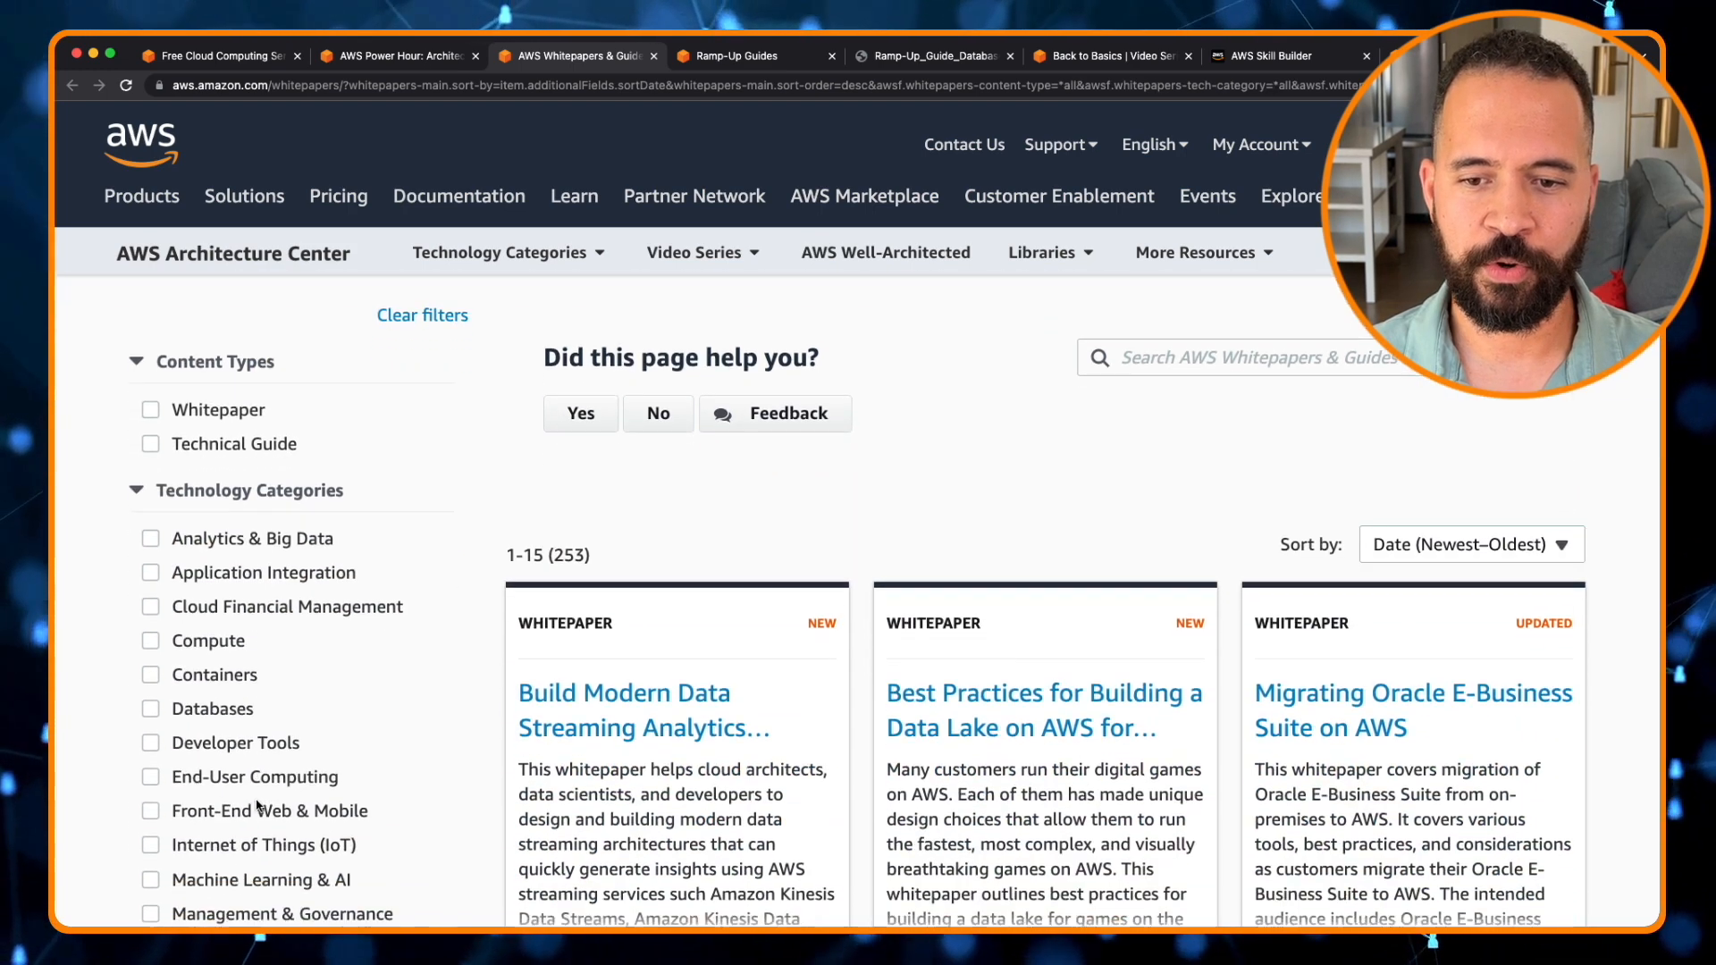
{"action": "scroll", "scroll_direction": "down", "scroll_amount": 3}
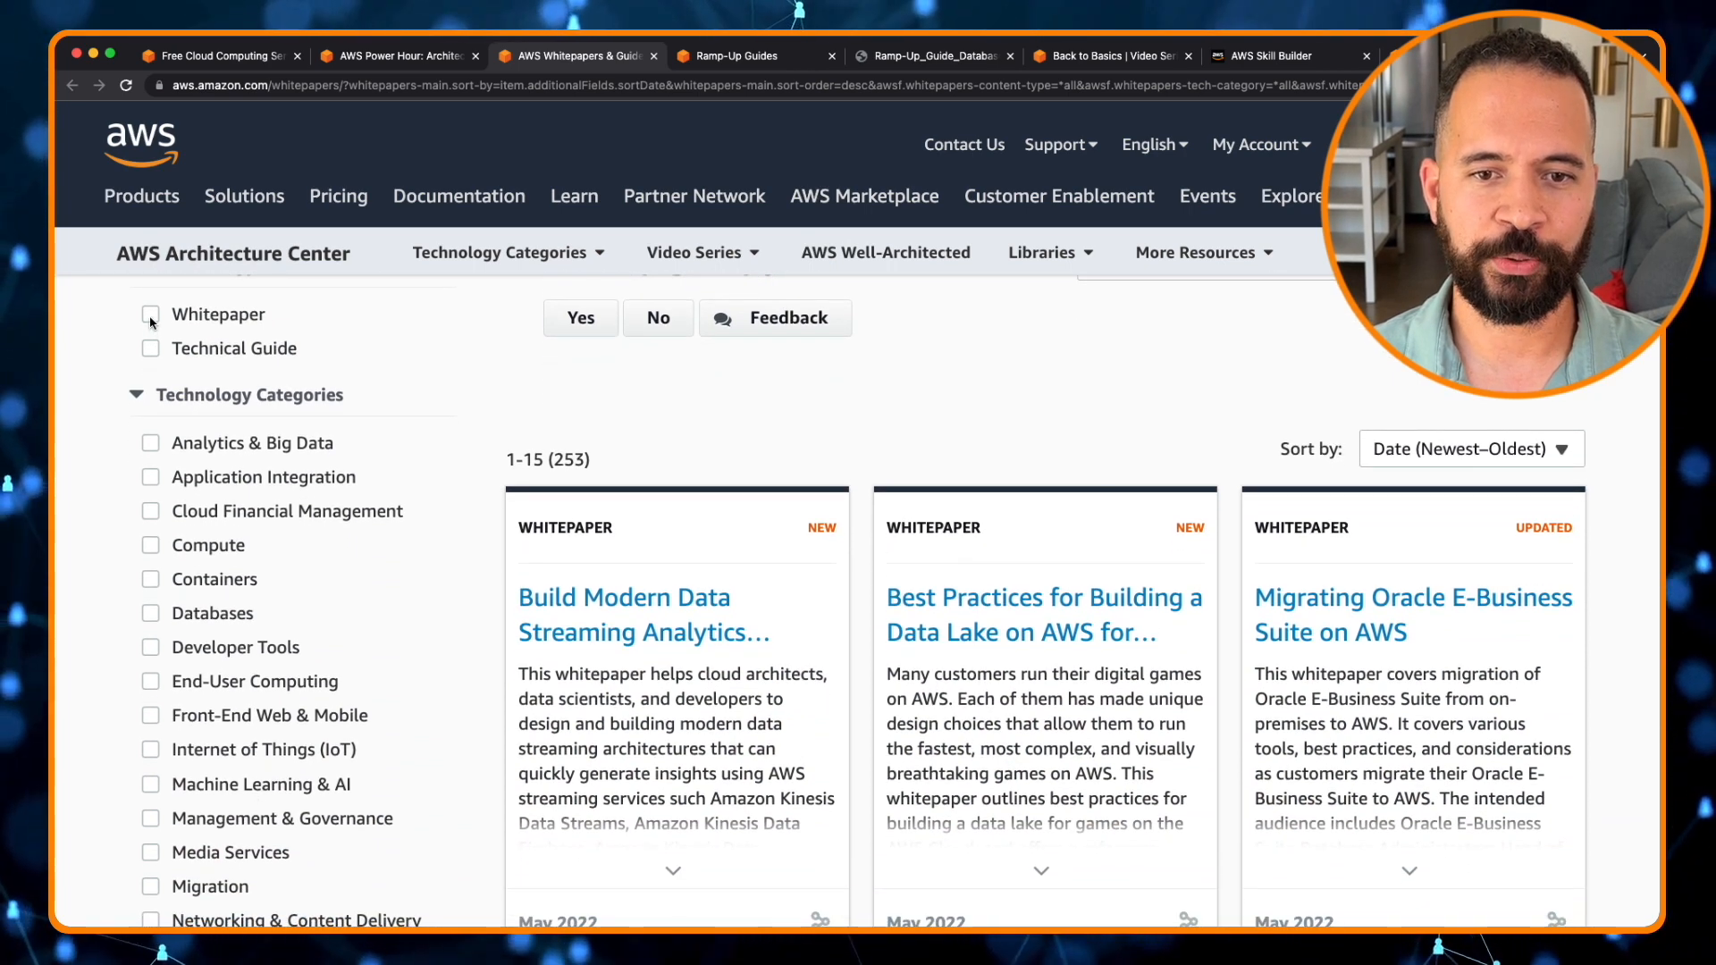
{"action": "left_click", "coordinate": [150, 314]}
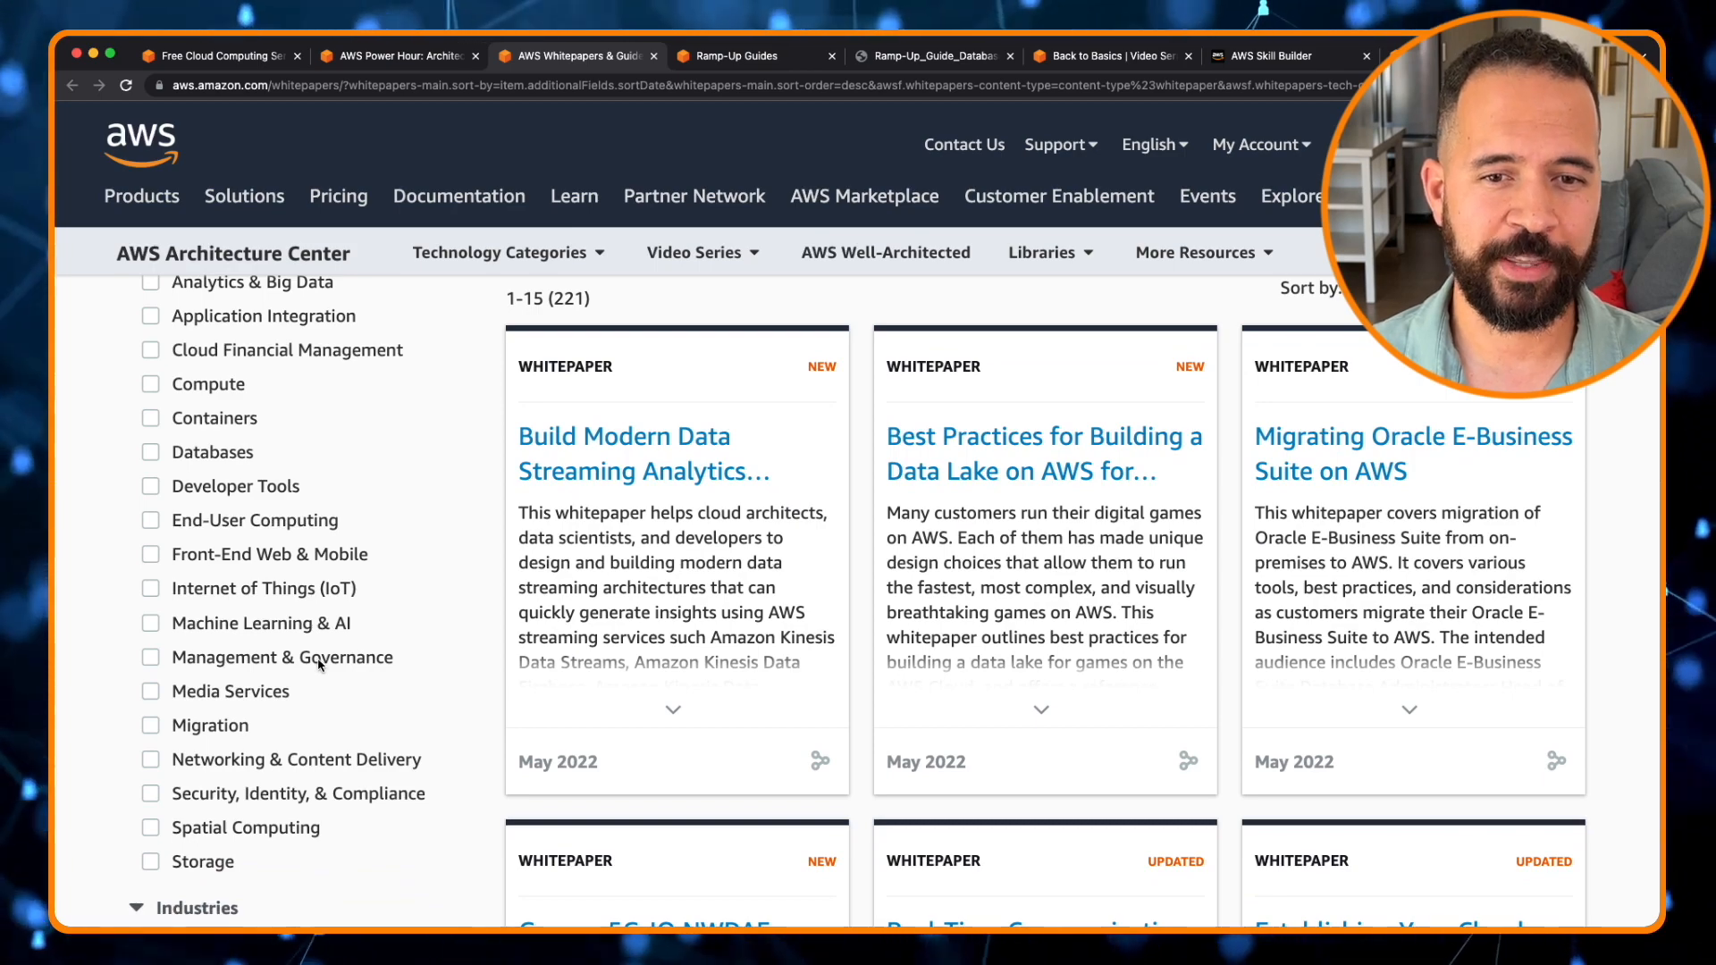
{"action": "scroll", "scroll_direction": "down", "scroll_amount": 3}
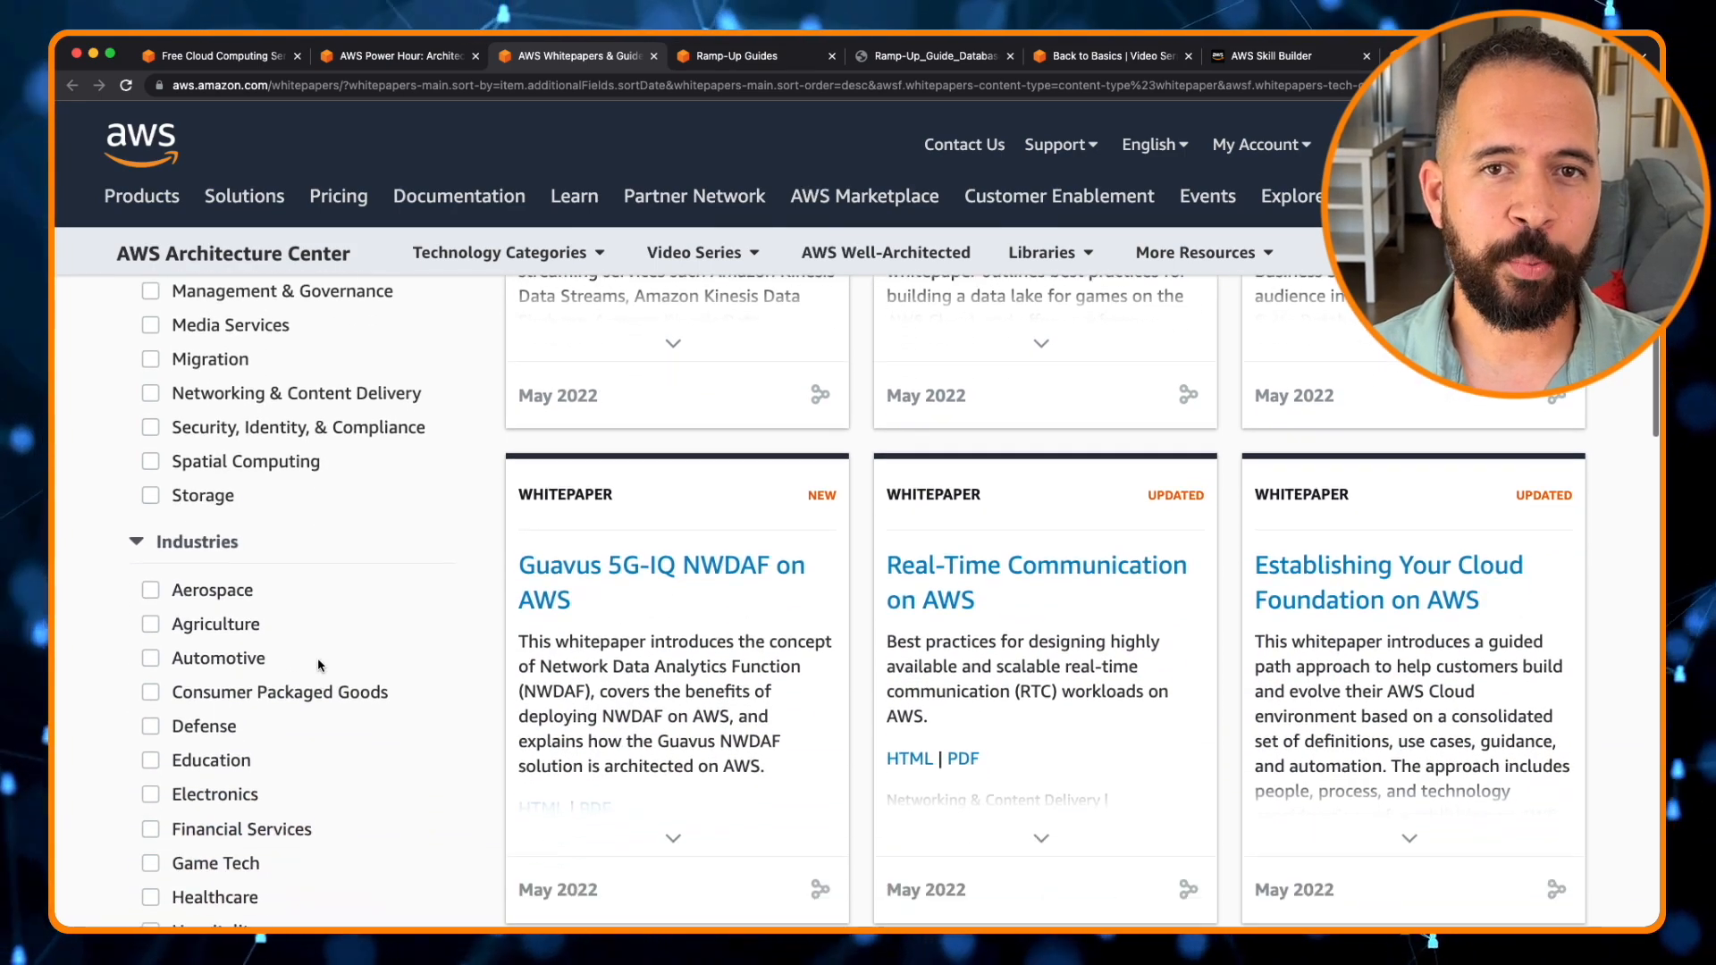
{"action": "scroll", "scroll_direction": "down", "scroll_amount": 3}
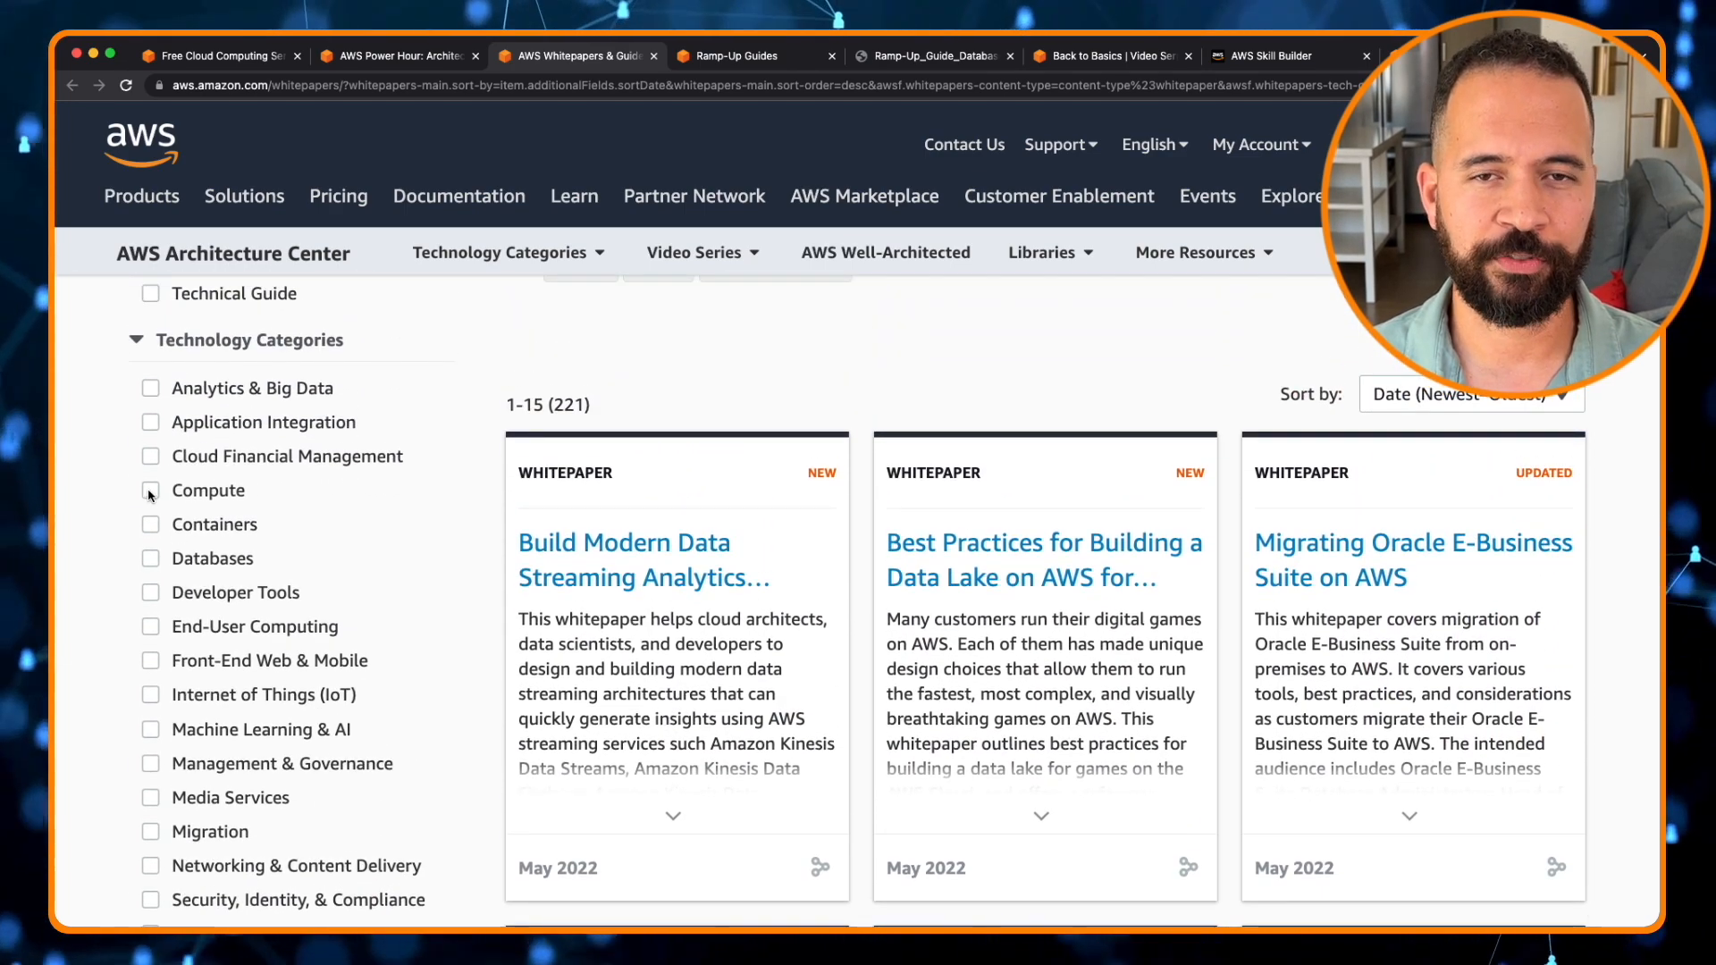
{"action": "left_click", "coordinate": [150, 490]}
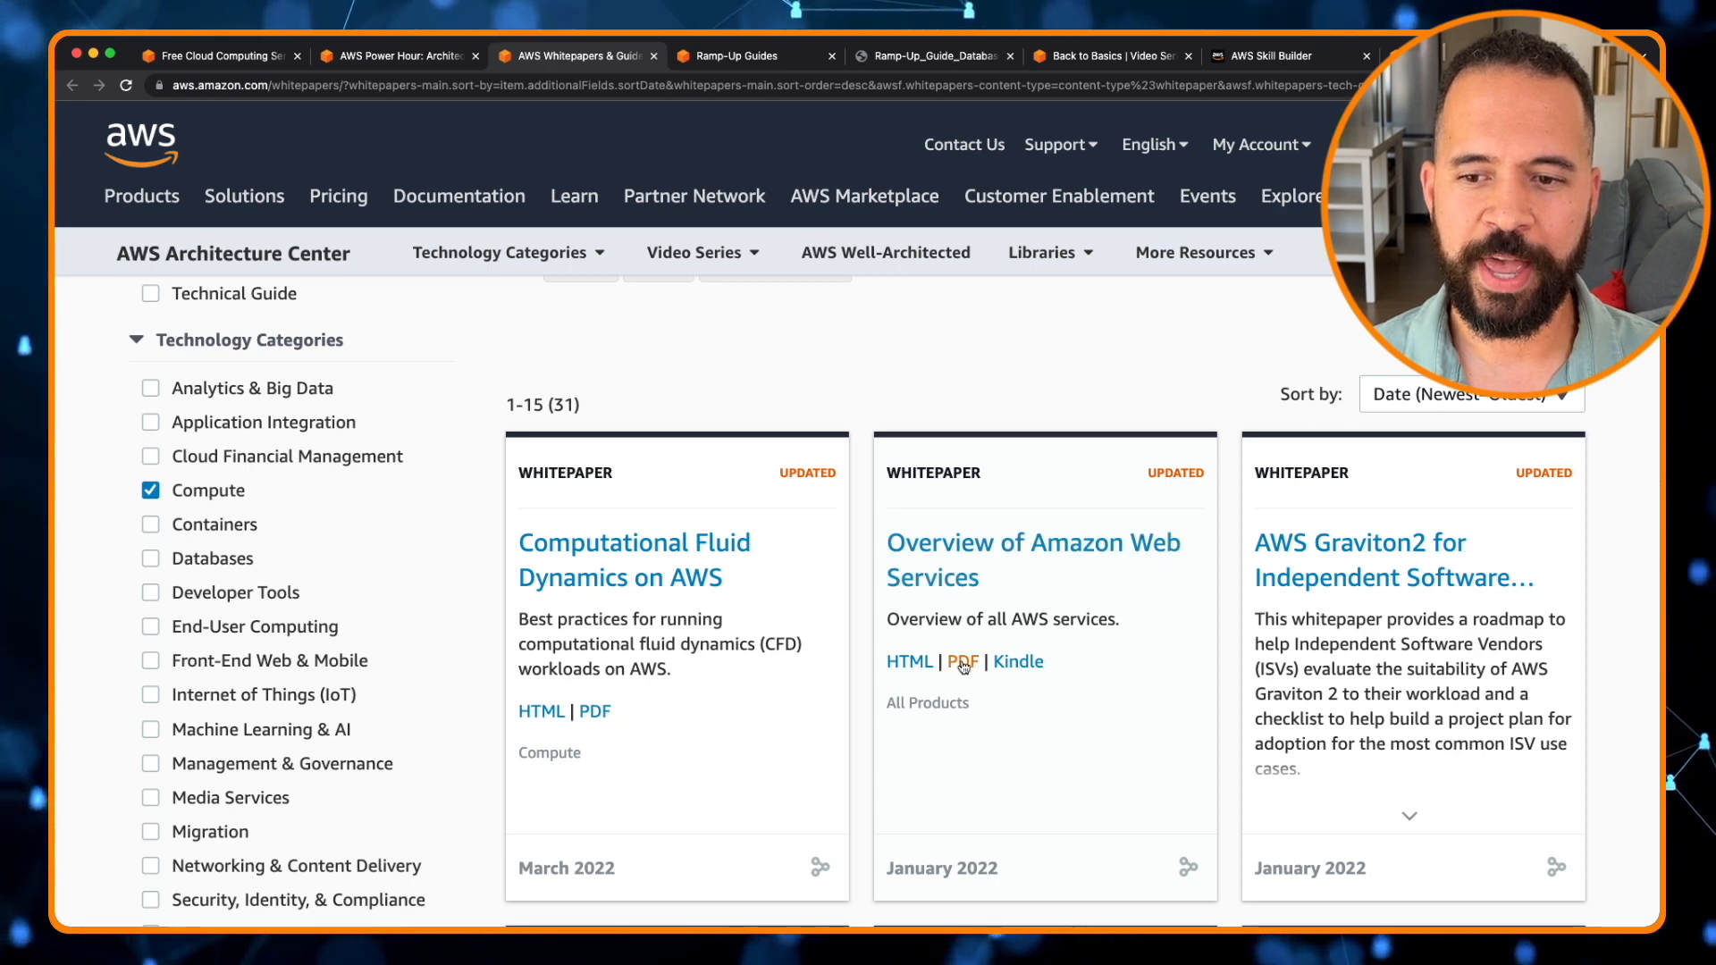
Open the Overview of Amazon Web Services PDF, zoom in, and reach its Table of Contents.
{"action": "left_click", "coordinate": [964, 662]}
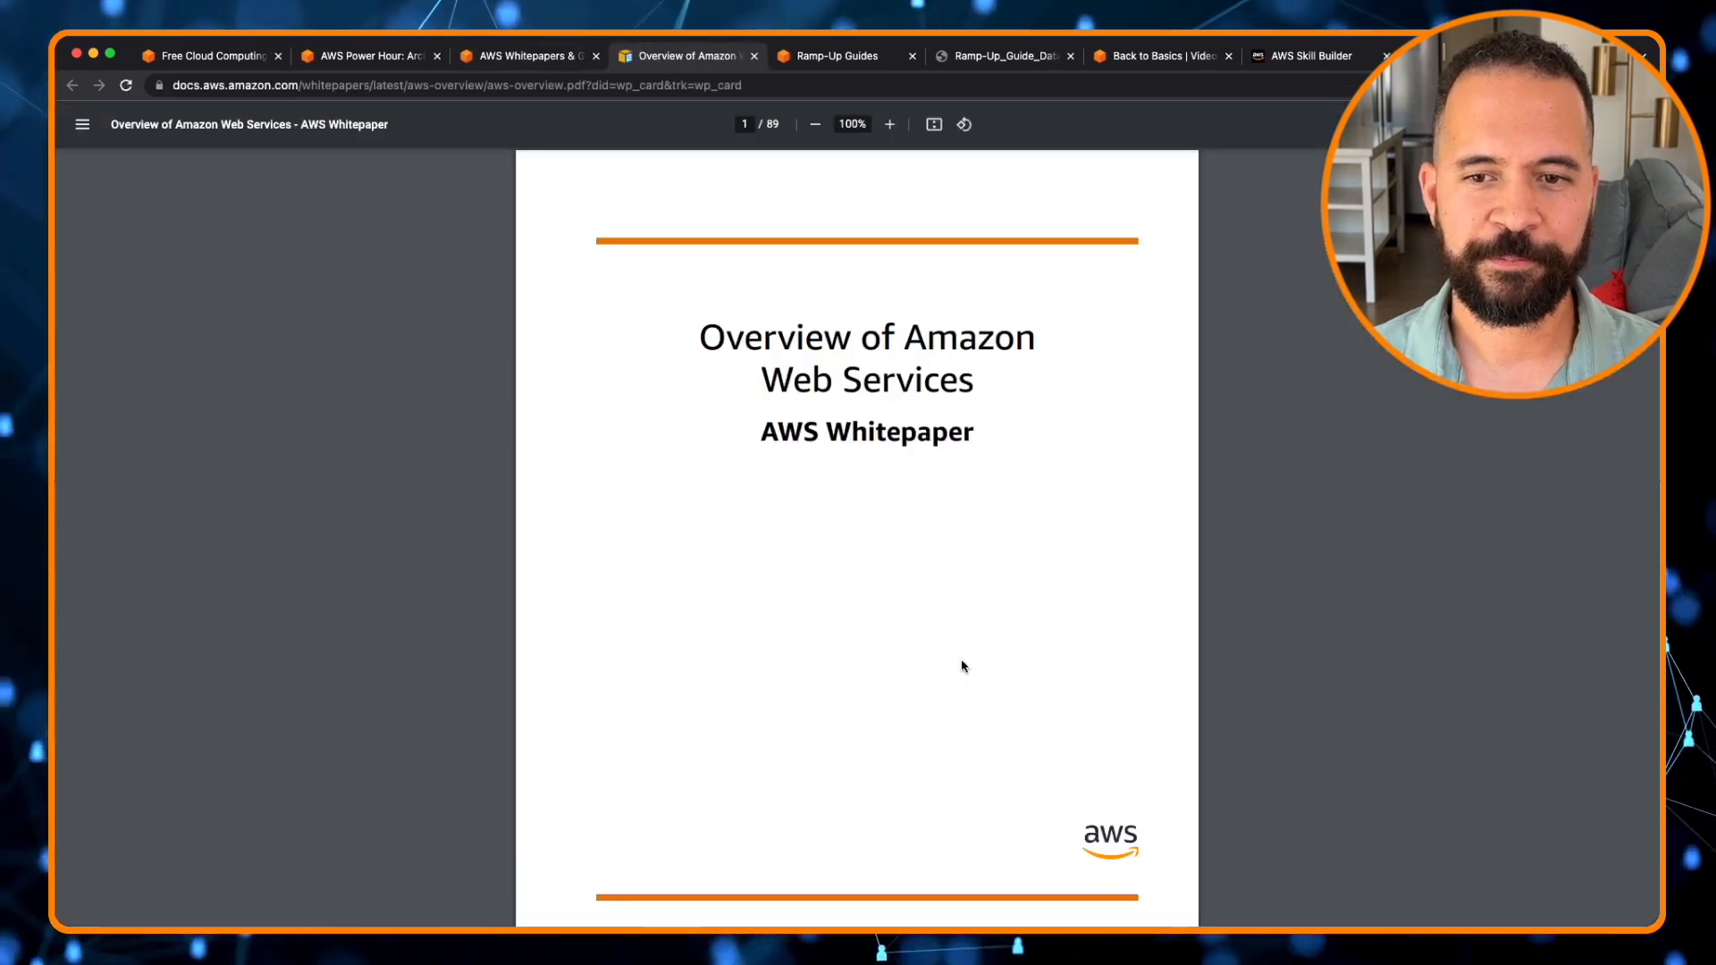
{"action": "left_click", "coordinate": [888, 123]}
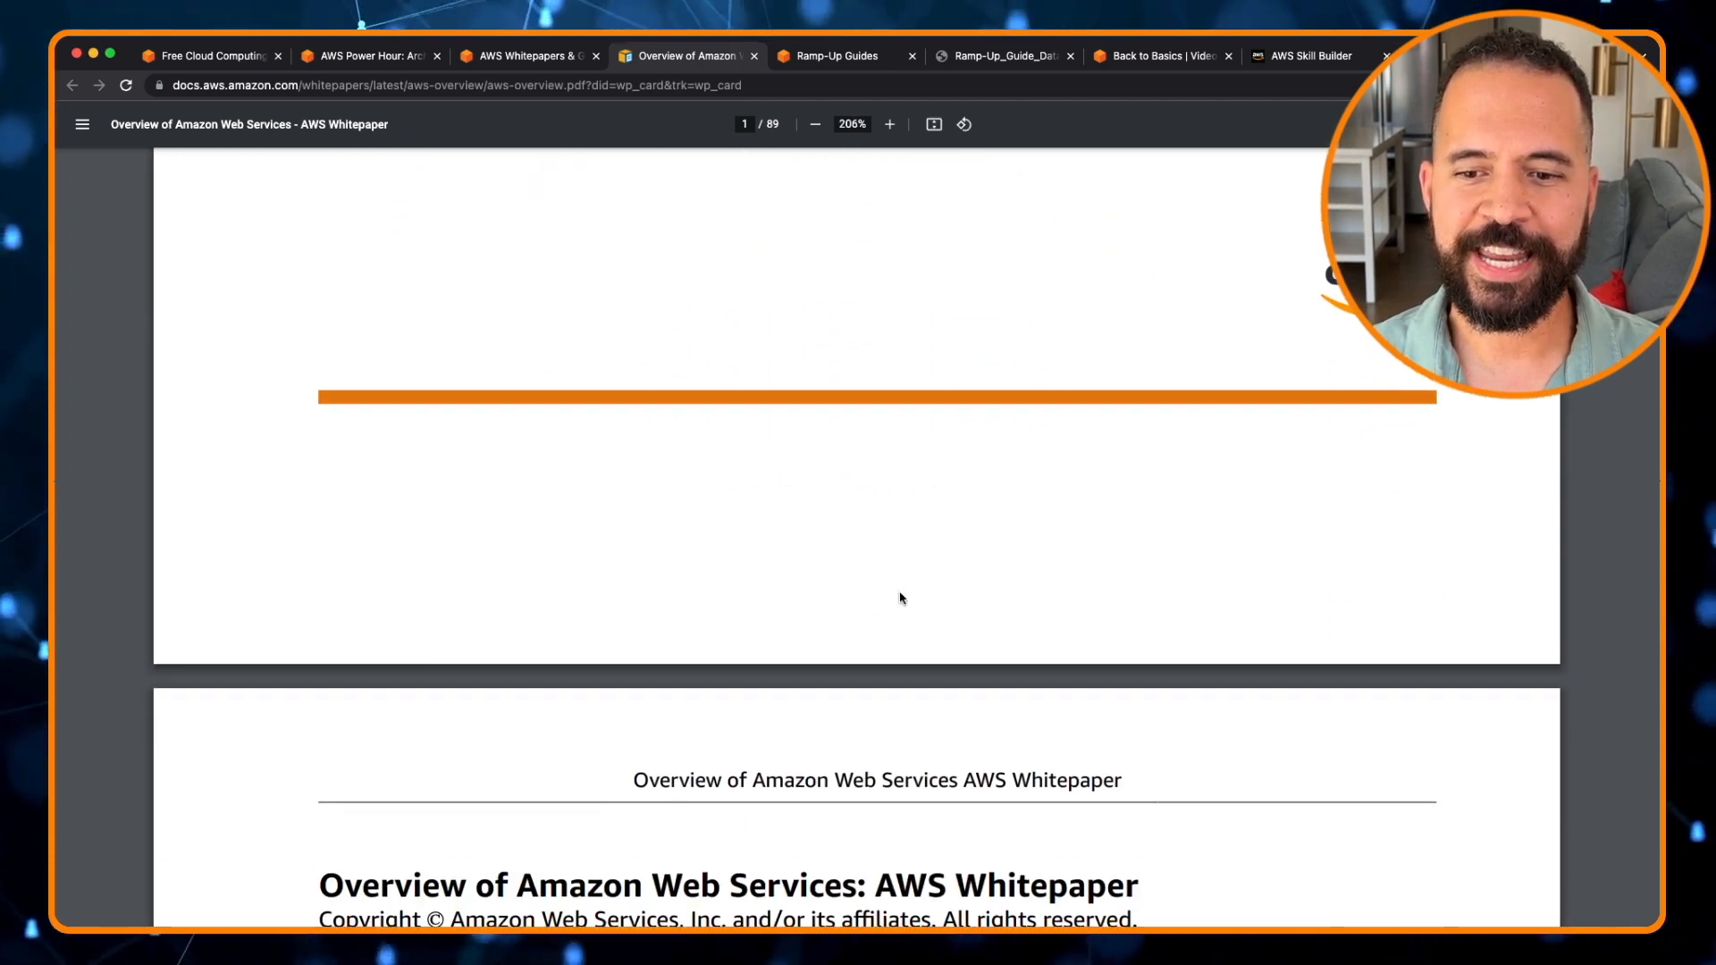
{"action": "scroll", "scroll_direction": "down", "scroll_amount": 3}
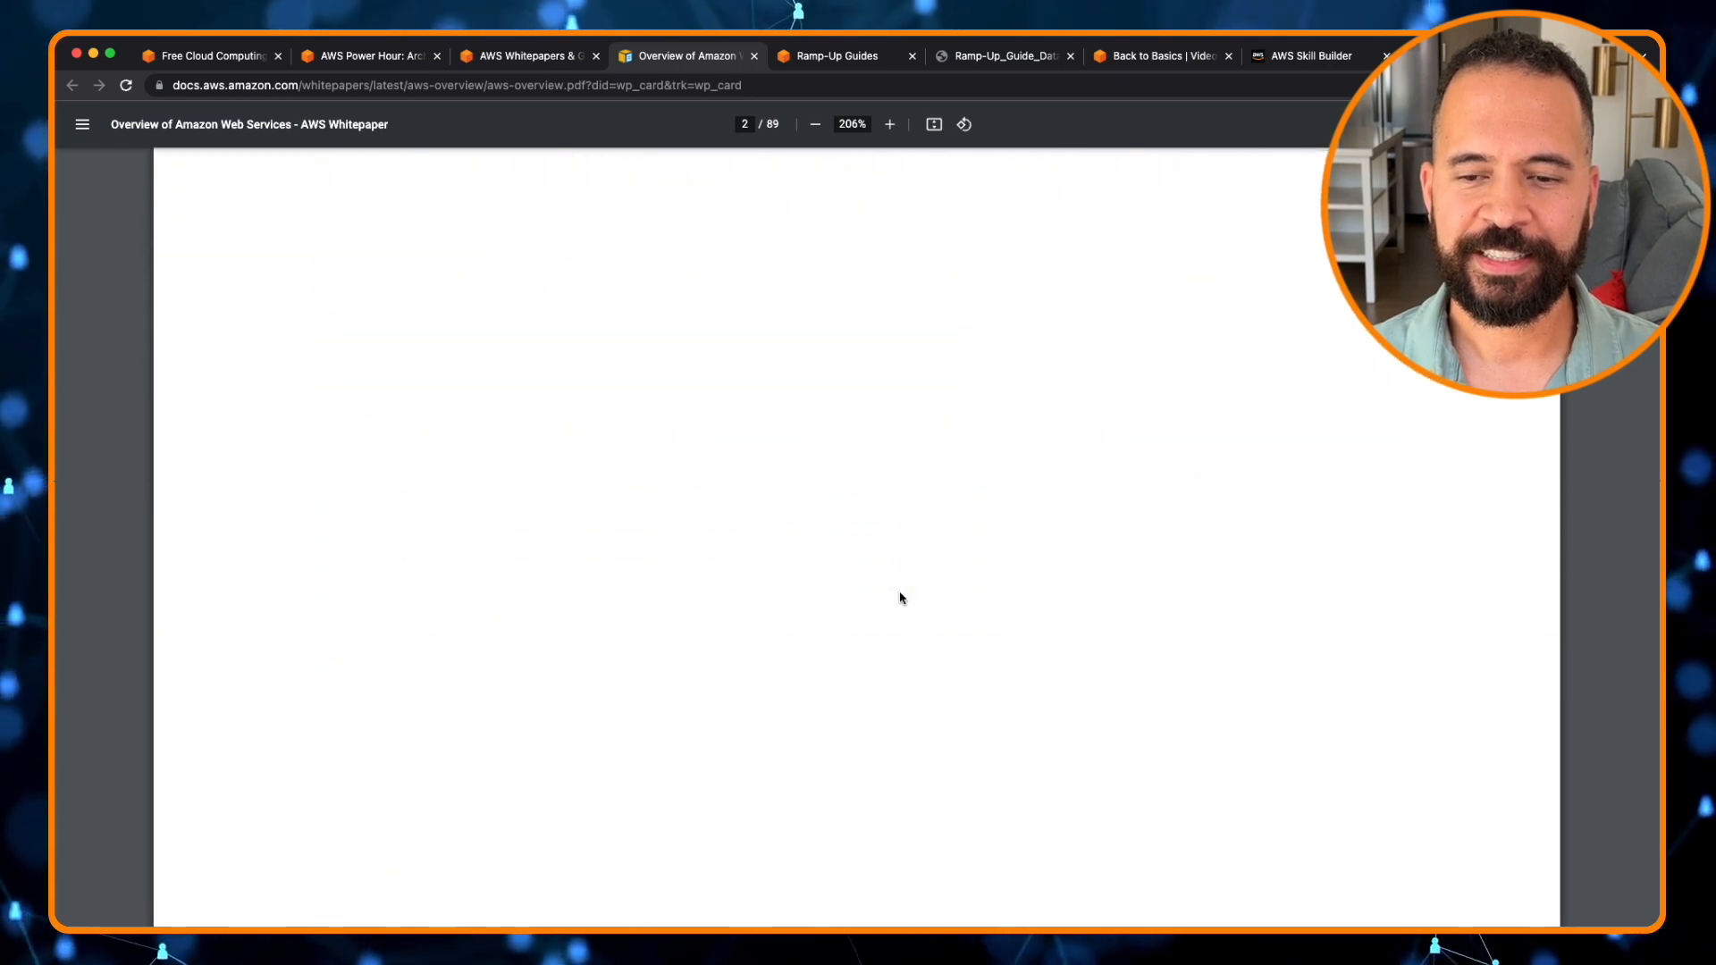
{"action": "scroll", "scroll_direction": "down", "scroll_amount": 3}
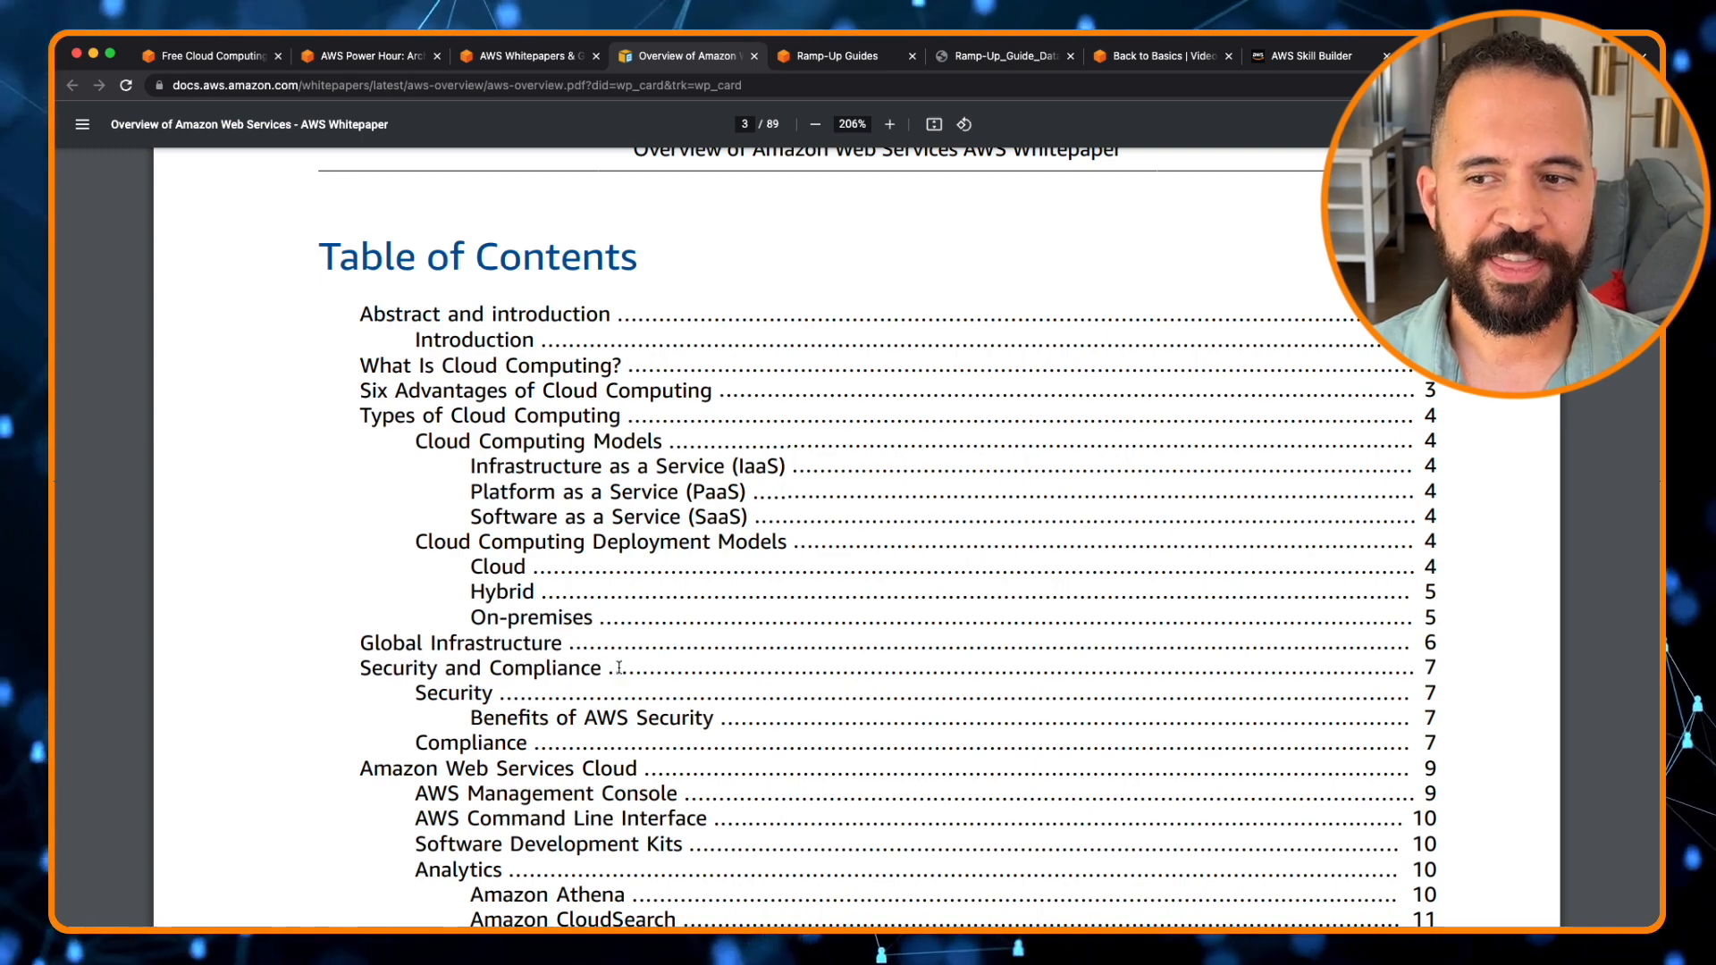
{"action": "scroll", "scroll_direction": "down", "scroll_amount": 3}
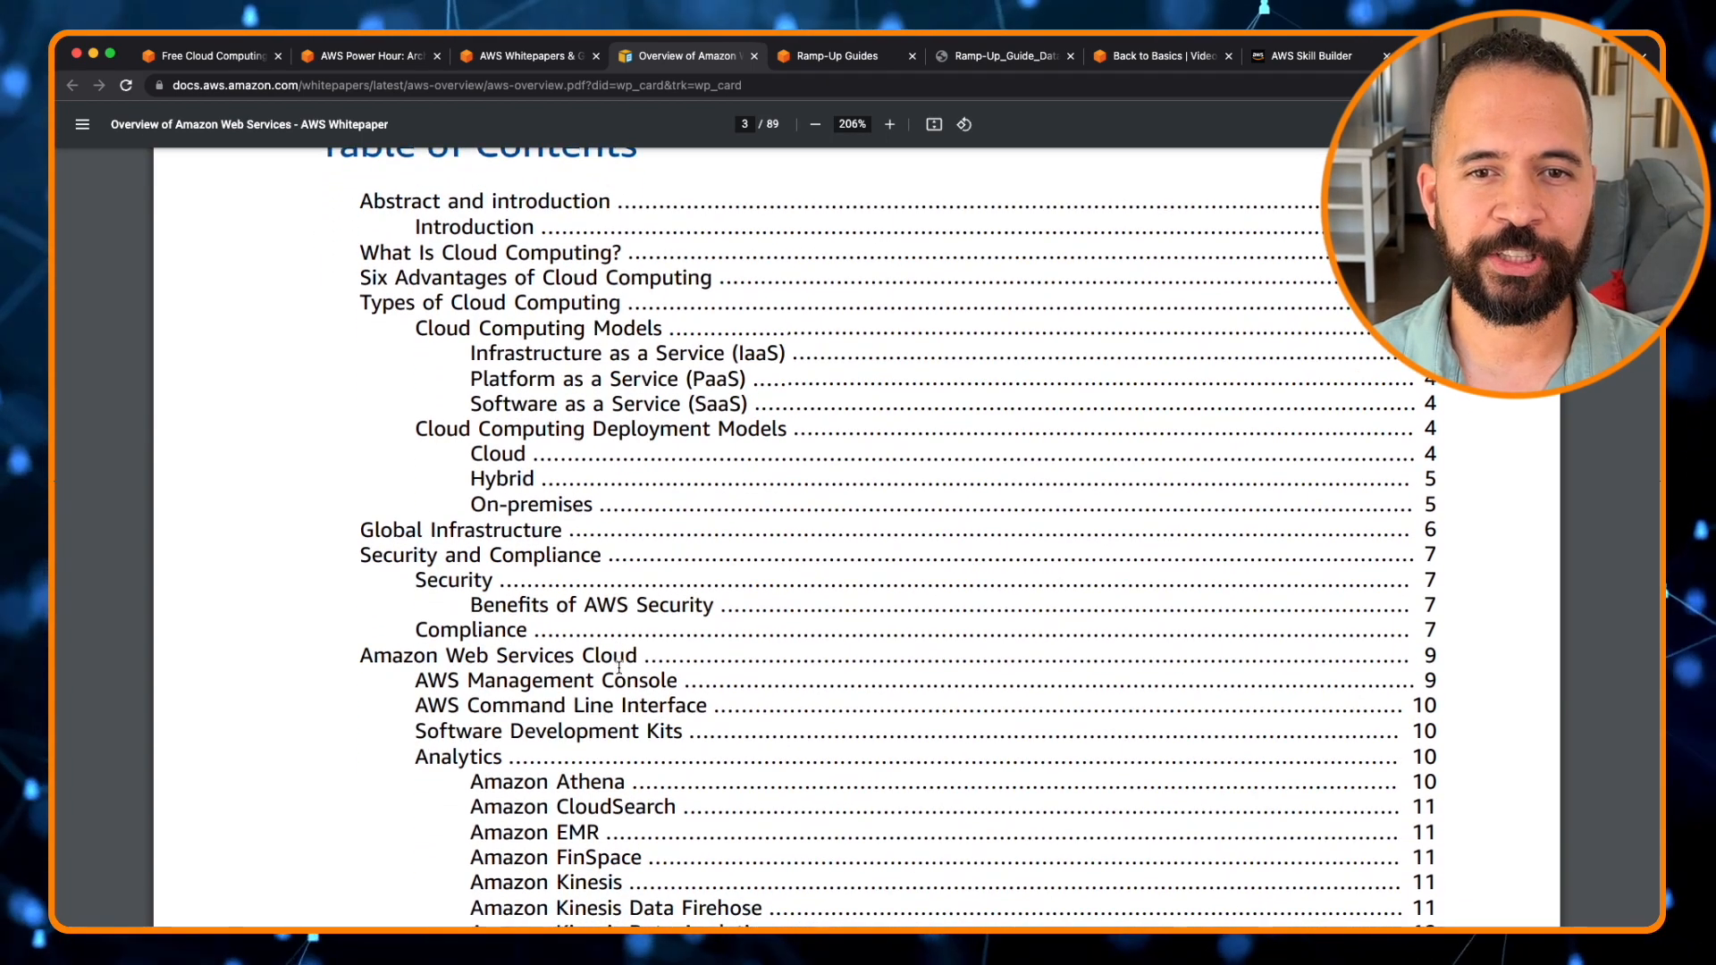
{"action": "left_click", "coordinate": [369, 56]}
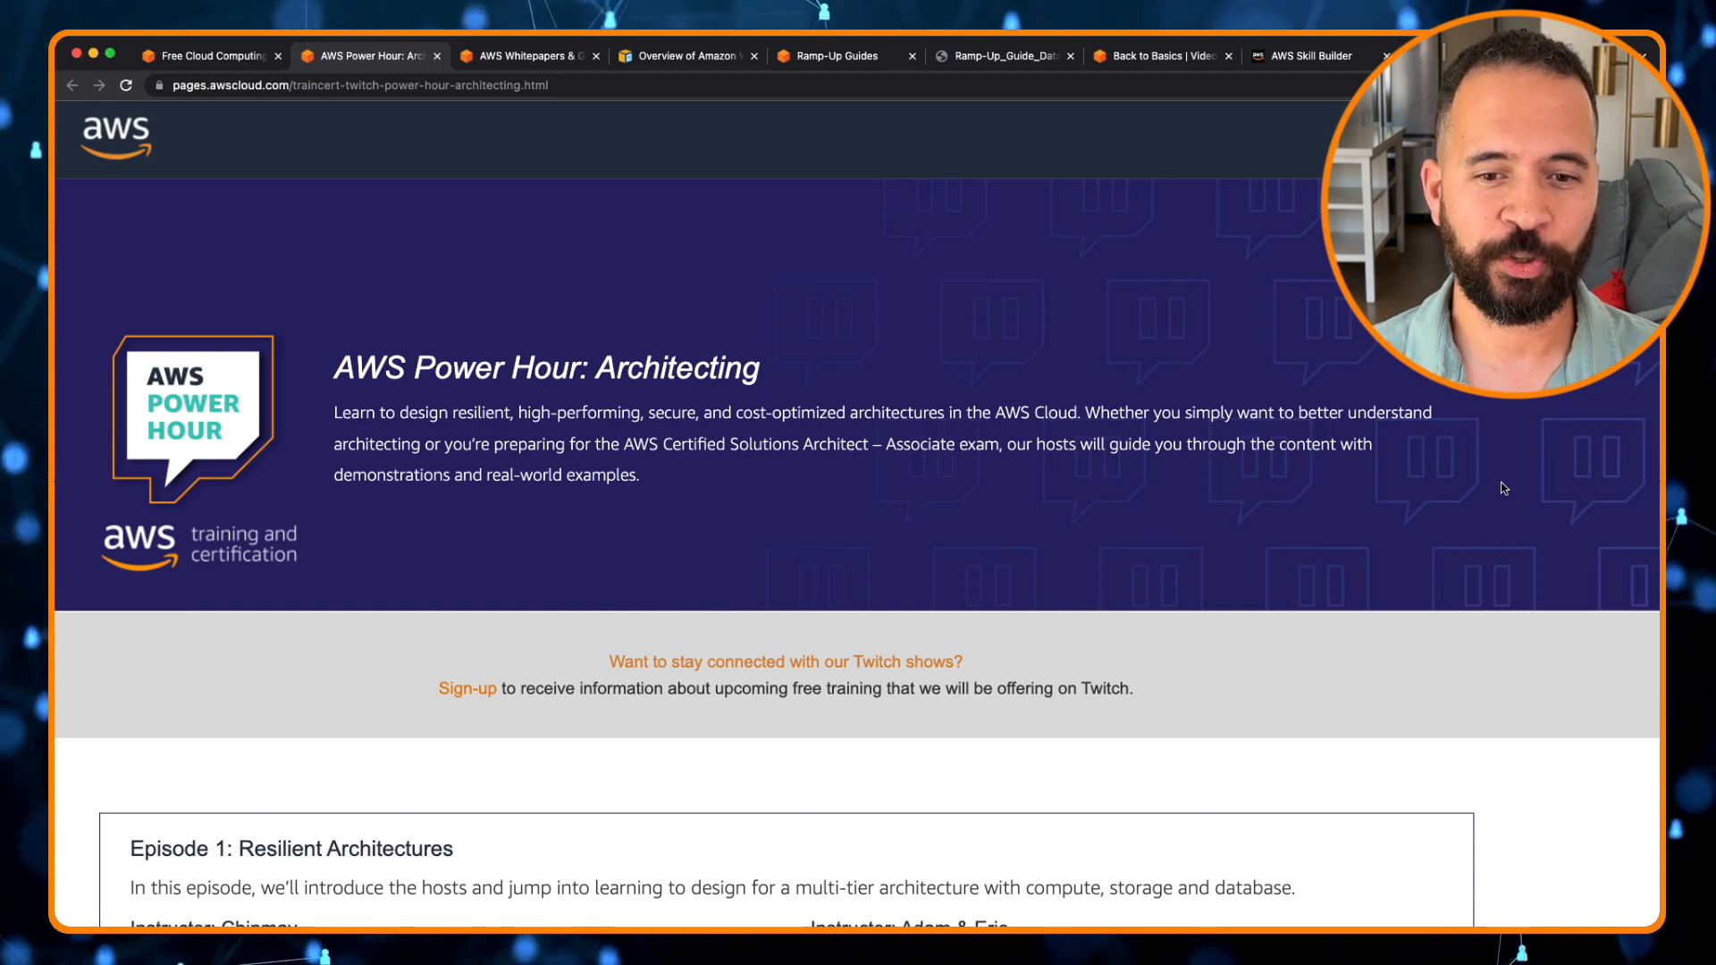
{"action": "mouse_move", "coordinate": [1014, 650]}
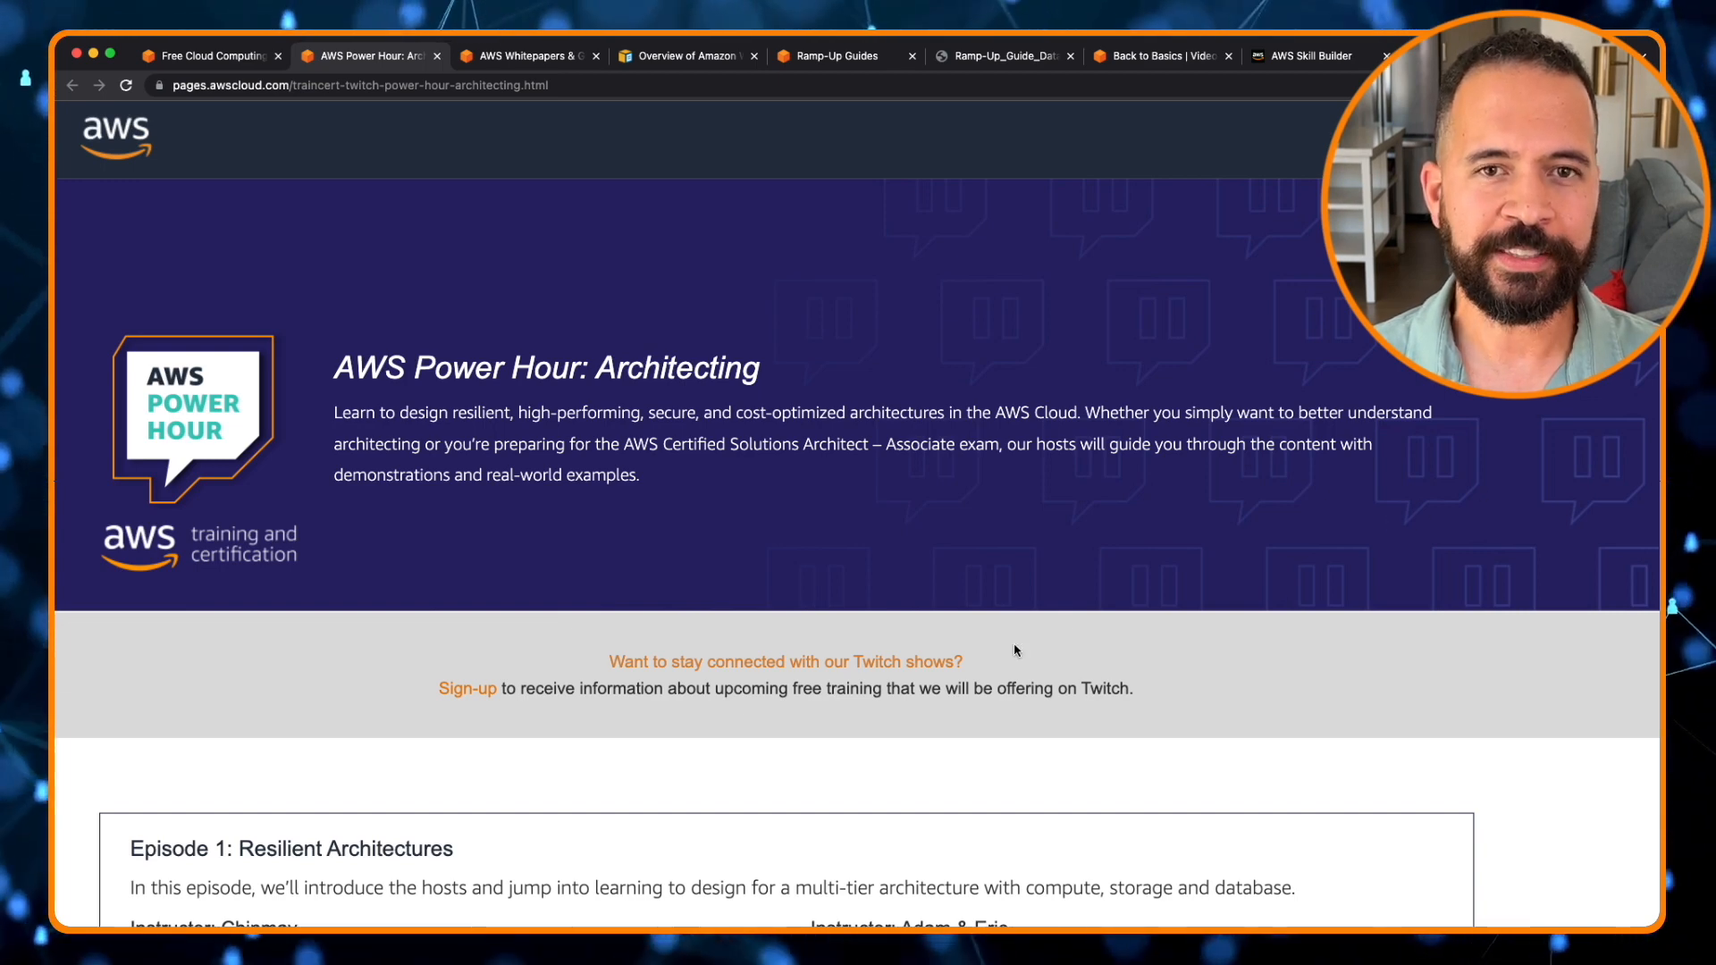
{"action": "mouse_move", "coordinate": [892, 570]}
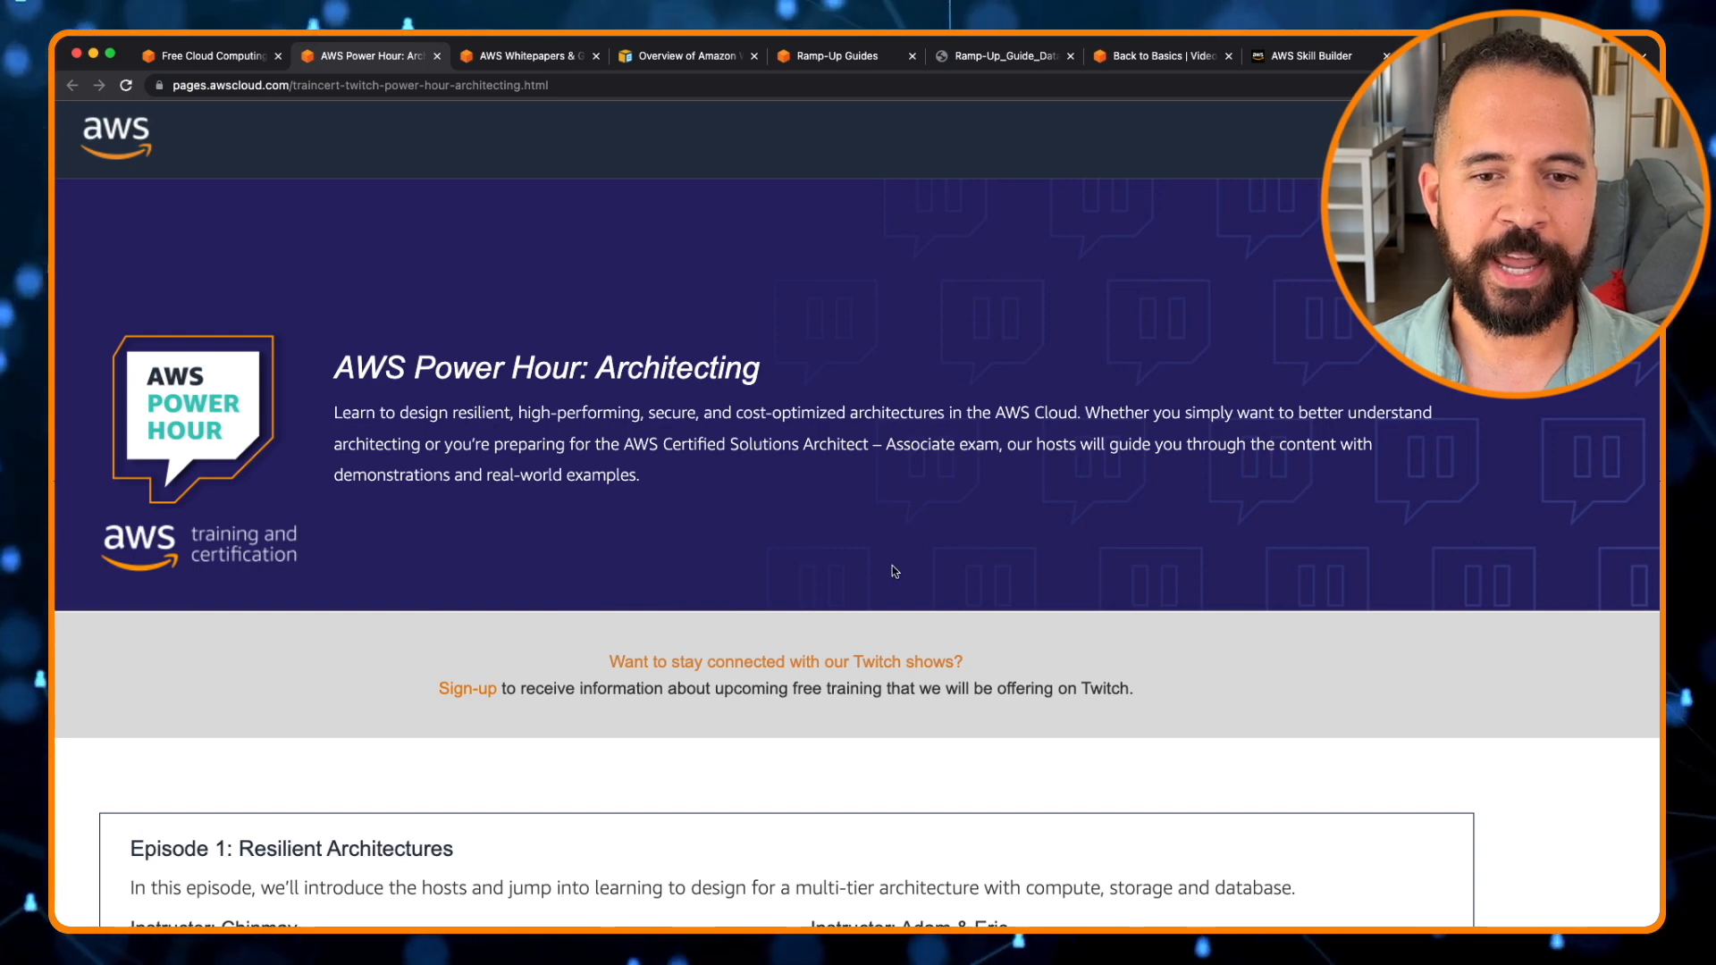
Scroll the Power Hour: Architecting page to Episode 1: Resilient Architectures videos and resources.
{"action": "scroll", "scroll_direction": "down", "scroll_amount": 3}
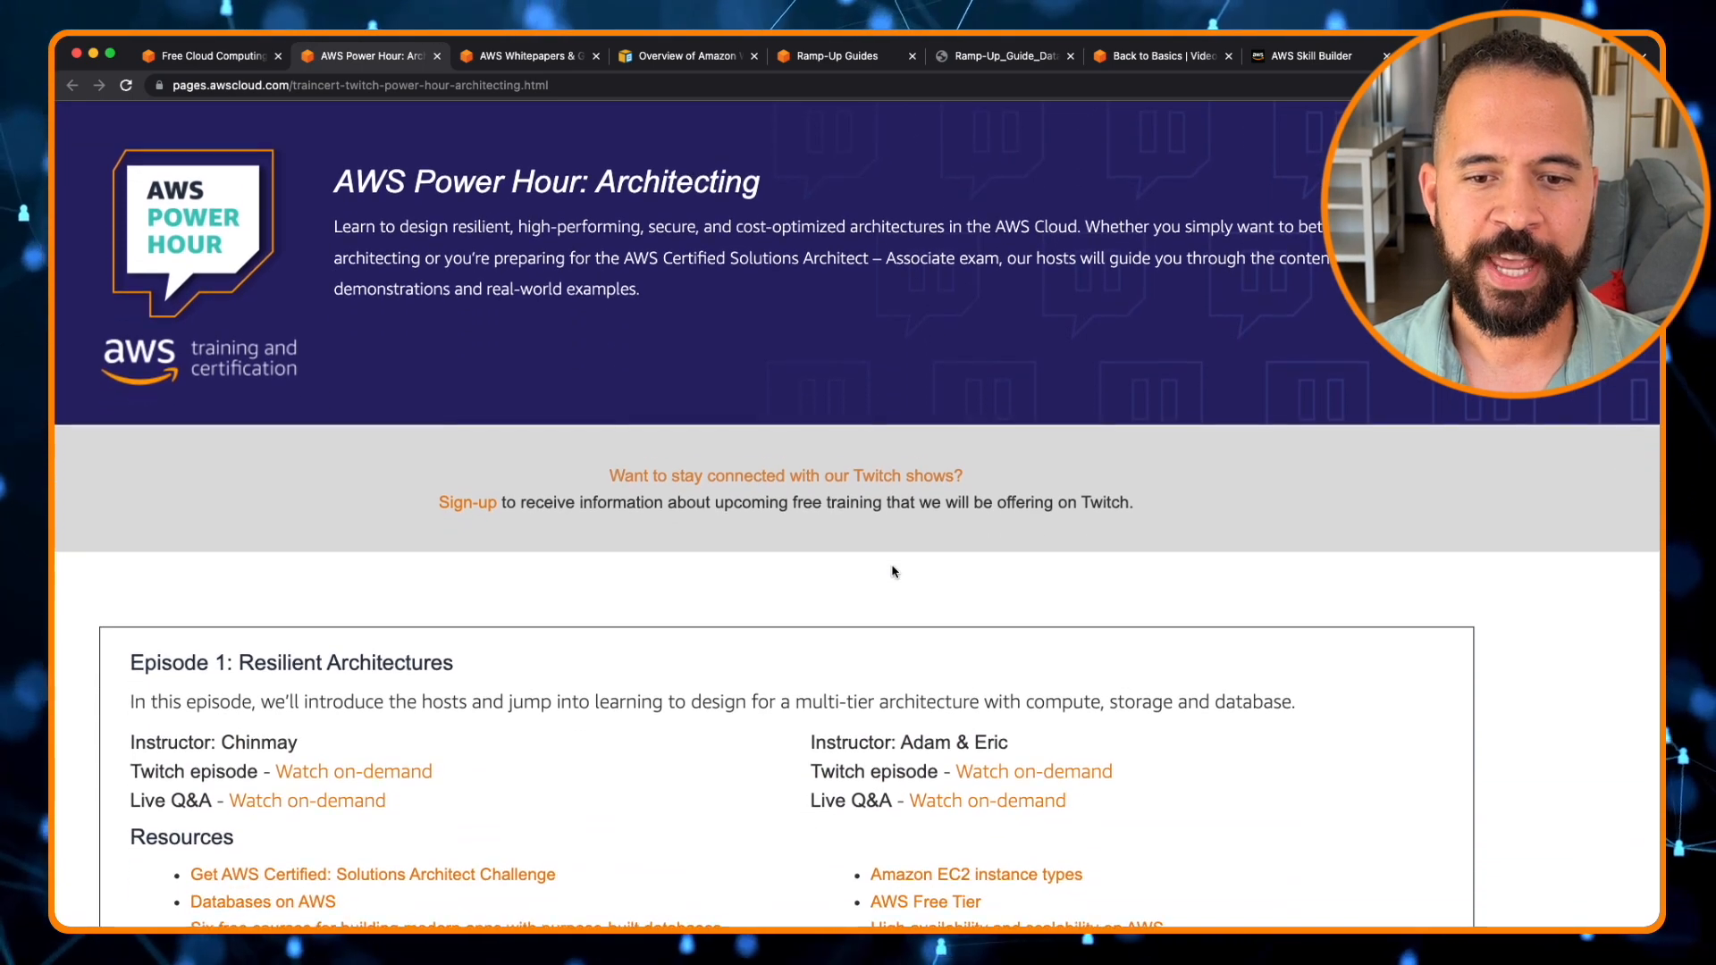
{"action": "scroll", "scroll_direction": "down", "scroll_amount": 3}
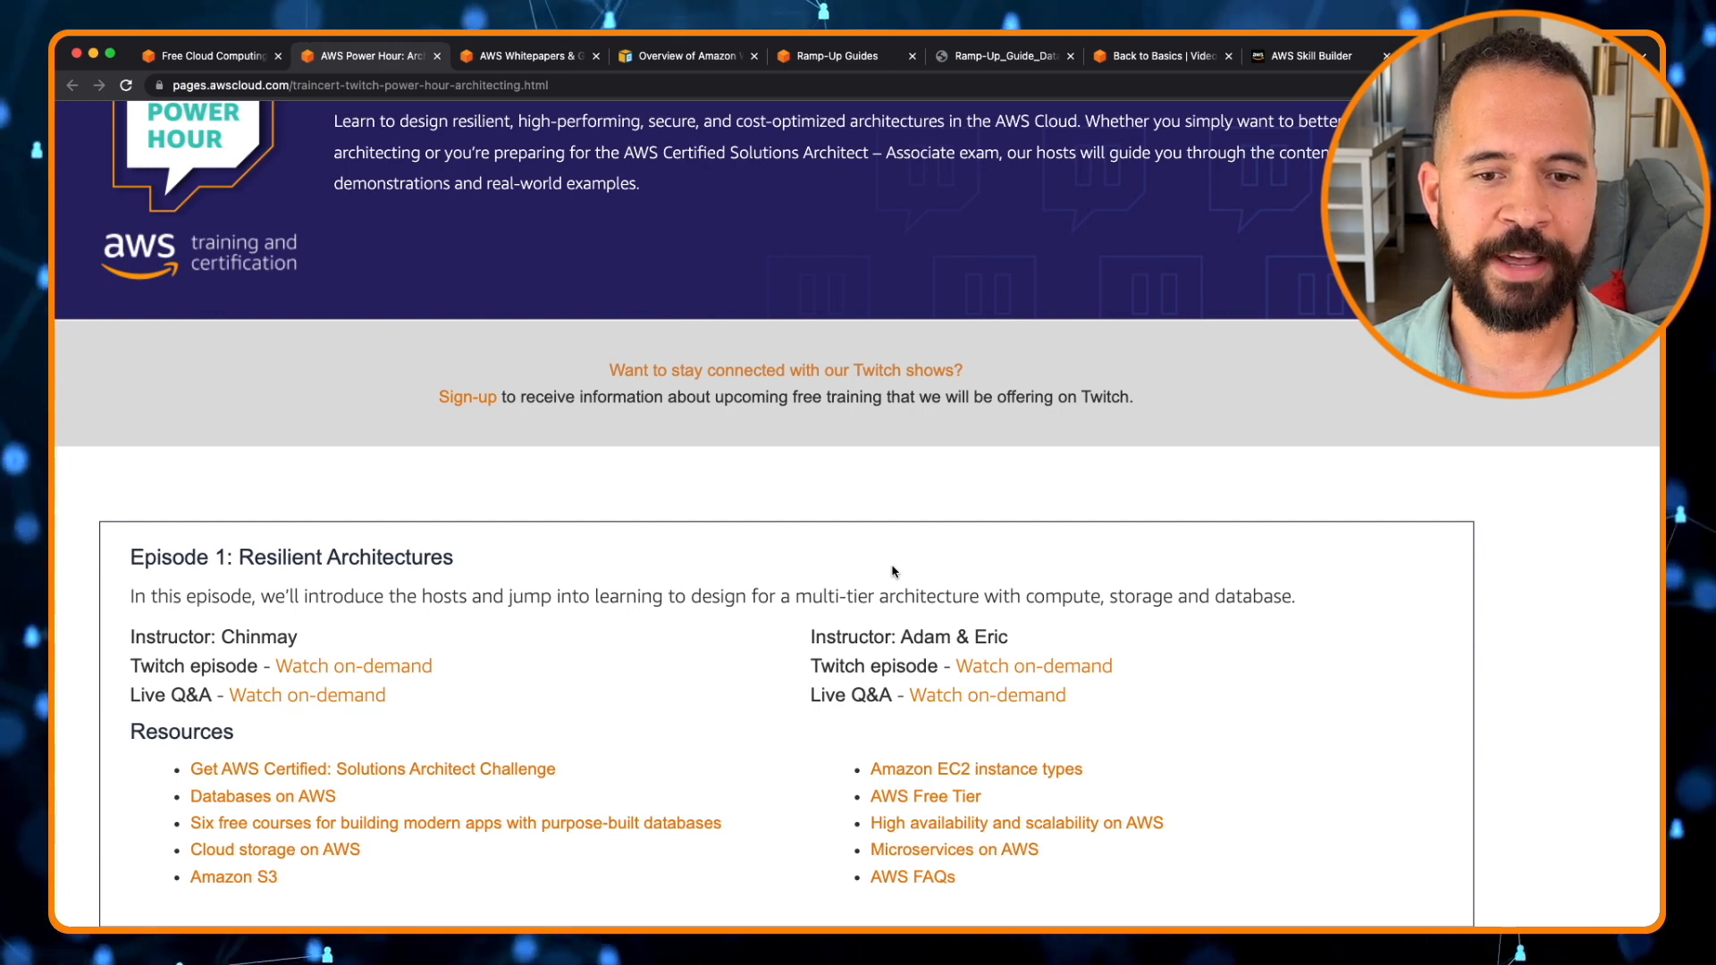
{"action": "scroll", "scroll_direction": "down", "scroll_amount": 3}
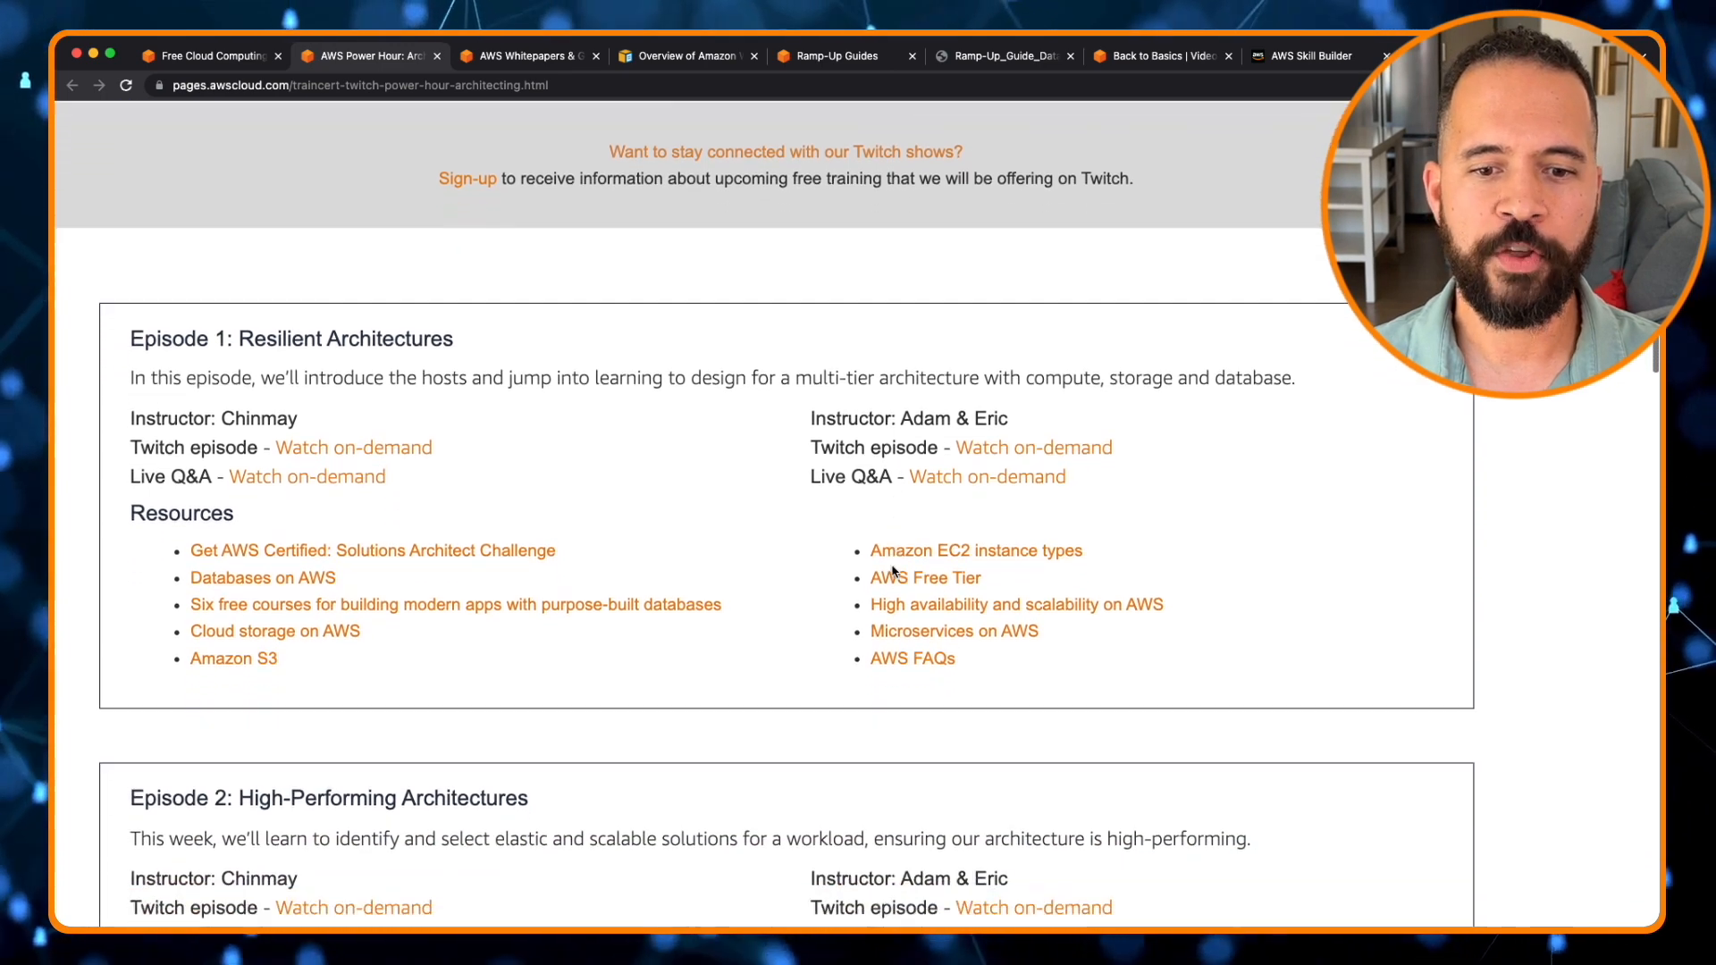
{"action": "scroll", "scroll_direction": "down", "scroll_amount": 3}
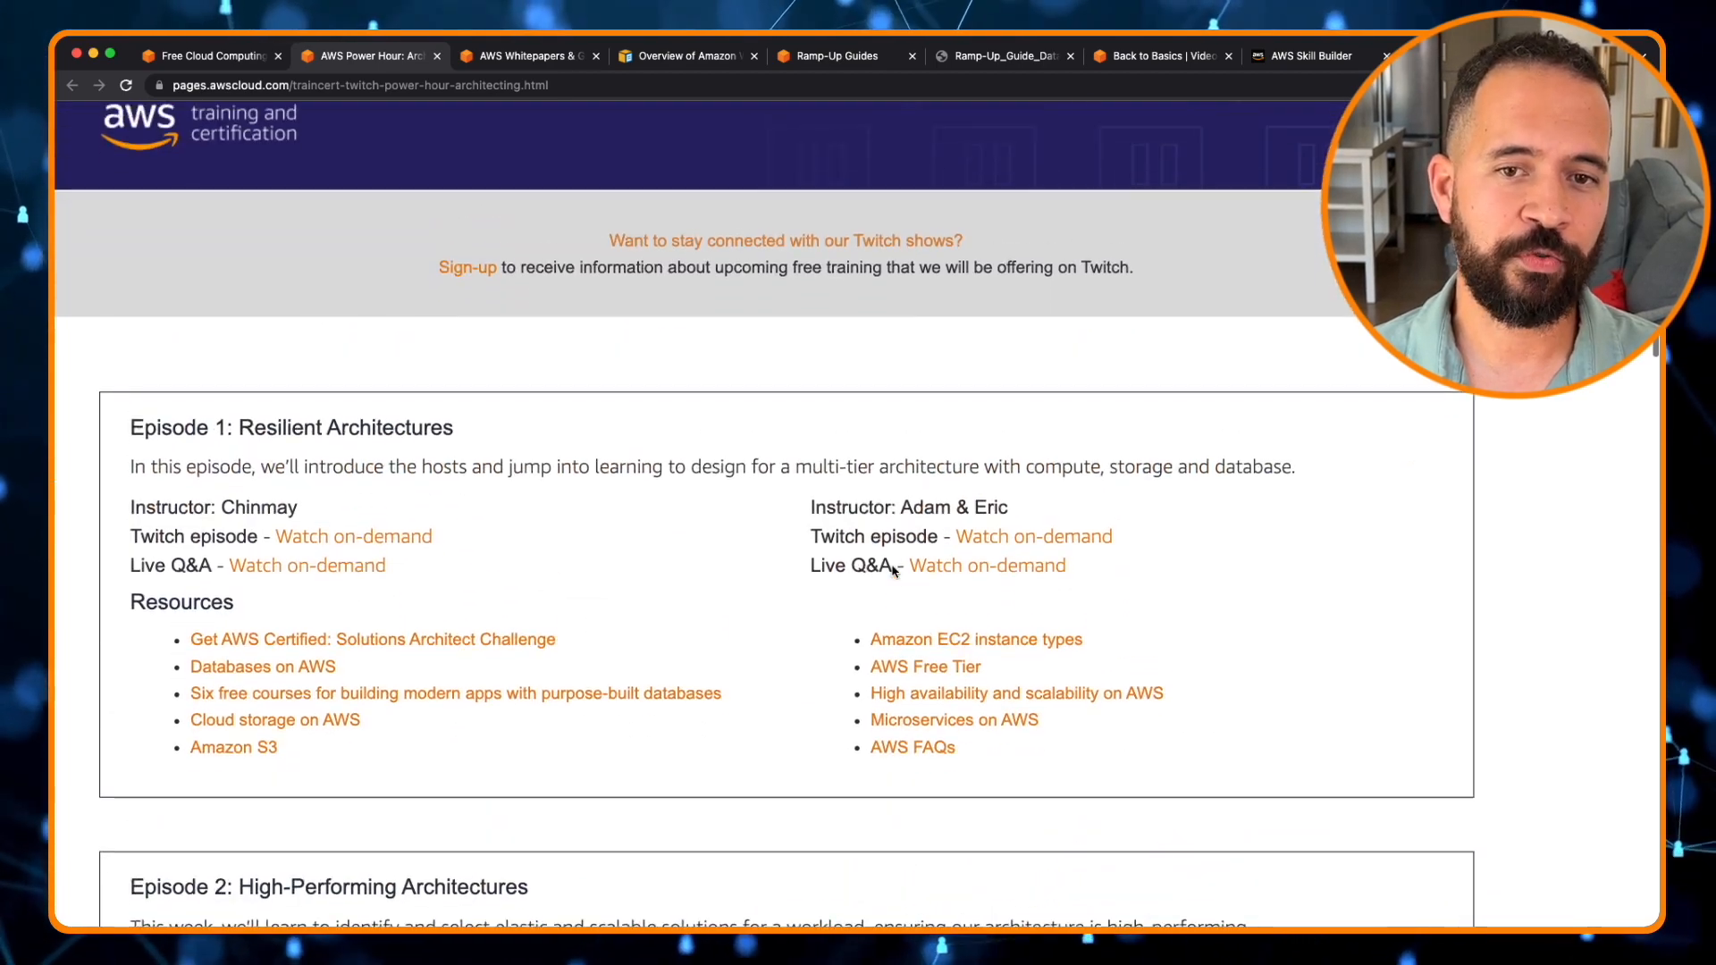
{"action": "scroll", "scroll_direction": "up", "scroll_amount": 3}
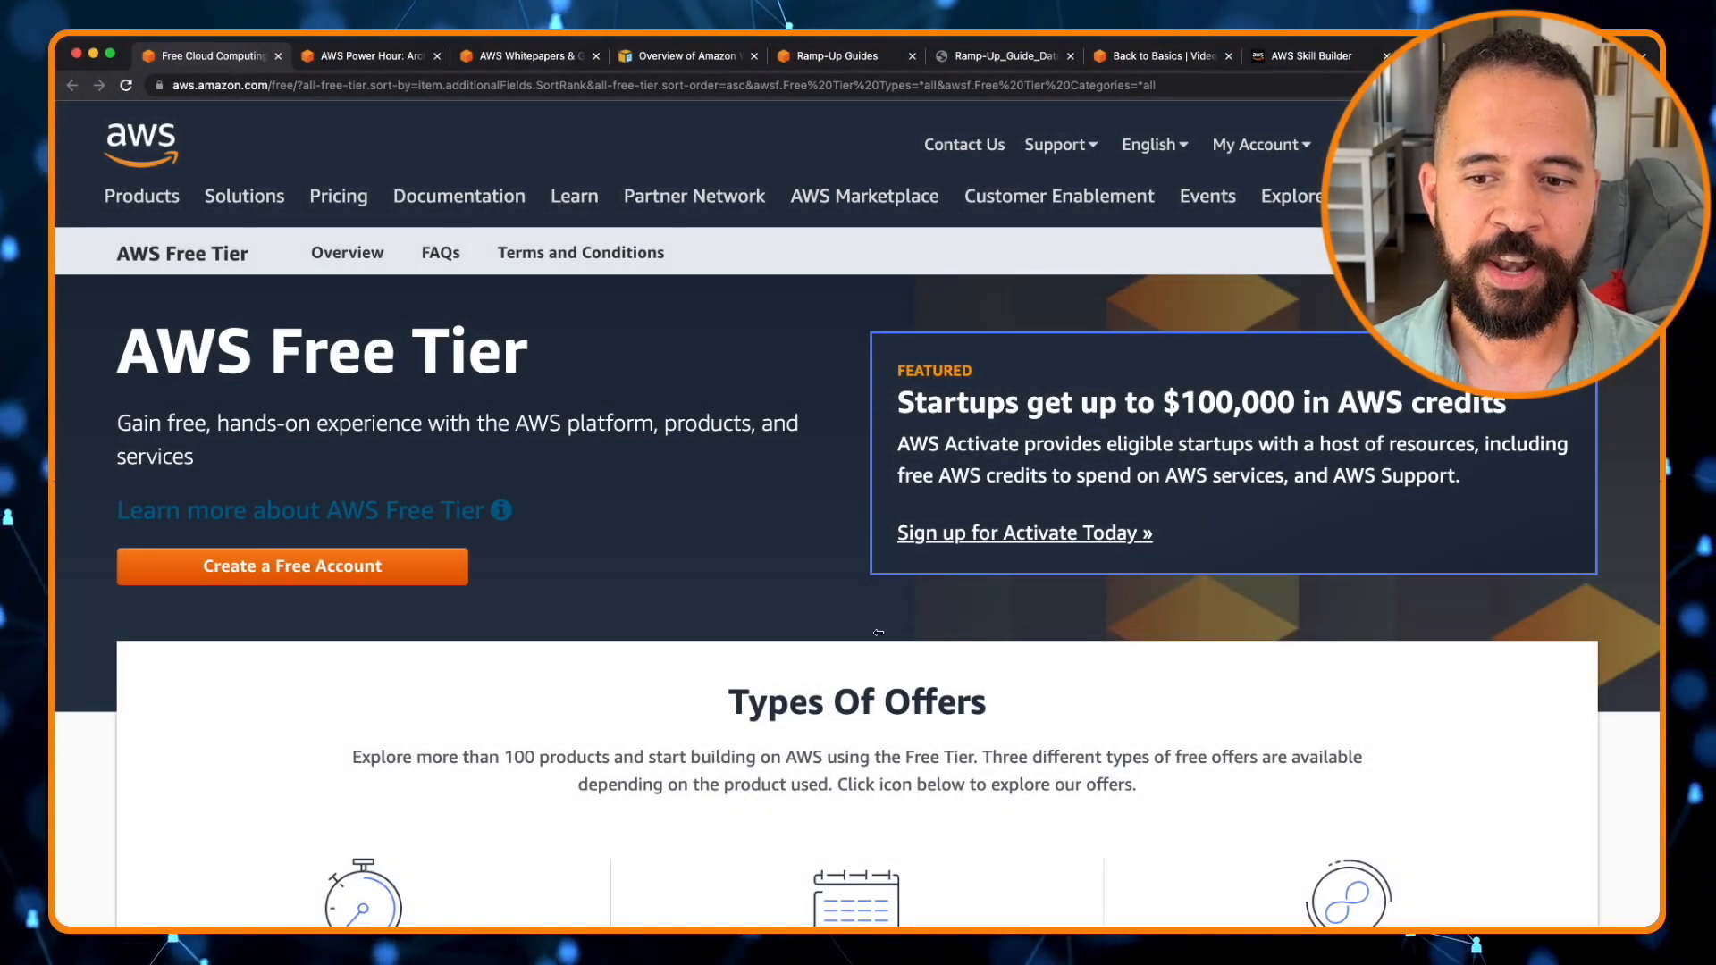
Scroll the AWS Free Tier page past Types Of Offers to the EC2, S3 and RDS detail cards.
{"action": "scroll", "scroll_direction": "down", "scroll_amount": 3}
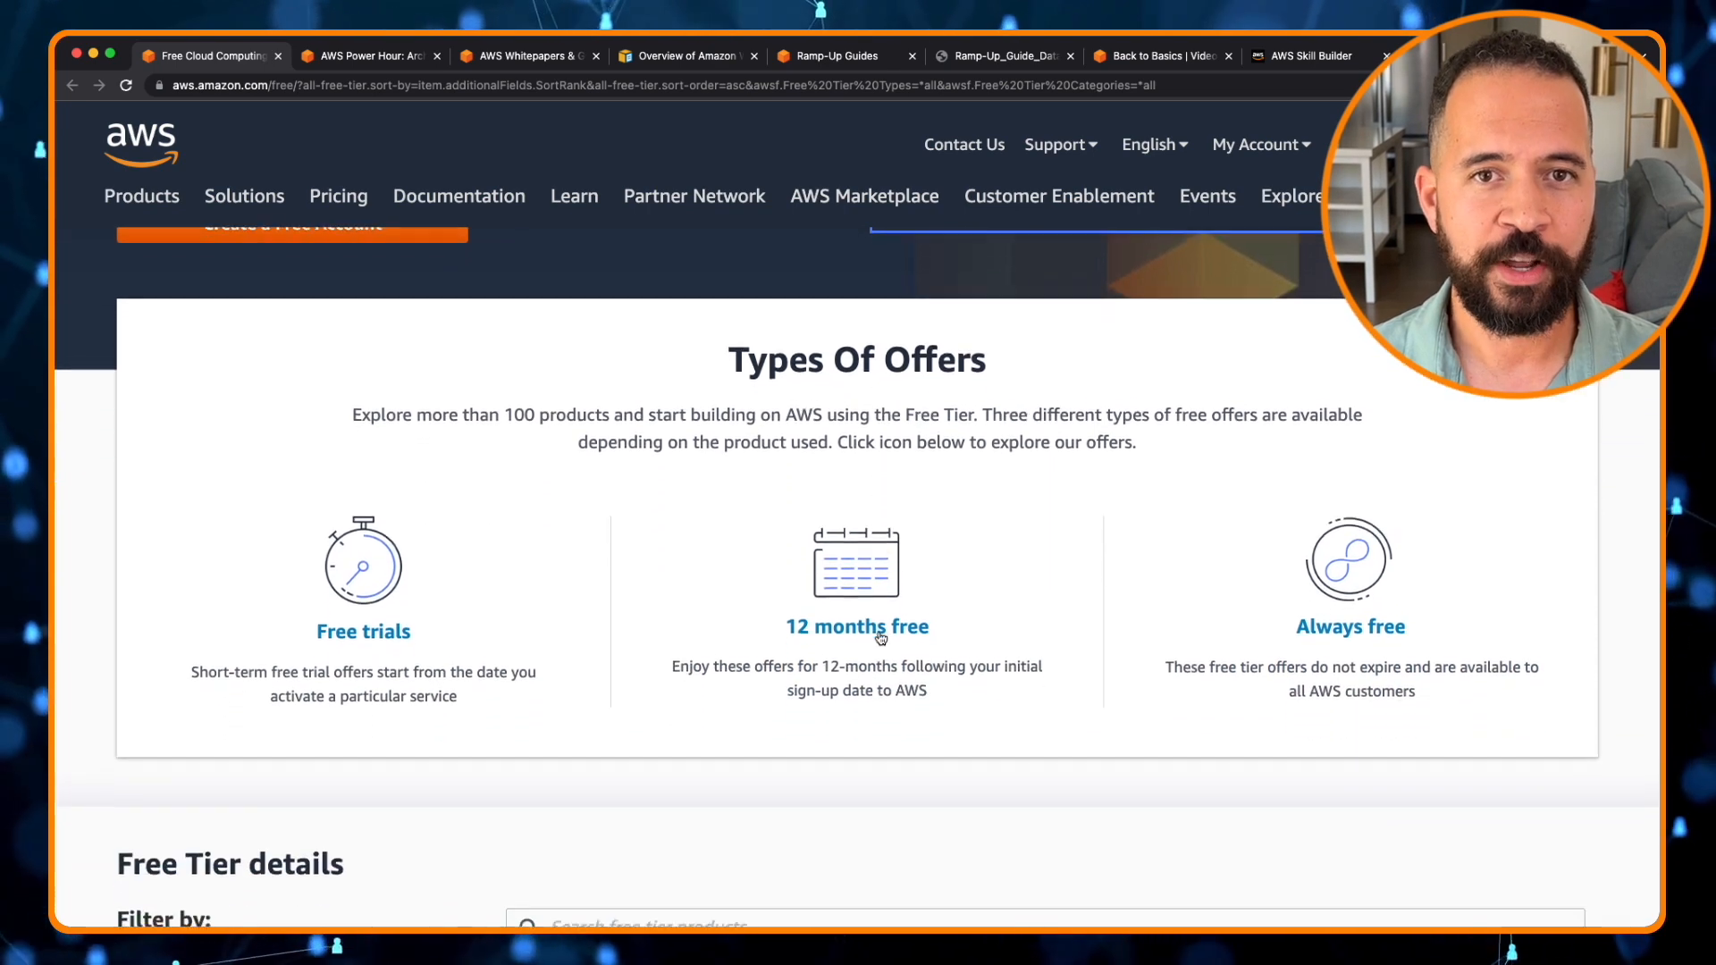
{"action": "scroll", "scroll_direction": "down", "scroll_amount": 3}
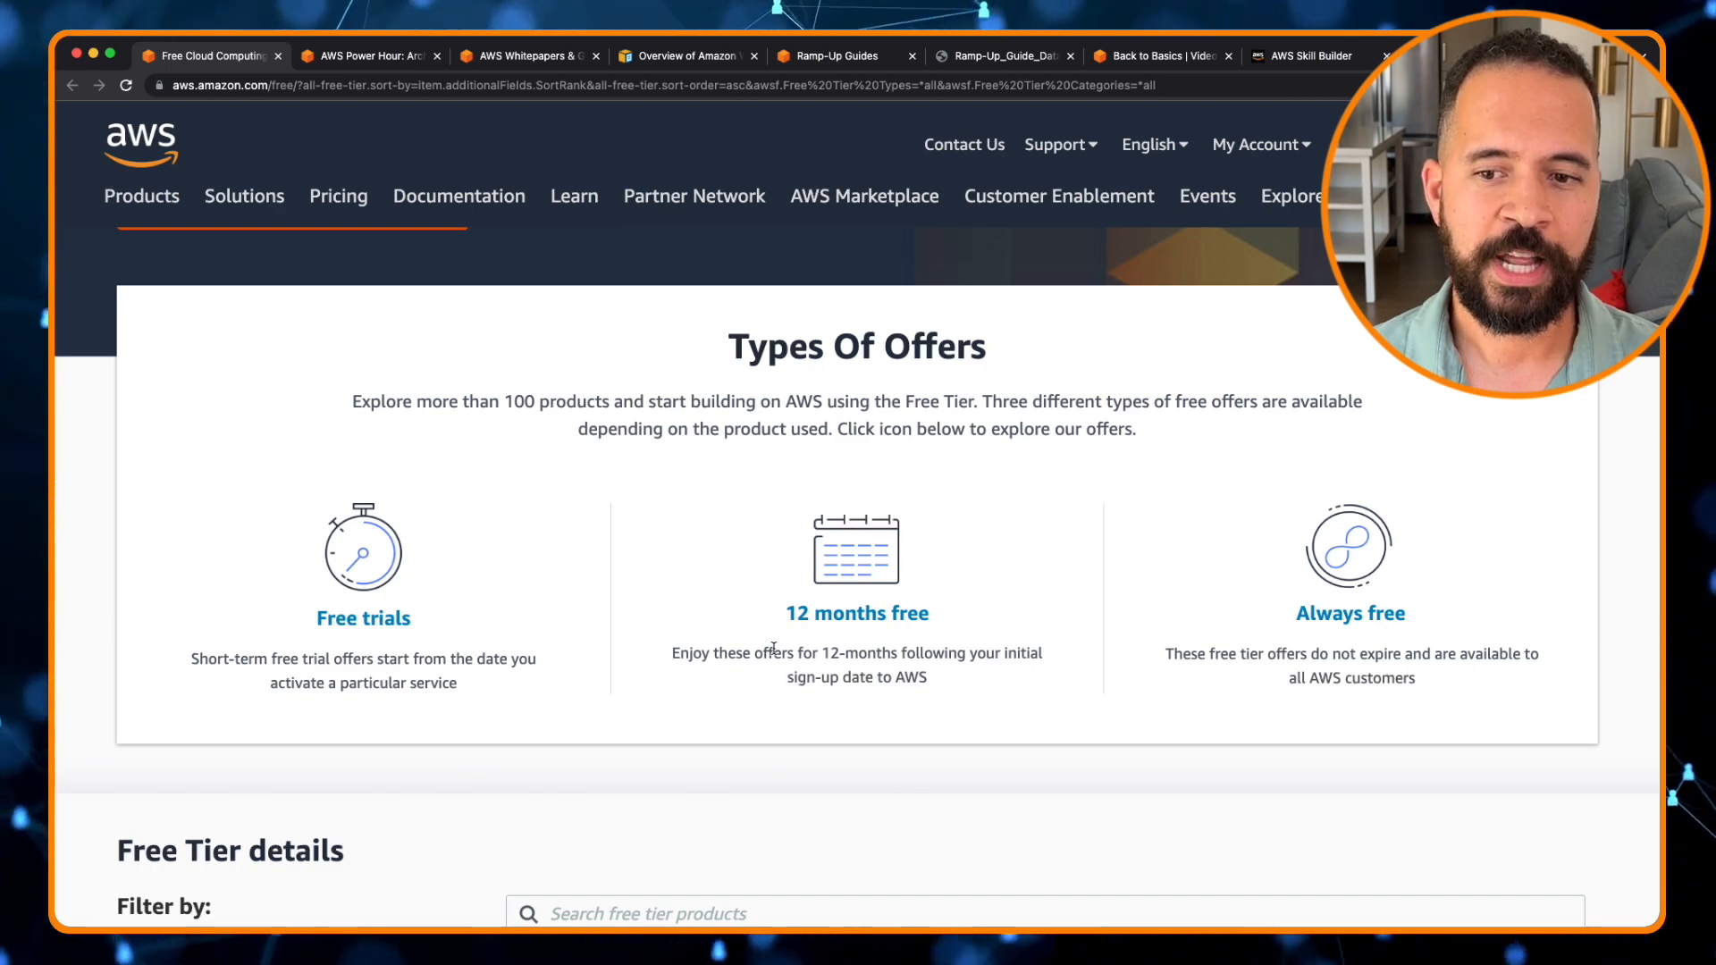
{"action": "mouse_move", "coordinate": [611, 657]}
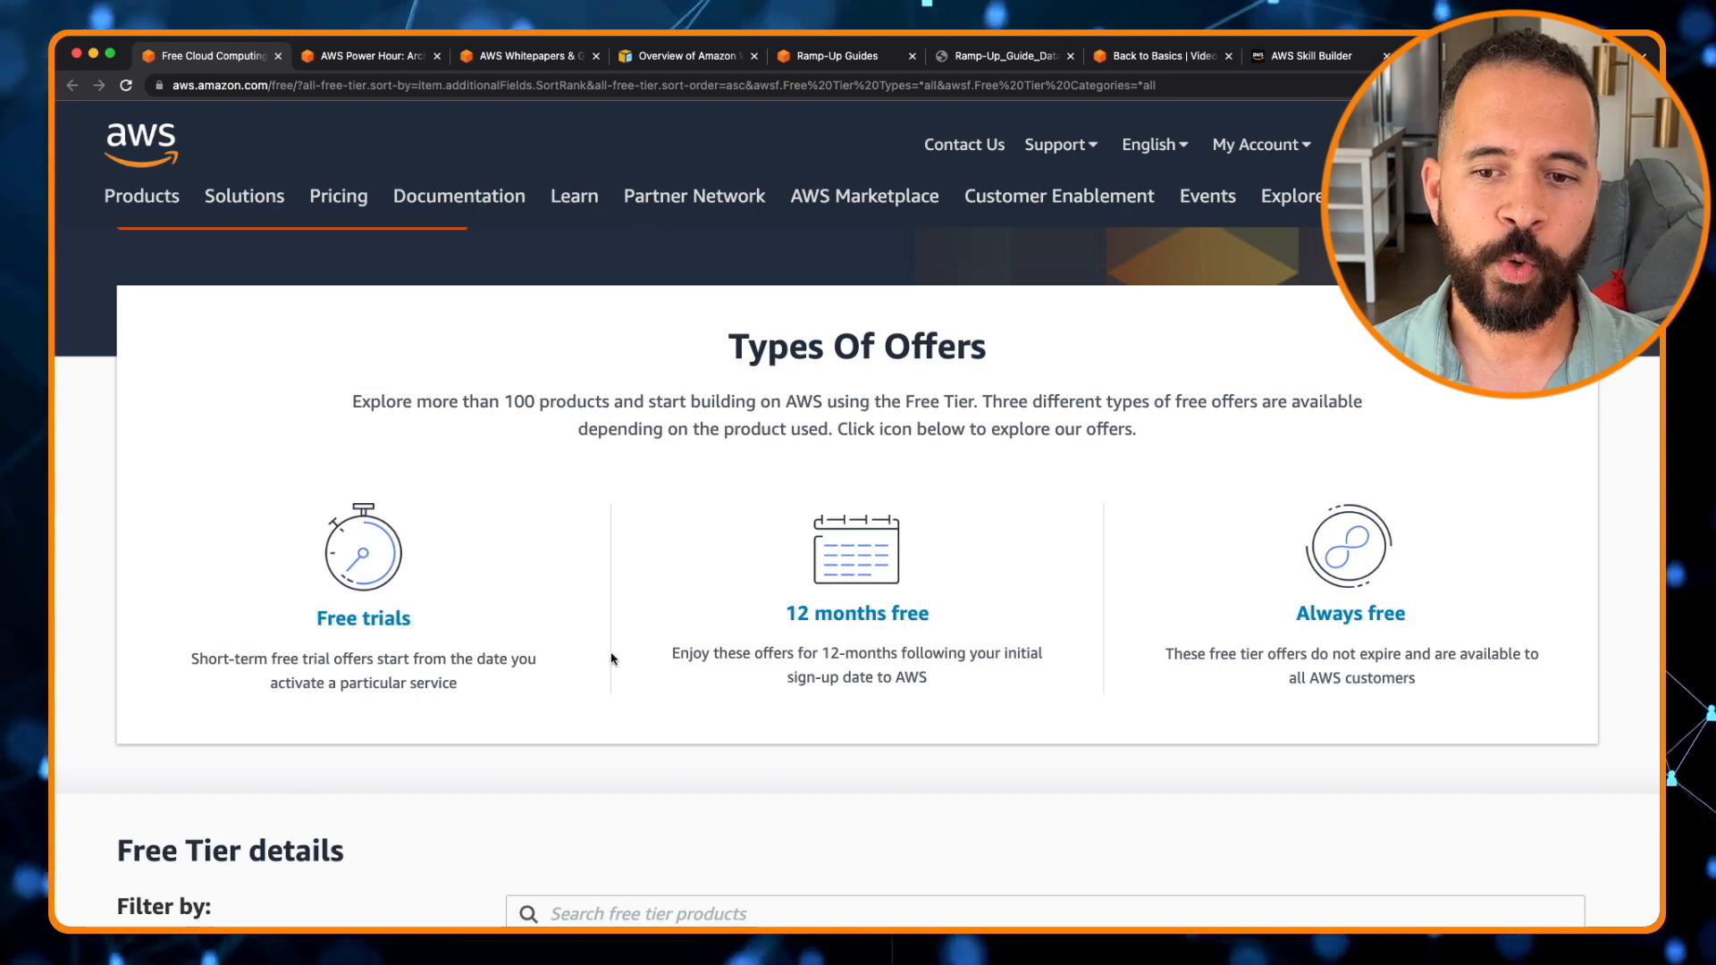
{"action": "mouse_move", "coordinate": [881, 652]}
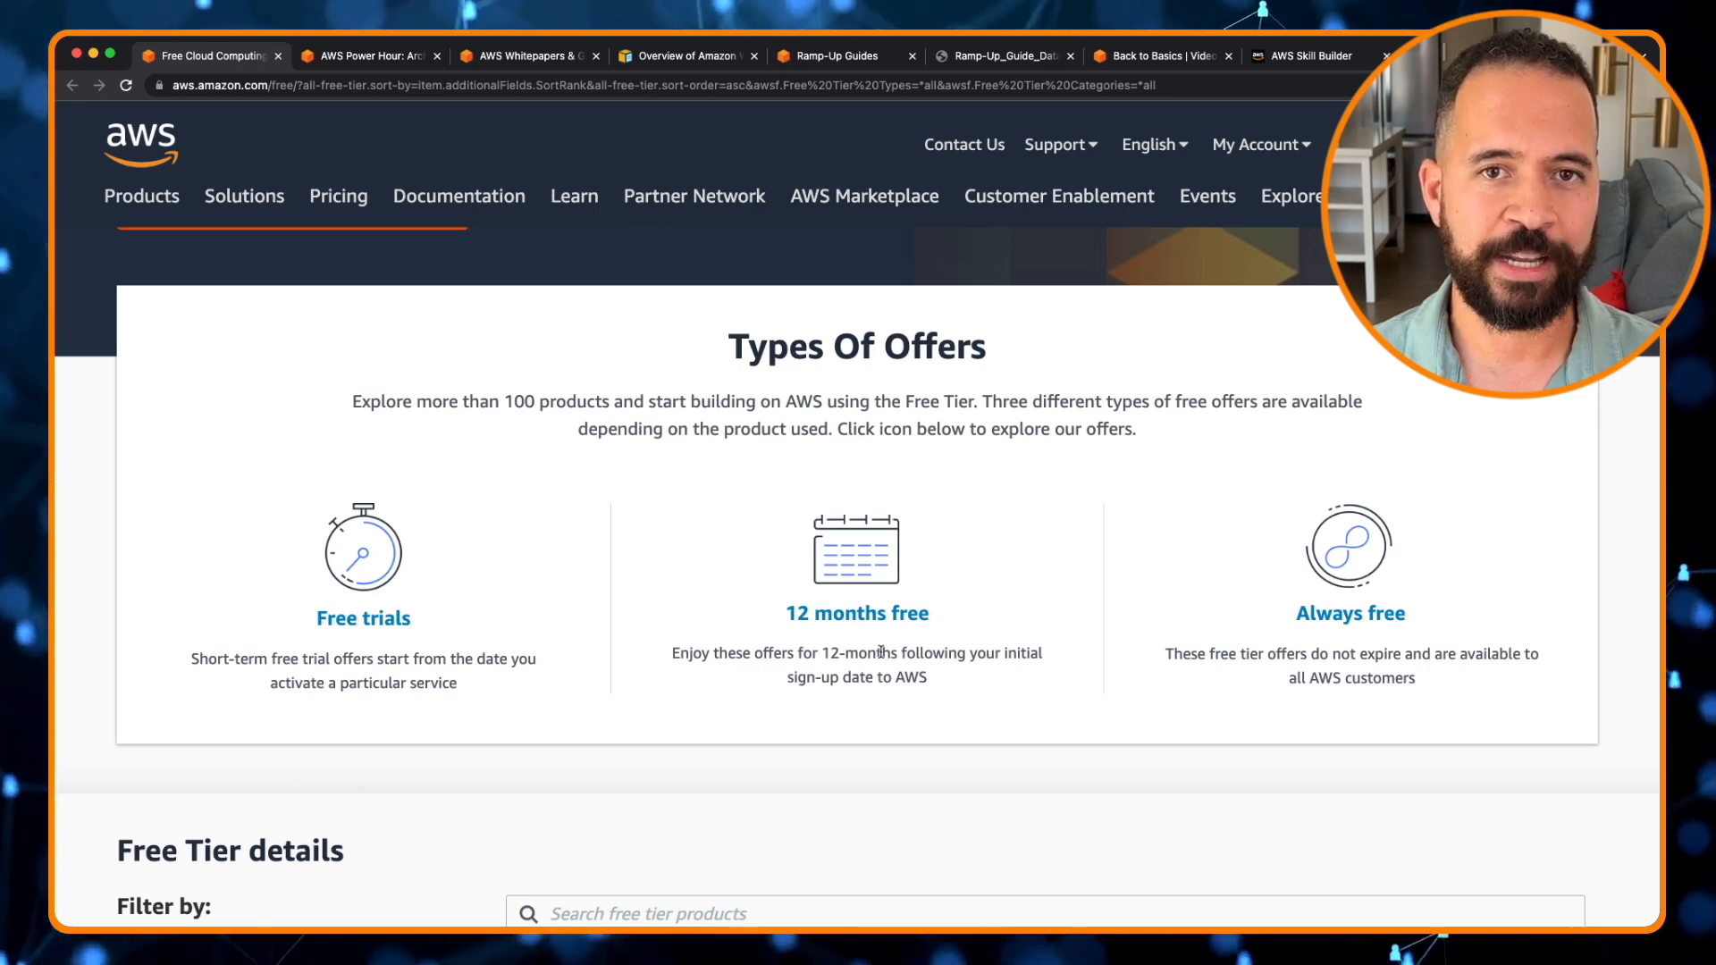
{"action": "mouse_move", "coordinate": [1360, 647]}
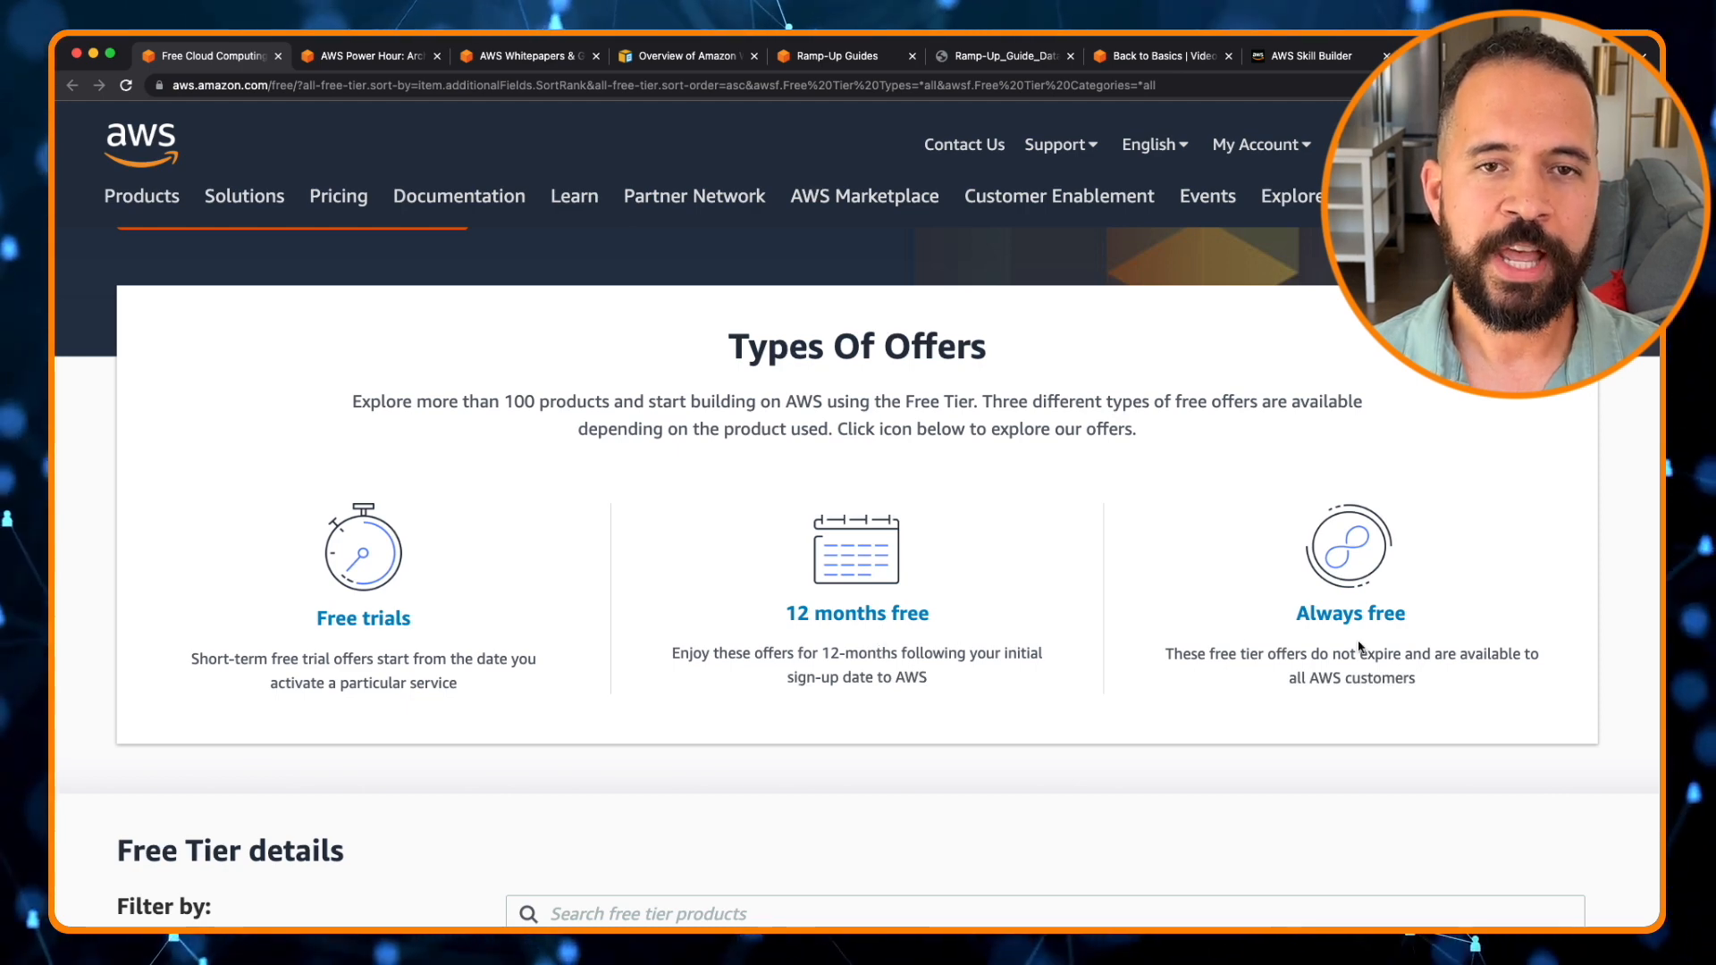
{"action": "scroll", "scroll_direction": "down", "scroll_amount": 3}
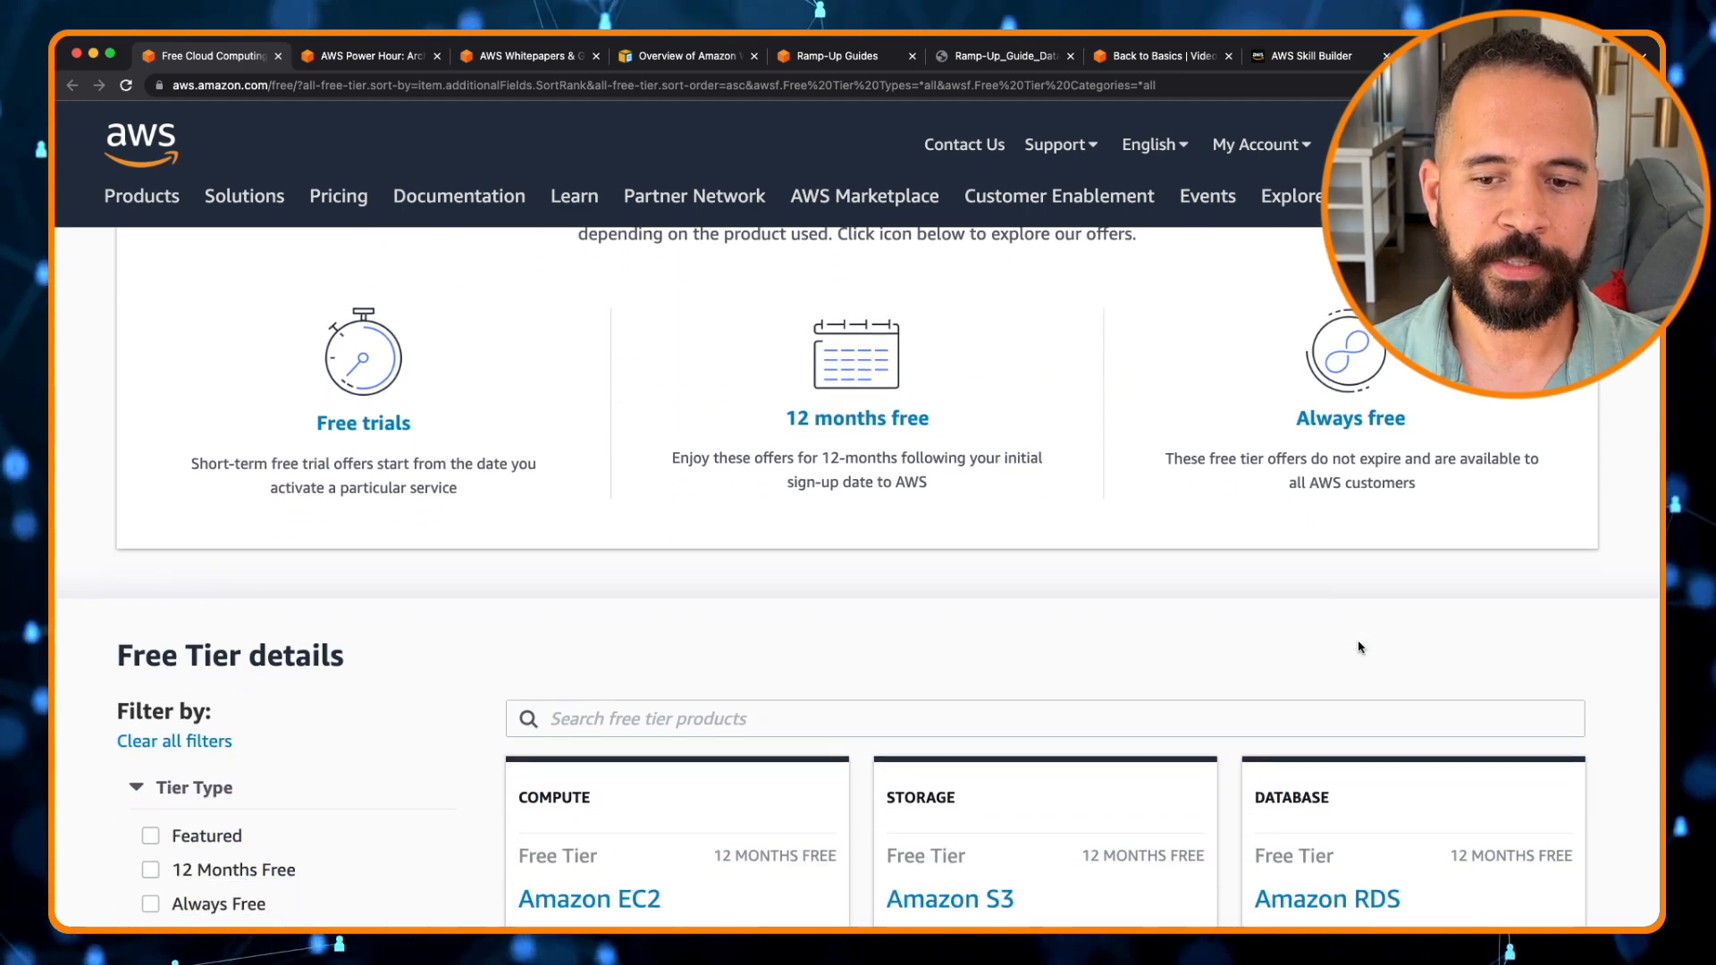
{"action": "scroll", "scroll_direction": "down", "scroll_amount": 3}
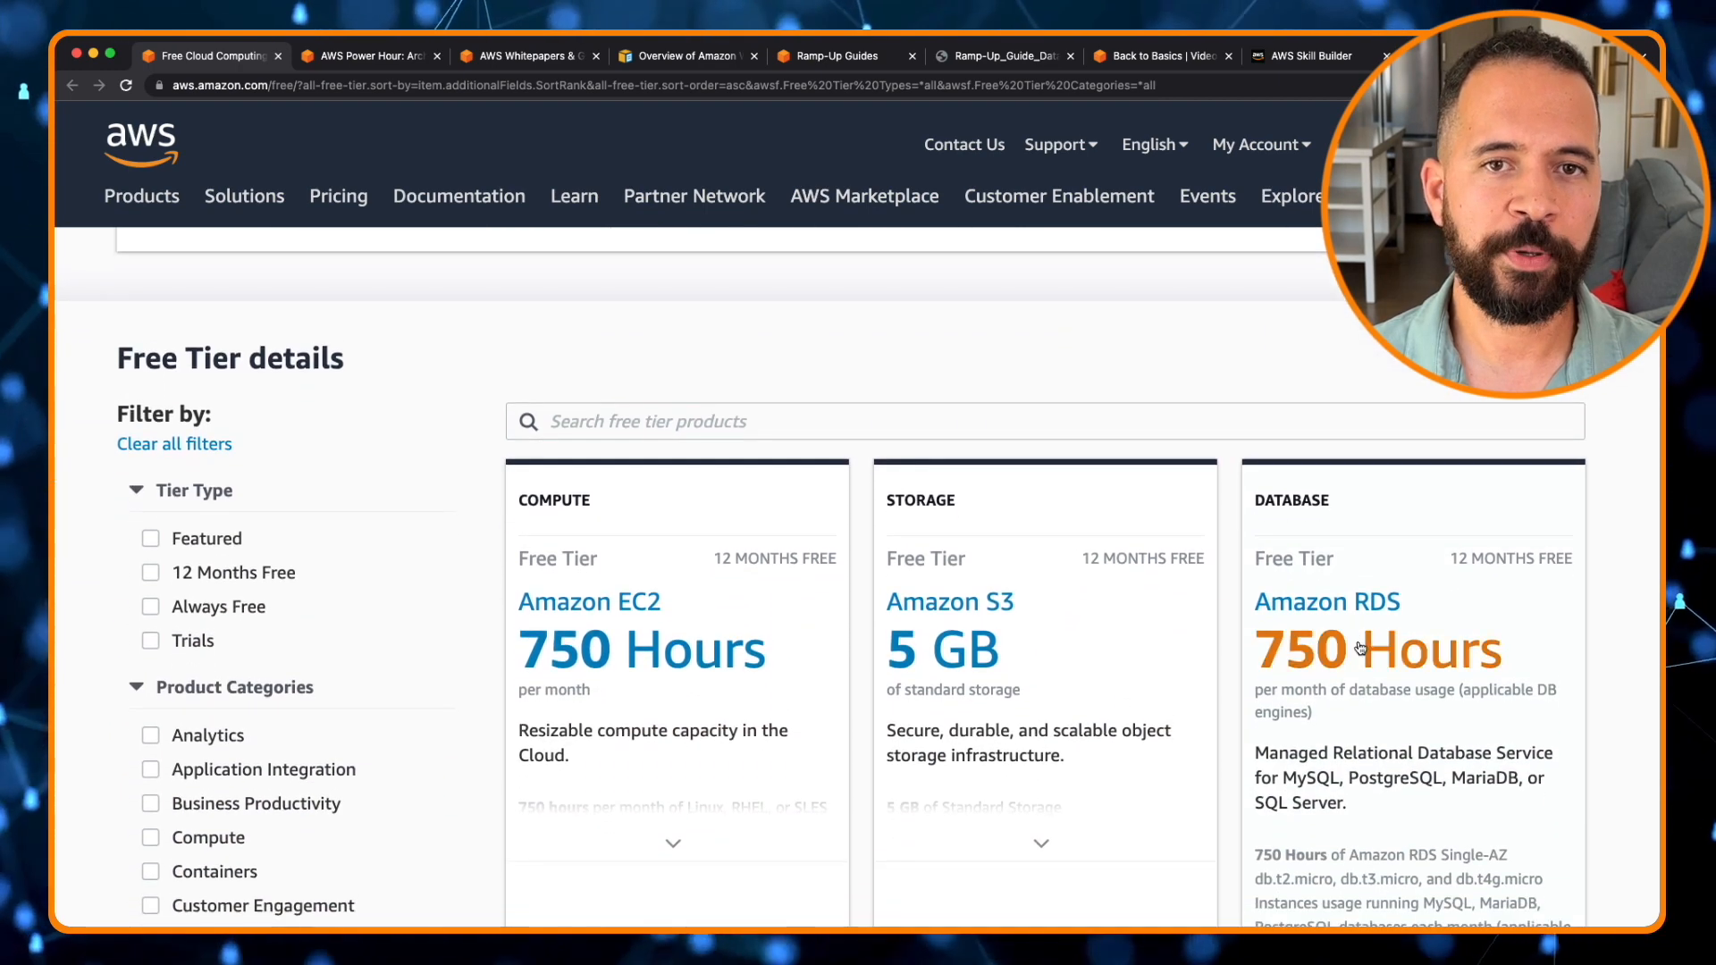